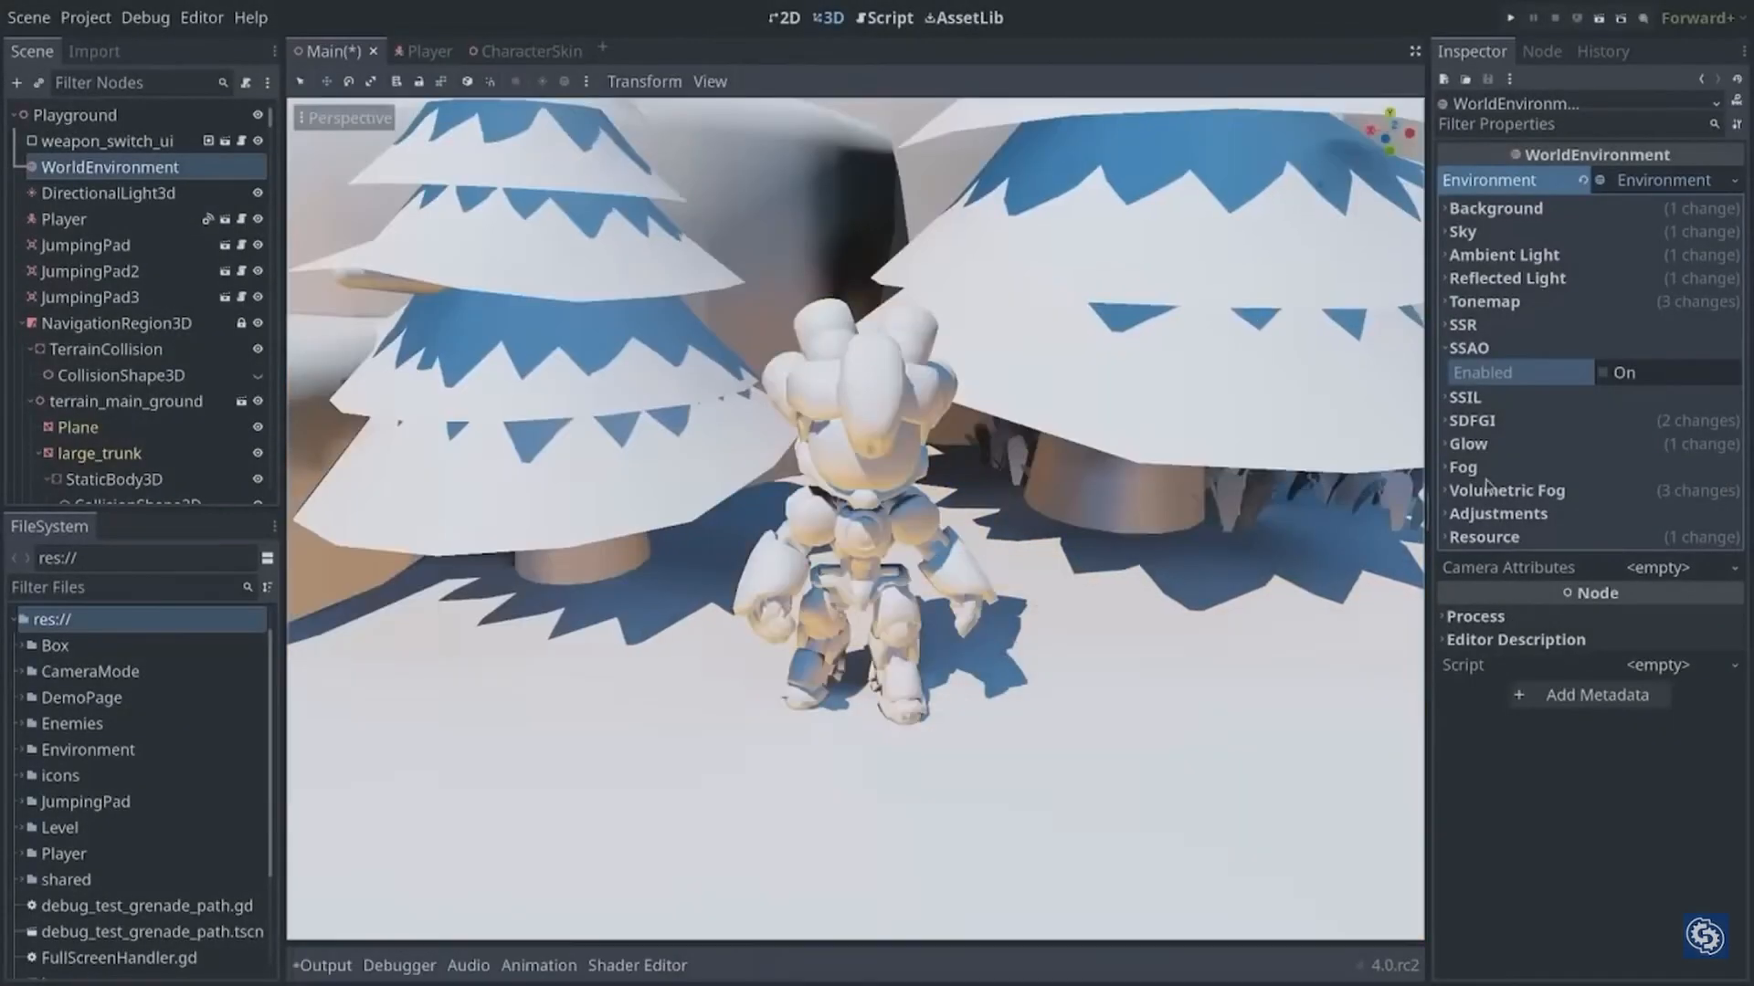
# Show the Player scene's AnimationPlayer signals, including animation_finished connected to the dialog popup handler
pyautogui.click(1513, 16)
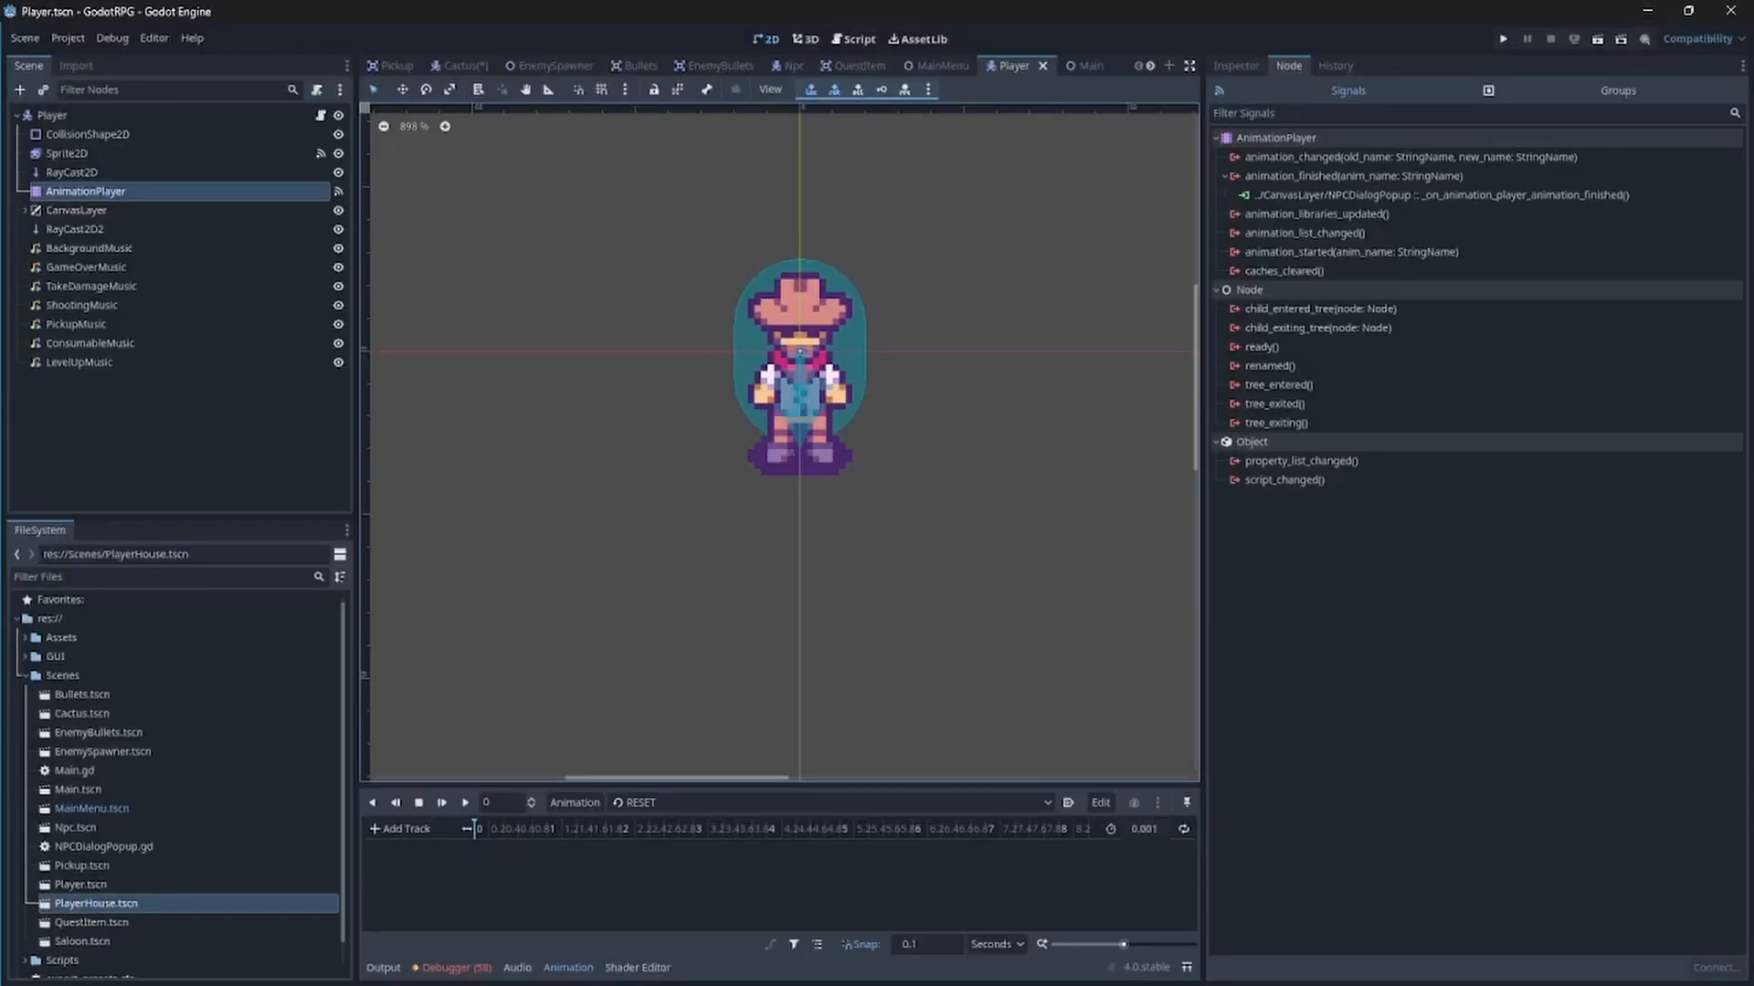
pyautogui.moveTo(1285, 448)
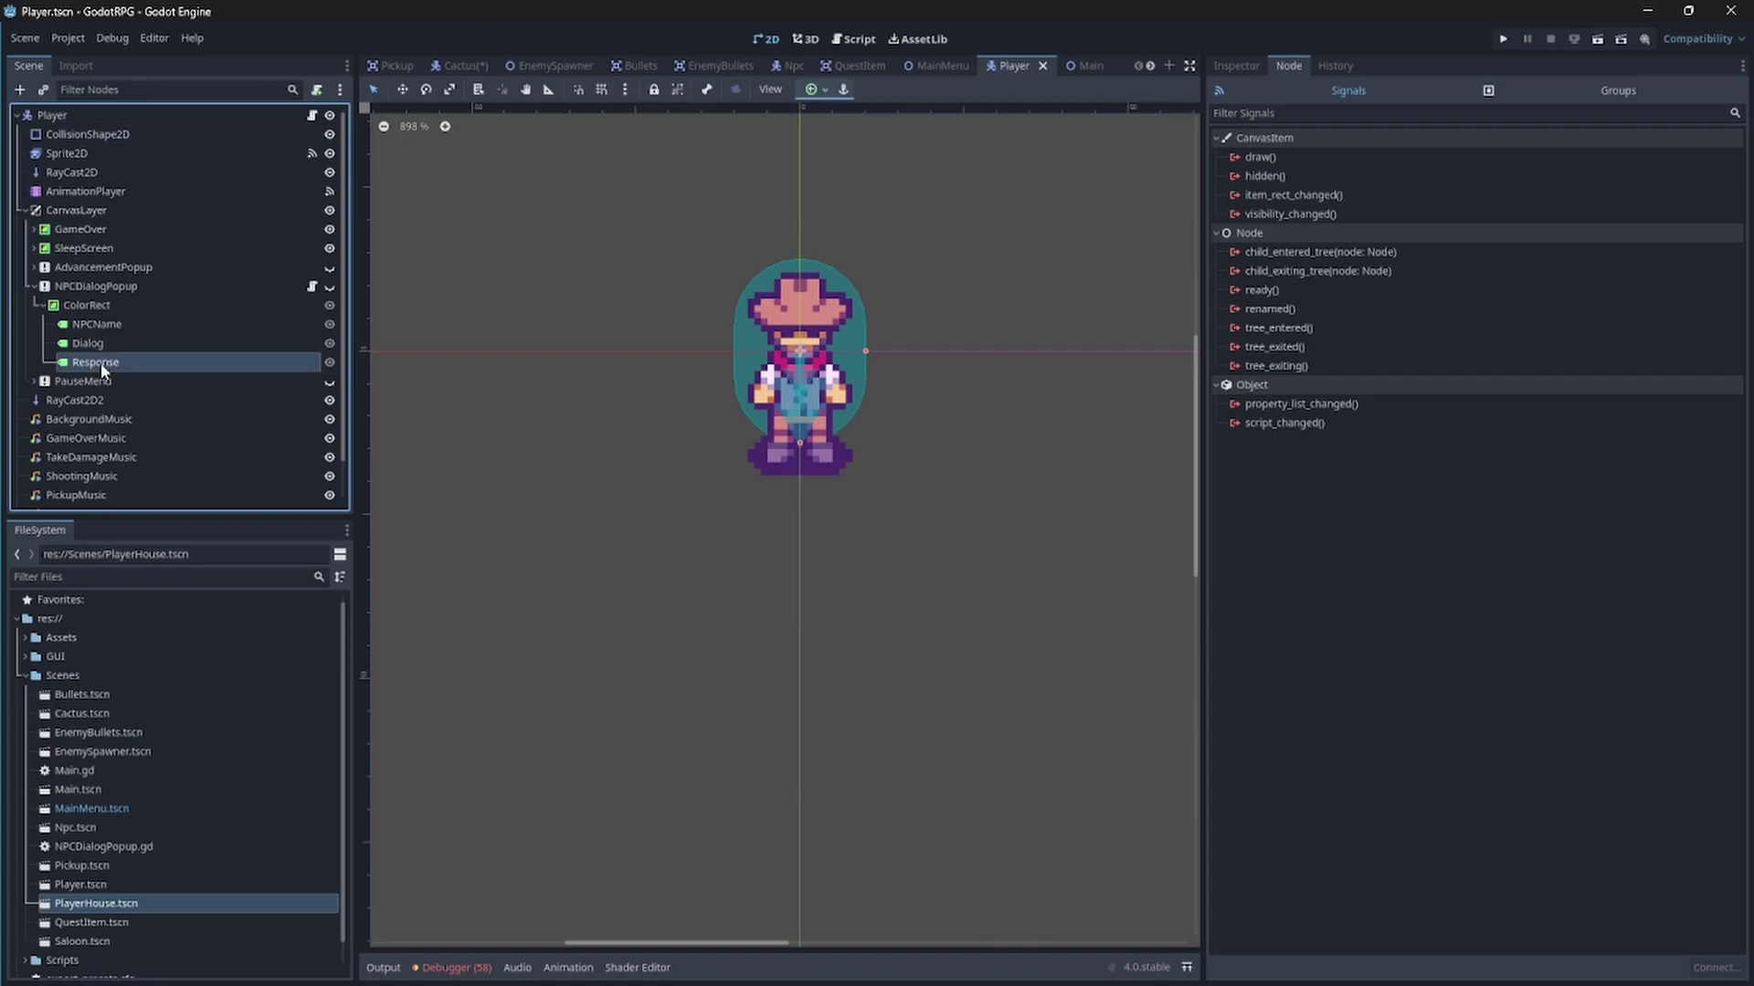
# Inspect the Response node and the animation_changed connection dialog, then view the health-regeneration _process code
pyautogui.click(88, 456)
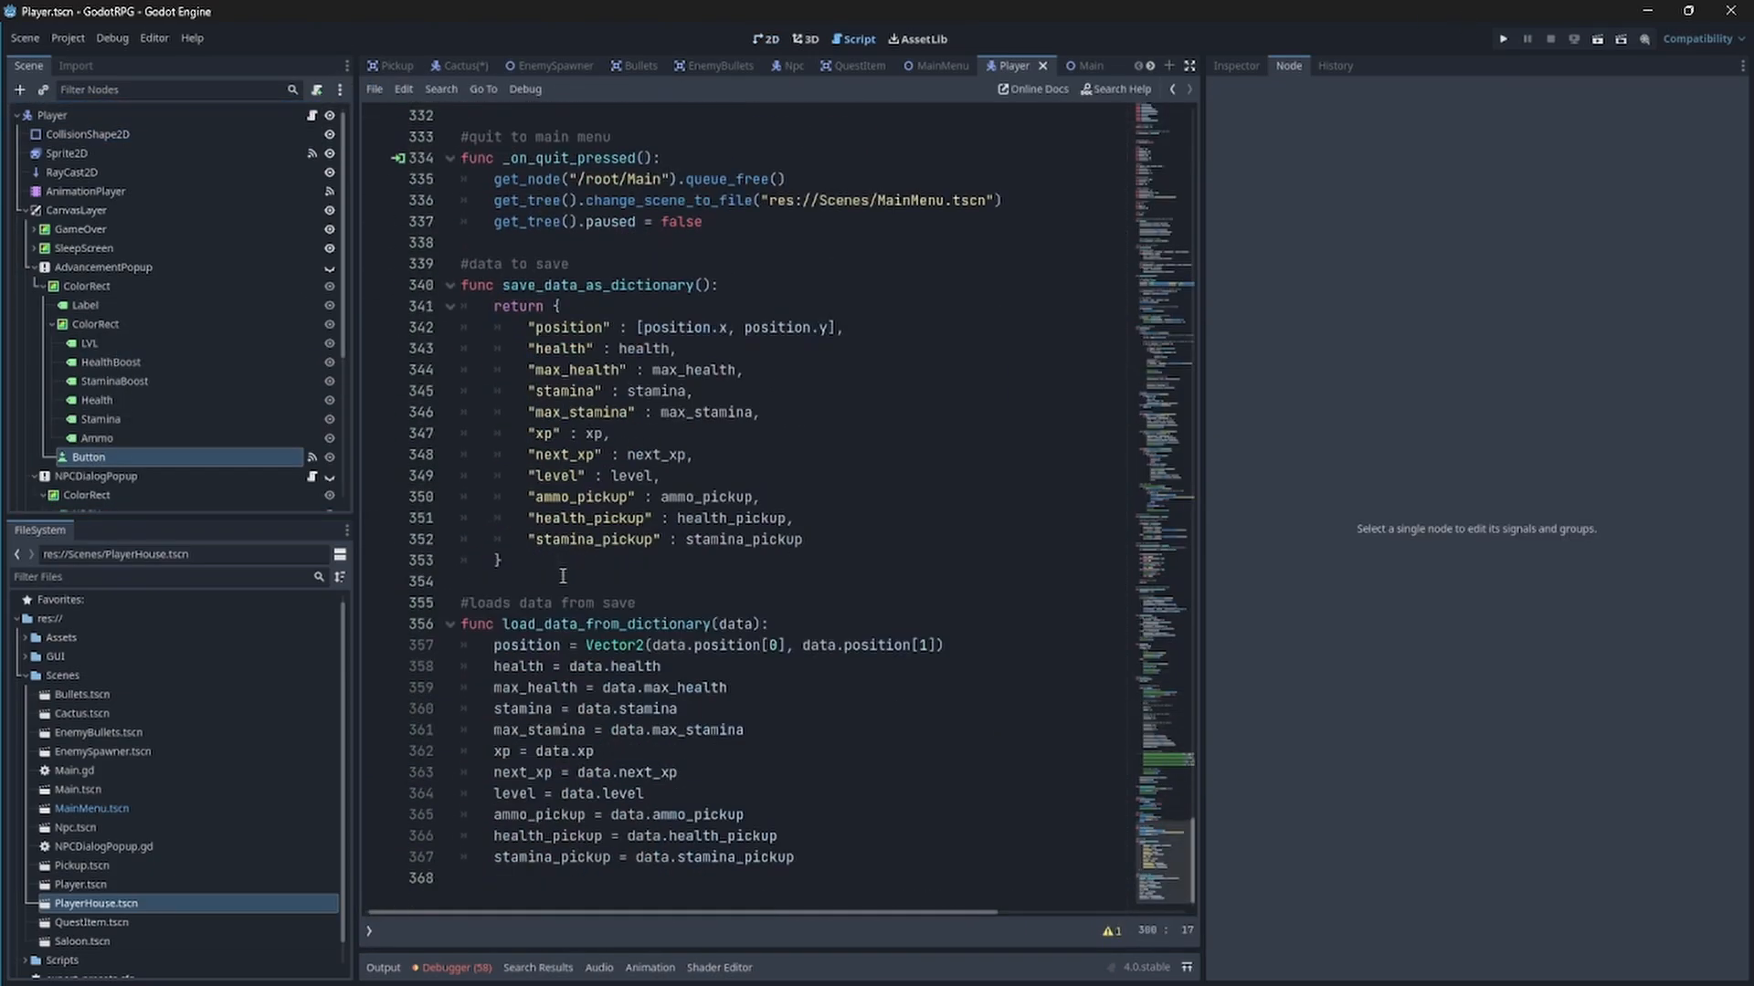
pyautogui.scroll(3)
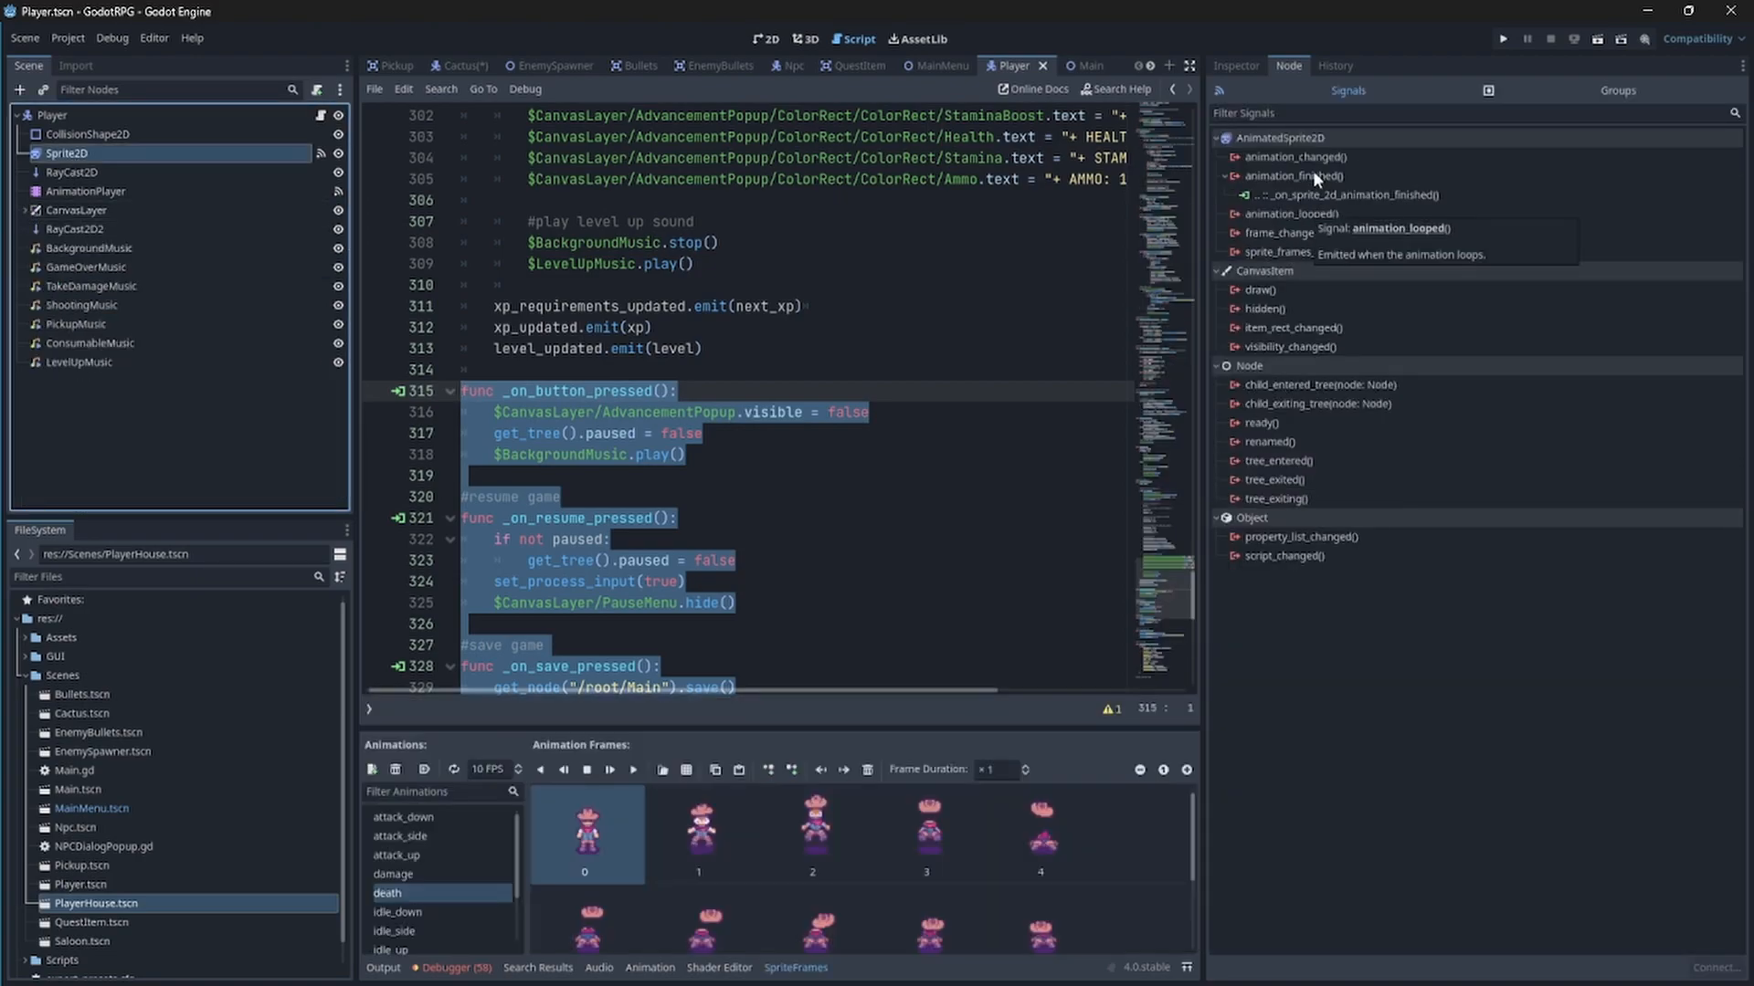
pyautogui.doubleClick(1297, 156)
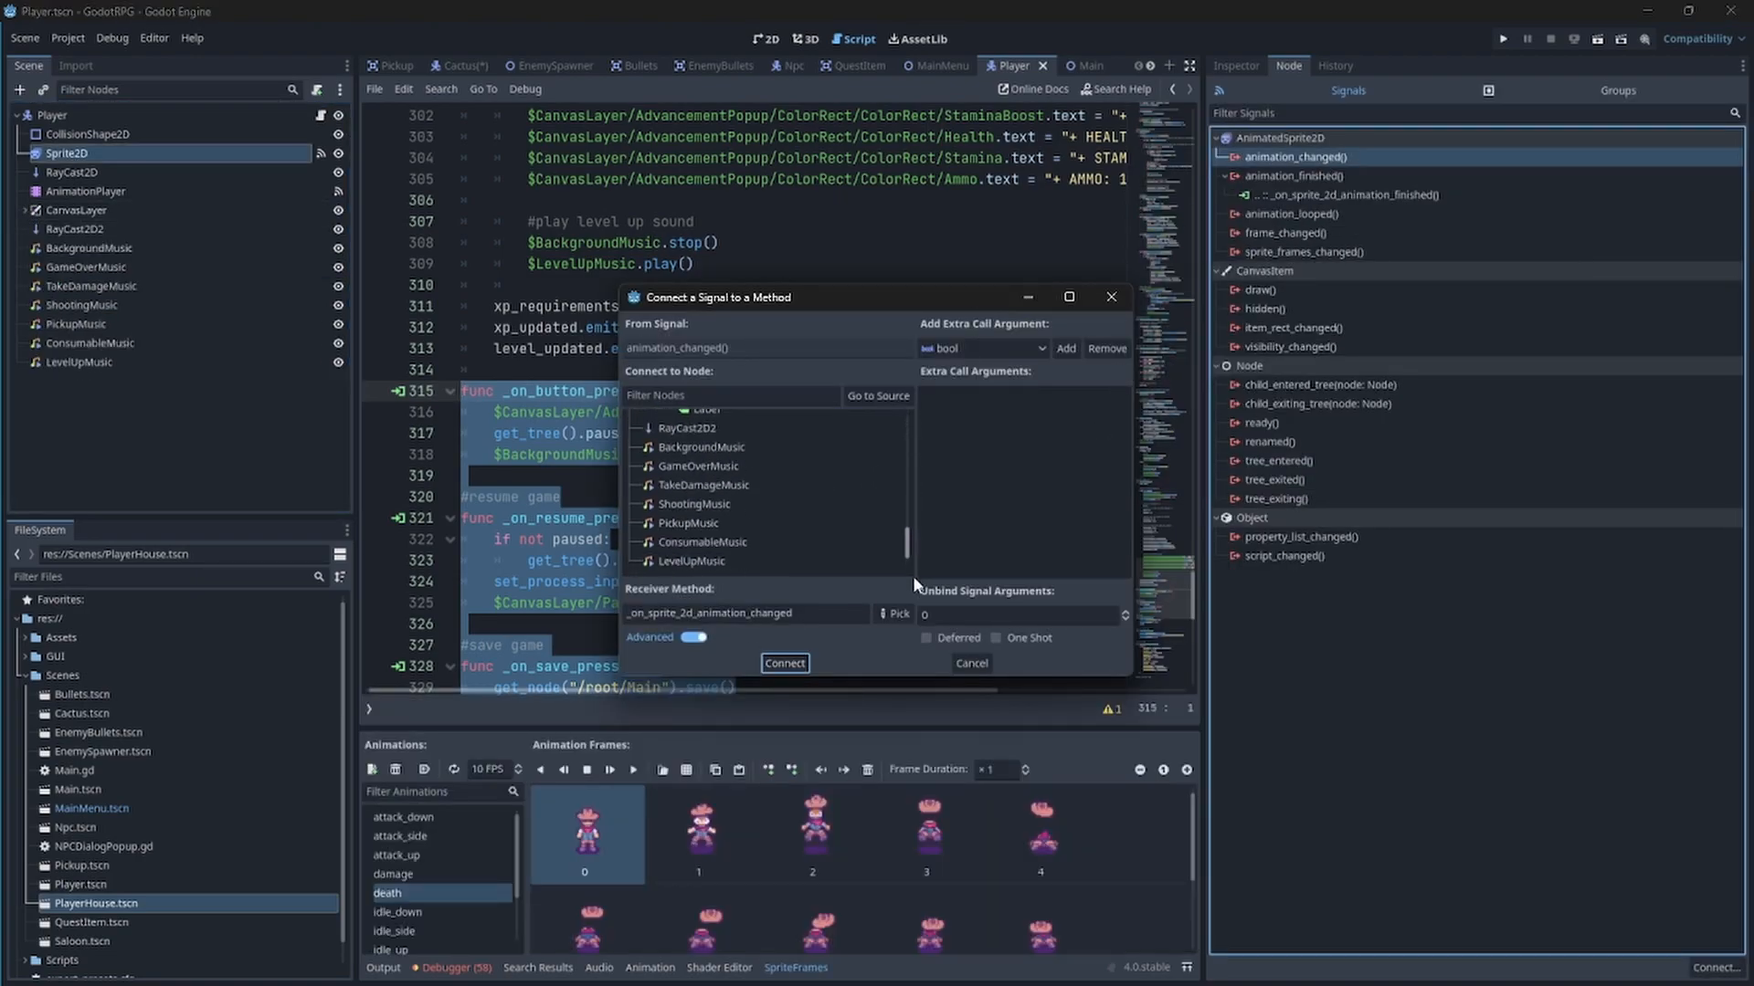
pyautogui.click(783, 663)
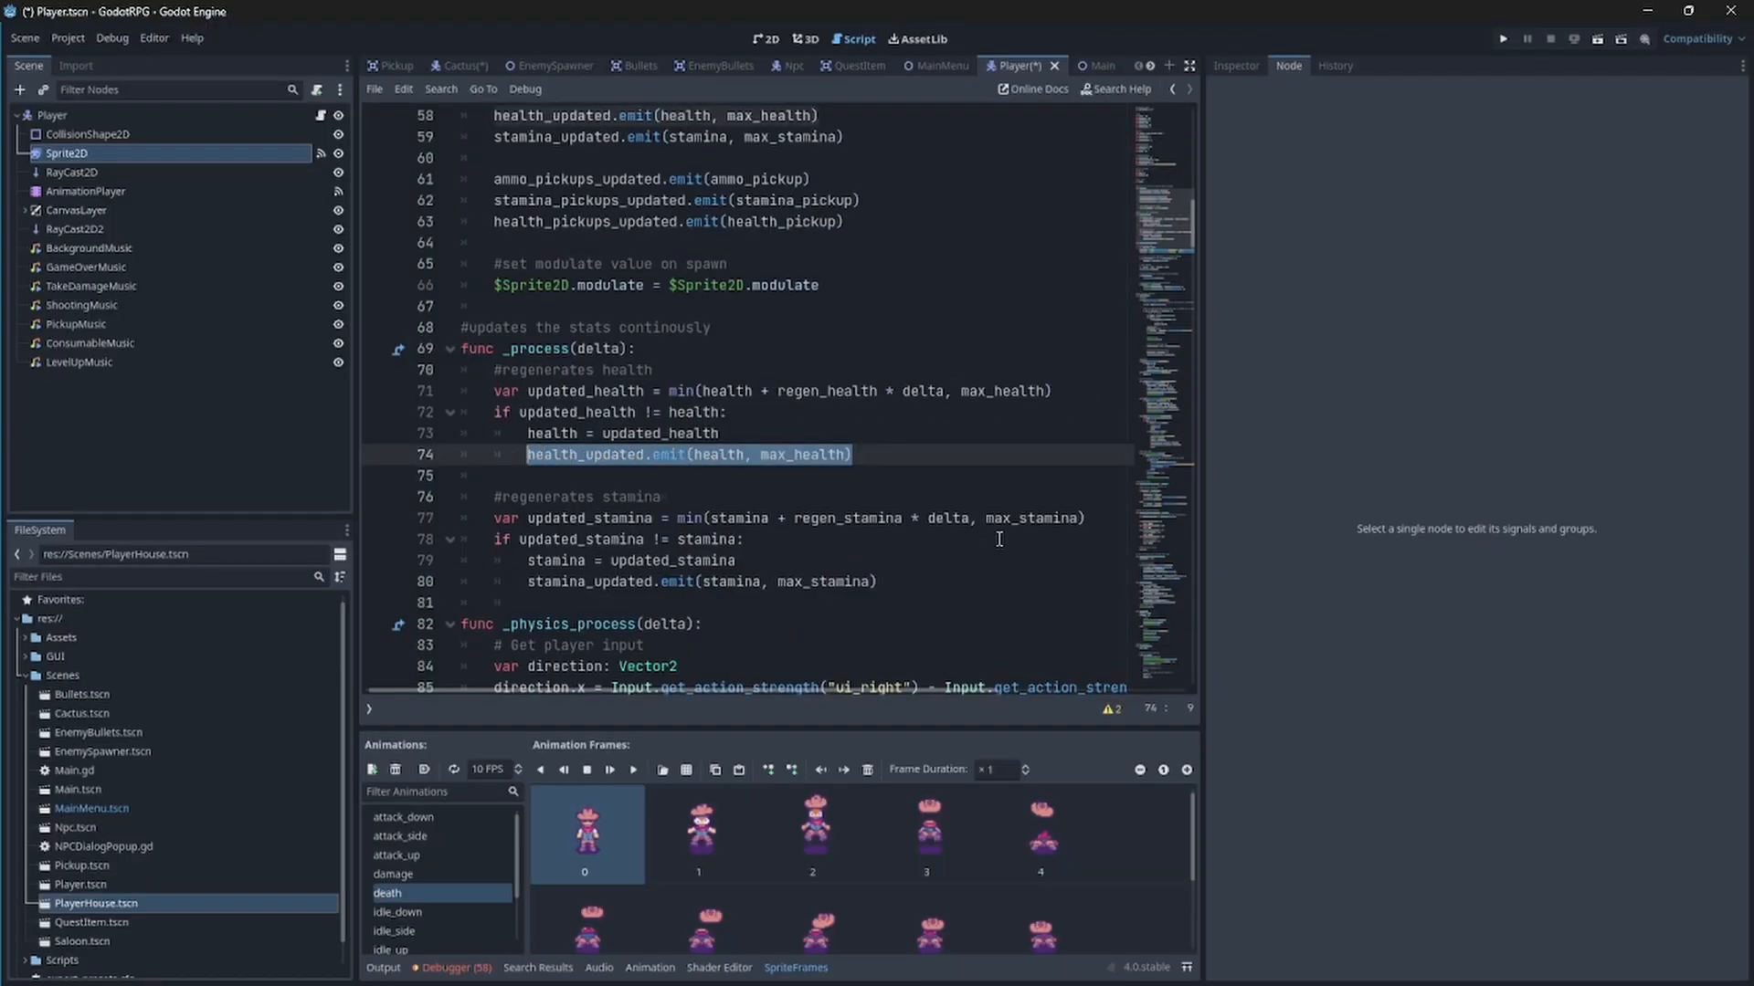
pyautogui.click(1090, 65)
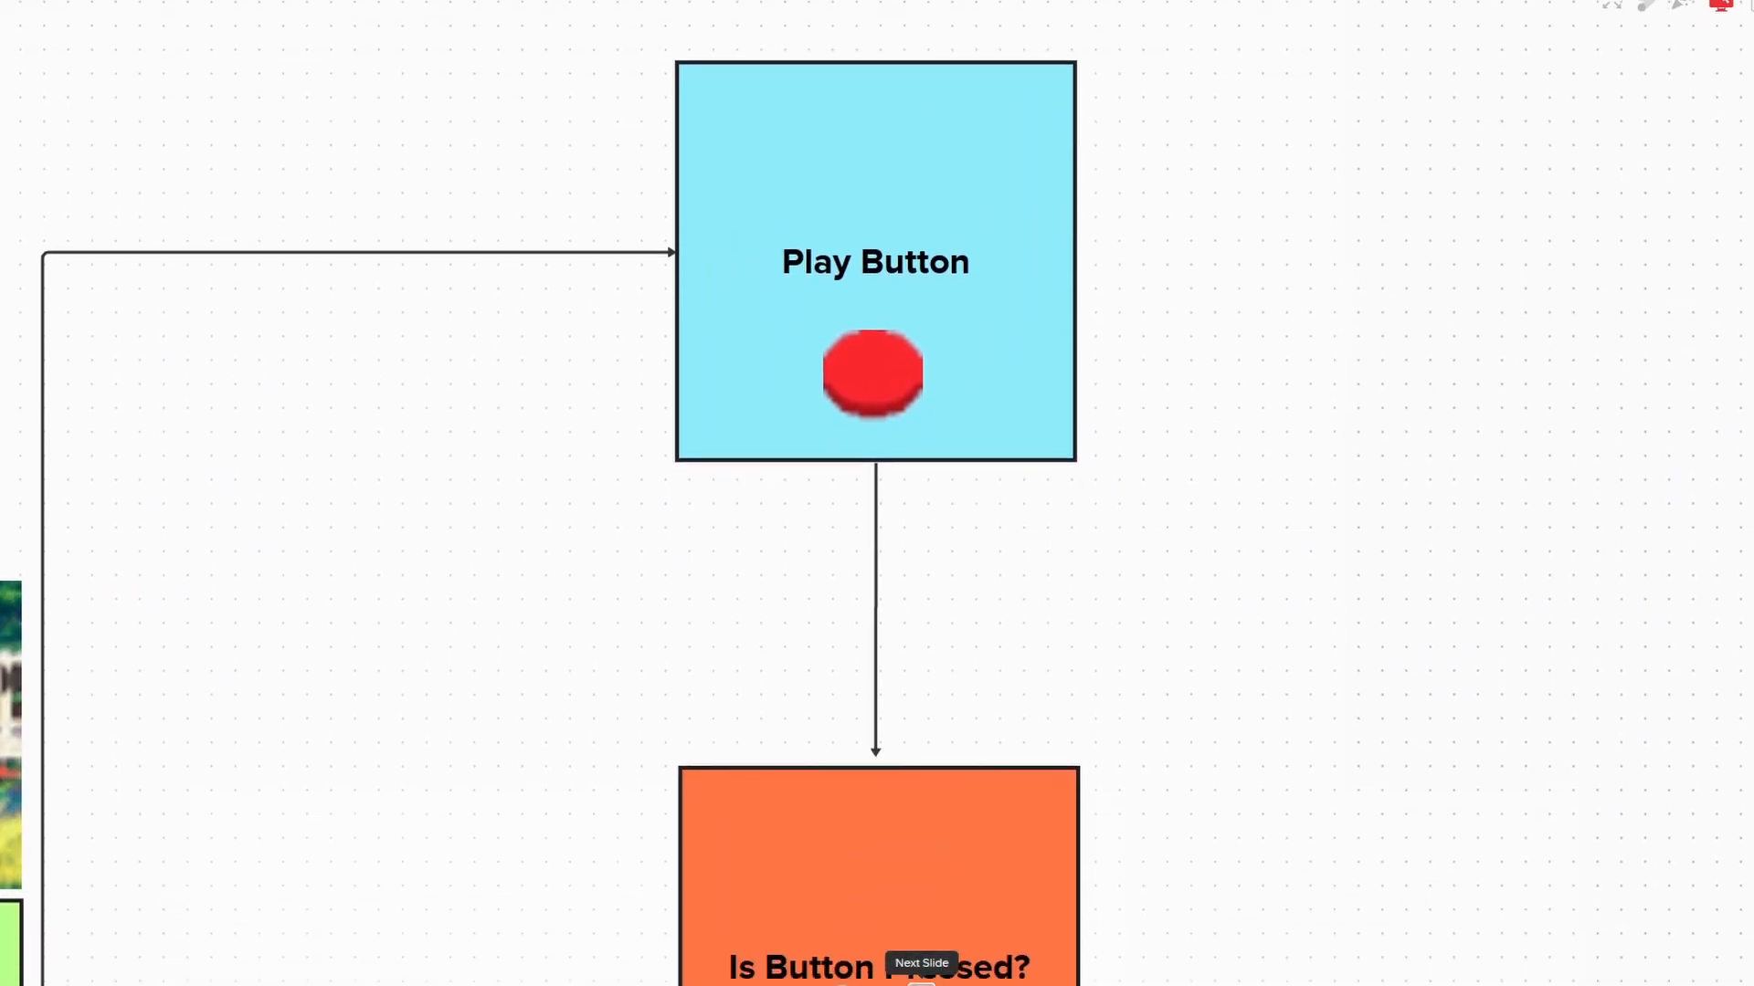
# Step through the Is Button Pressed?, On Button Pressed Signal and Start Game flowchart frames
pyautogui.scroll(-3)
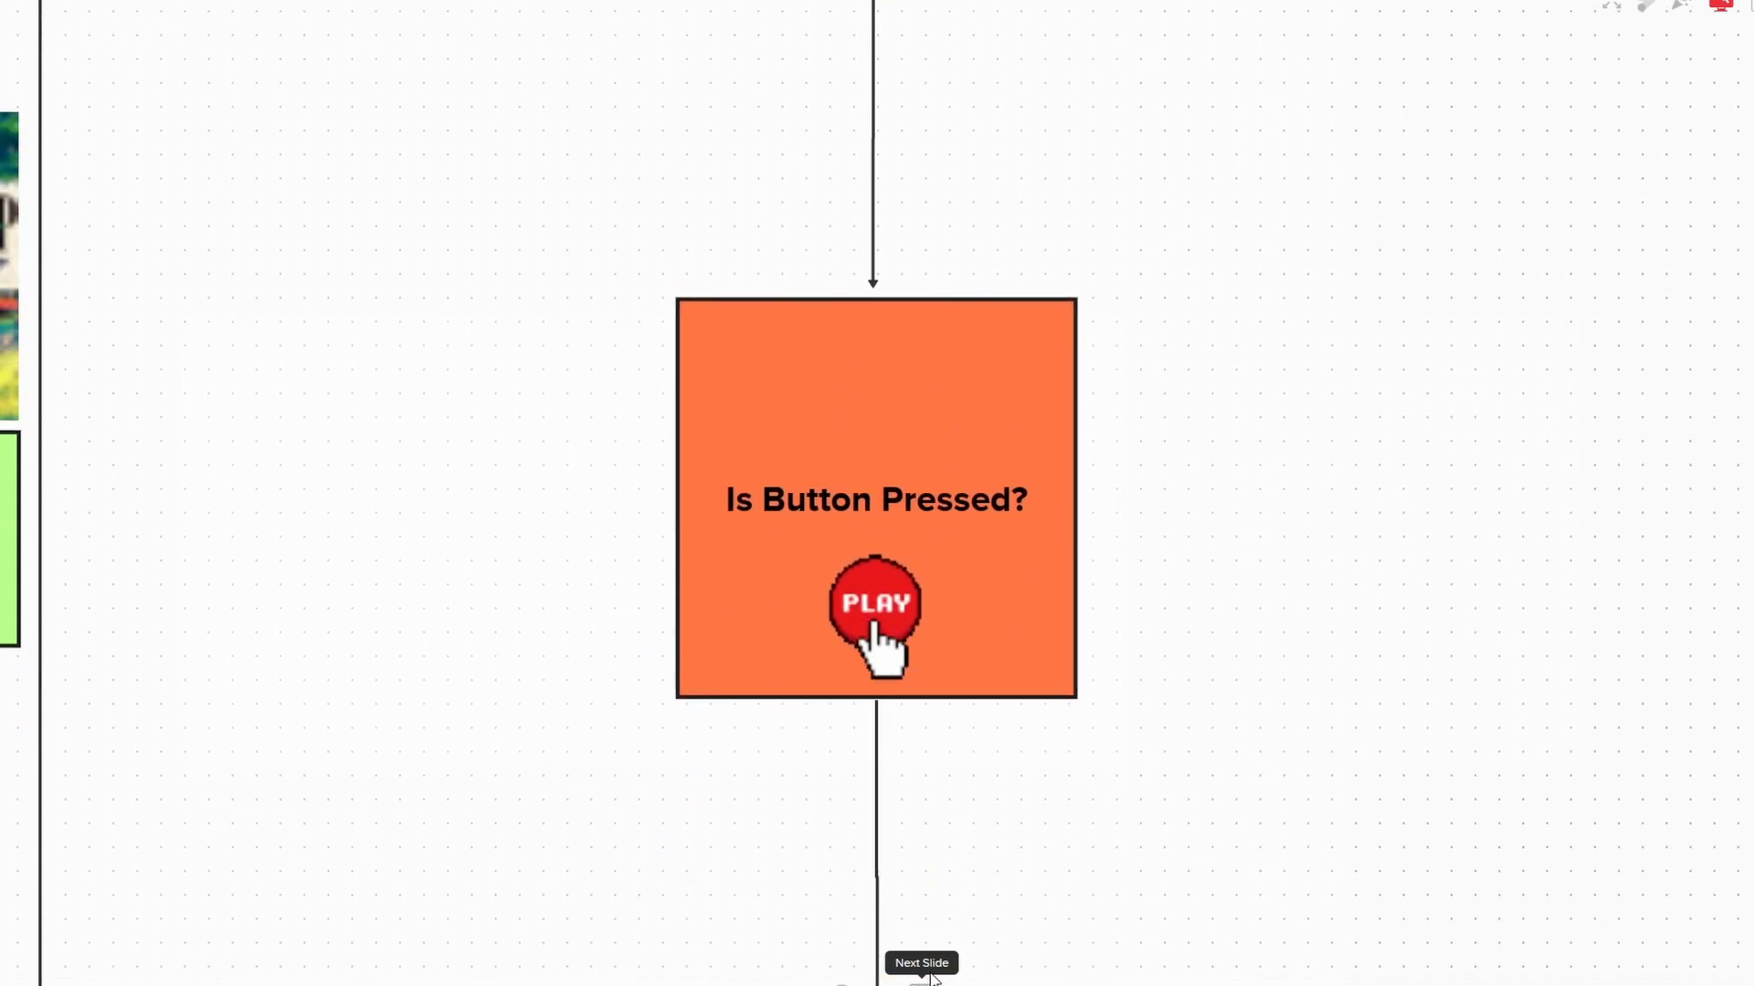
pyautogui.moveTo(923, 666)
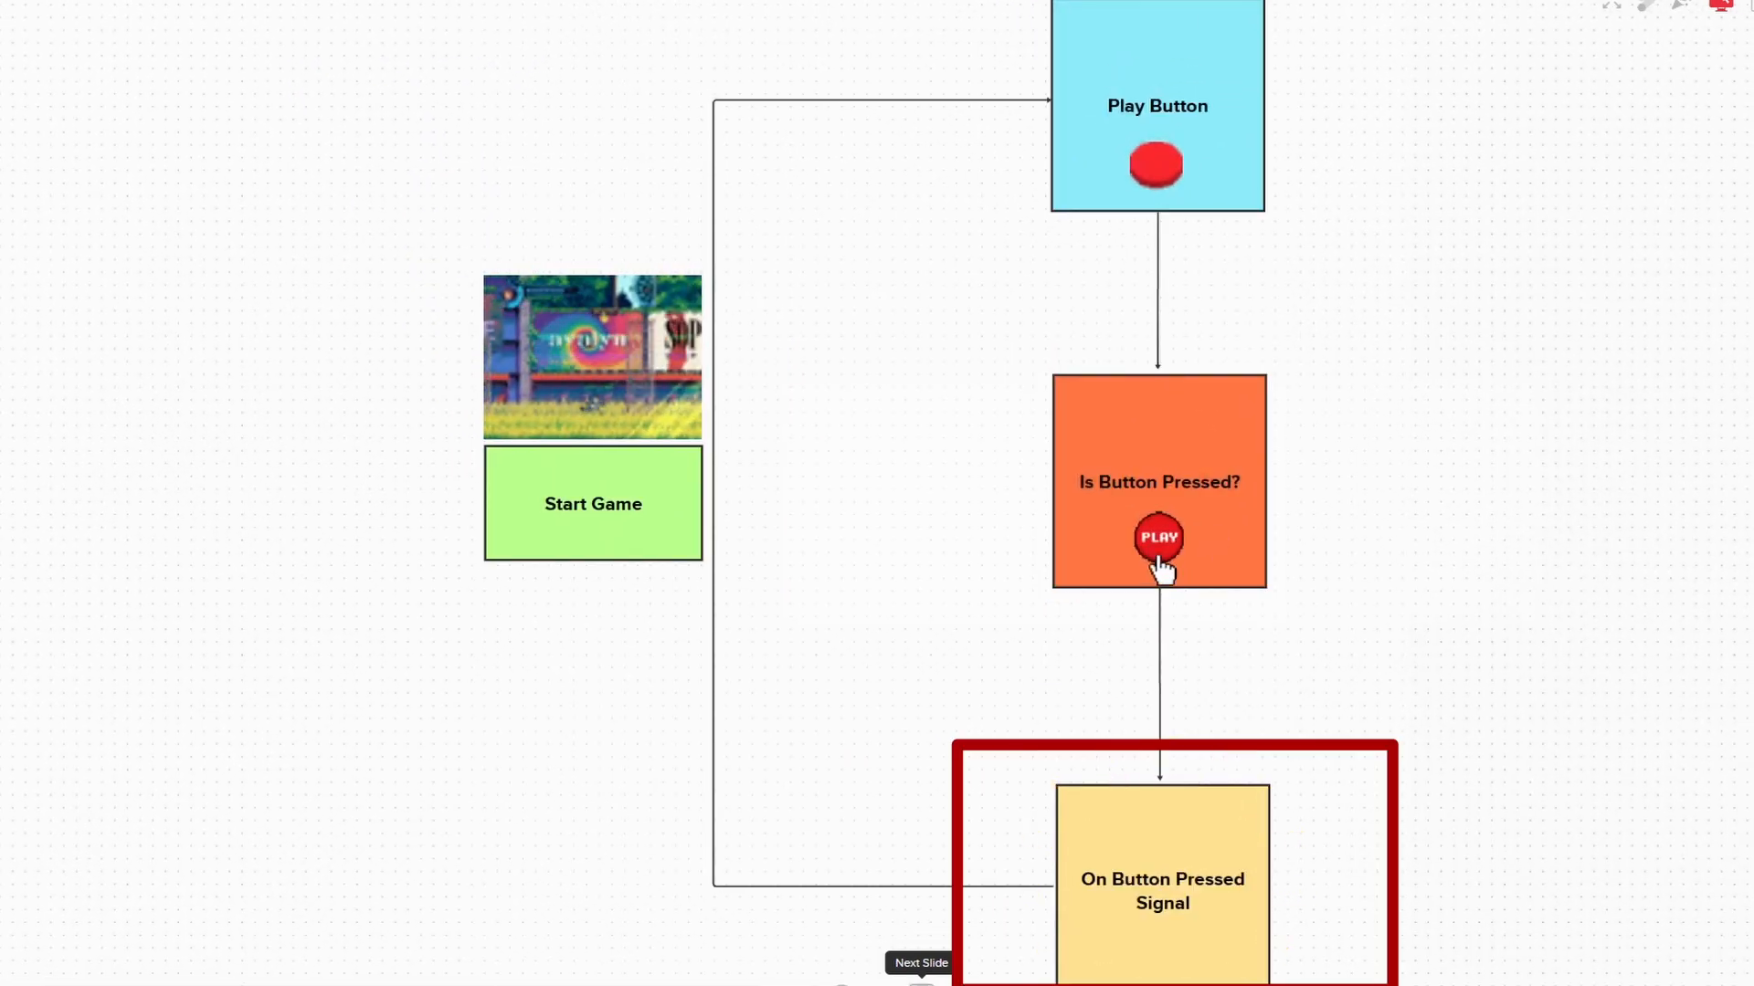
pyautogui.click(1157, 540)
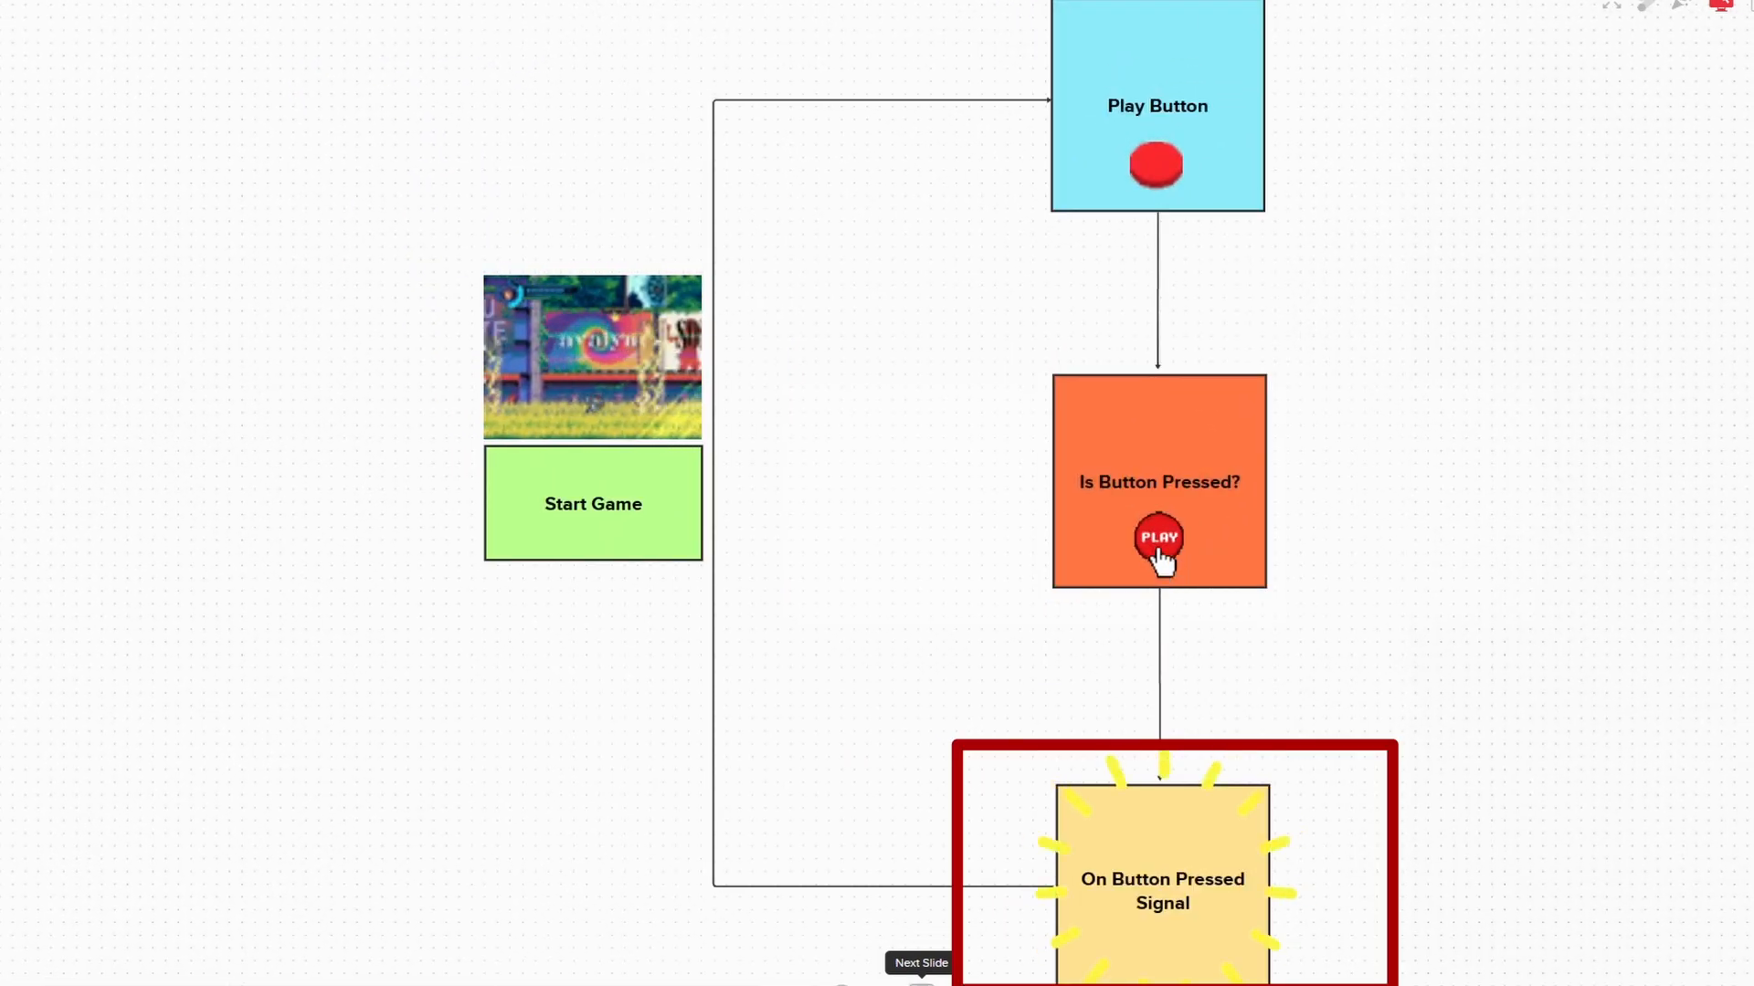
pyautogui.click(919, 963)
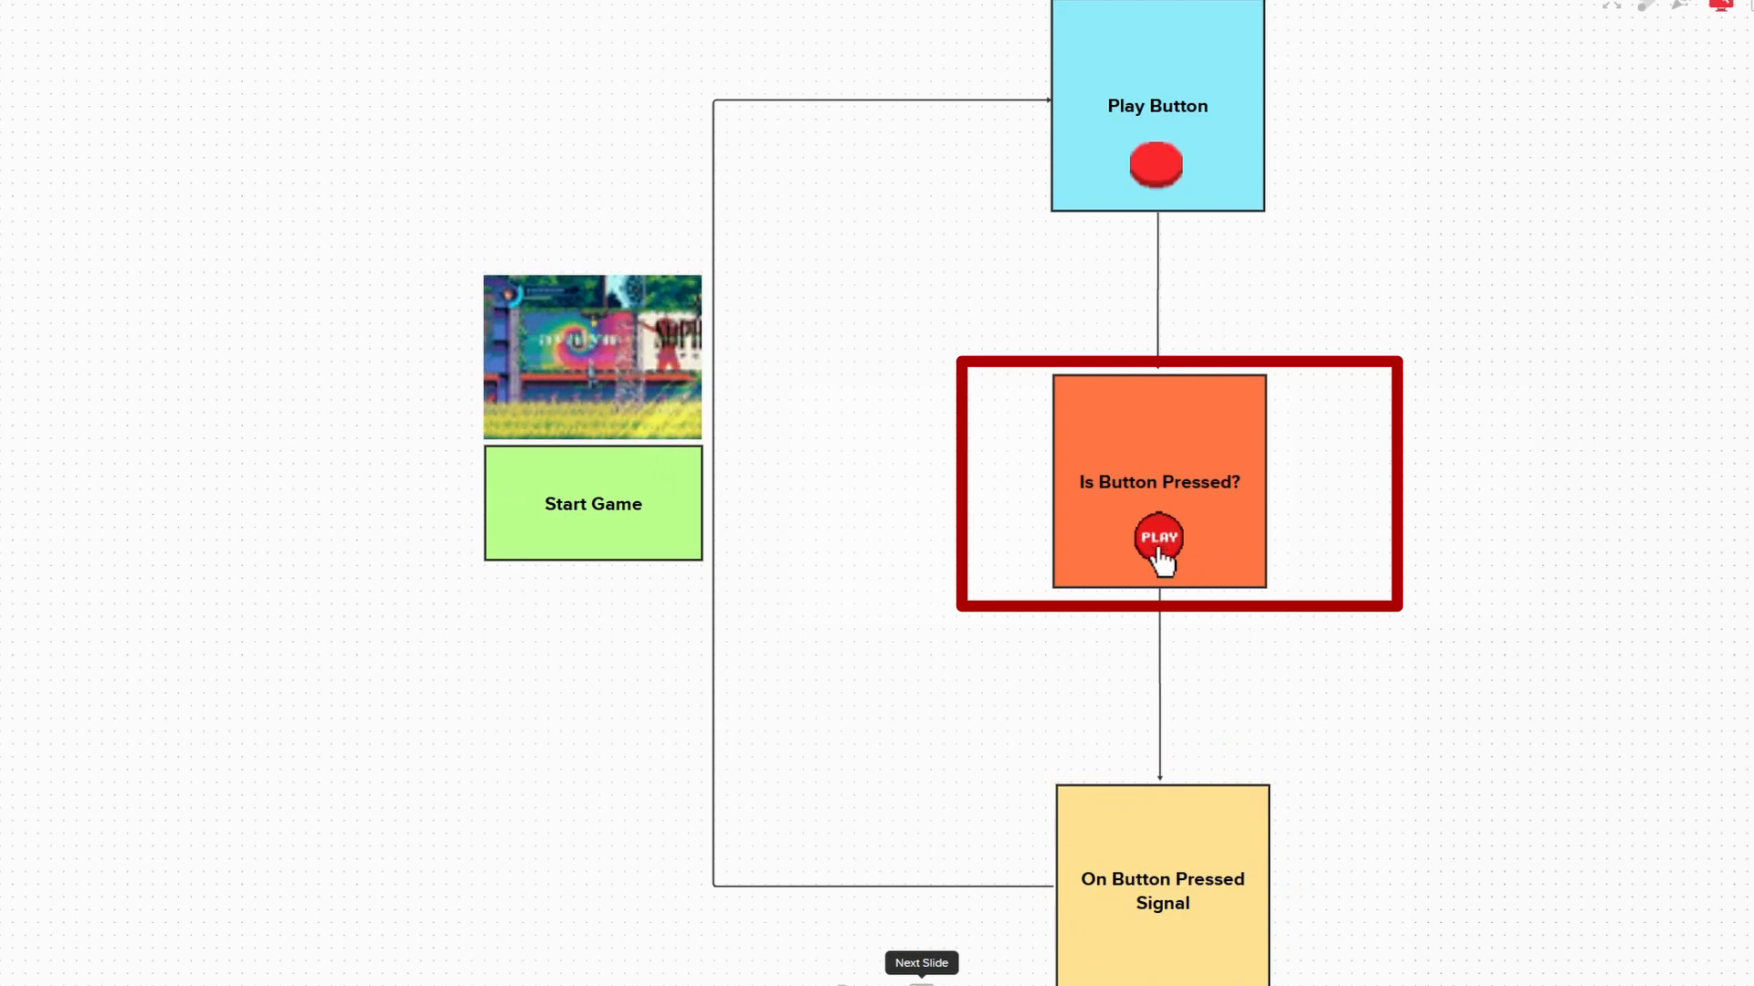
pyautogui.click(1157, 540)
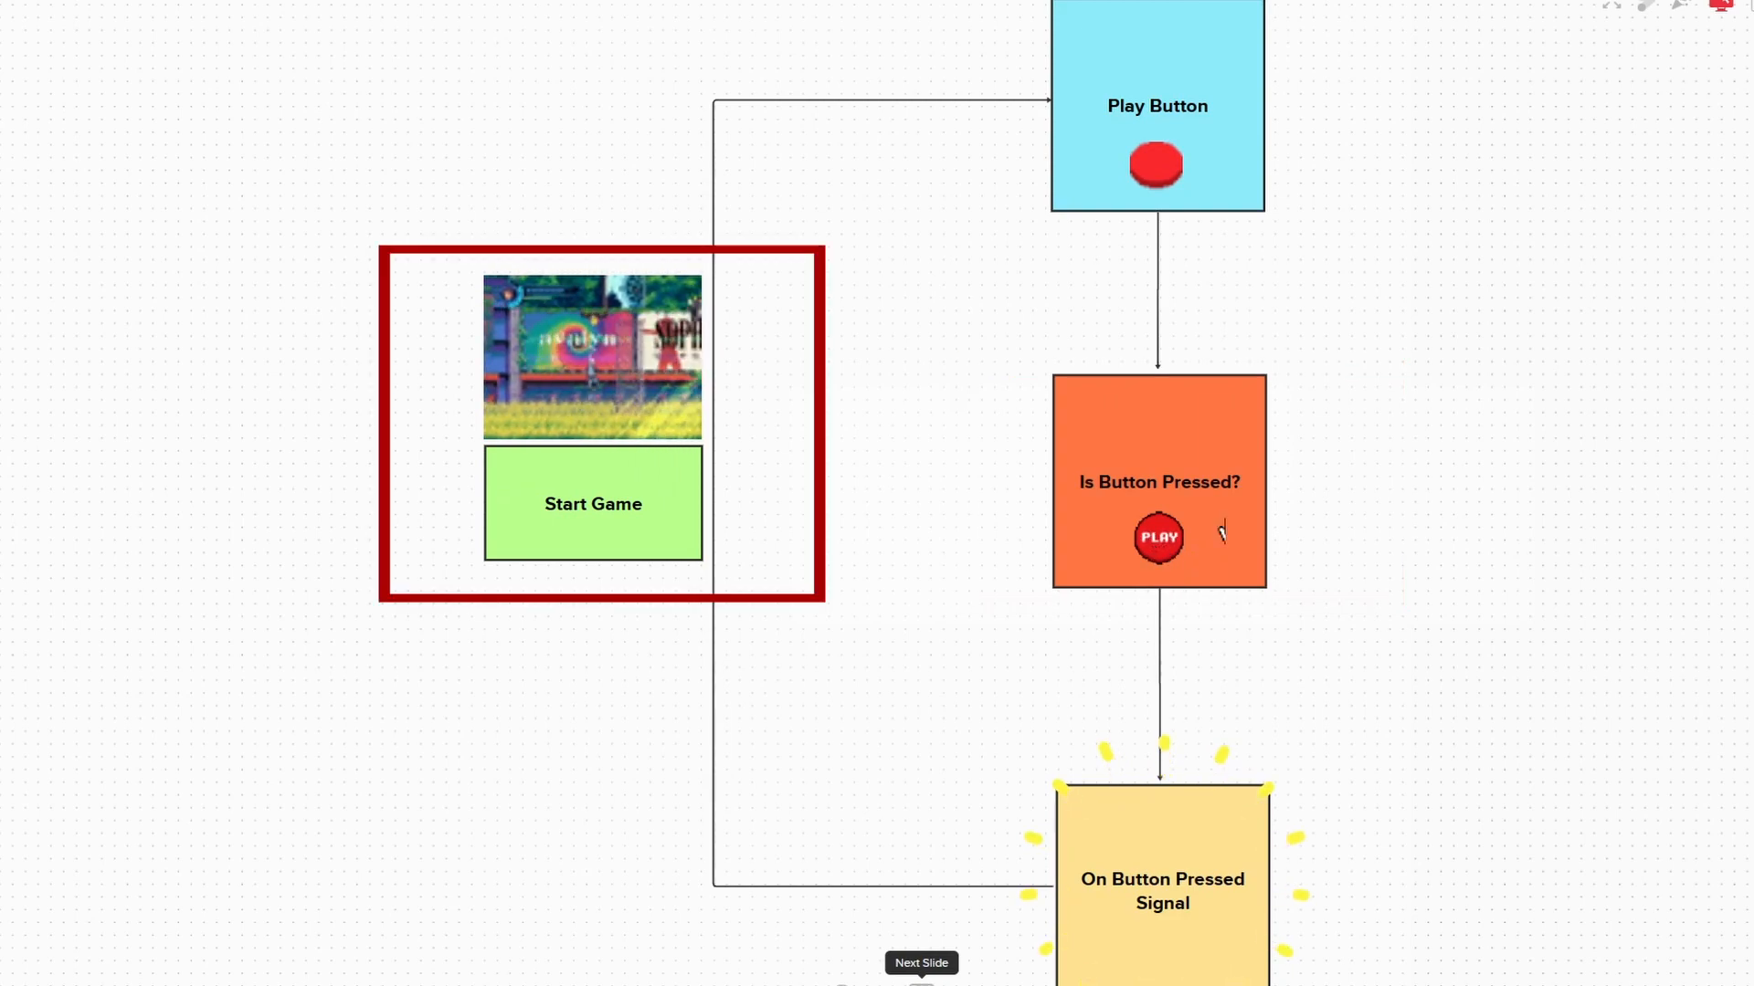
pyautogui.click(920, 962)
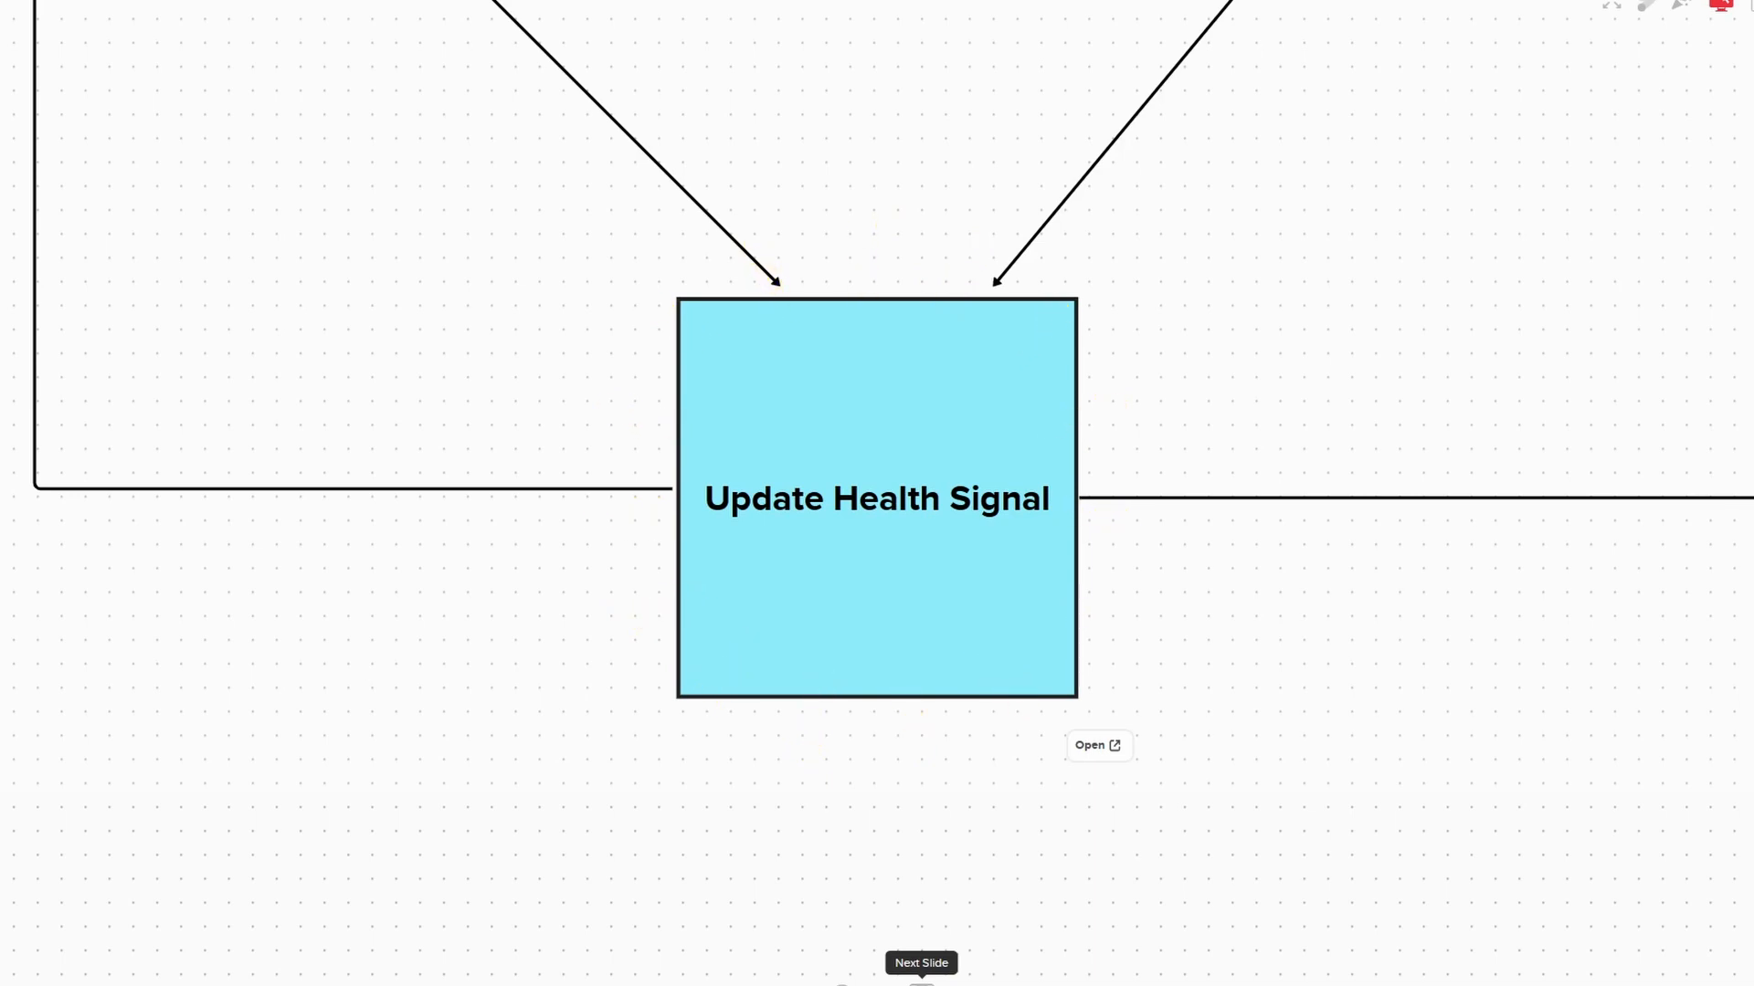
# Reveal the full health flowchart and highlight the Player Health and Update Health Signal frames
pyautogui.click(920, 962)
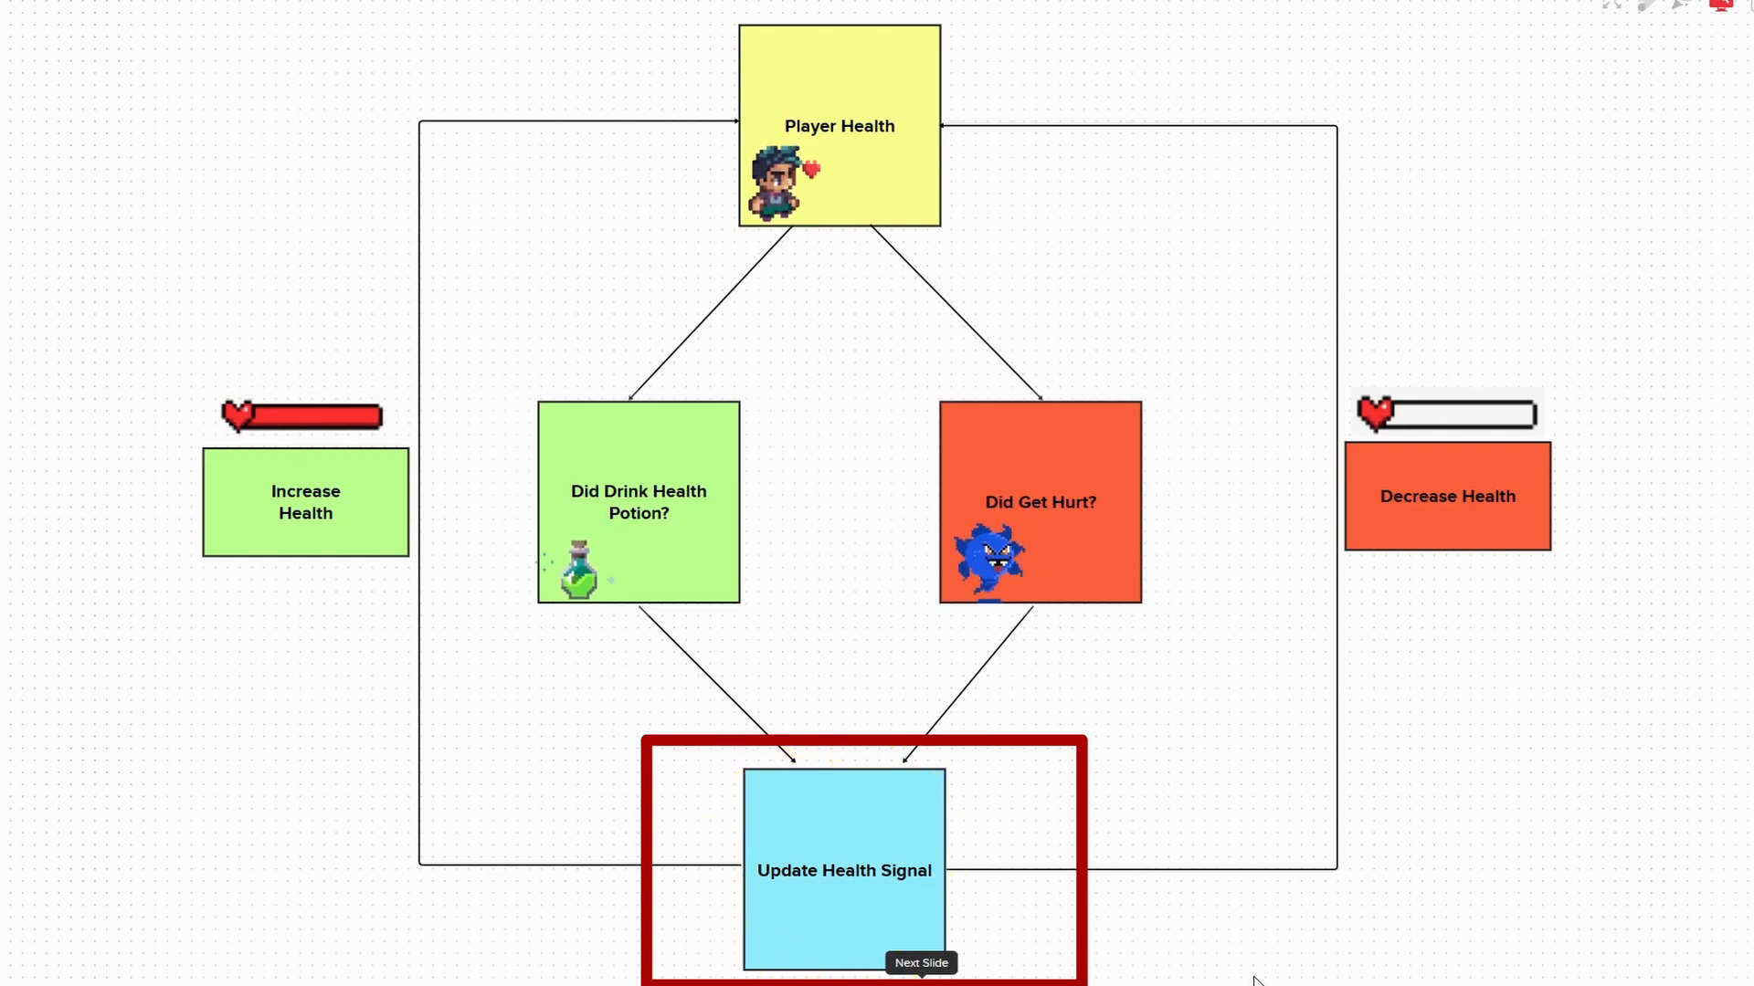
pyautogui.click(921, 962)
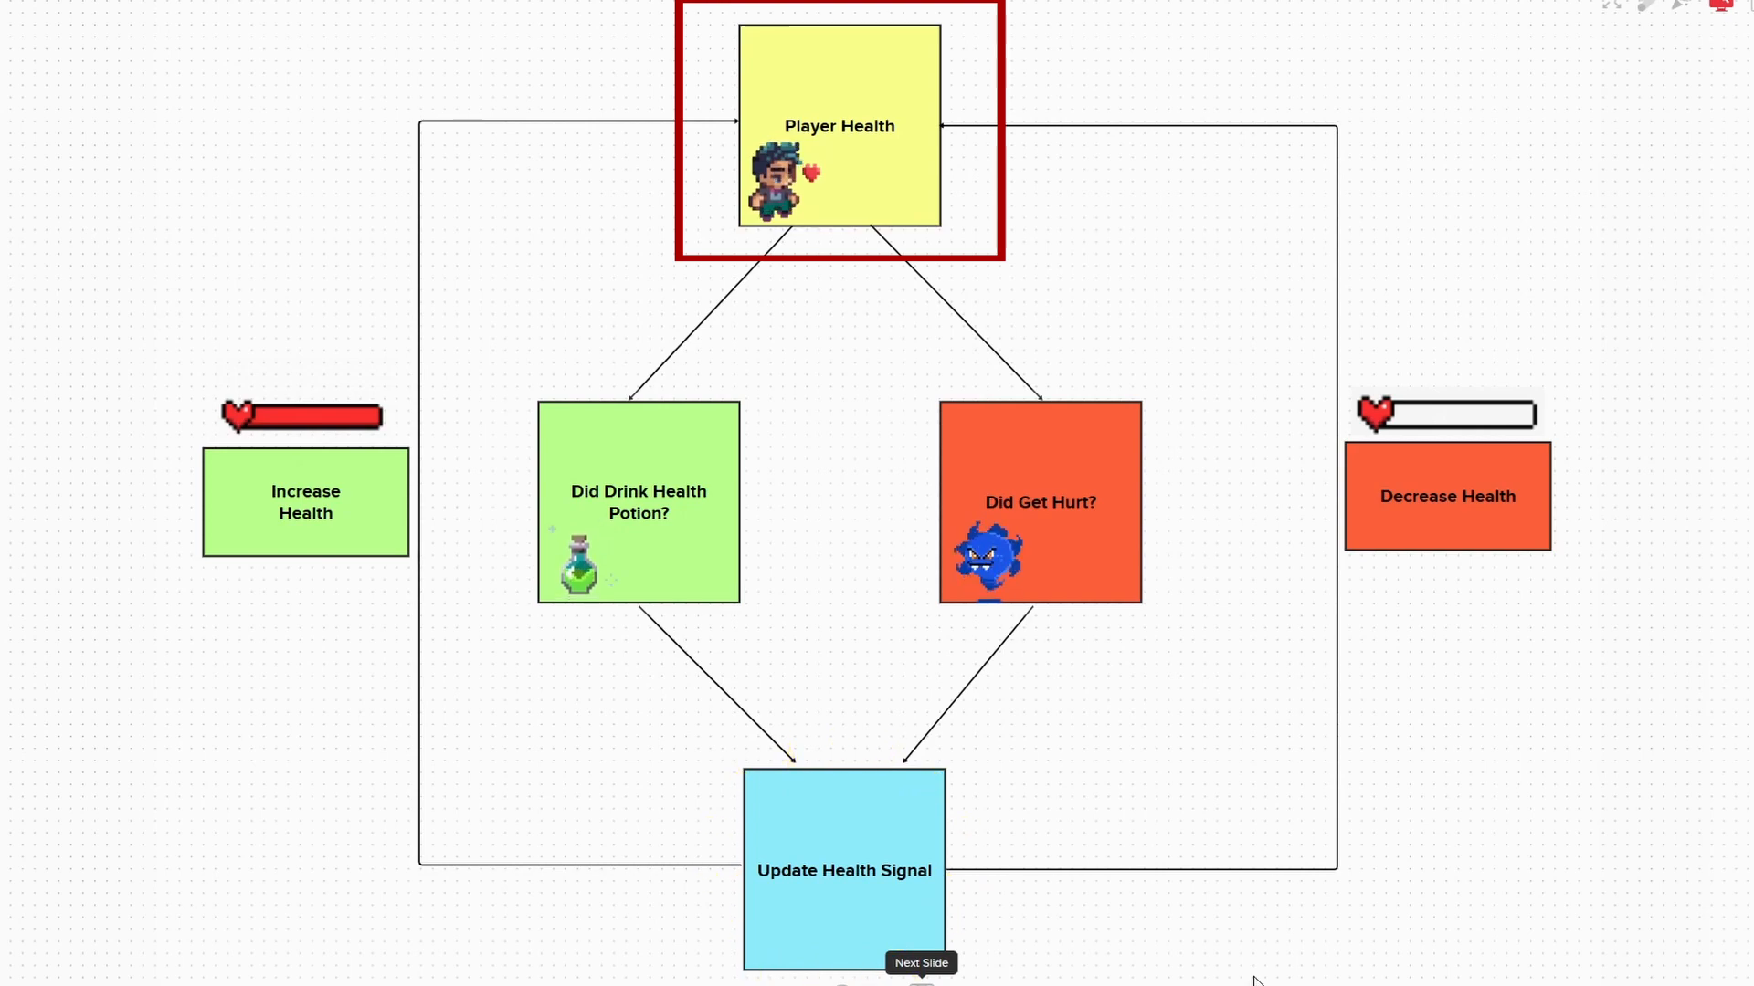
pyautogui.click(843, 871)
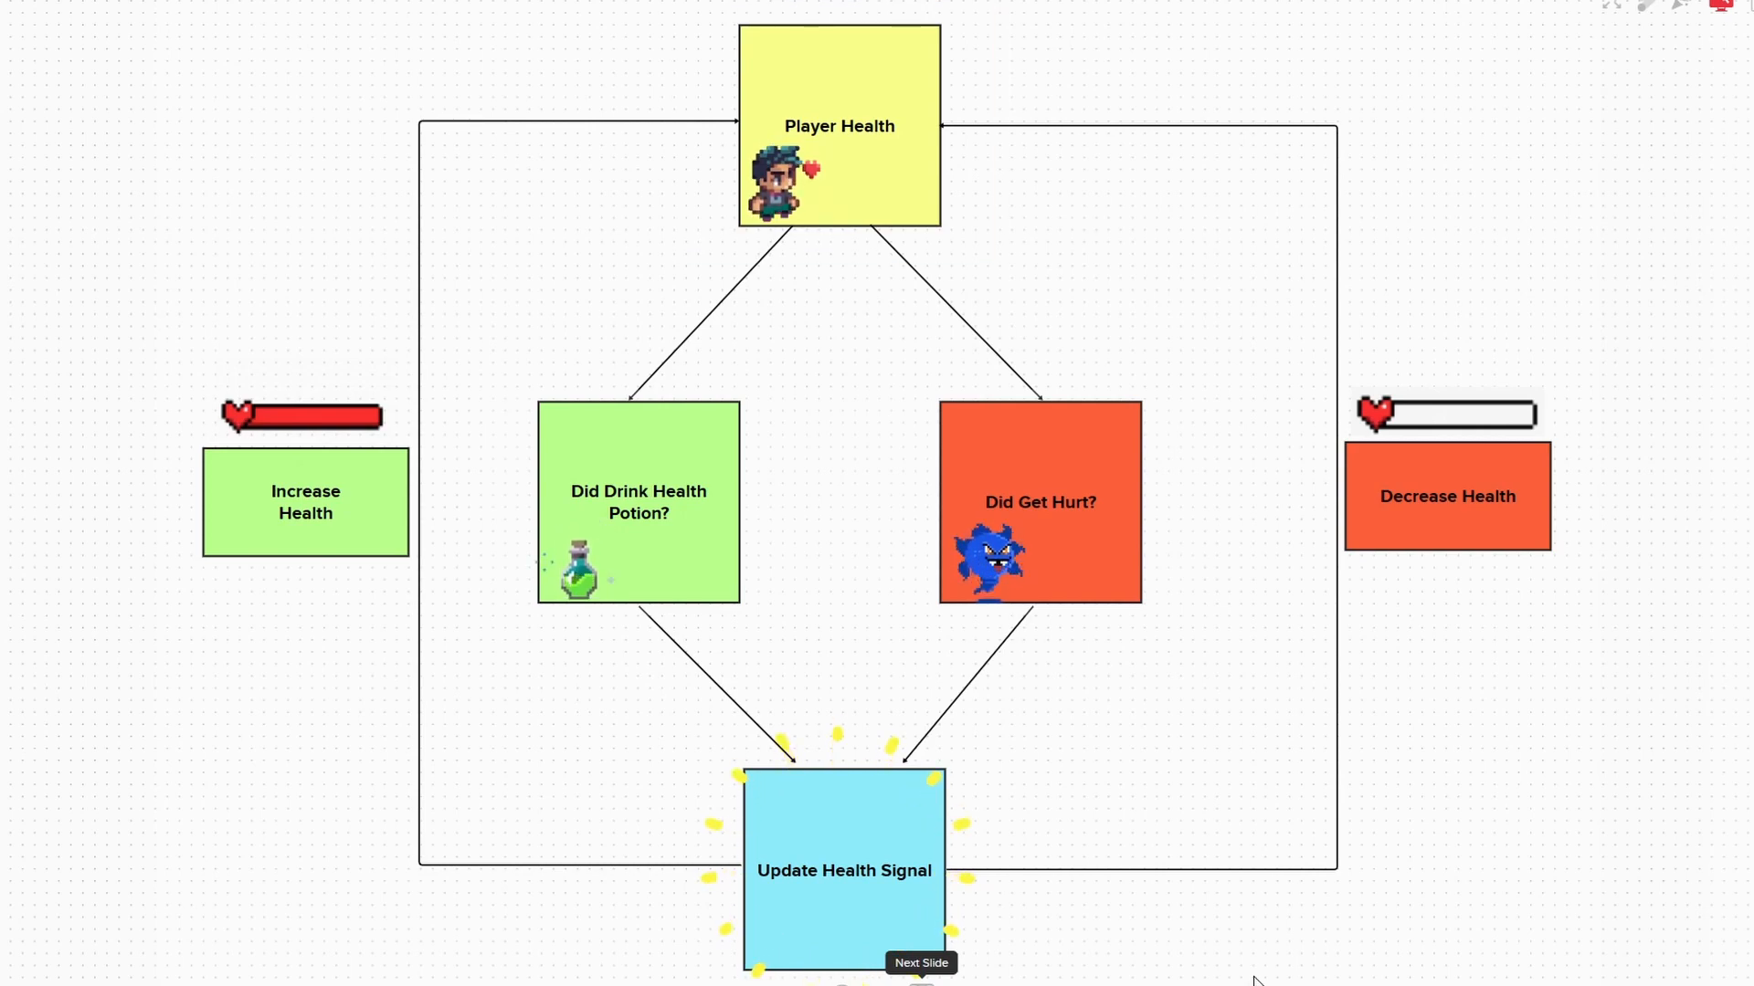
pyautogui.moveTo(559, 768)
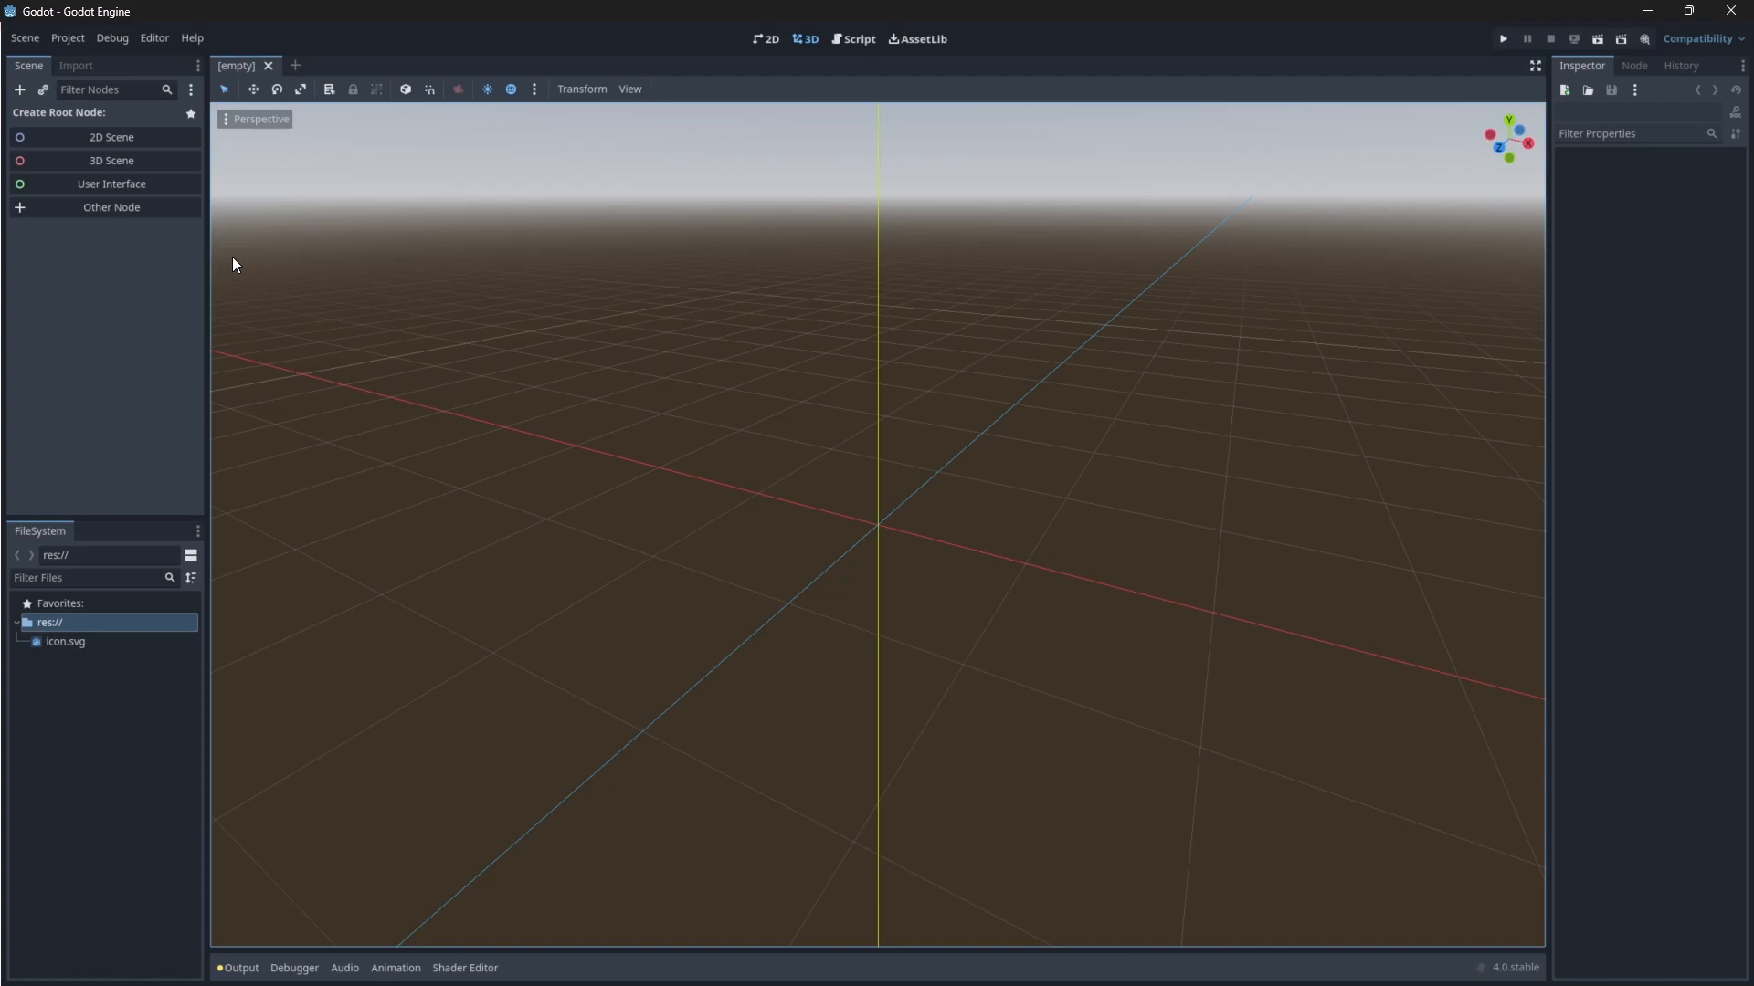
# Create a 2D Scene root node for the new Main scene
pyautogui.click(110, 136)
pyautogui.write('Main')
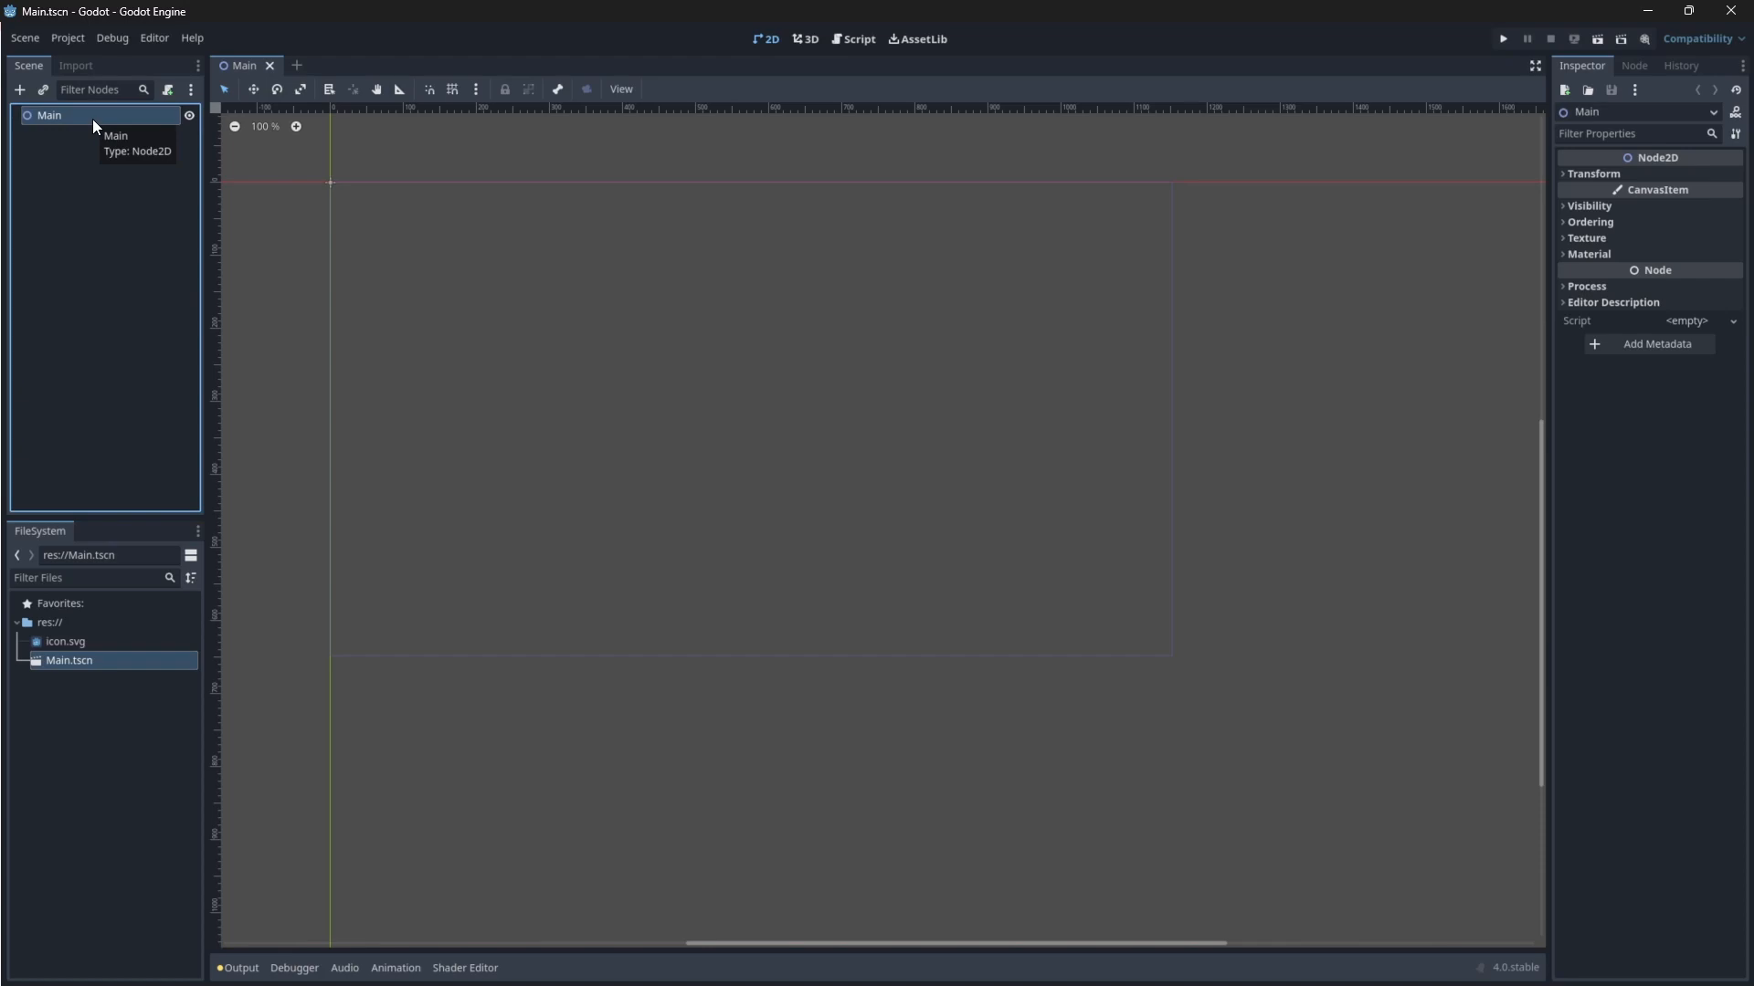
# Add a CanvasLayer under Main with a Button whose text is 'Press Me!'
pyautogui.click(18, 90)
pyautogui.write('canvas')
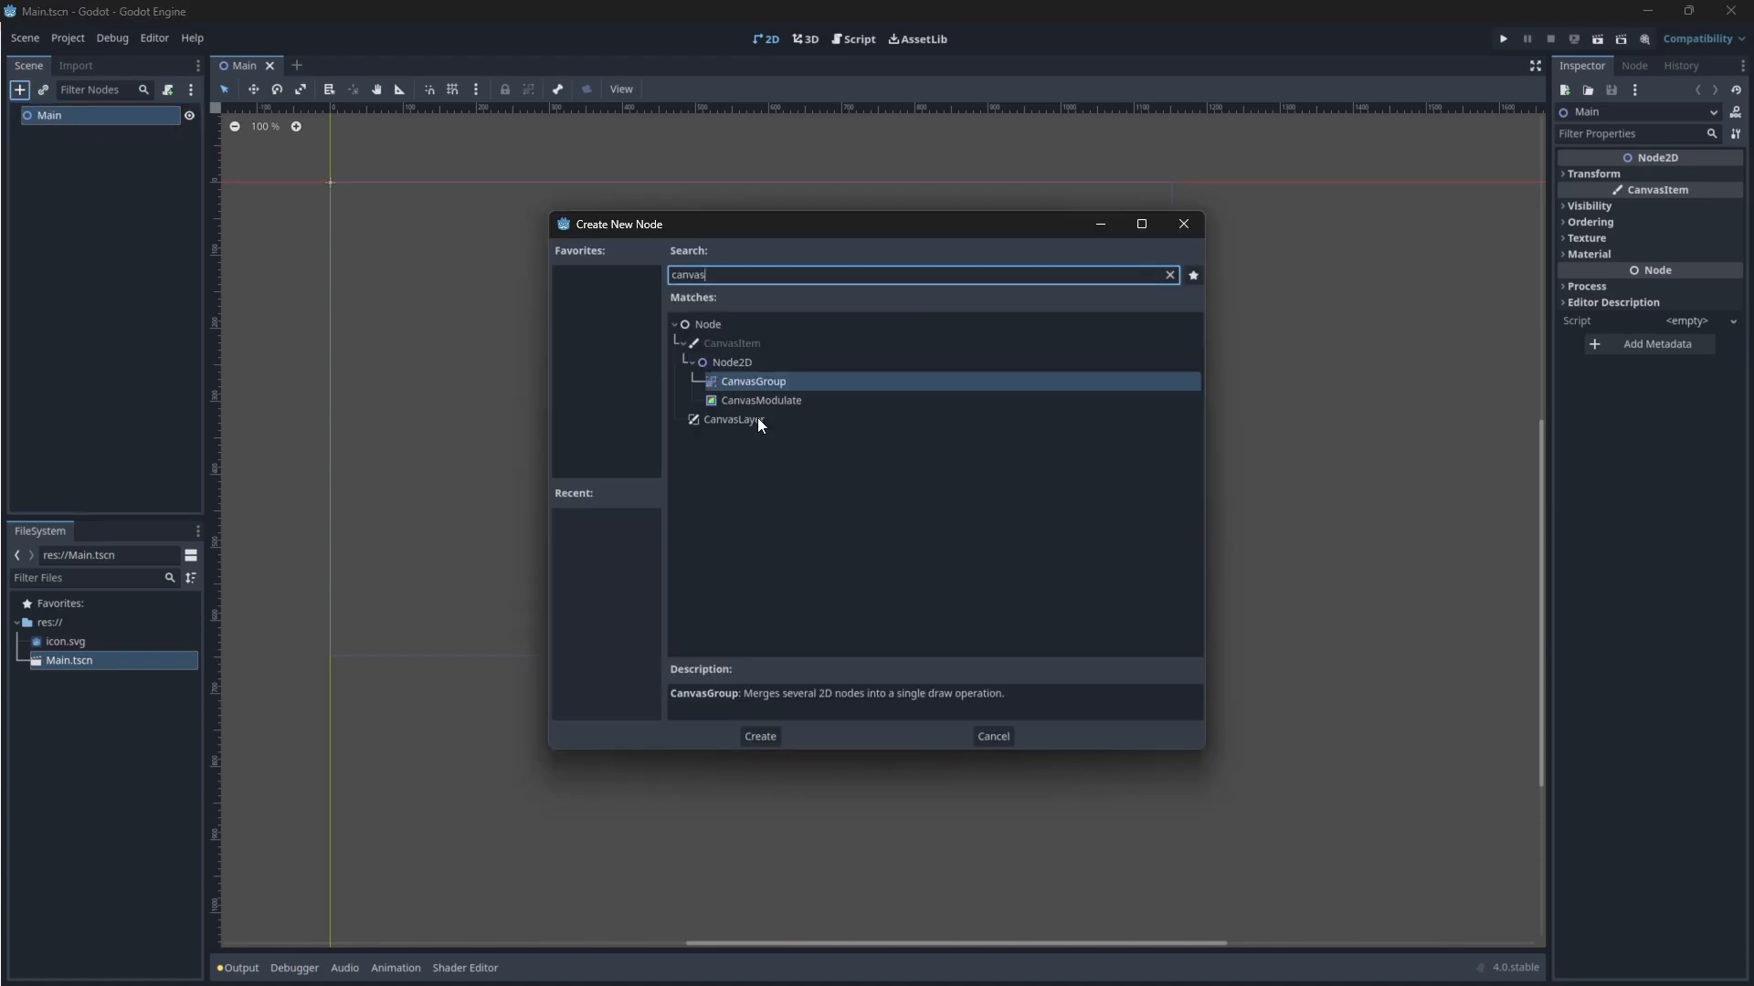
pyautogui.click(758, 736)
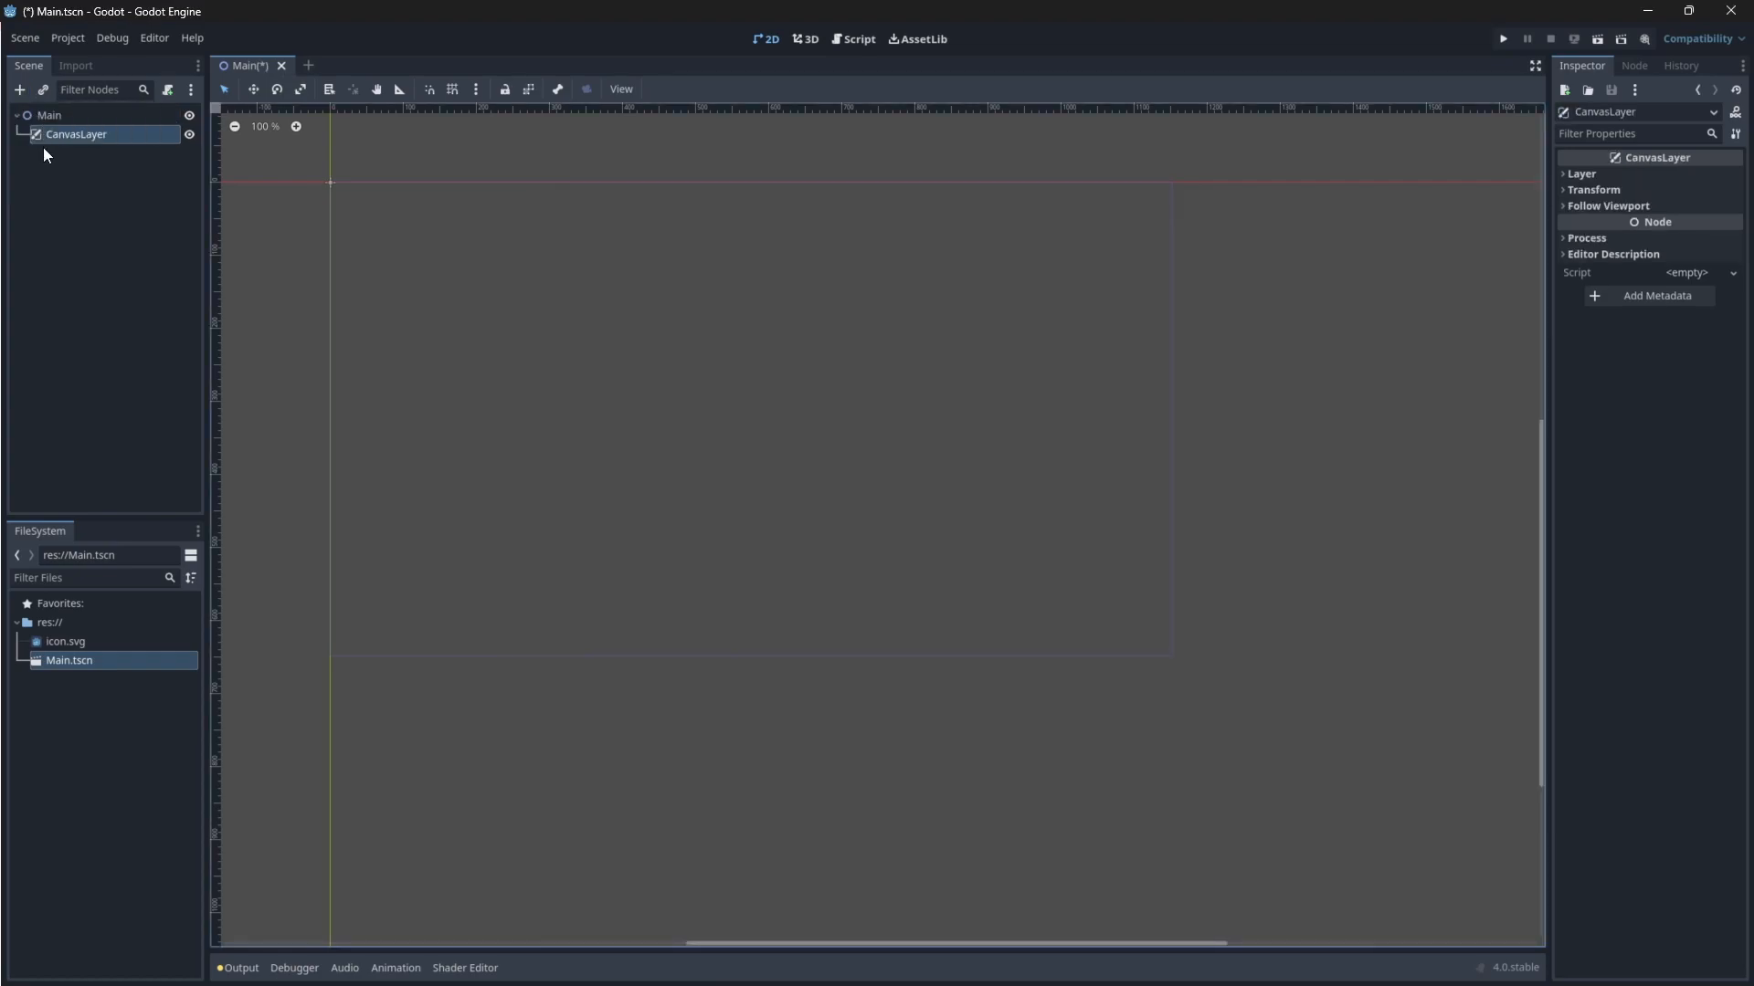
pyautogui.moveTo(106, 134)
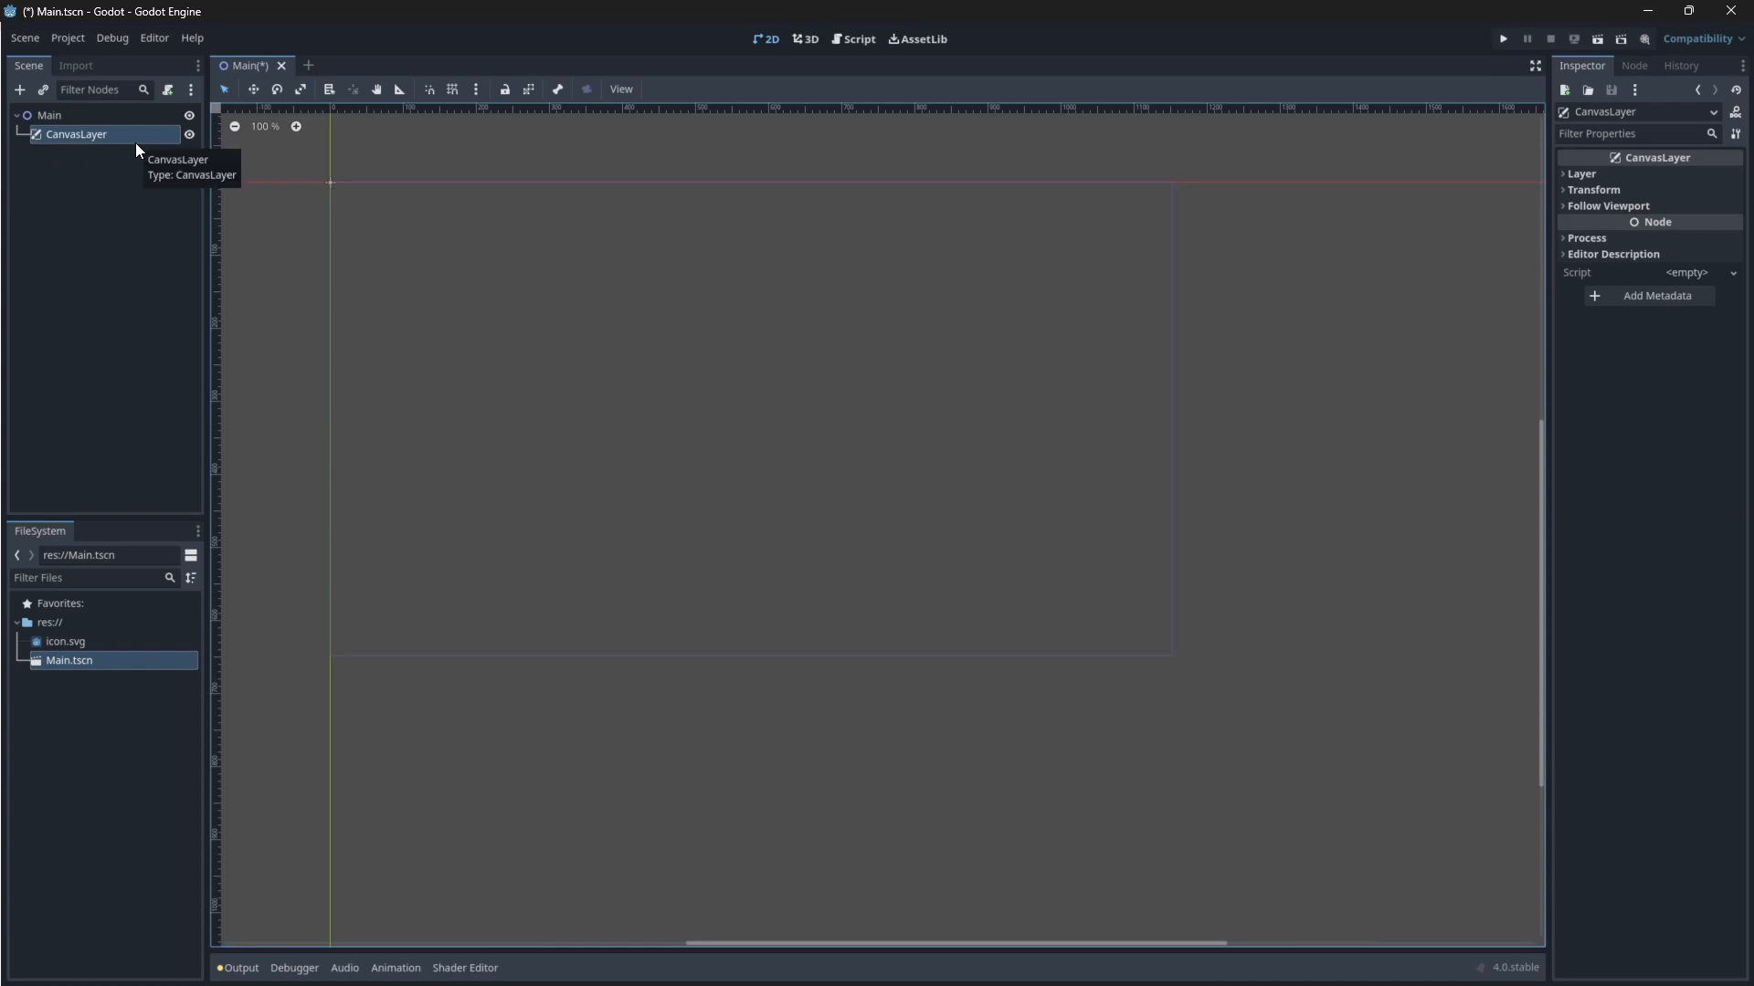
pyautogui.click(18, 89)
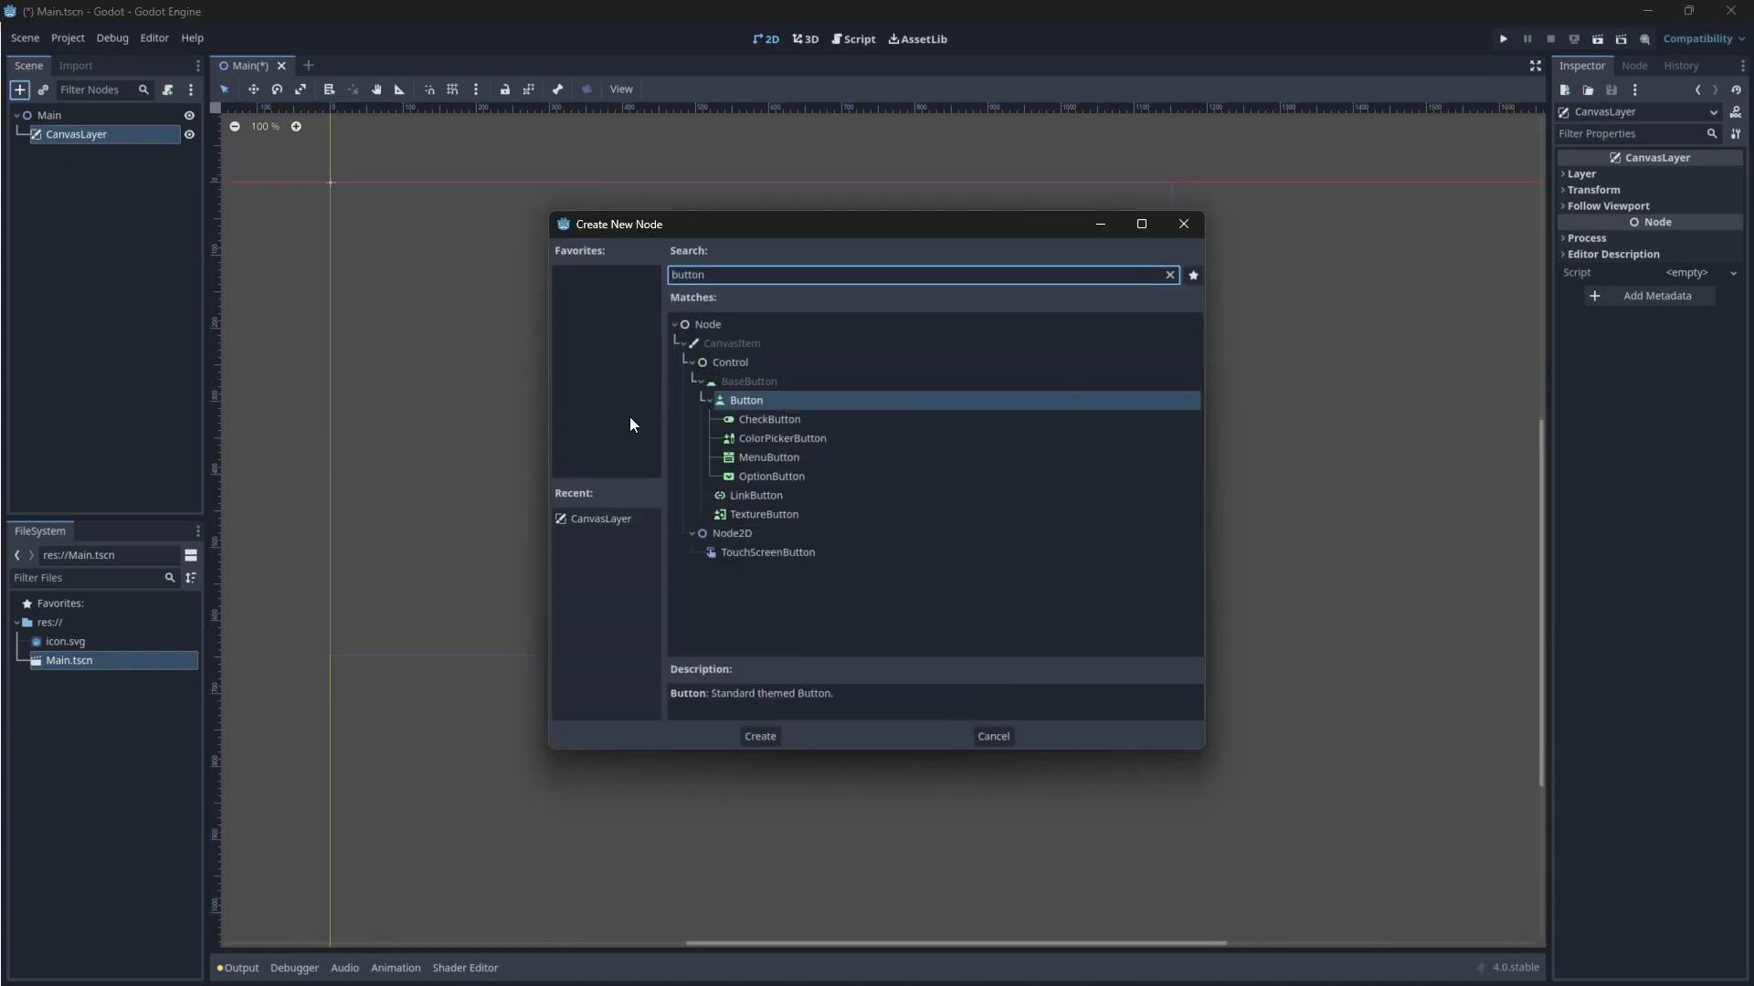
pyautogui.click(758, 736)
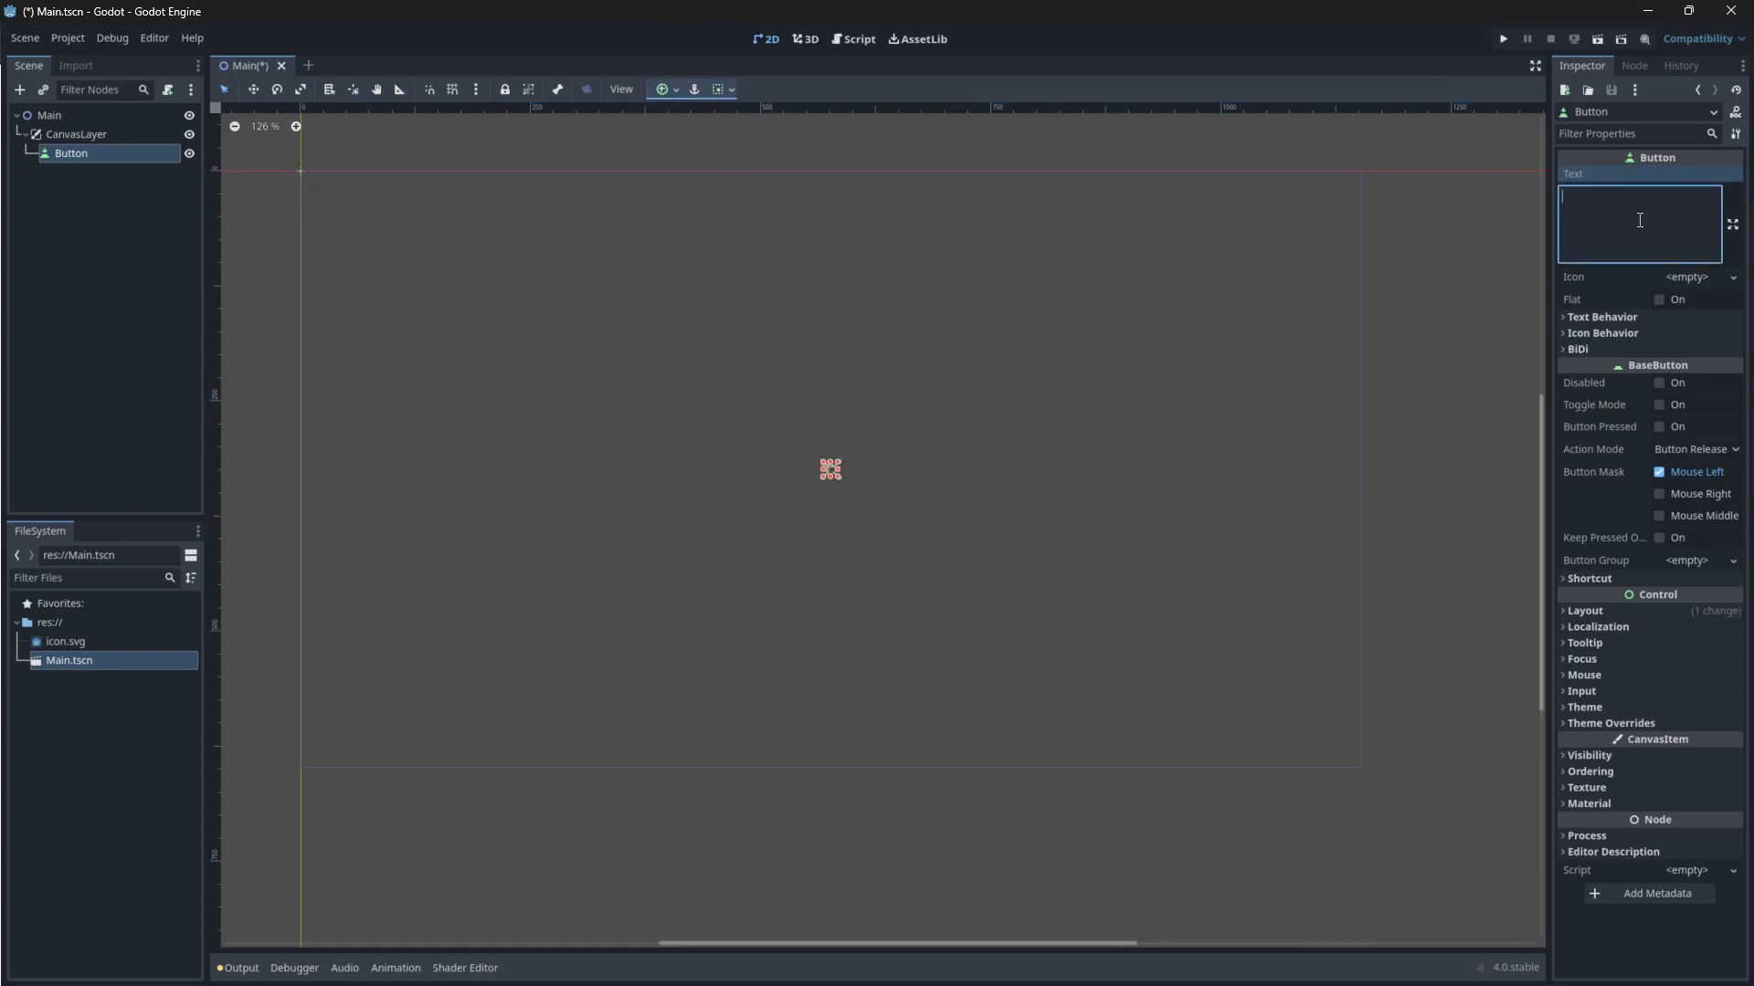
pyautogui.click(75, 133)
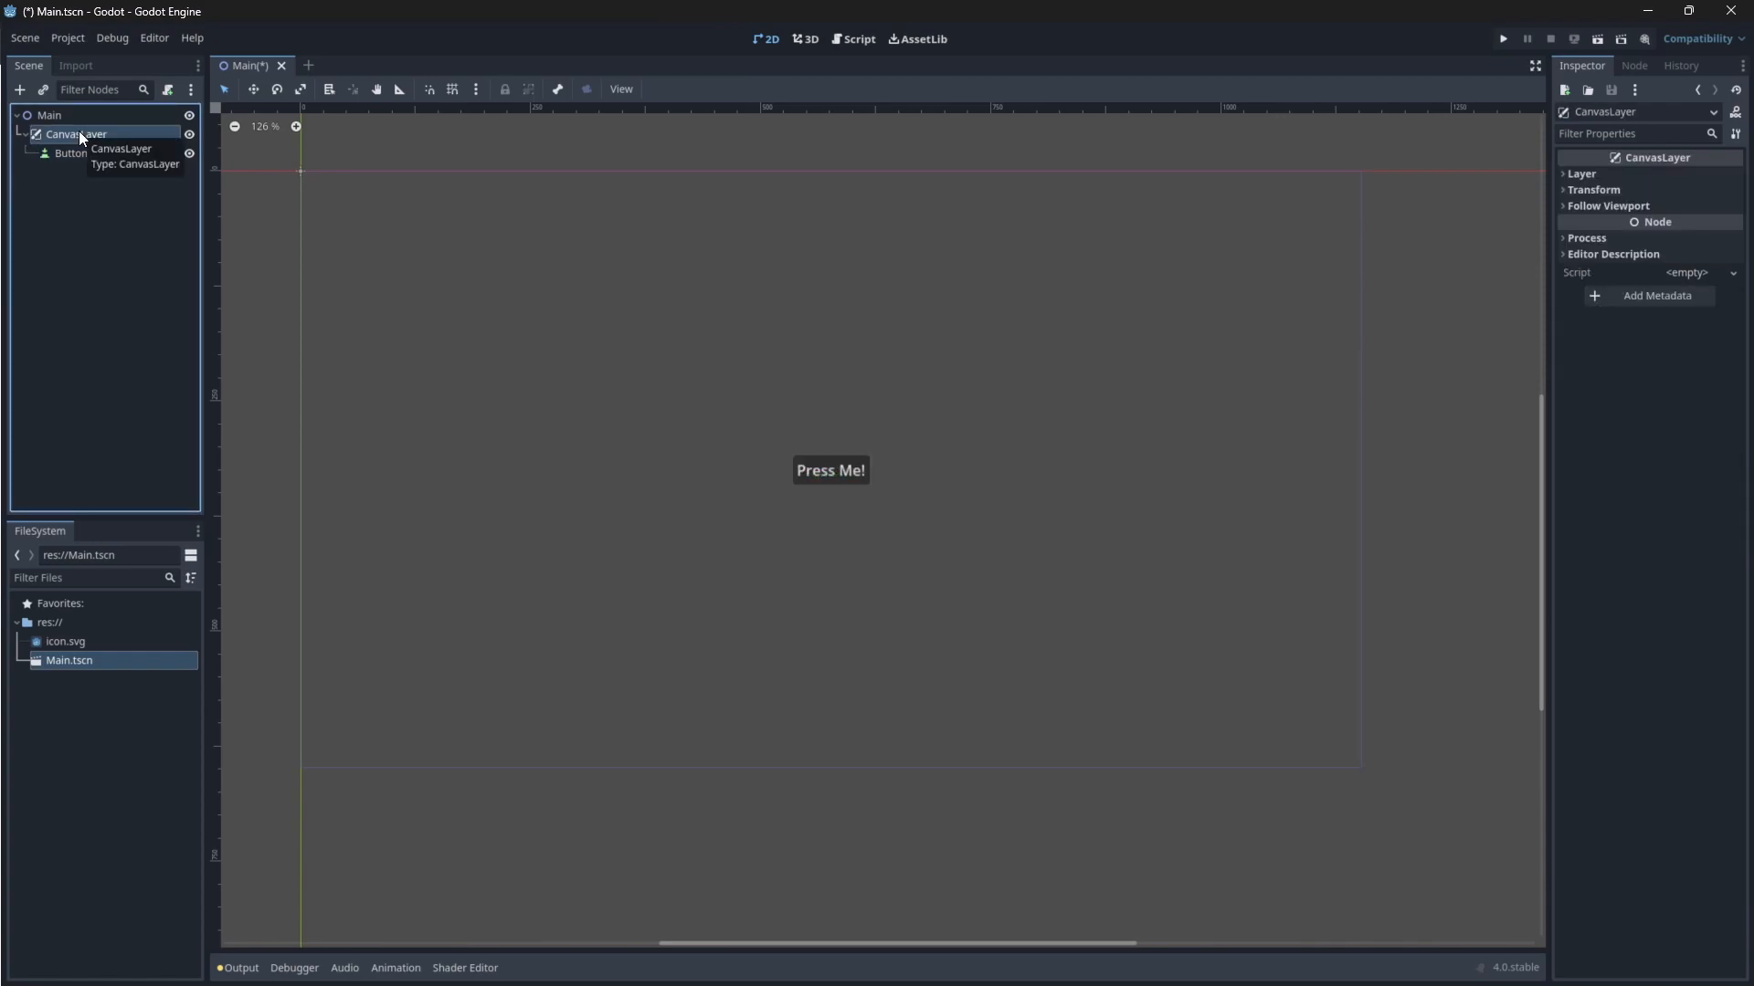
# Add a Label under the CanvasLayer with the text 'Hello There!'
pyautogui.click(19, 90)
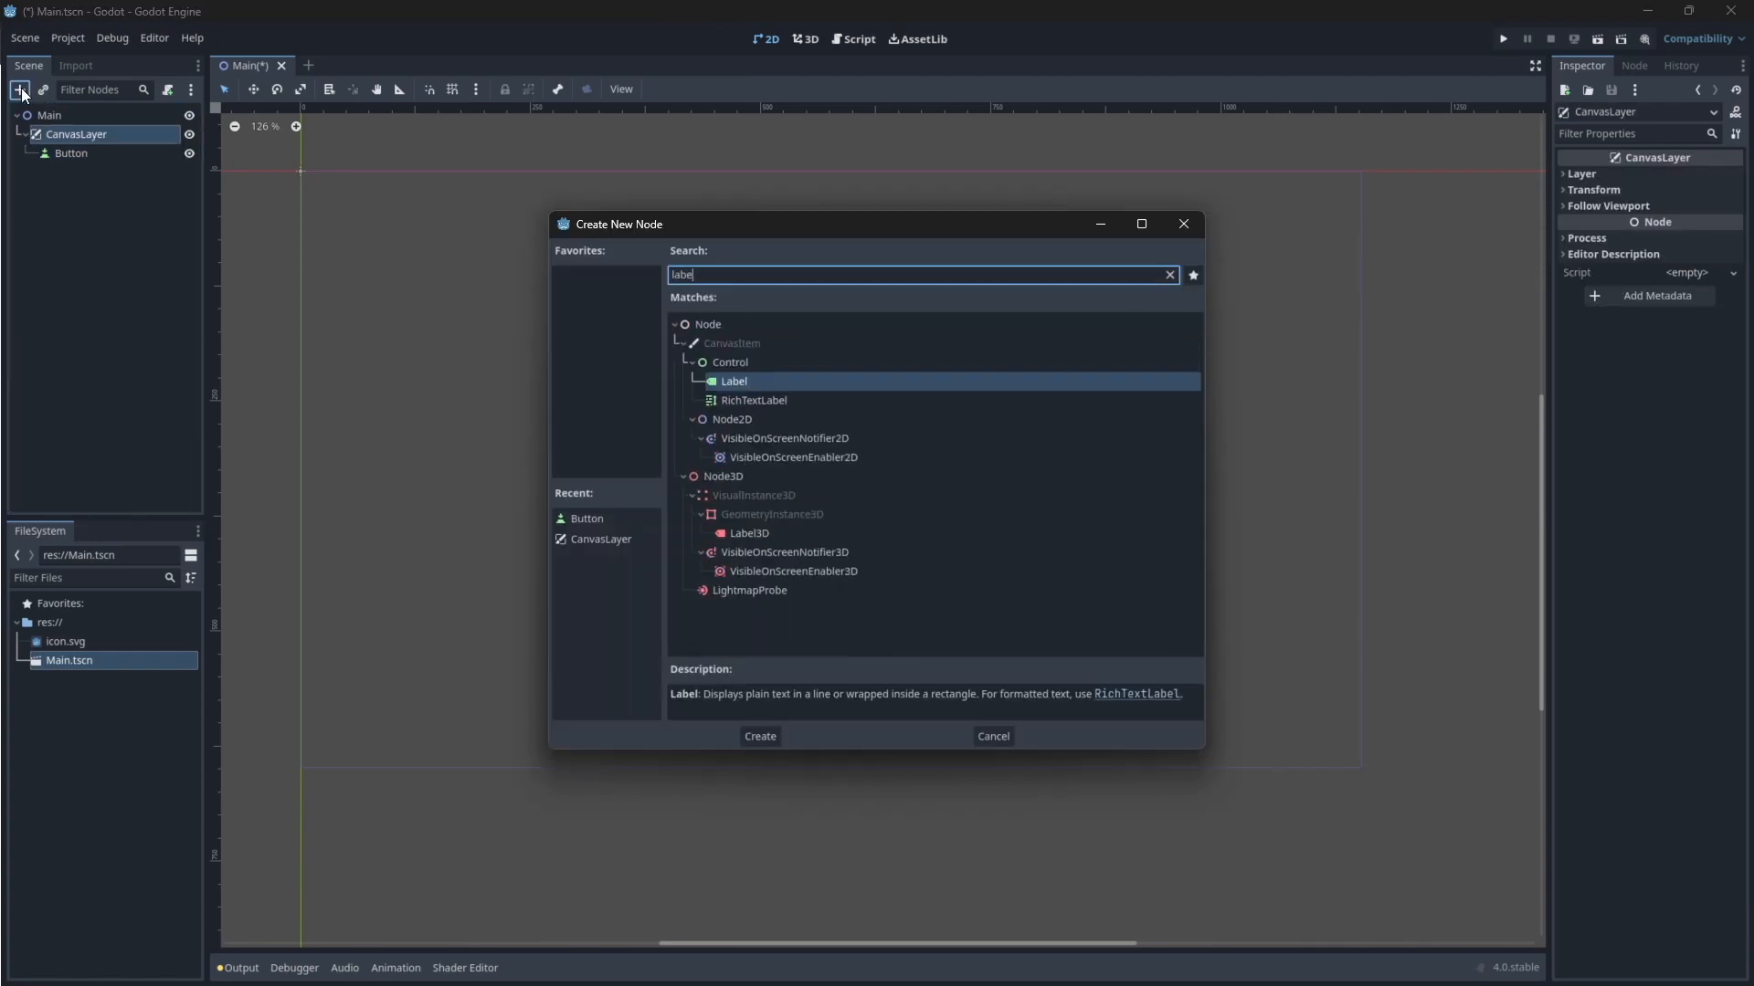
pyautogui.click(759, 736)
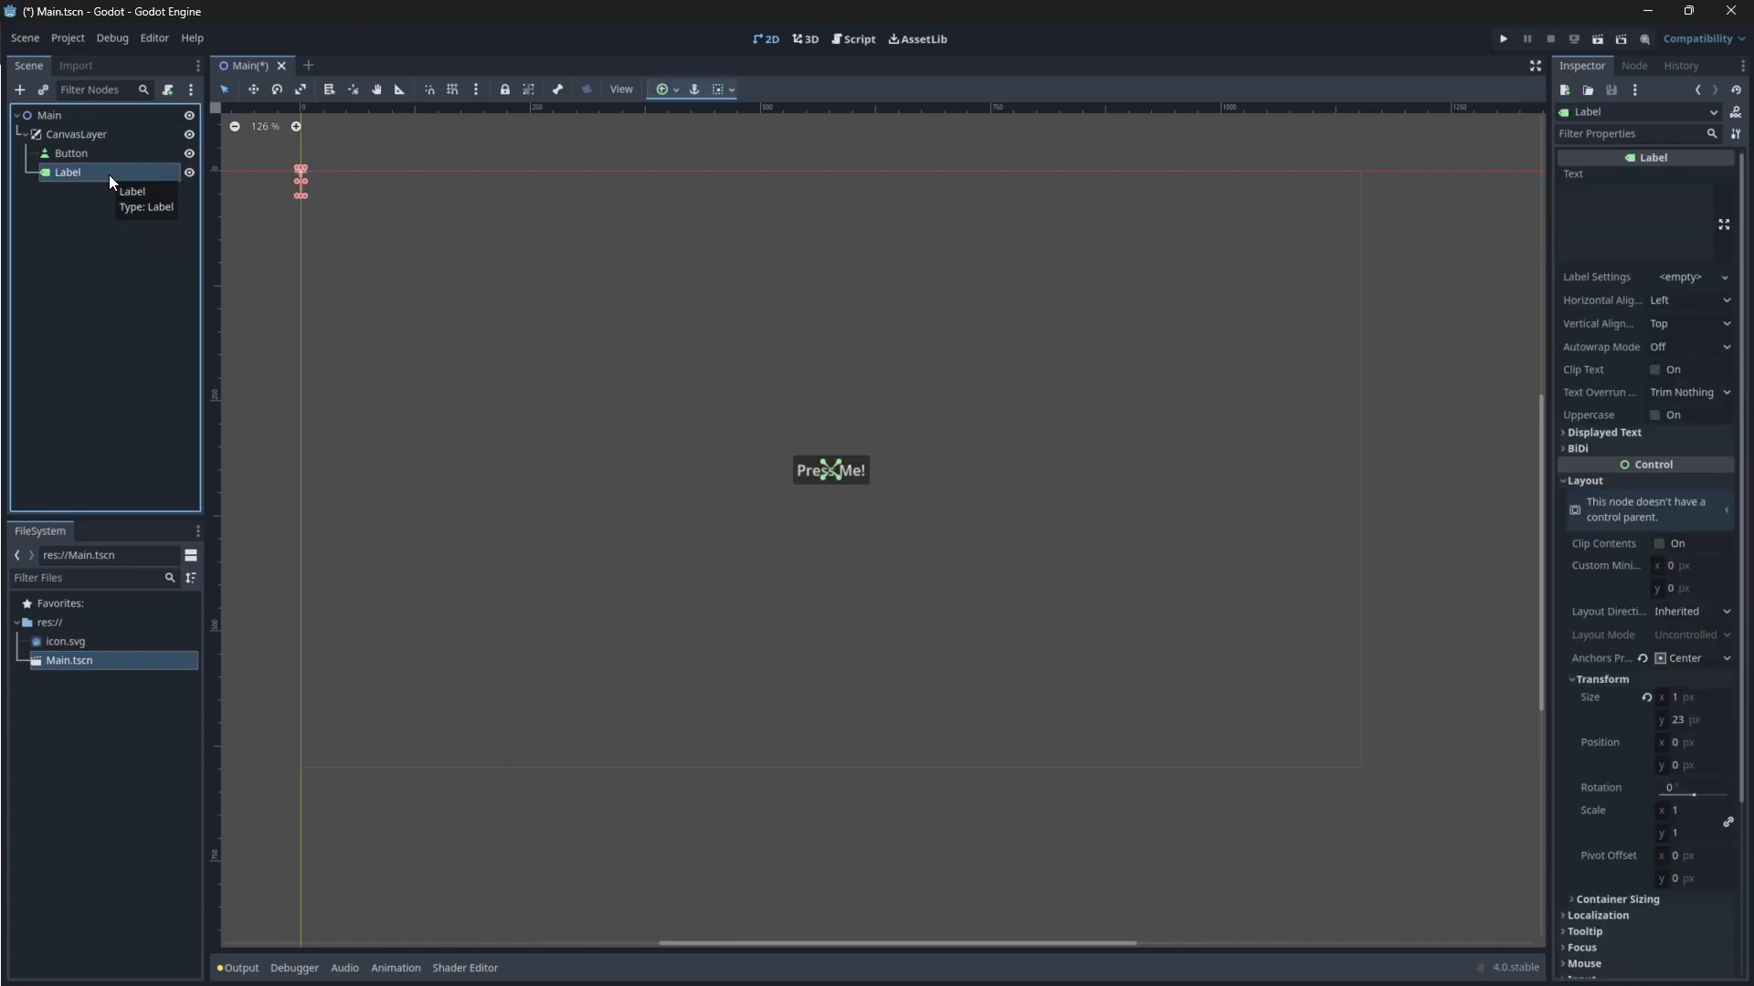
pyautogui.moveTo(101, 136)
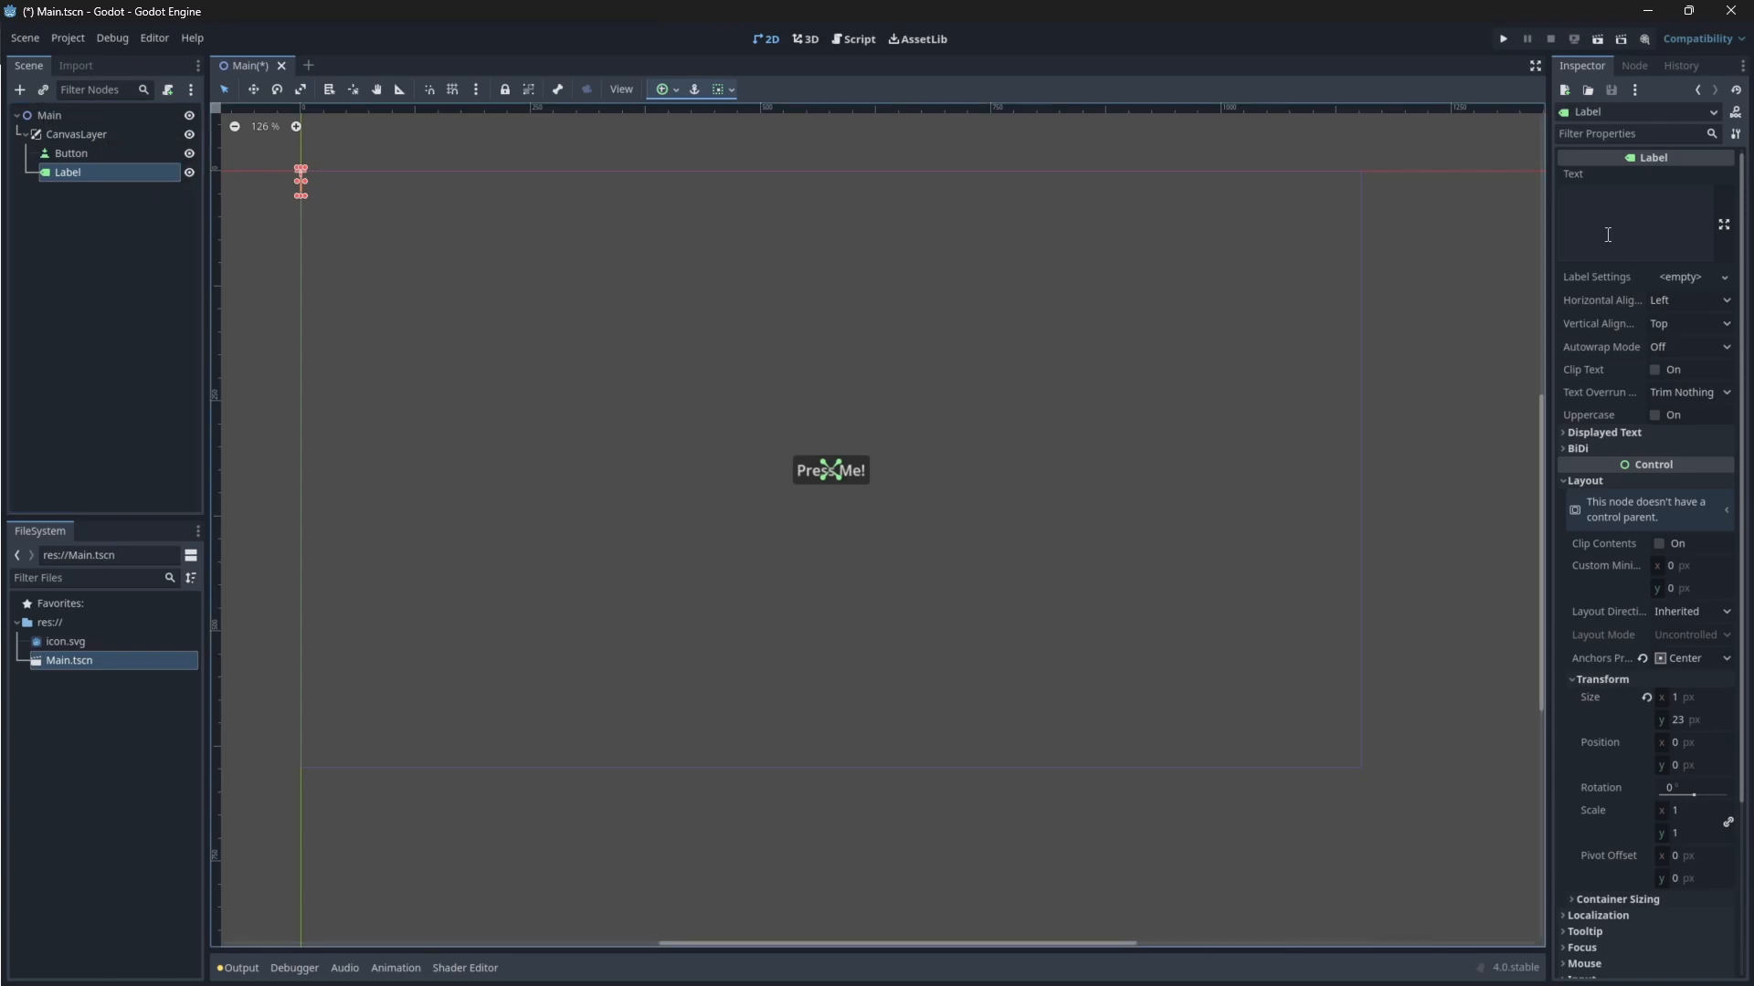
pyautogui.write('Hello There!')
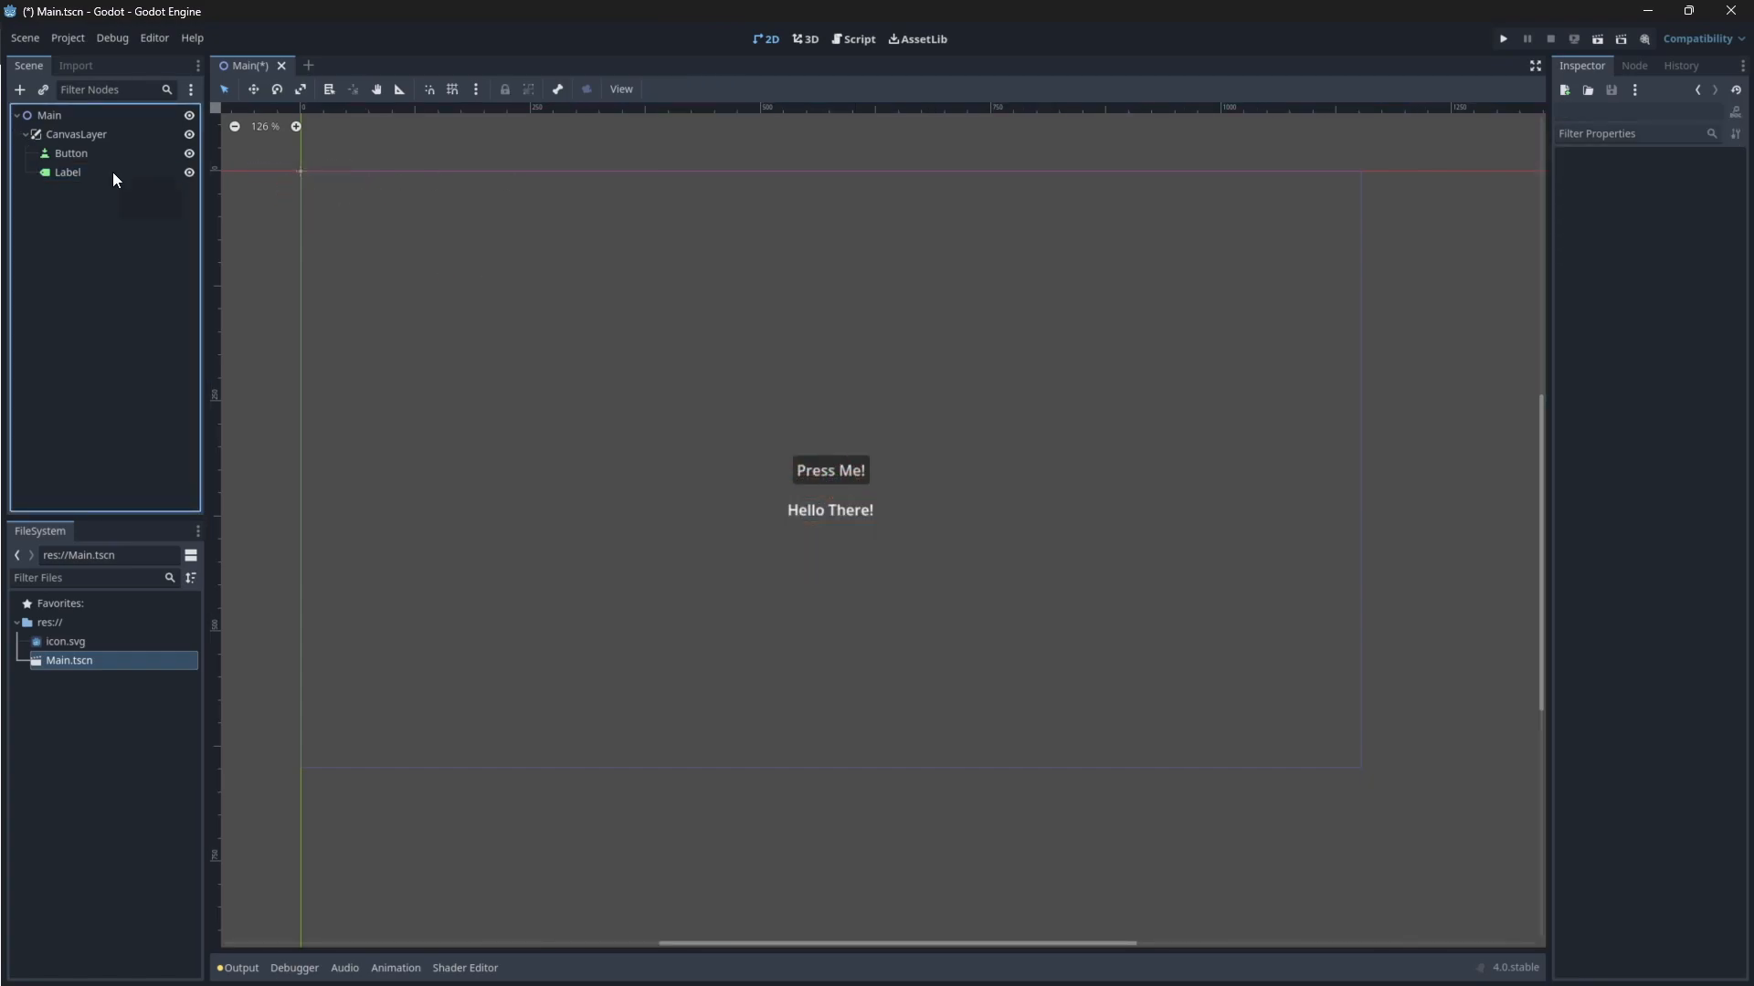
pyautogui.moveTo(66, 172)
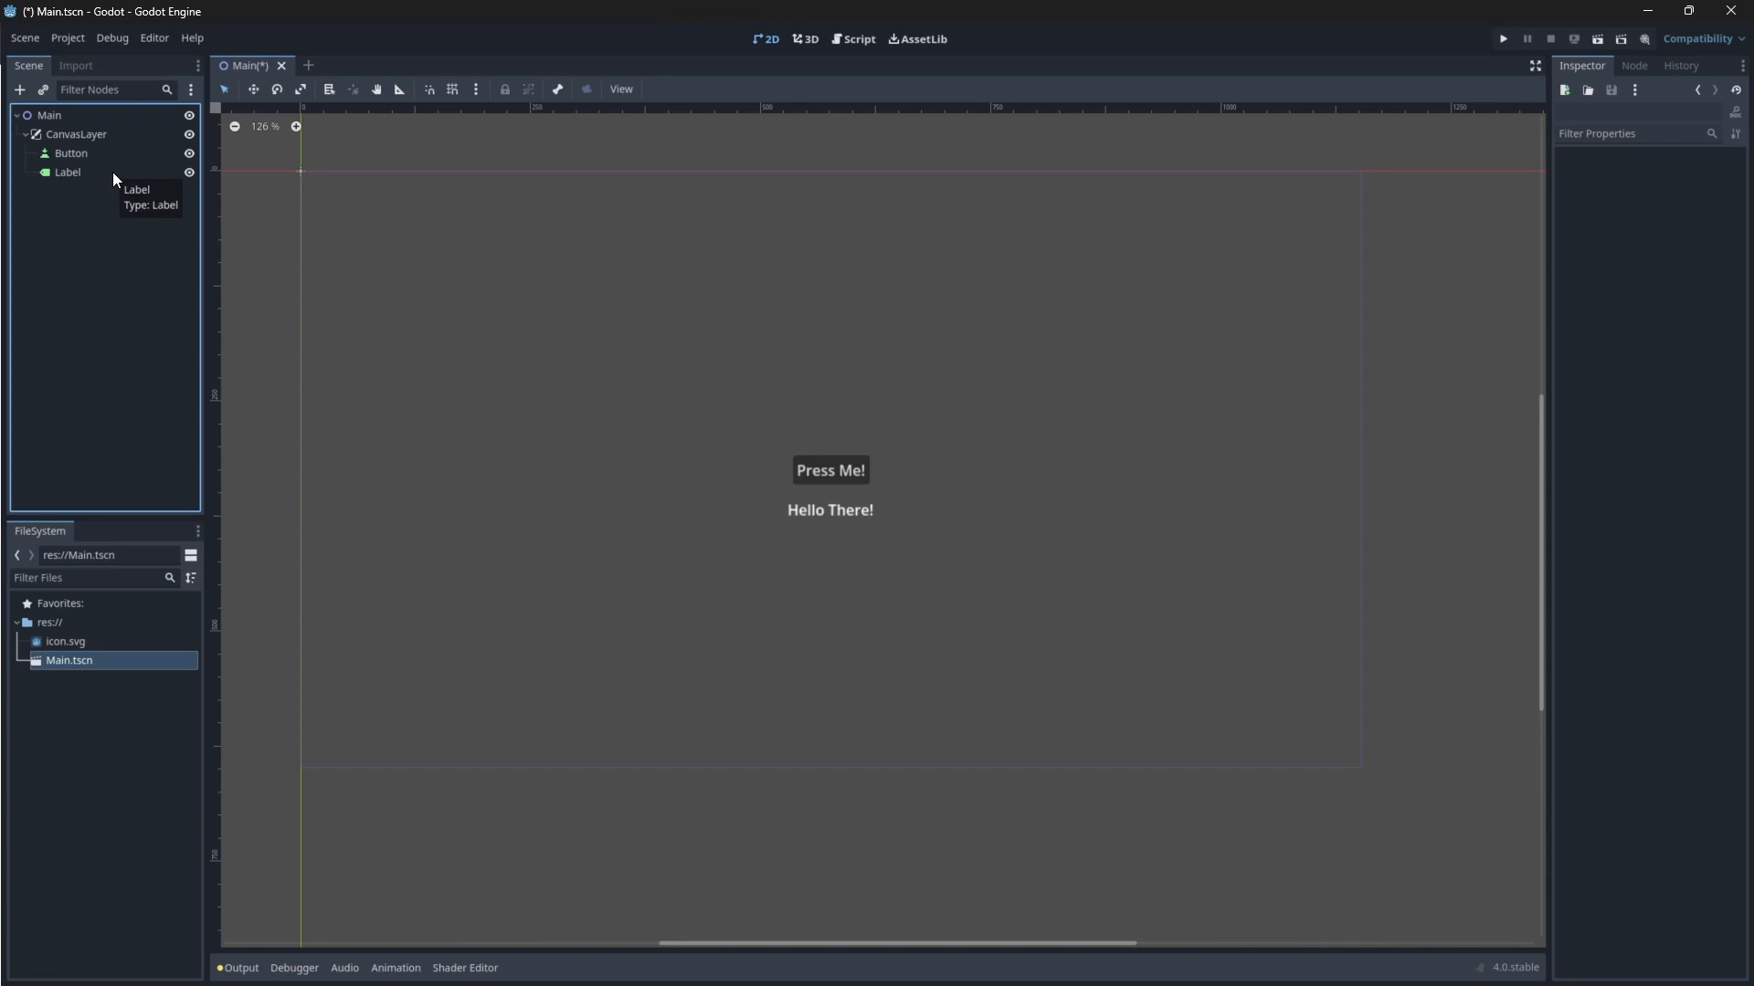
pyautogui.moveTo(139, 177)
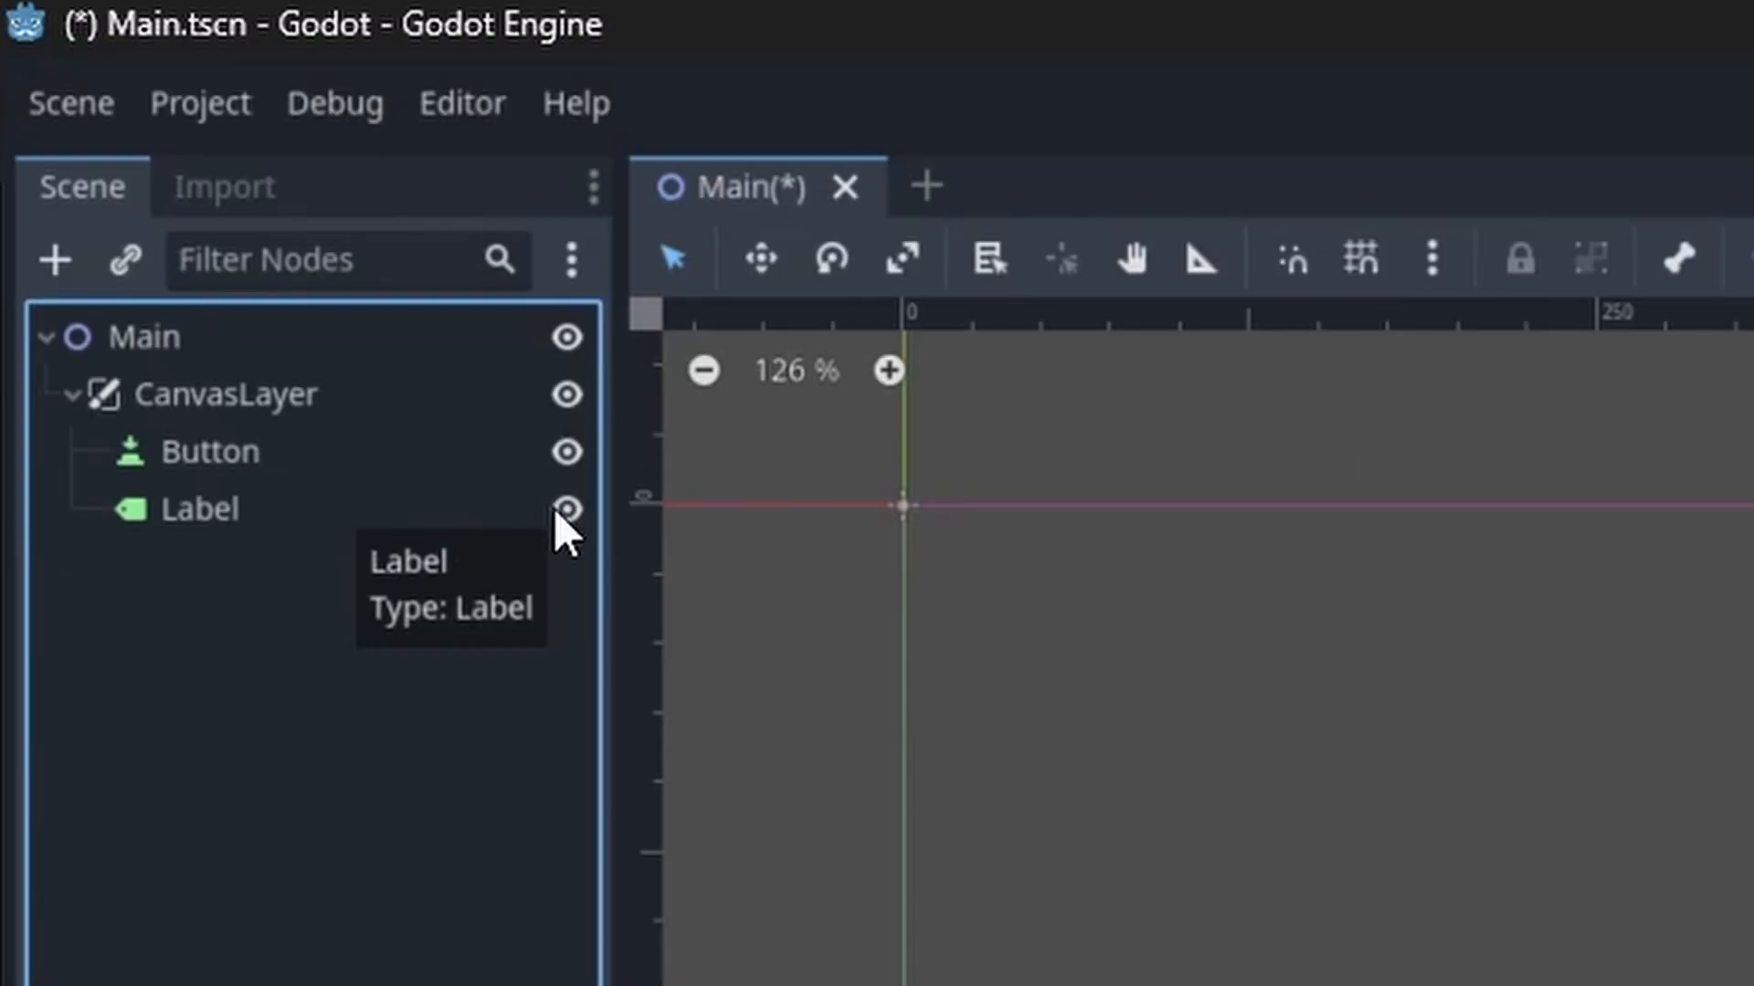
pyautogui.moveTo(565, 511)
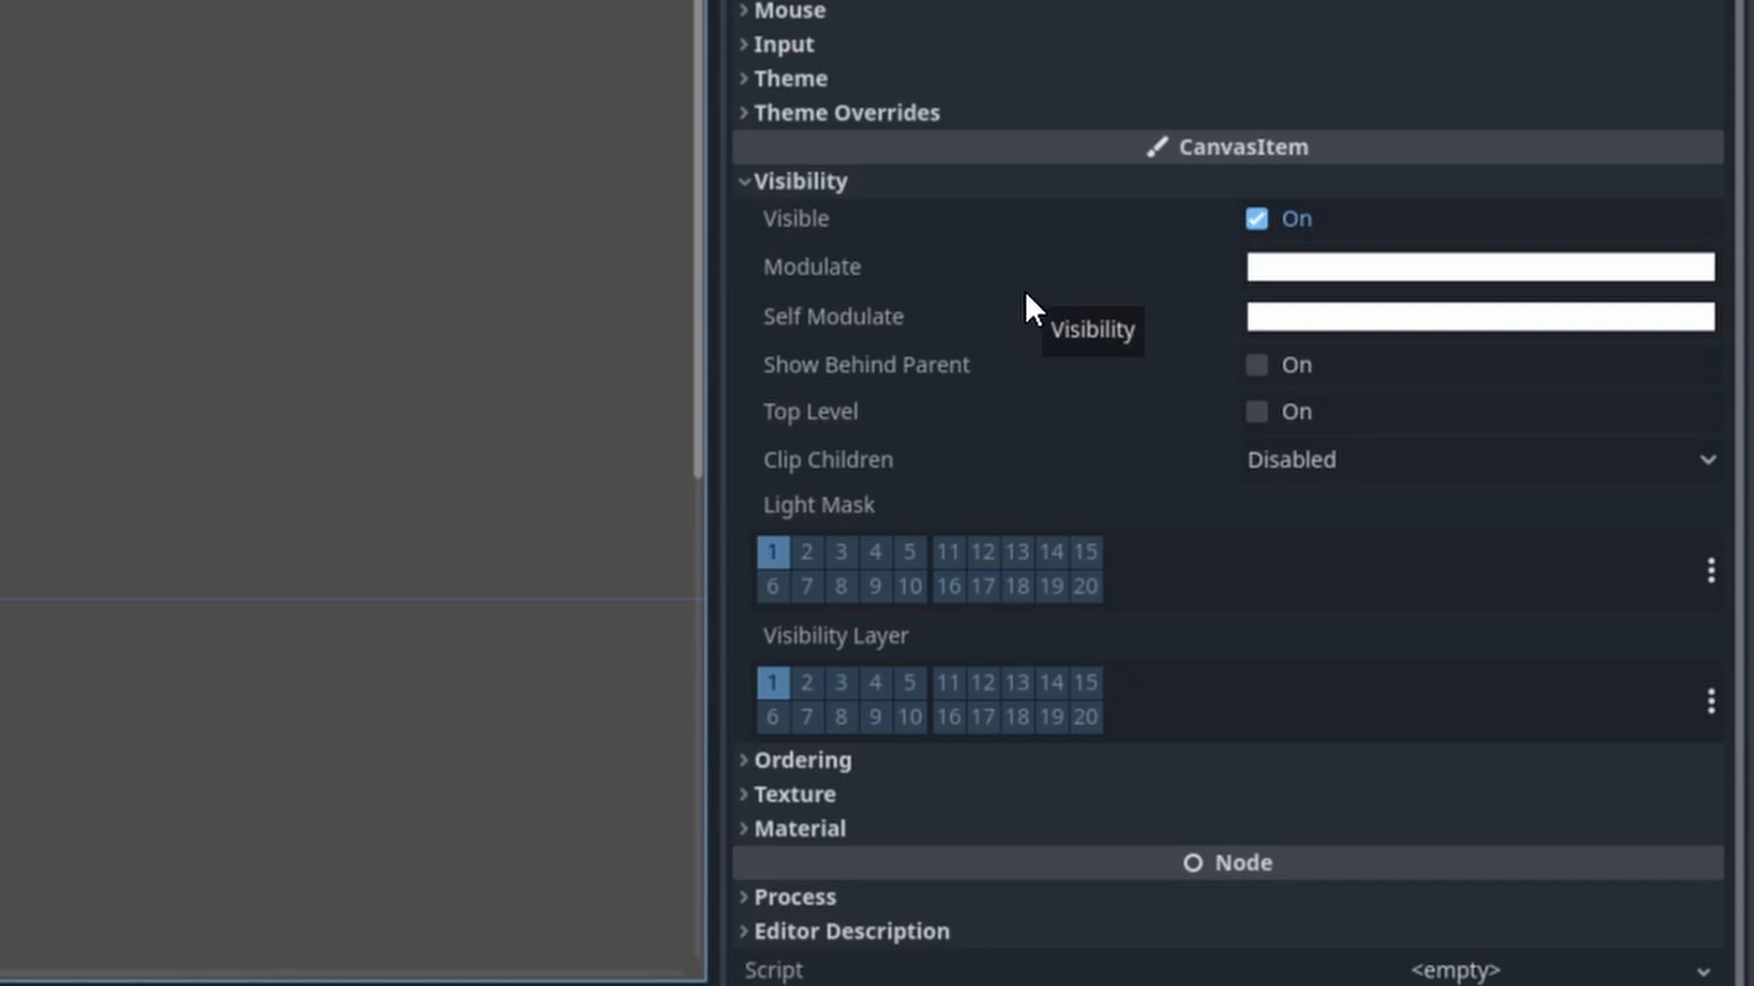
pyautogui.moveTo(1139, 255)
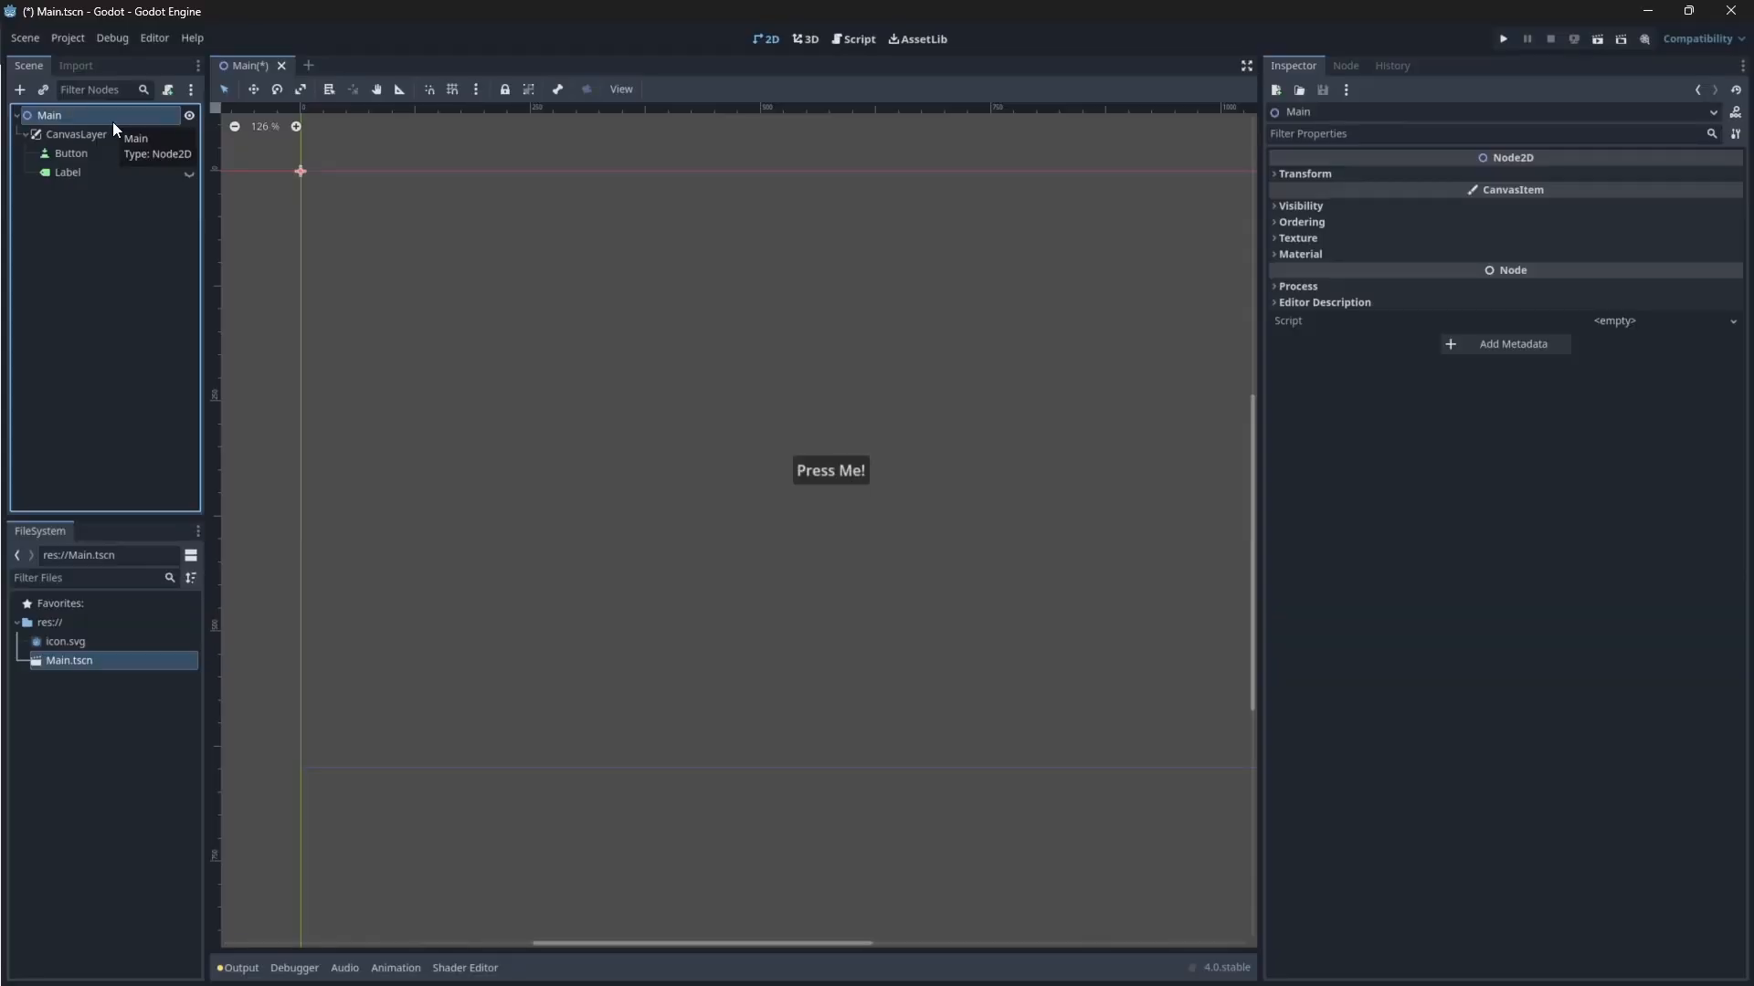
# Connect the Button's pressed() signal to Main and set $CanvasLayer/Label.visible = true in the handler
pyautogui.click(71, 154)
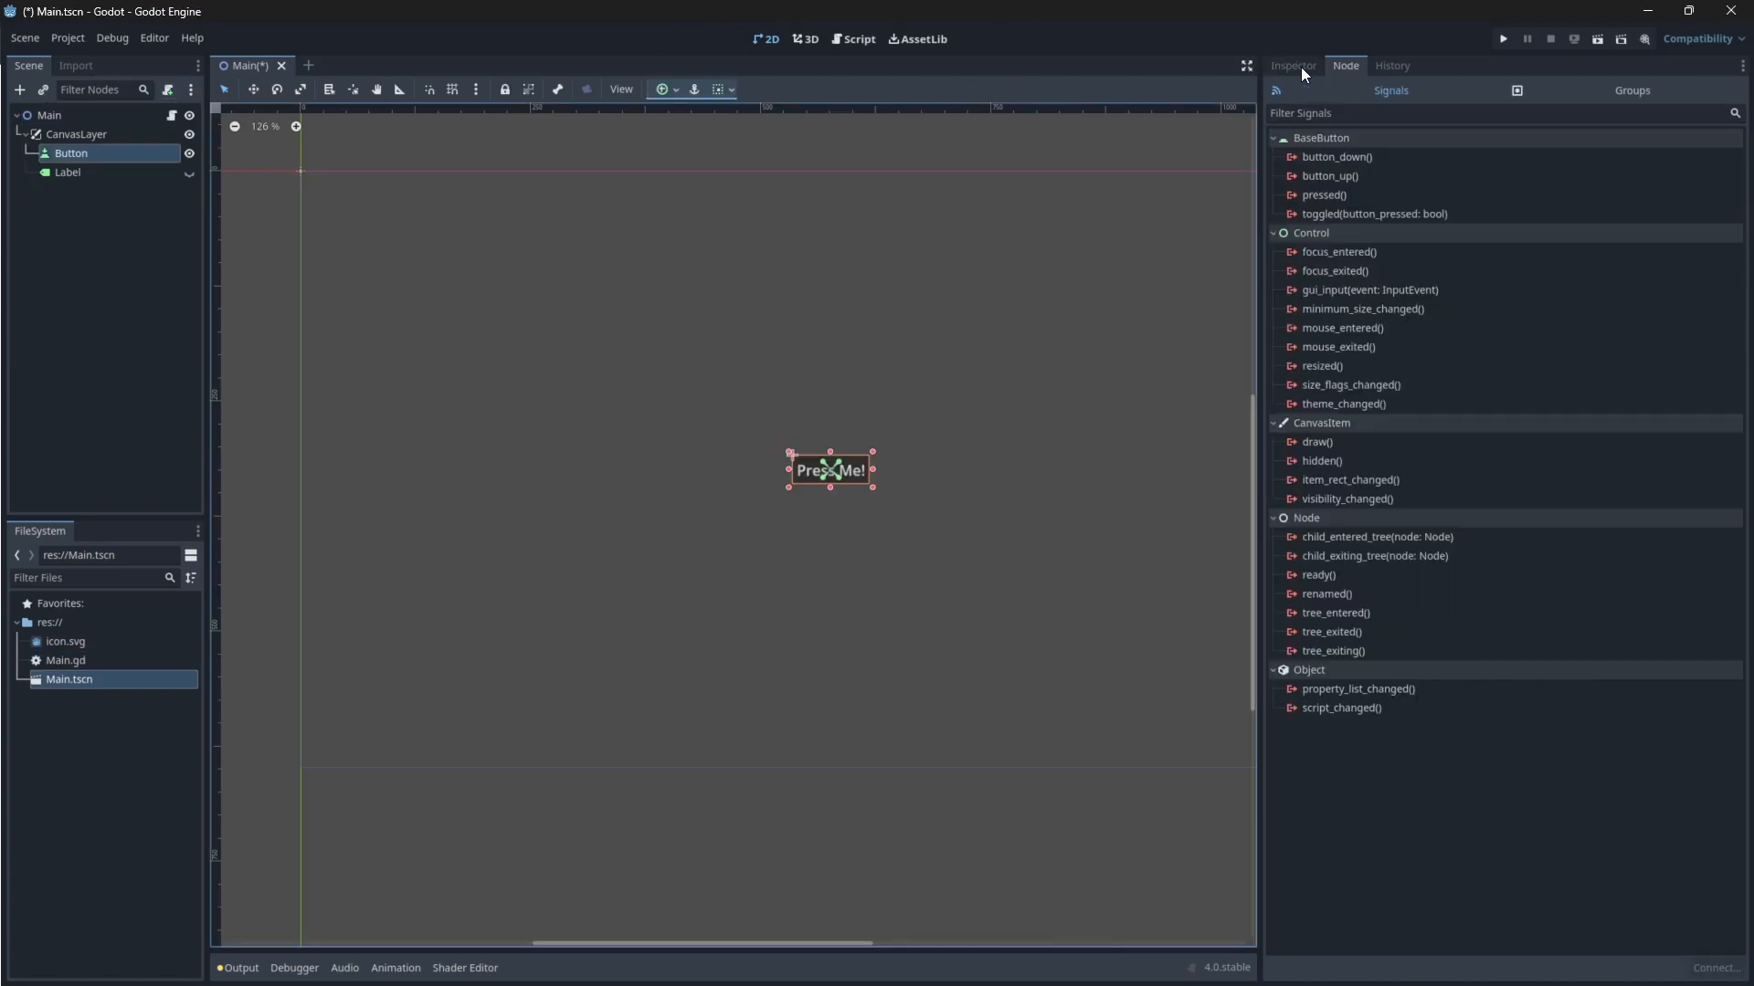
pyautogui.moveTo(1345, 156)
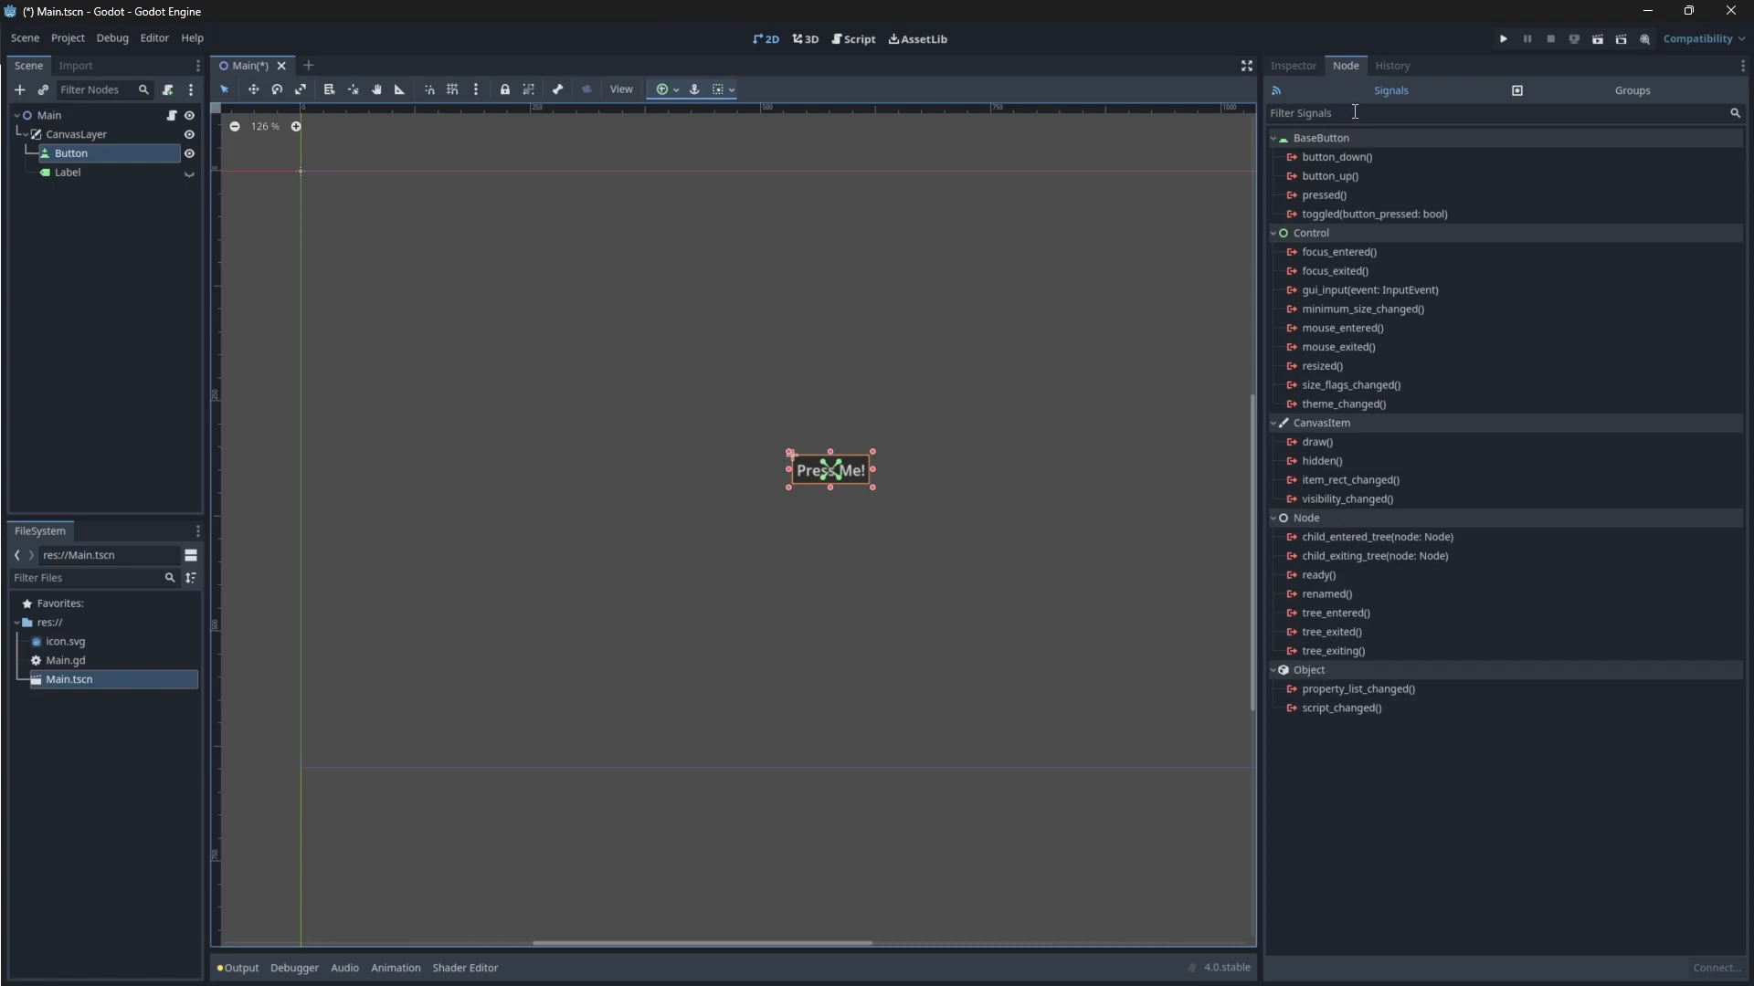
pyautogui.moveTo(1323, 195)
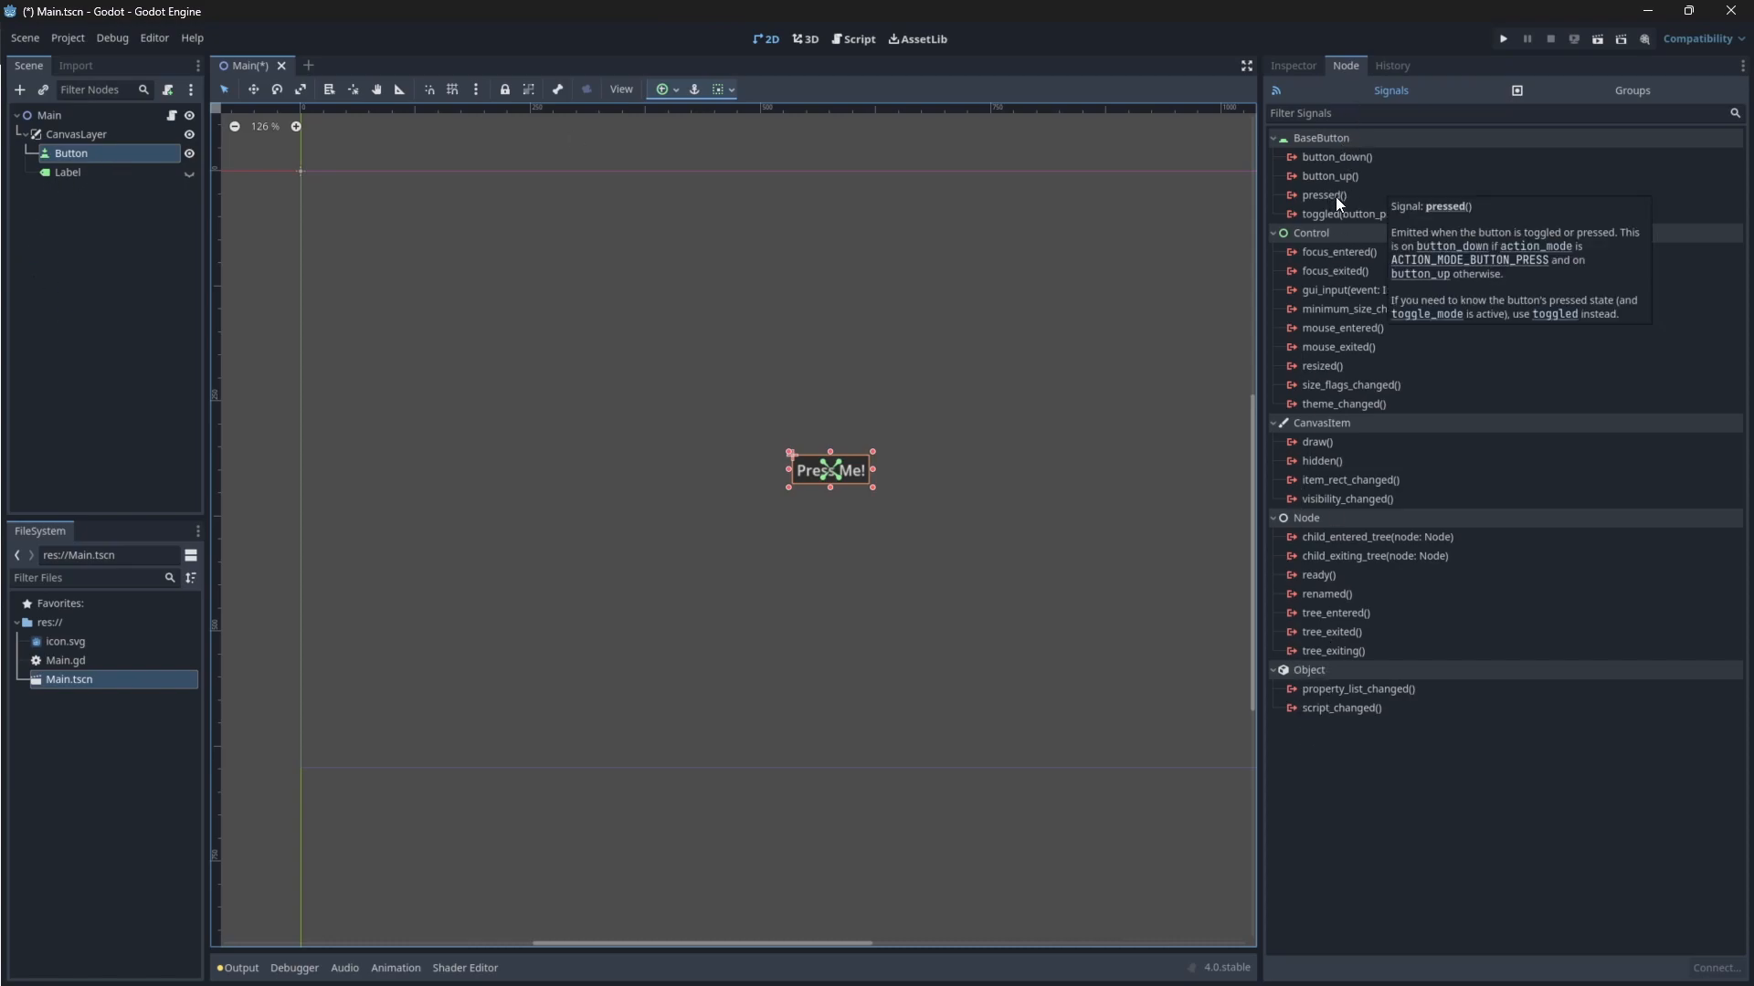
pyautogui.moveTo(1347, 184)
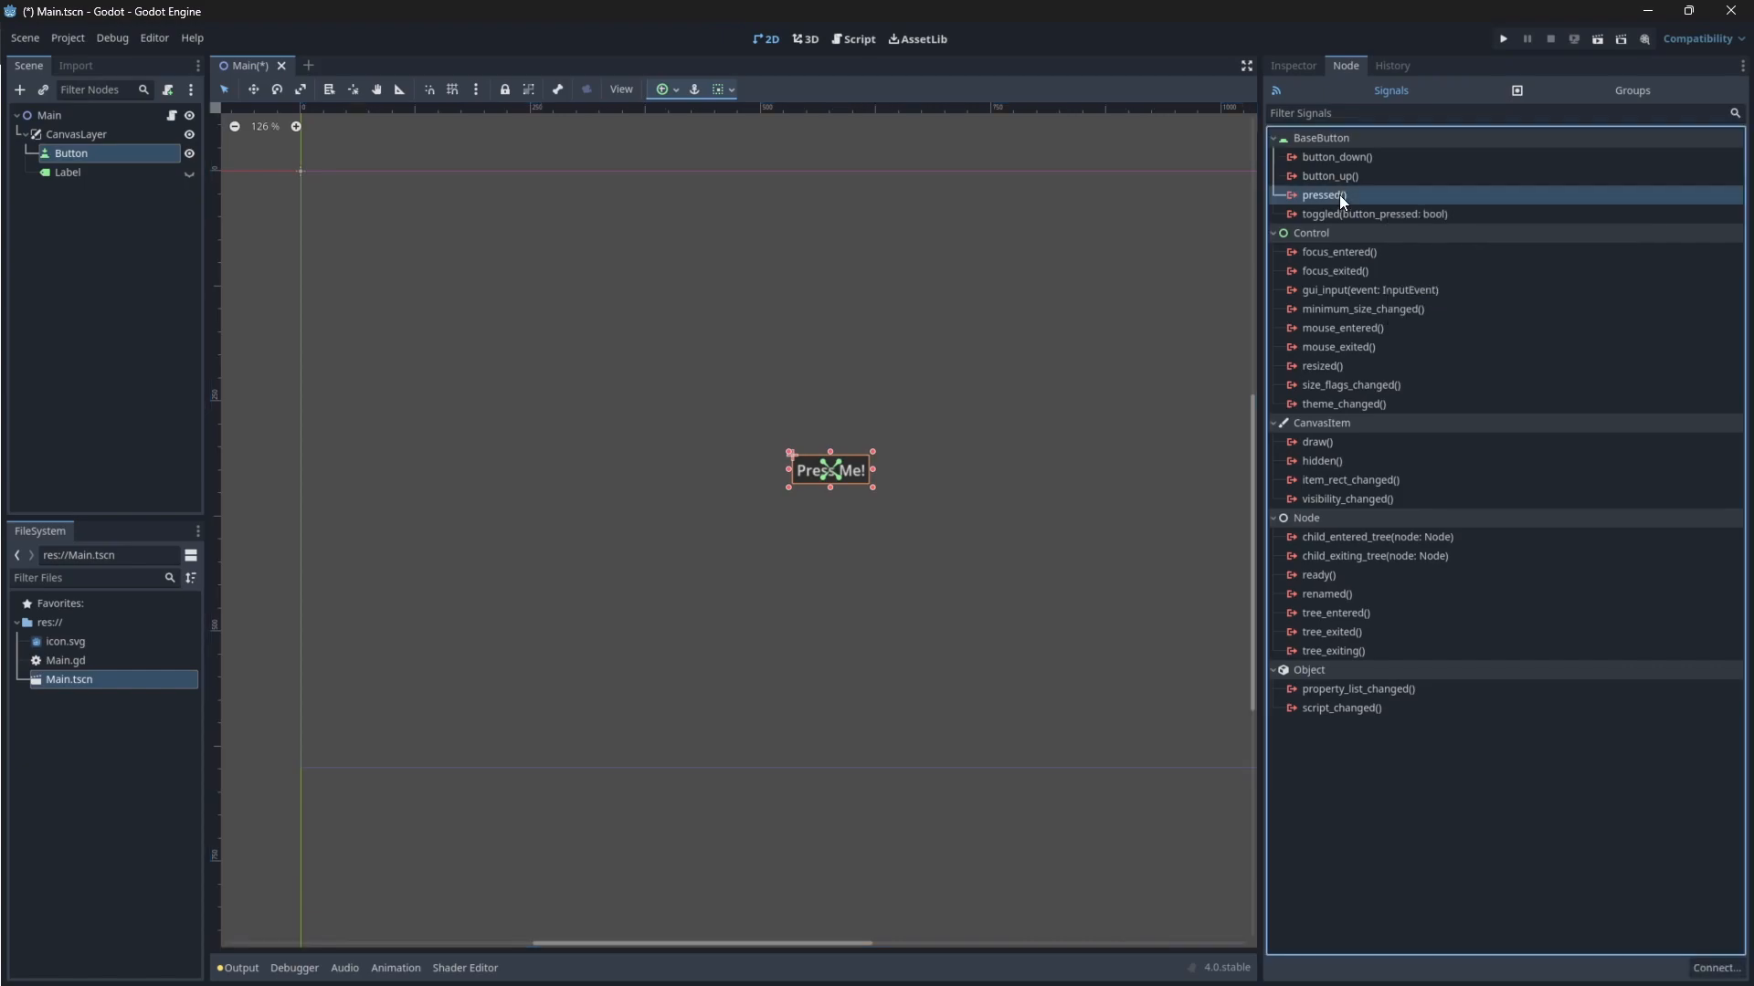
pyautogui.doubleClick(1325, 194)
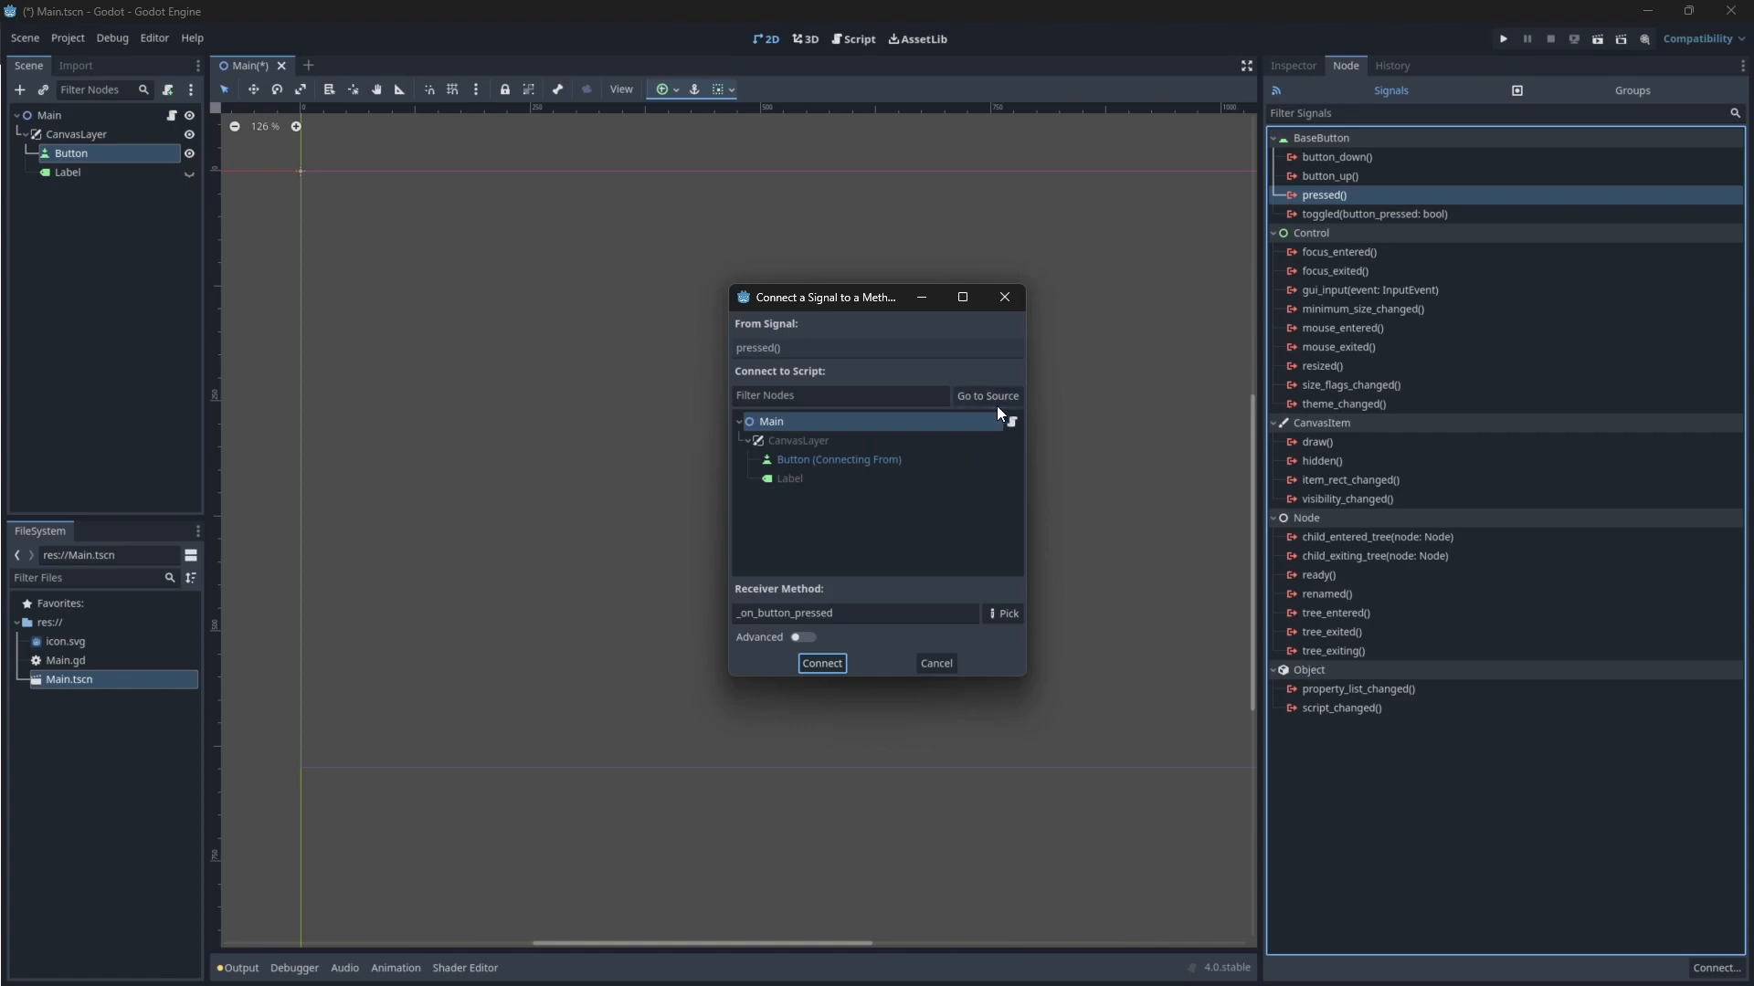
pyautogui.moveTo(1023, 429)
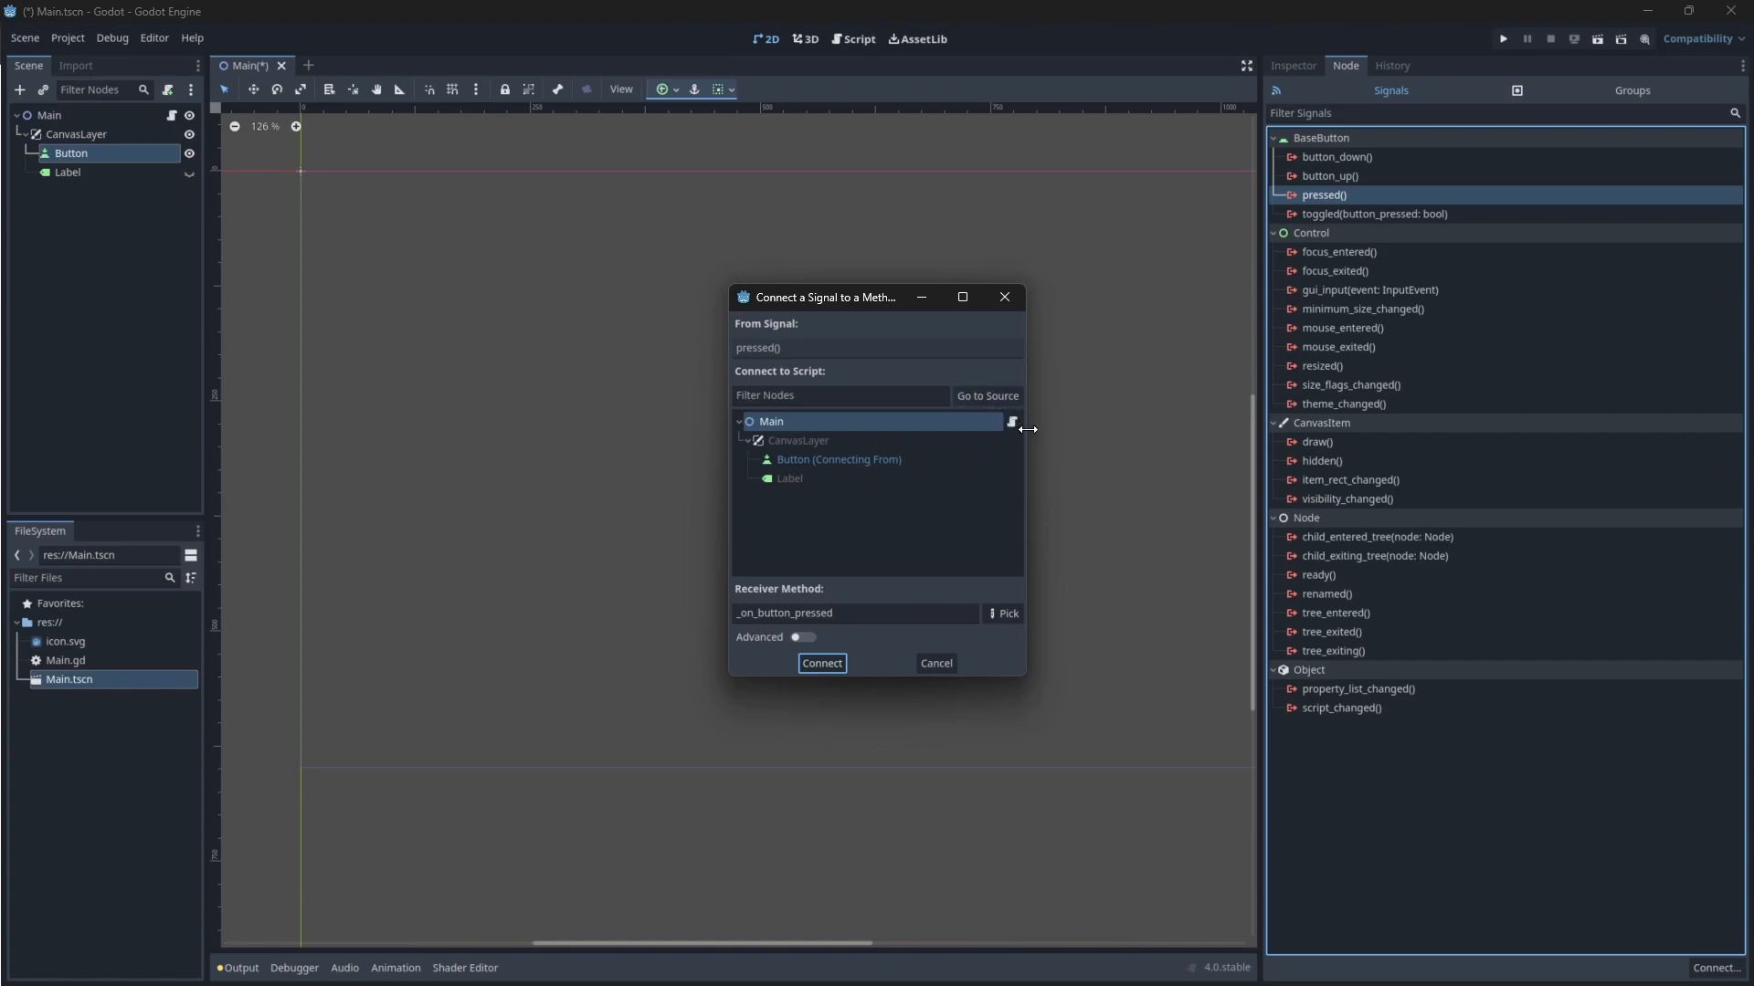
pyautogui.moveTo(800, 511)
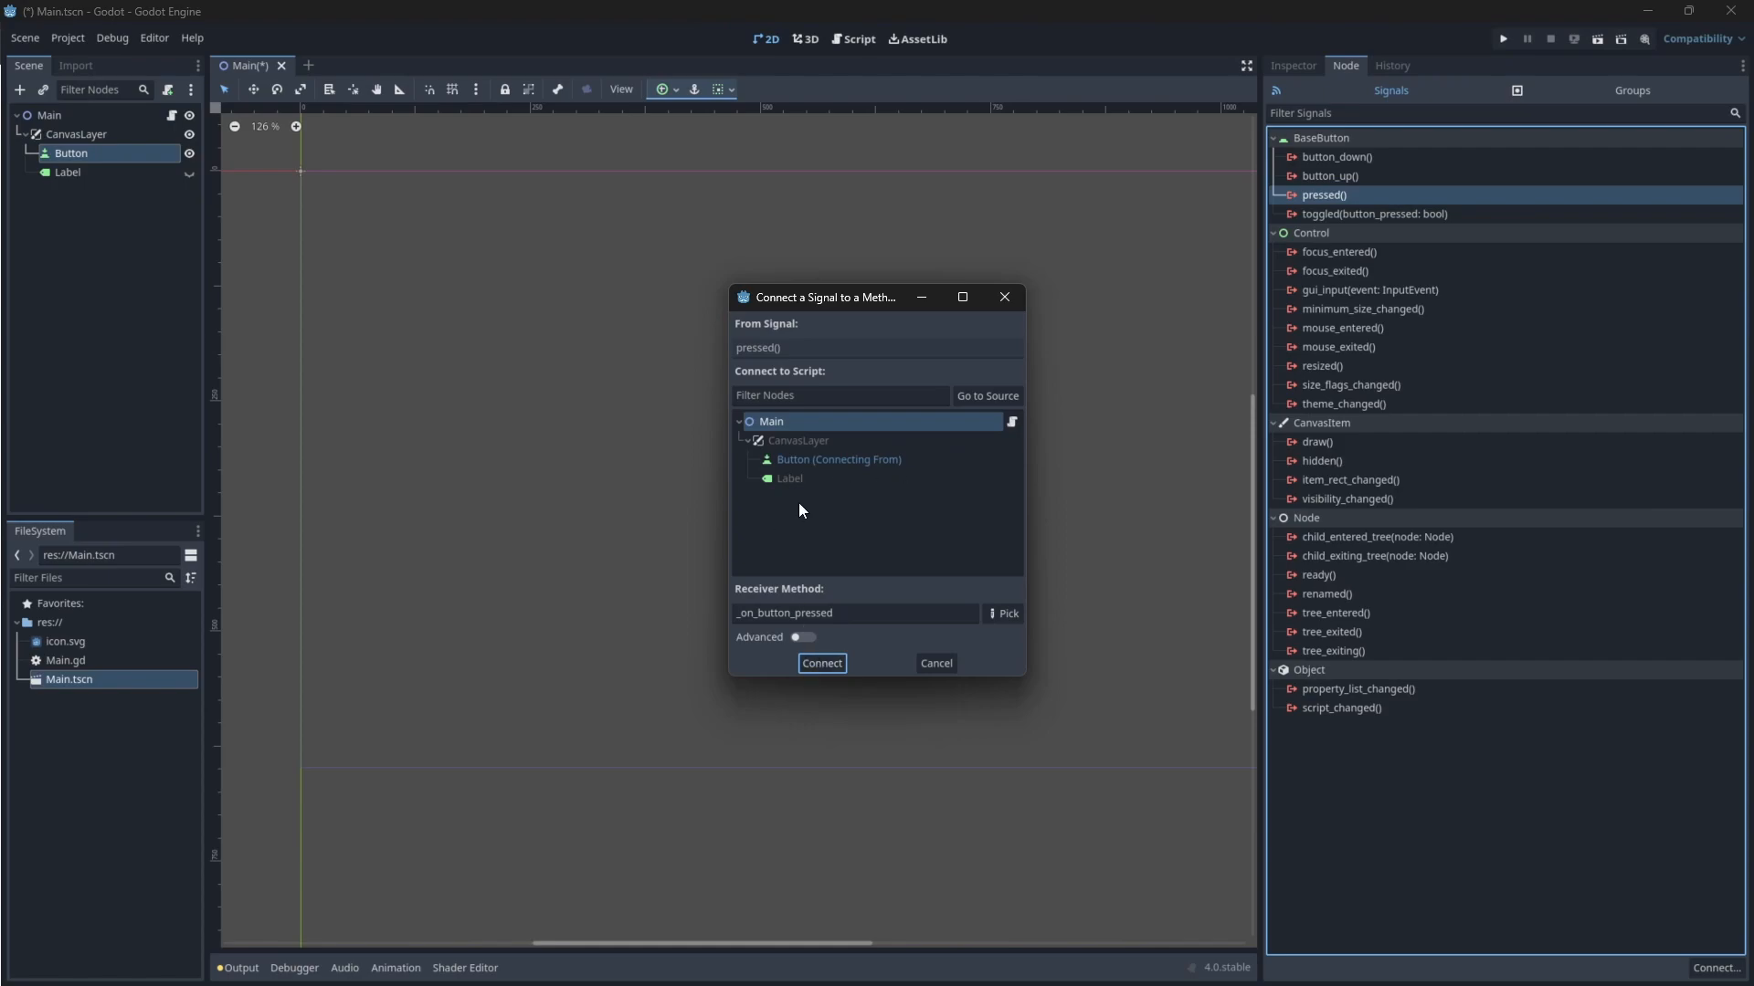
pyautogui.moveTo(797, 459)
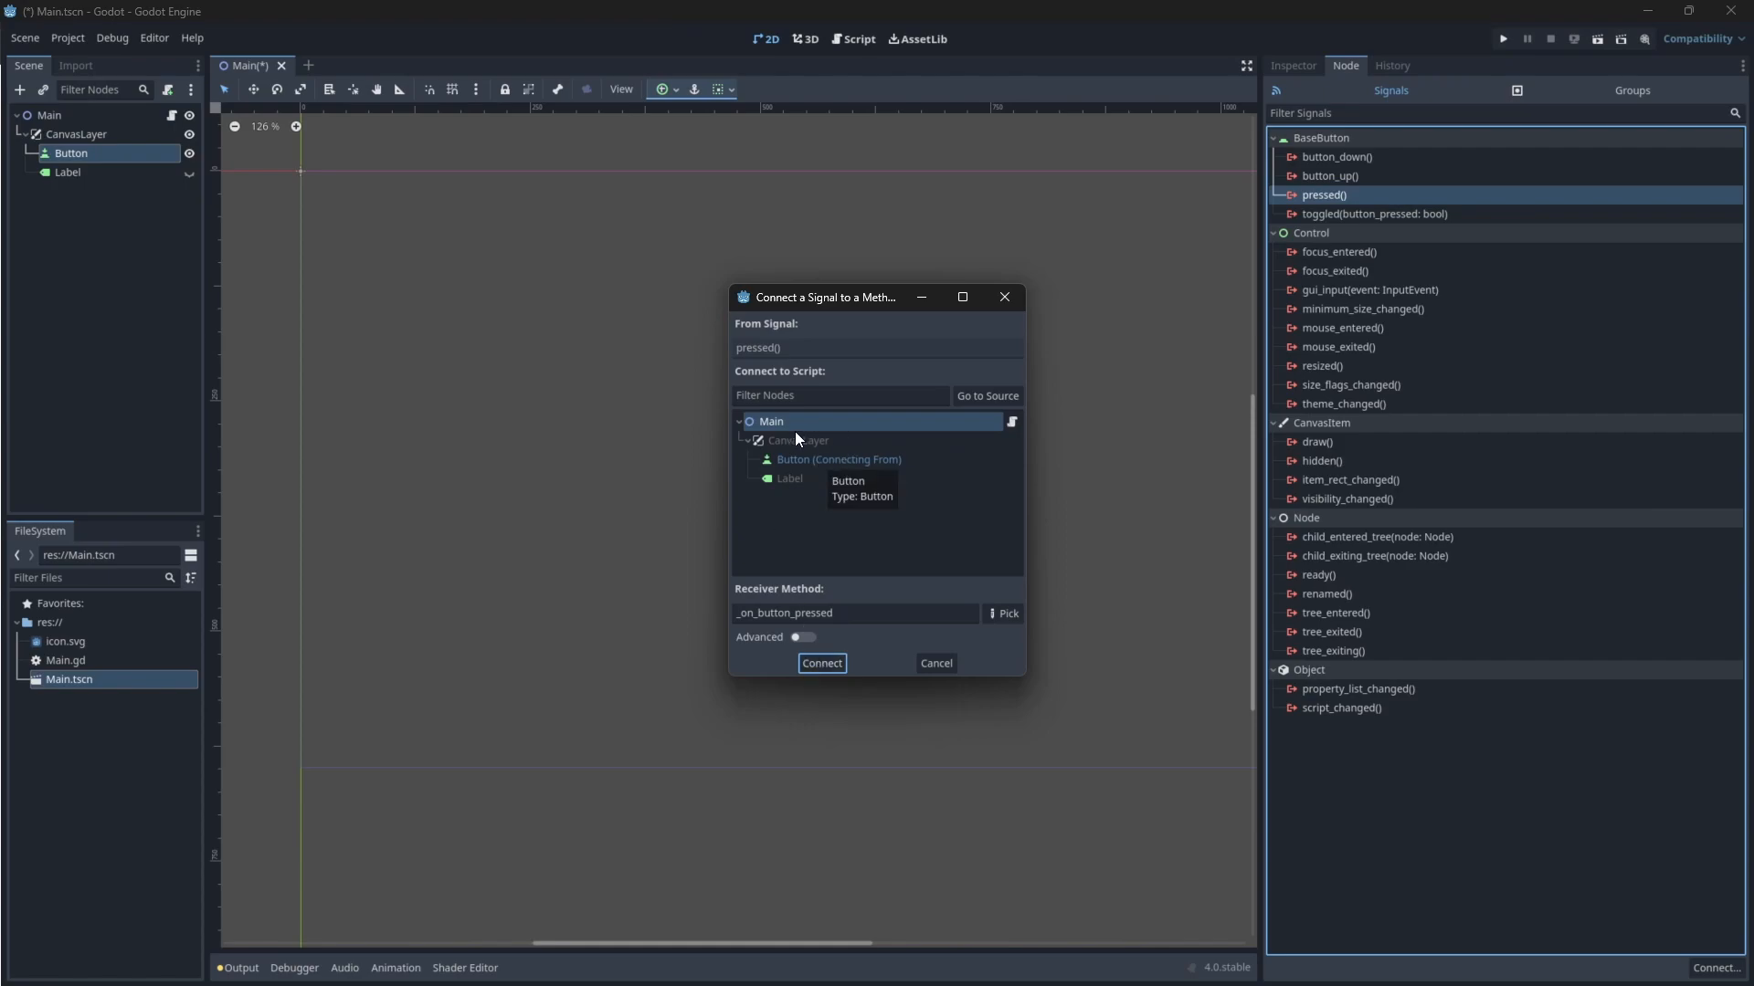
pyautogui.moveTo(883, 742)
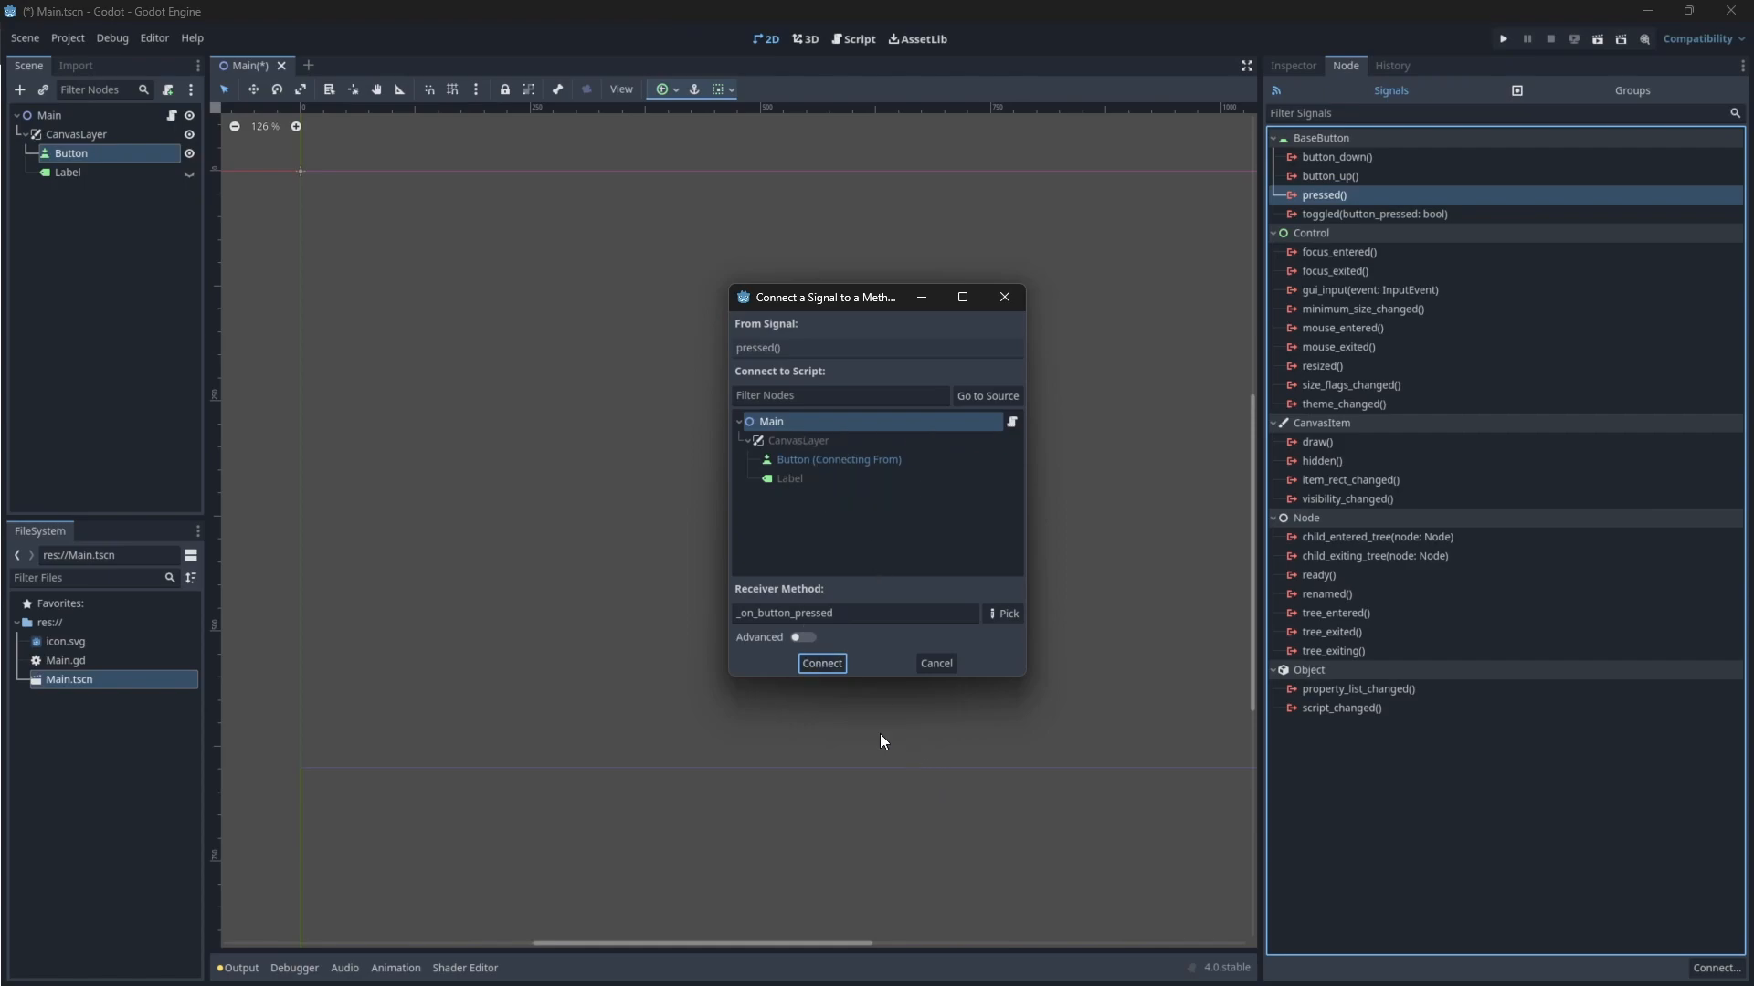
pyautogui.click(821, 663)
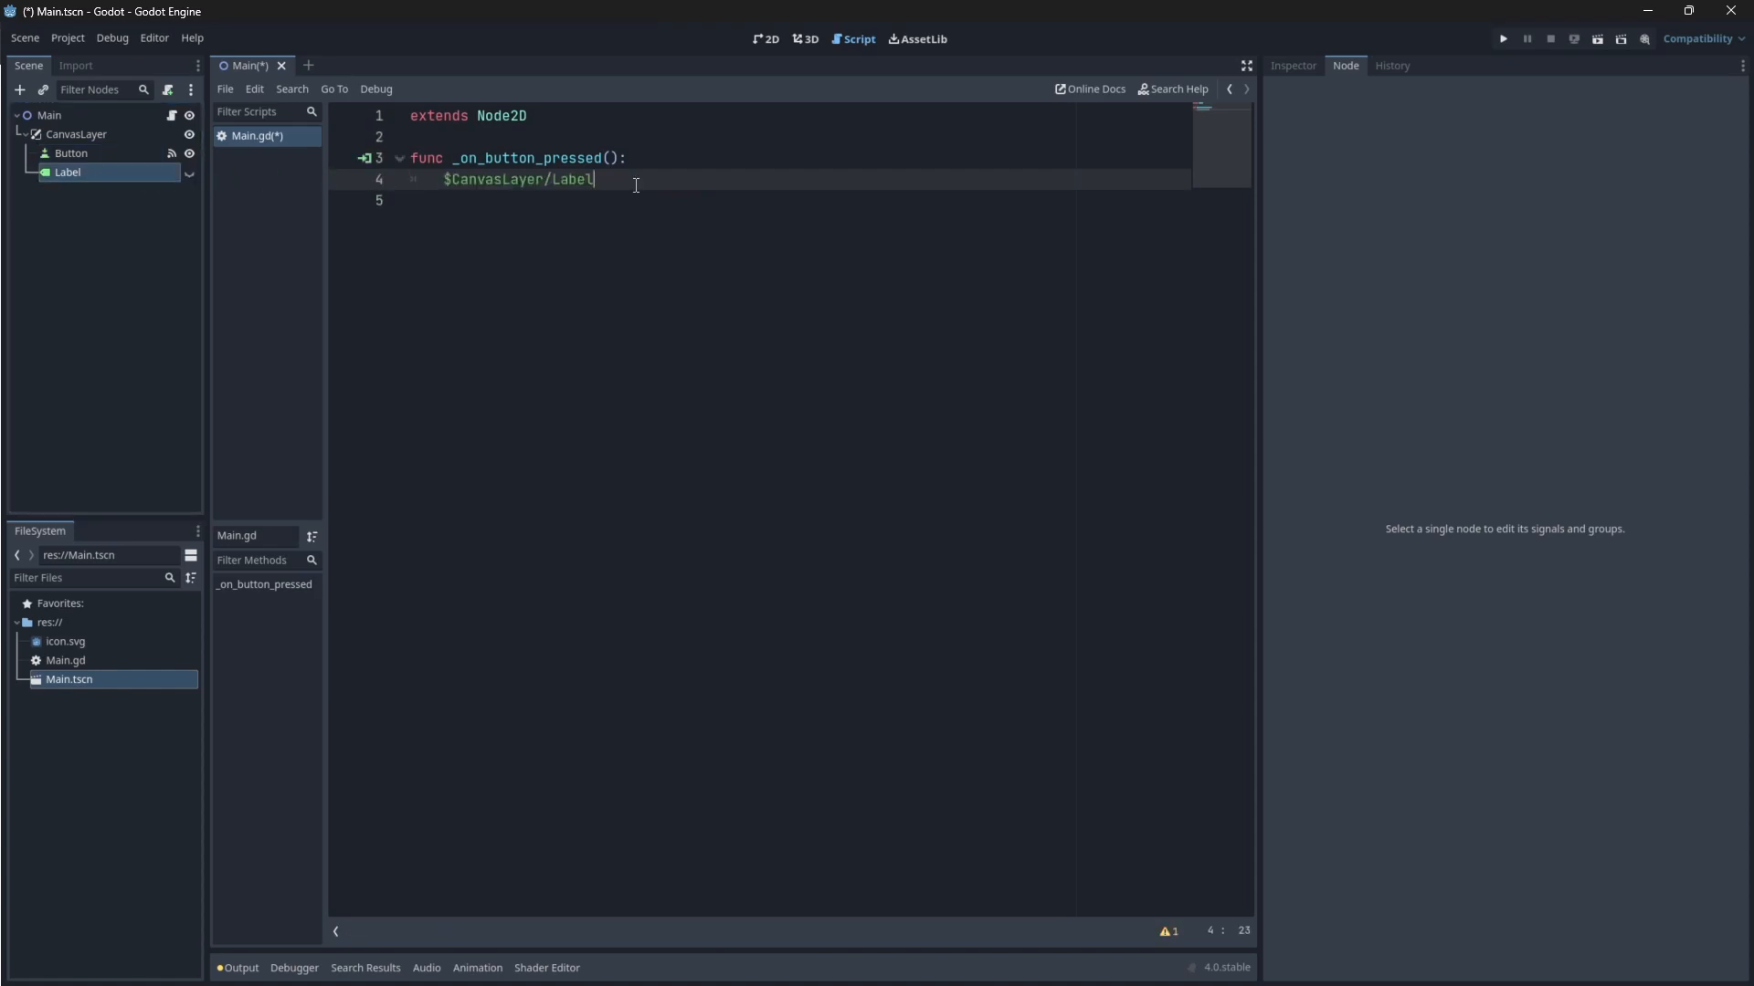
pyautogui.write('.visible = true')
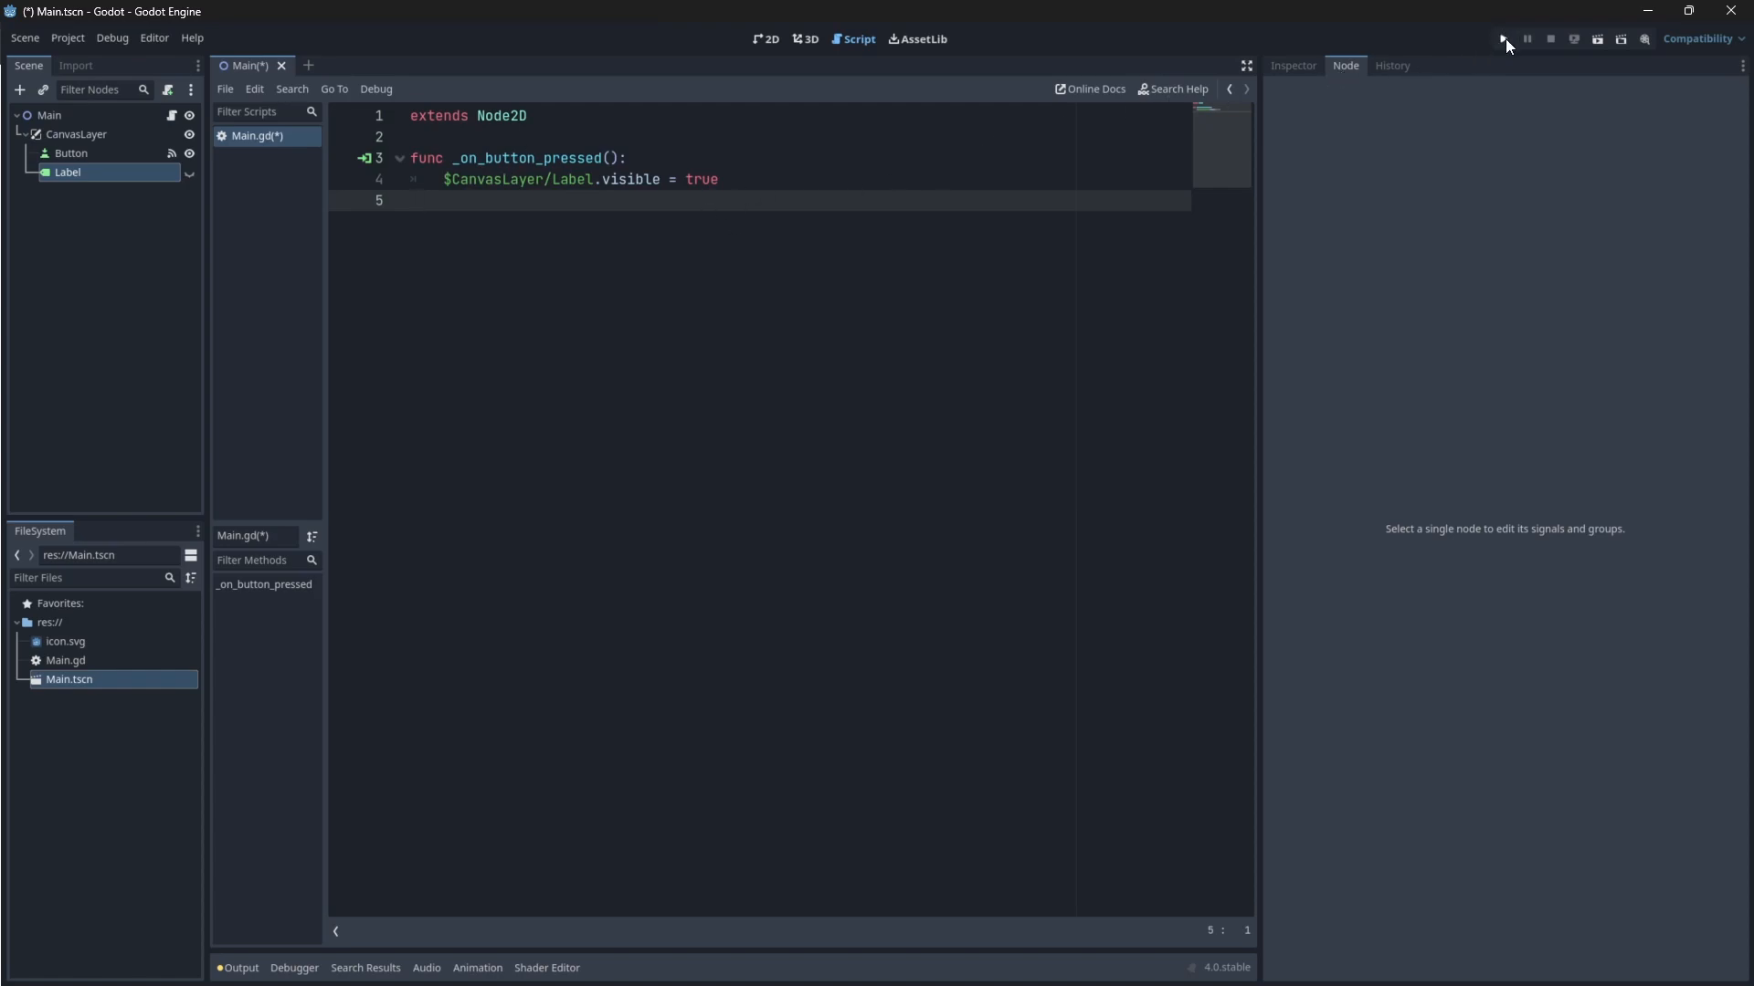
# Run the project and press 'Press Me!' to reveal the 'Hello There!' label
pyautogui.click(1502, 38)
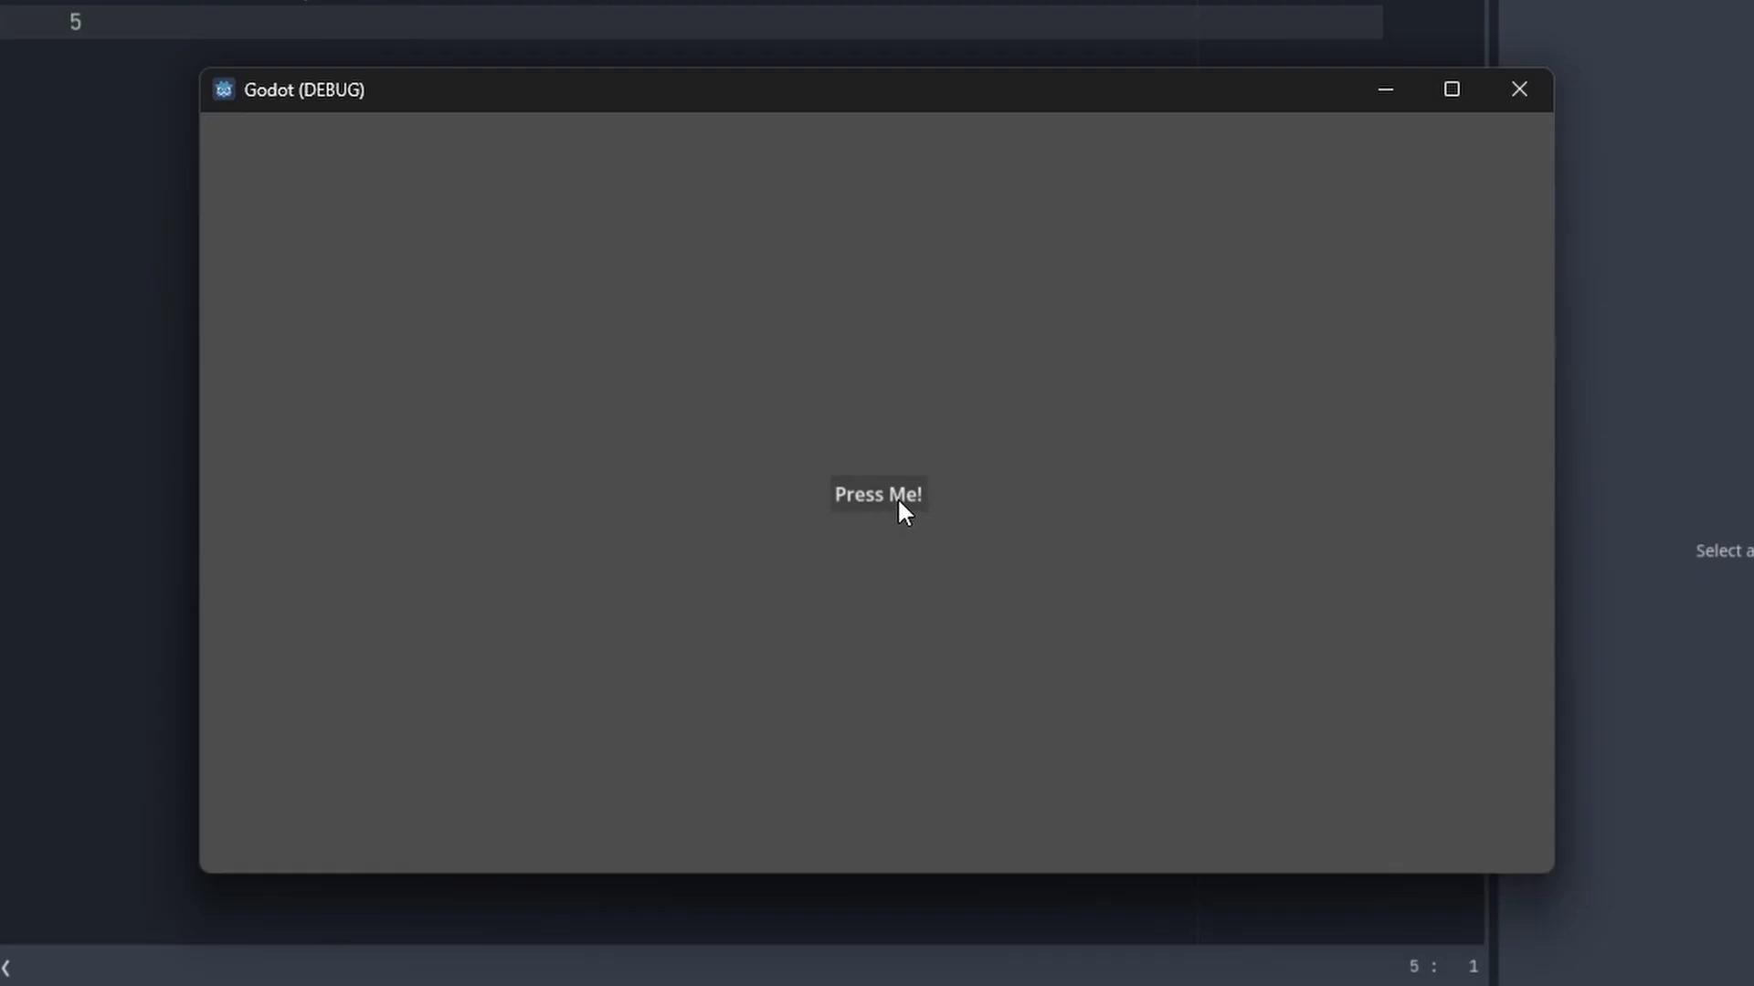
pyautogui.moveTo(902, 499)
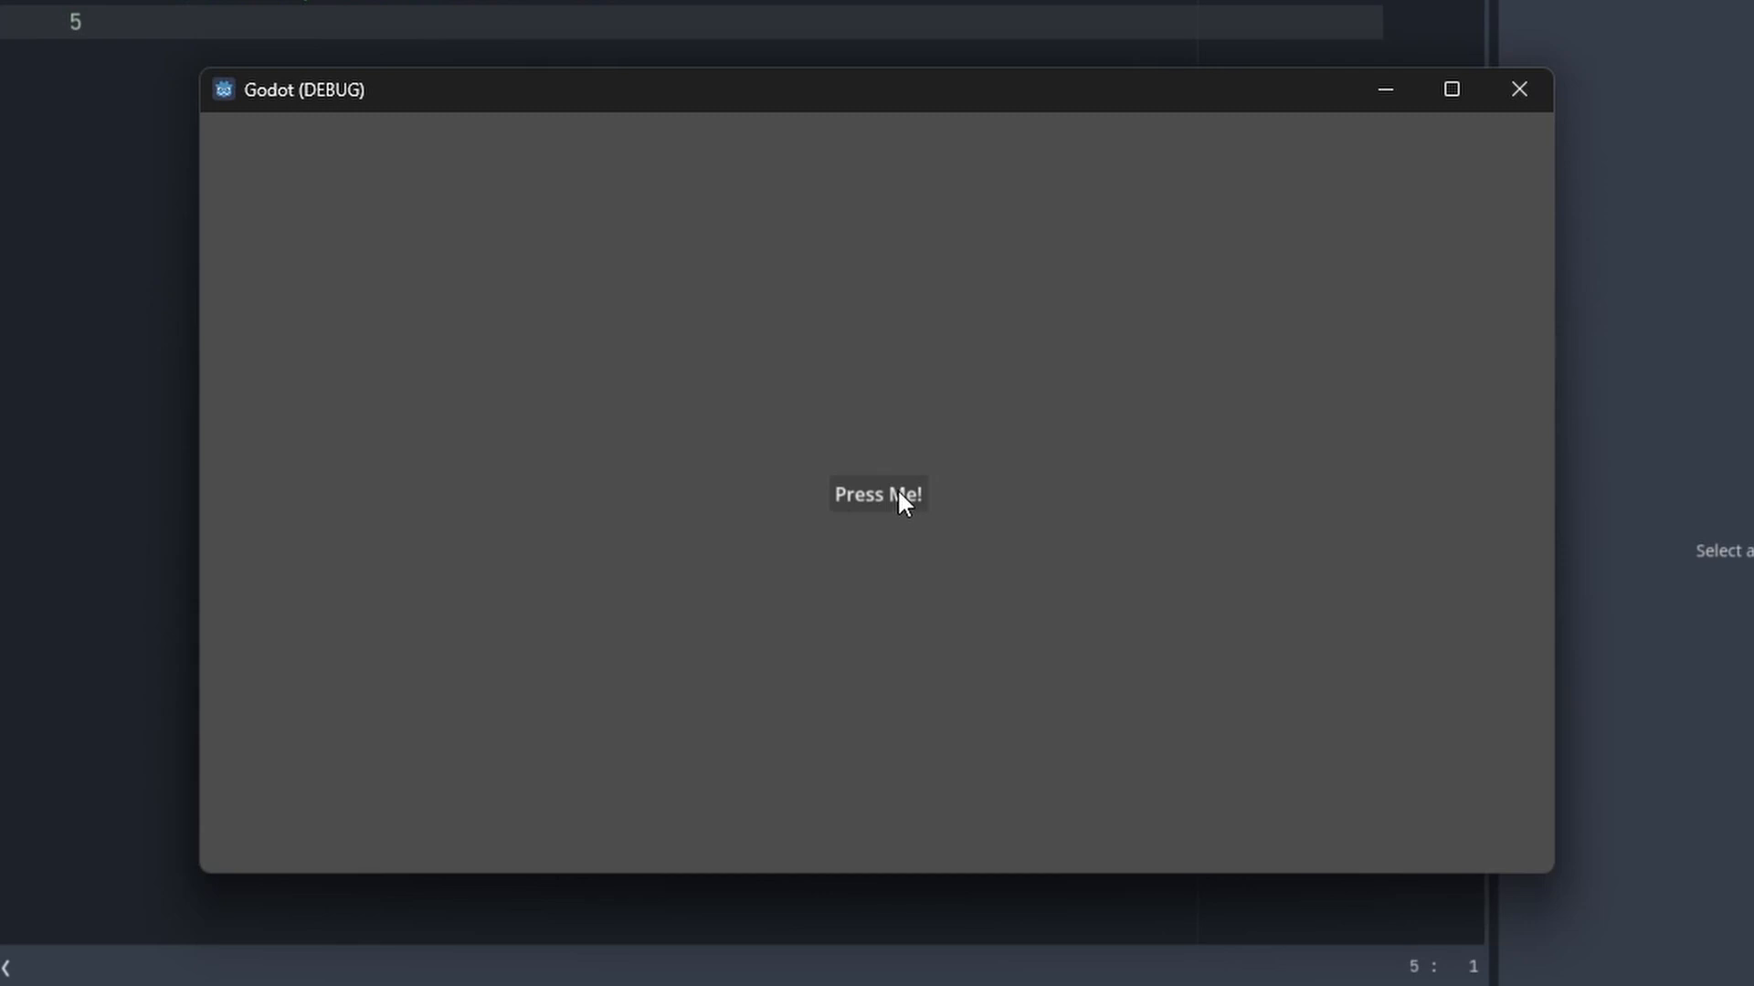
pyautogui.click(876, 494)
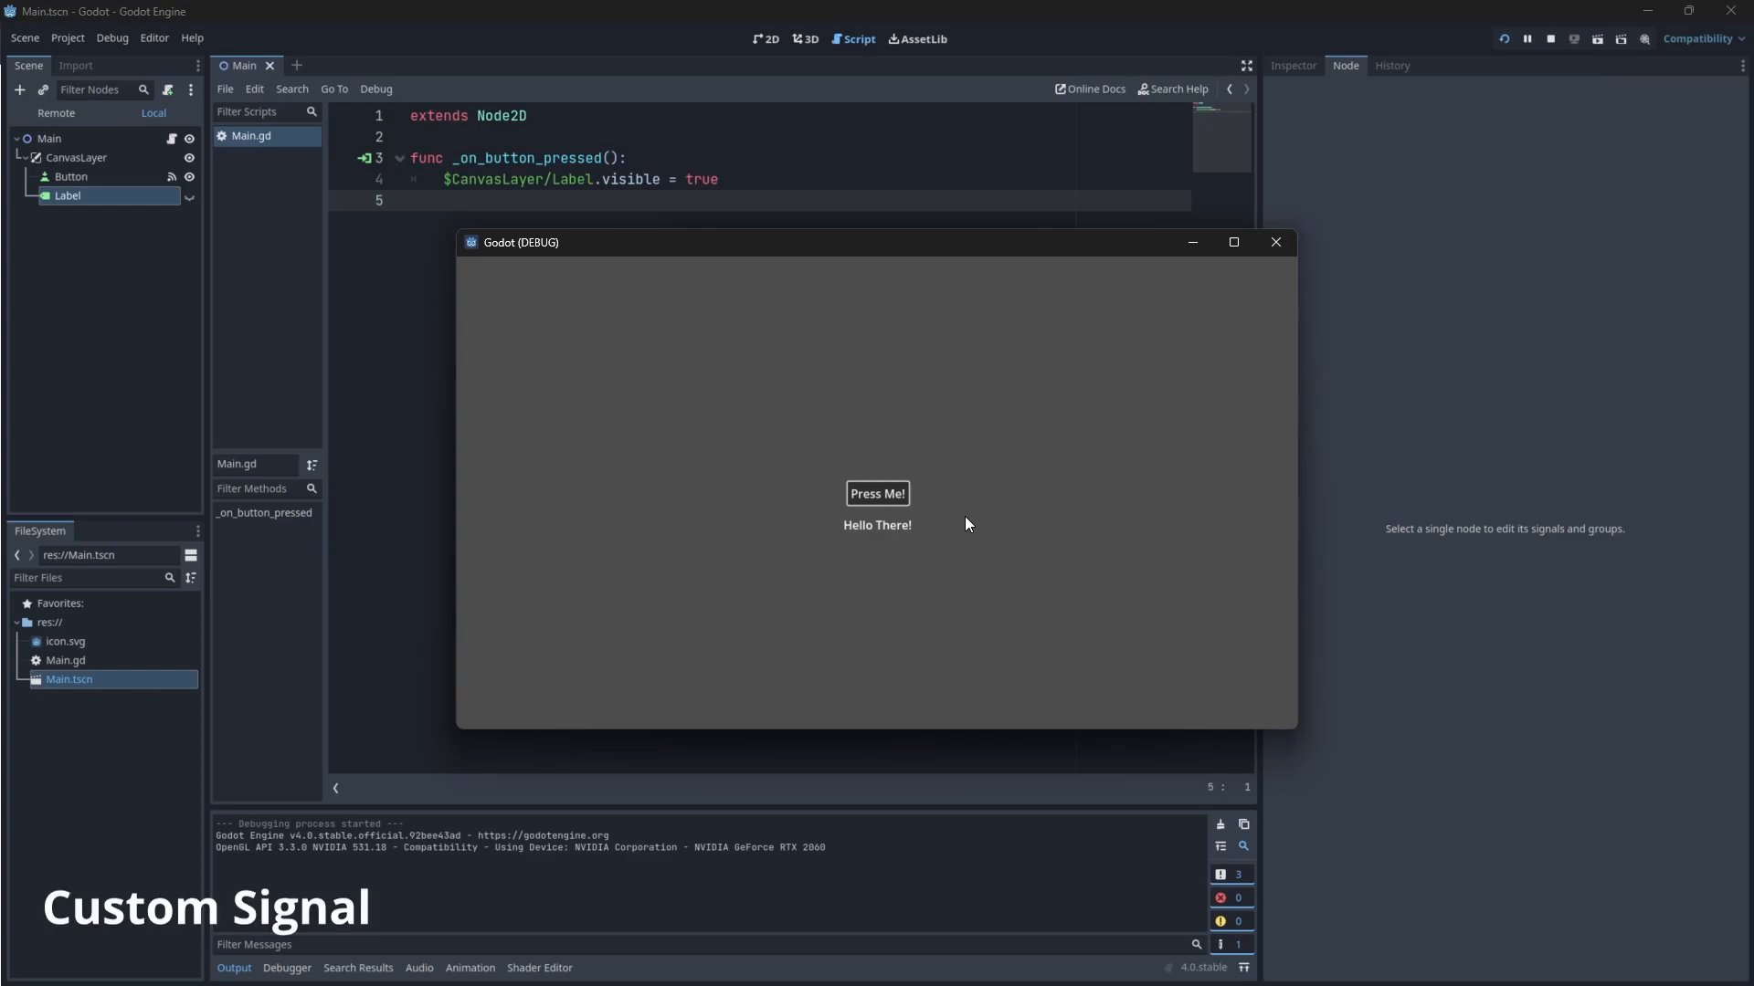
# Close the running game and add a Timer node under Main
pyautogui.click(1272, 241)
pyautogui.write('#built-in signal')
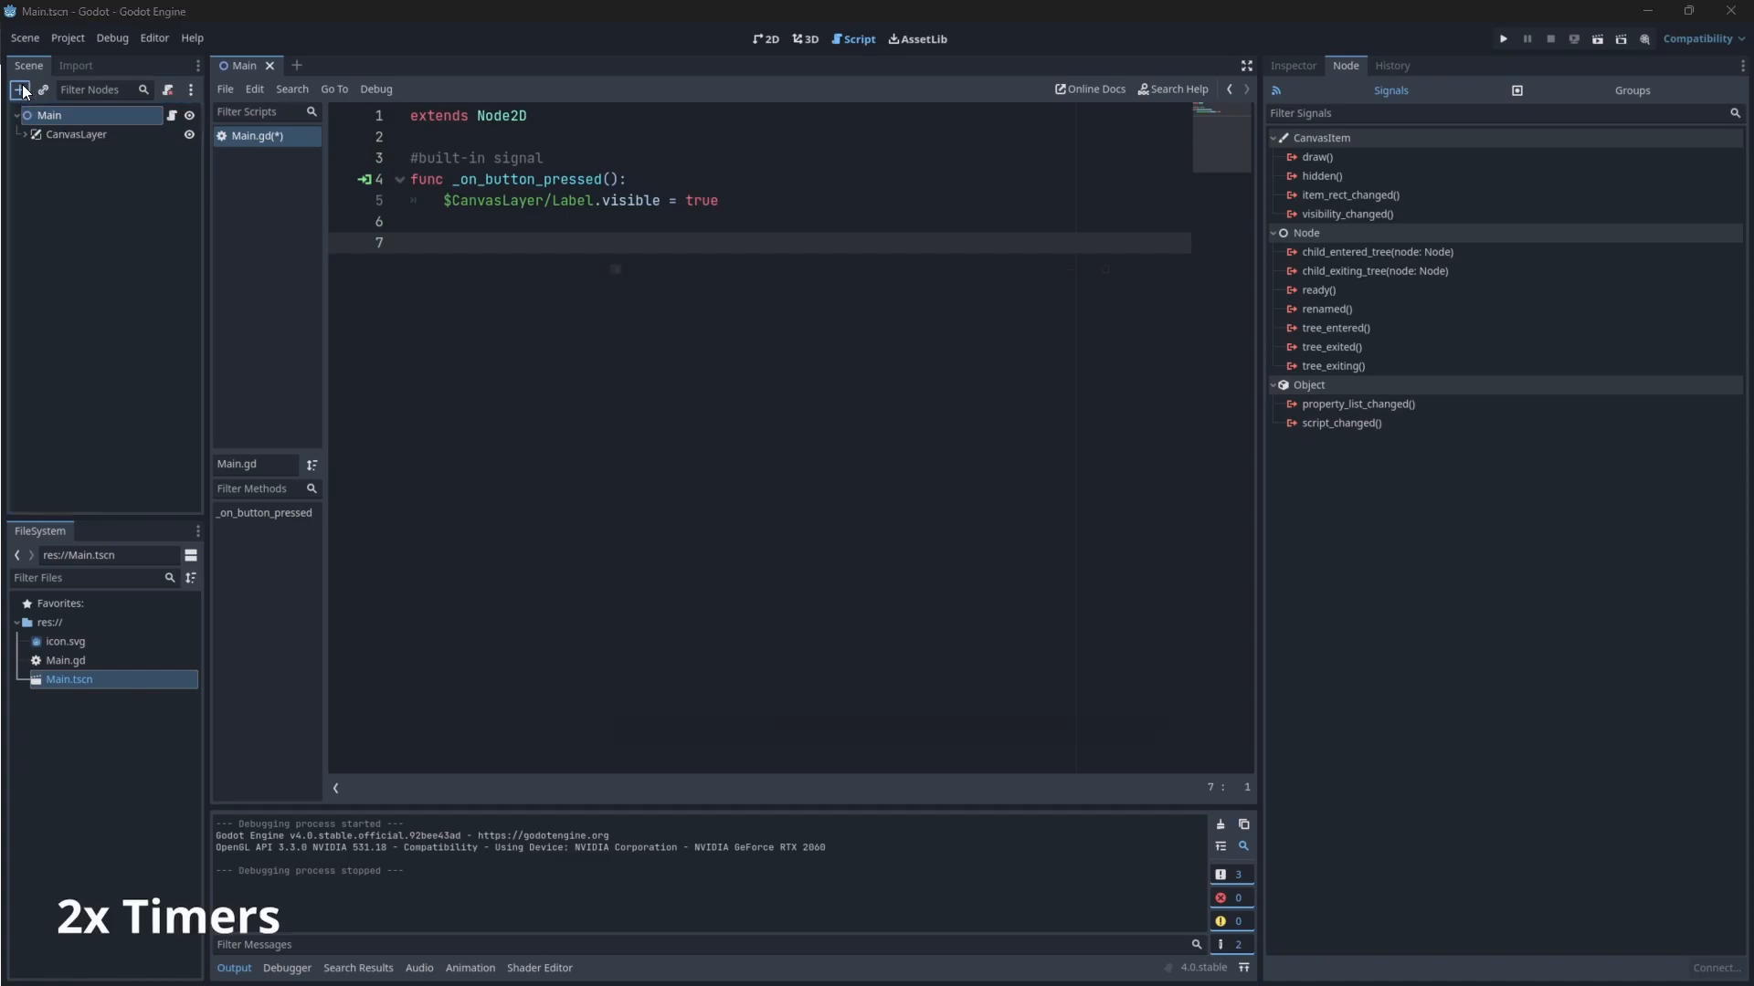
pyautogui.click(20, 89)
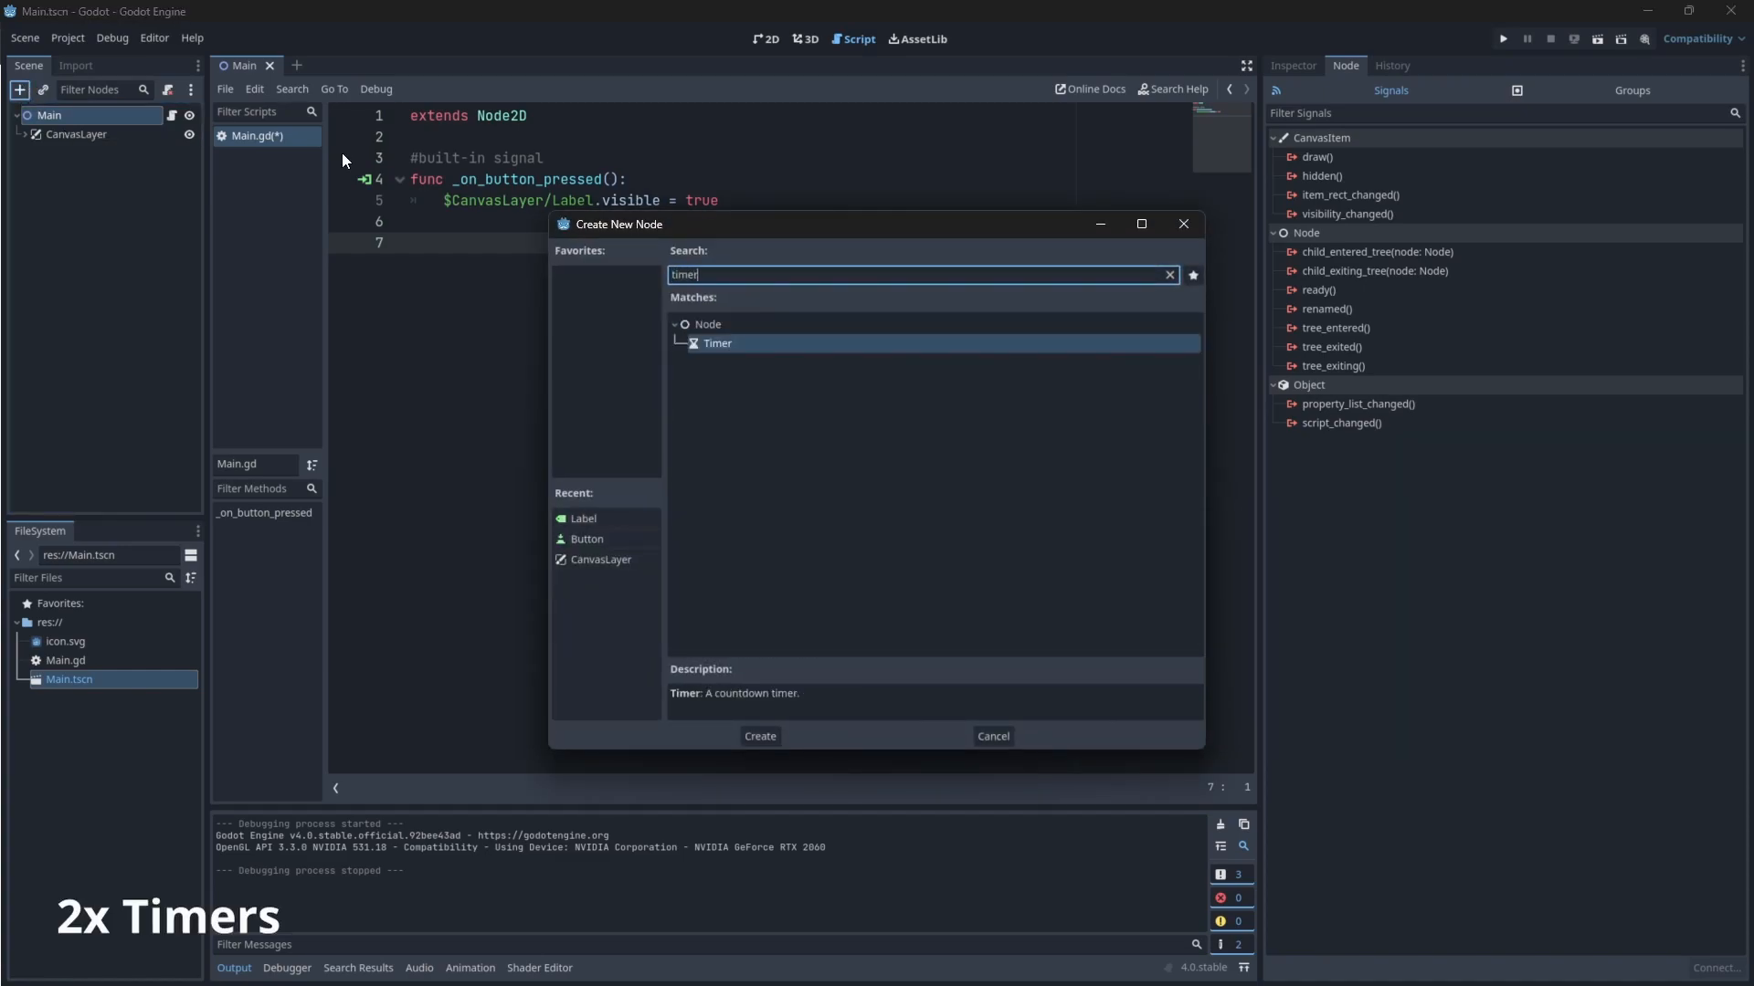
pyautogui.click(759, 737)
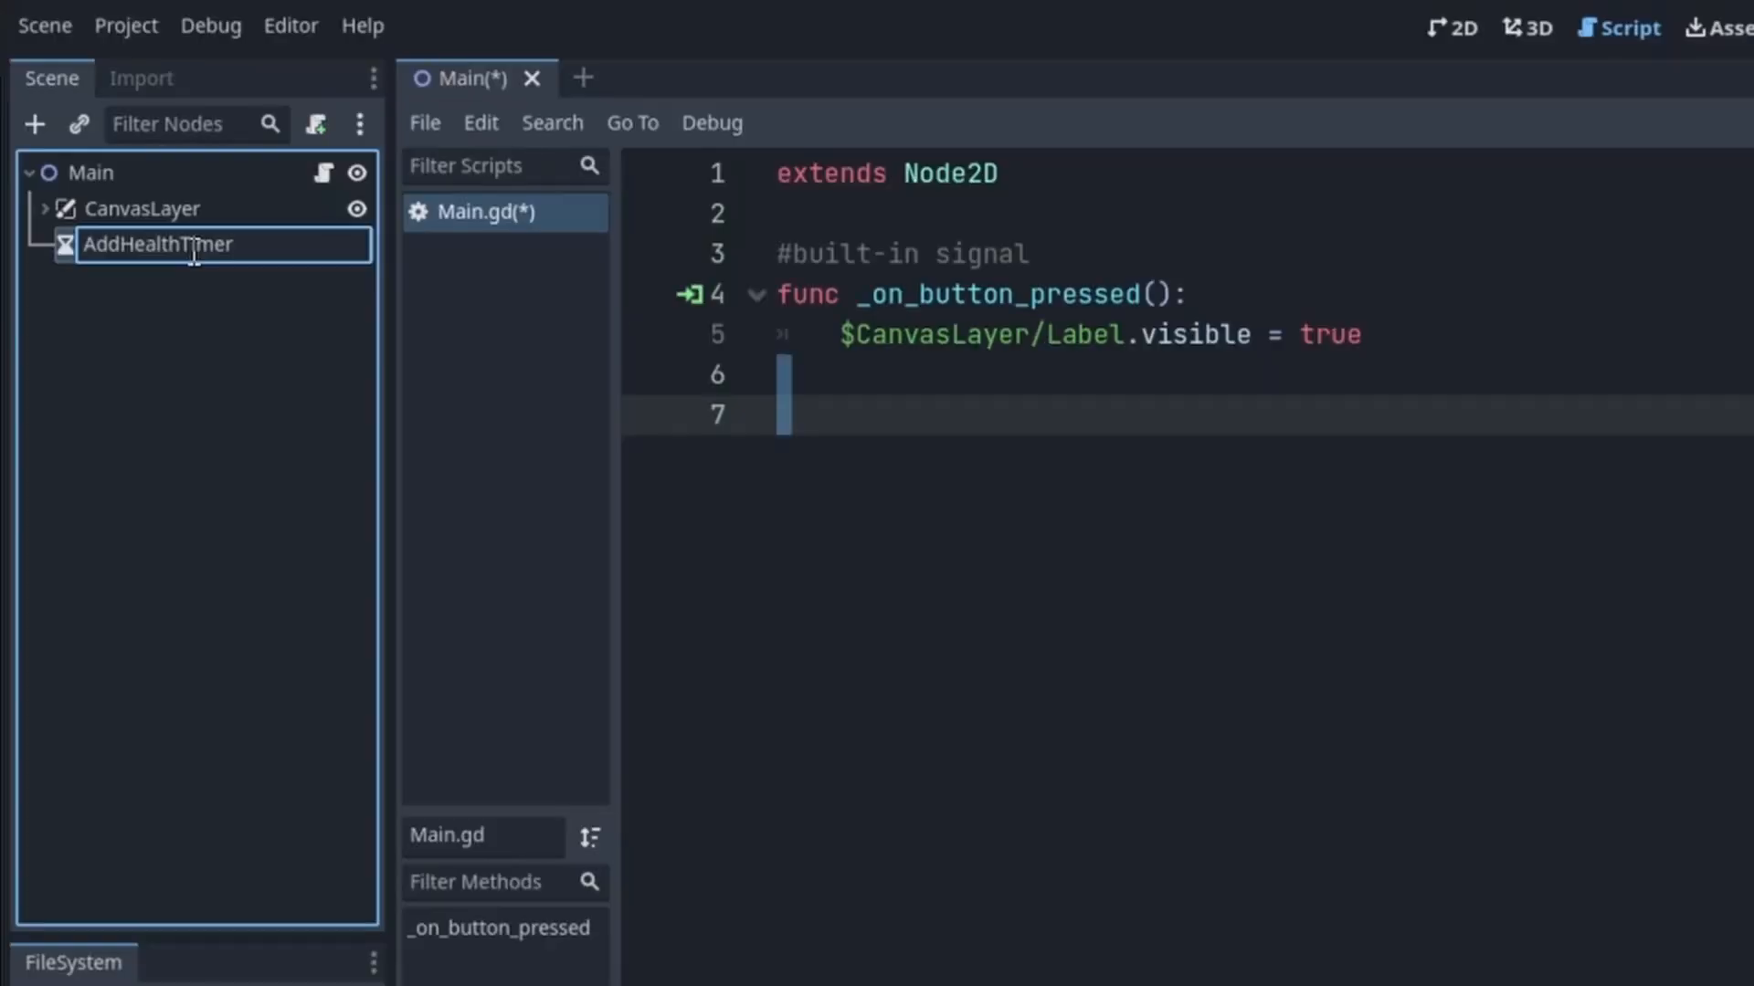
pyautogui.moveTo(154, 336)
pyautogui.write('RemoveHealthTimer')
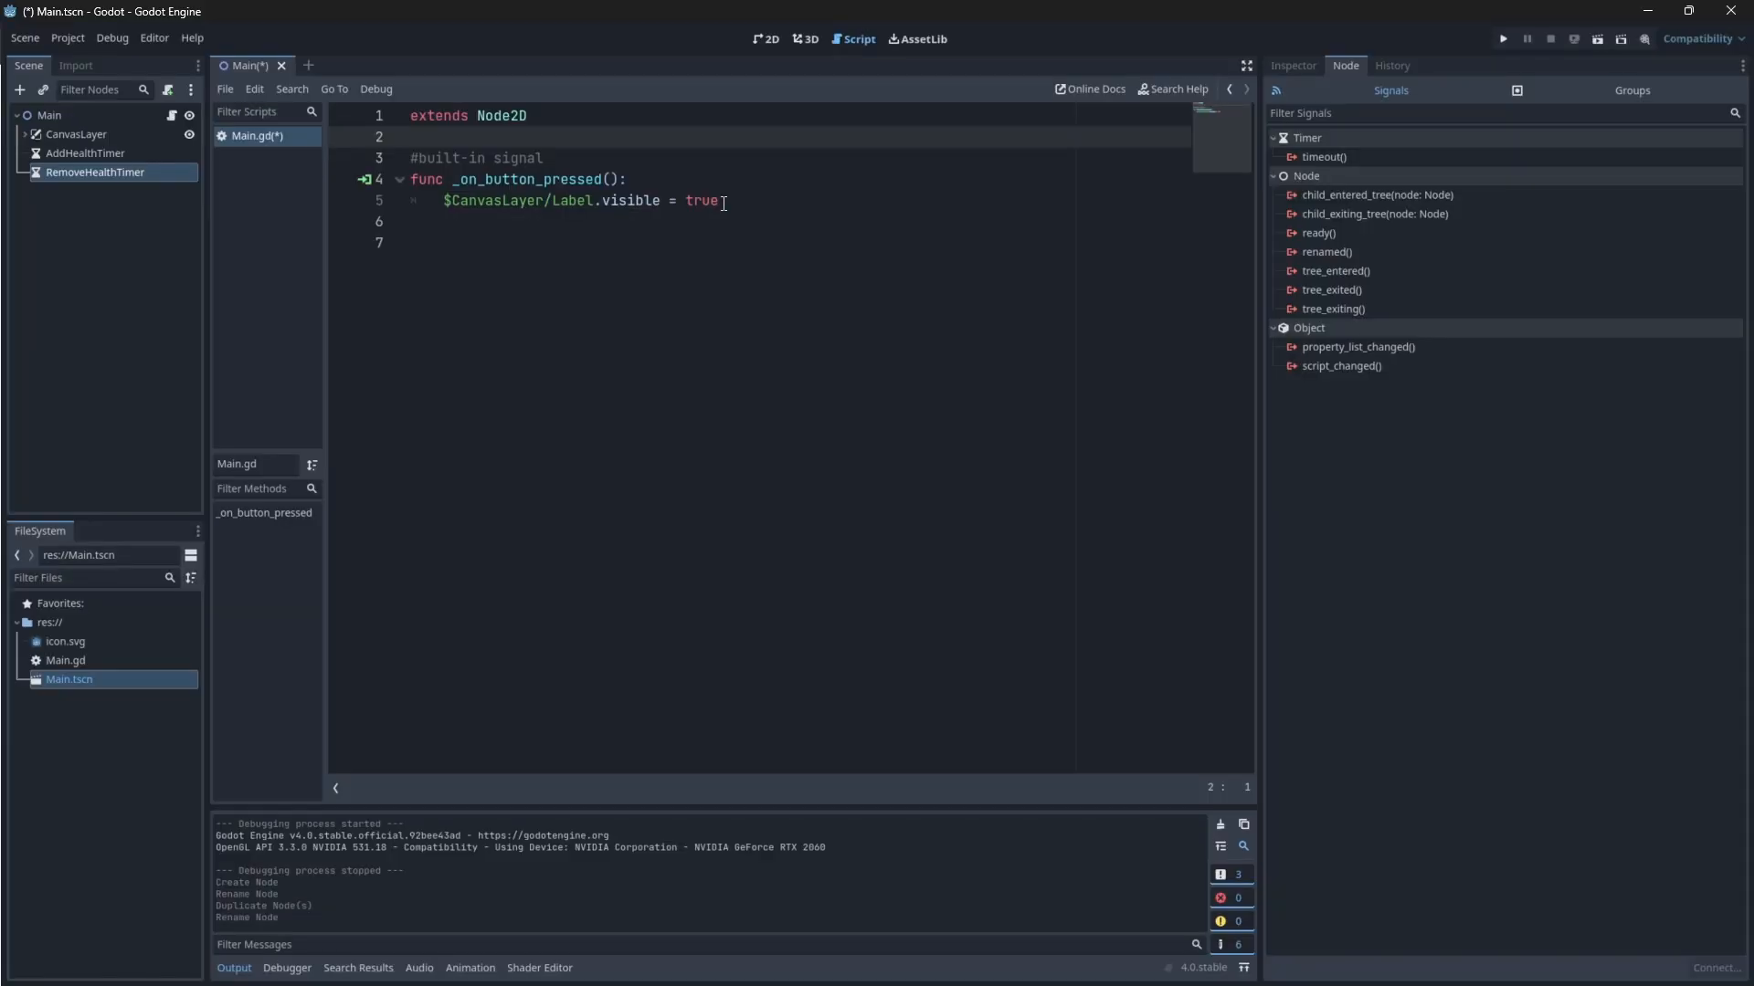
# Delete the commented button handler and declare signal update_health(health, max_health)
pyautogui.moveTo(724, 200); pyautogui.dragTo(412, 156)
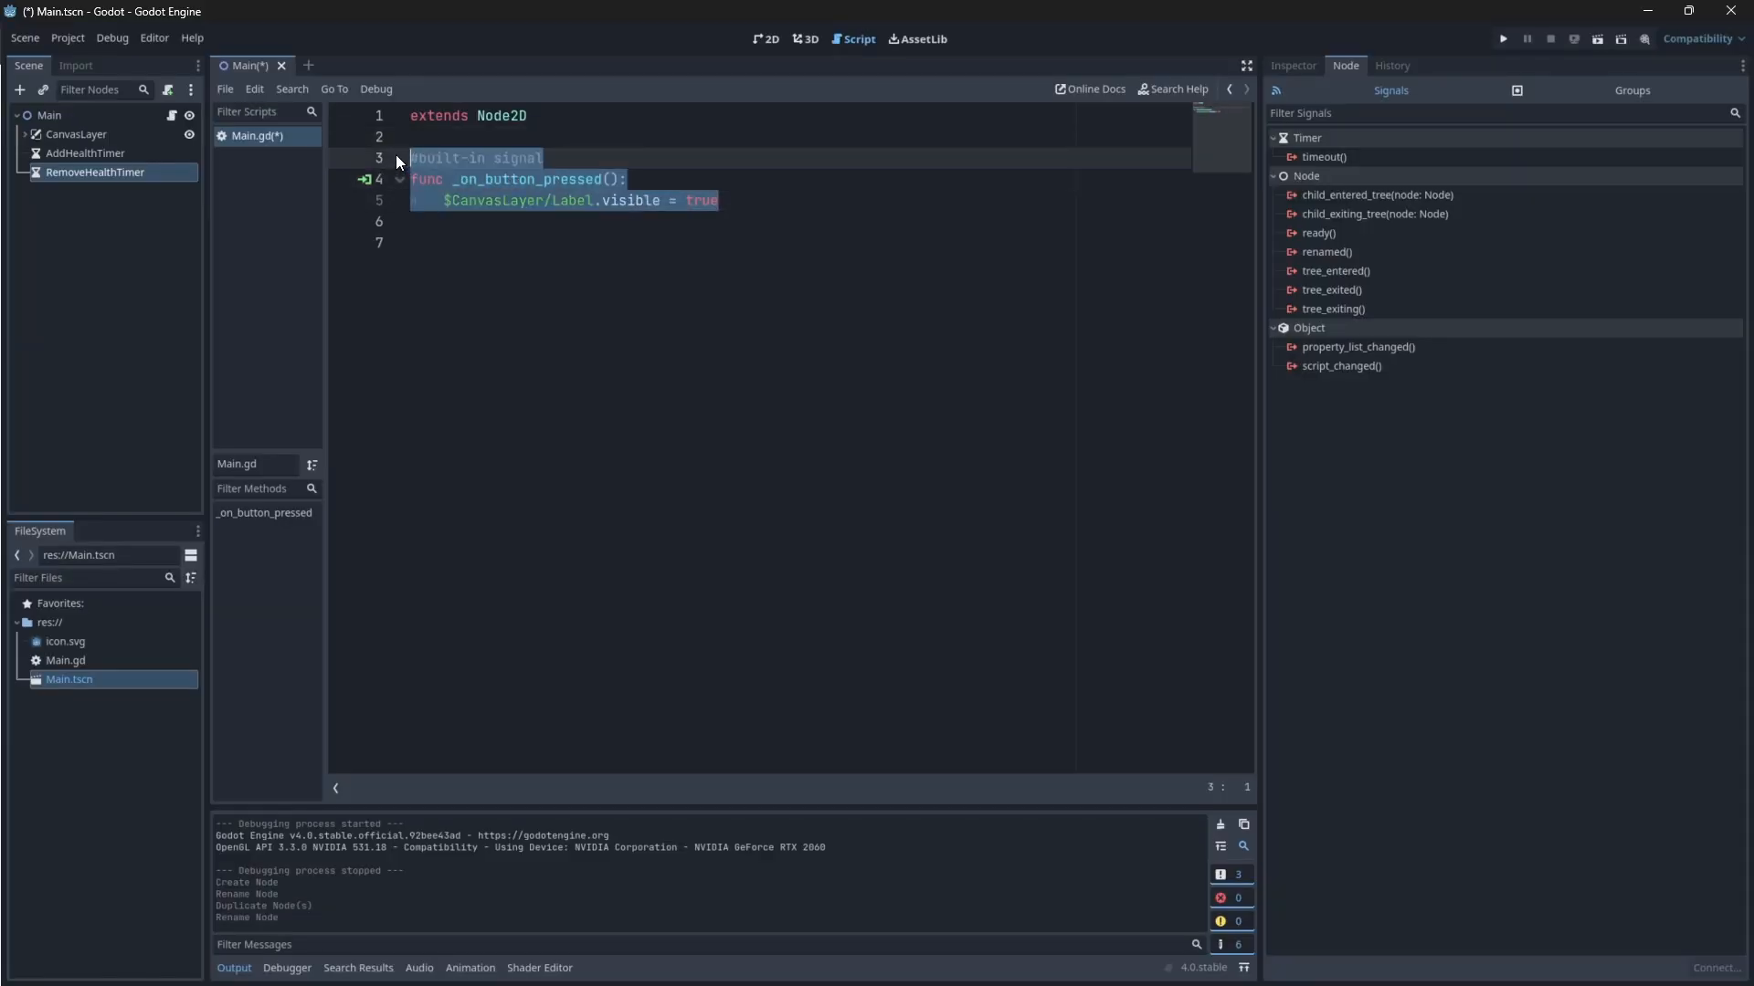
pyautogui.press('Delete')
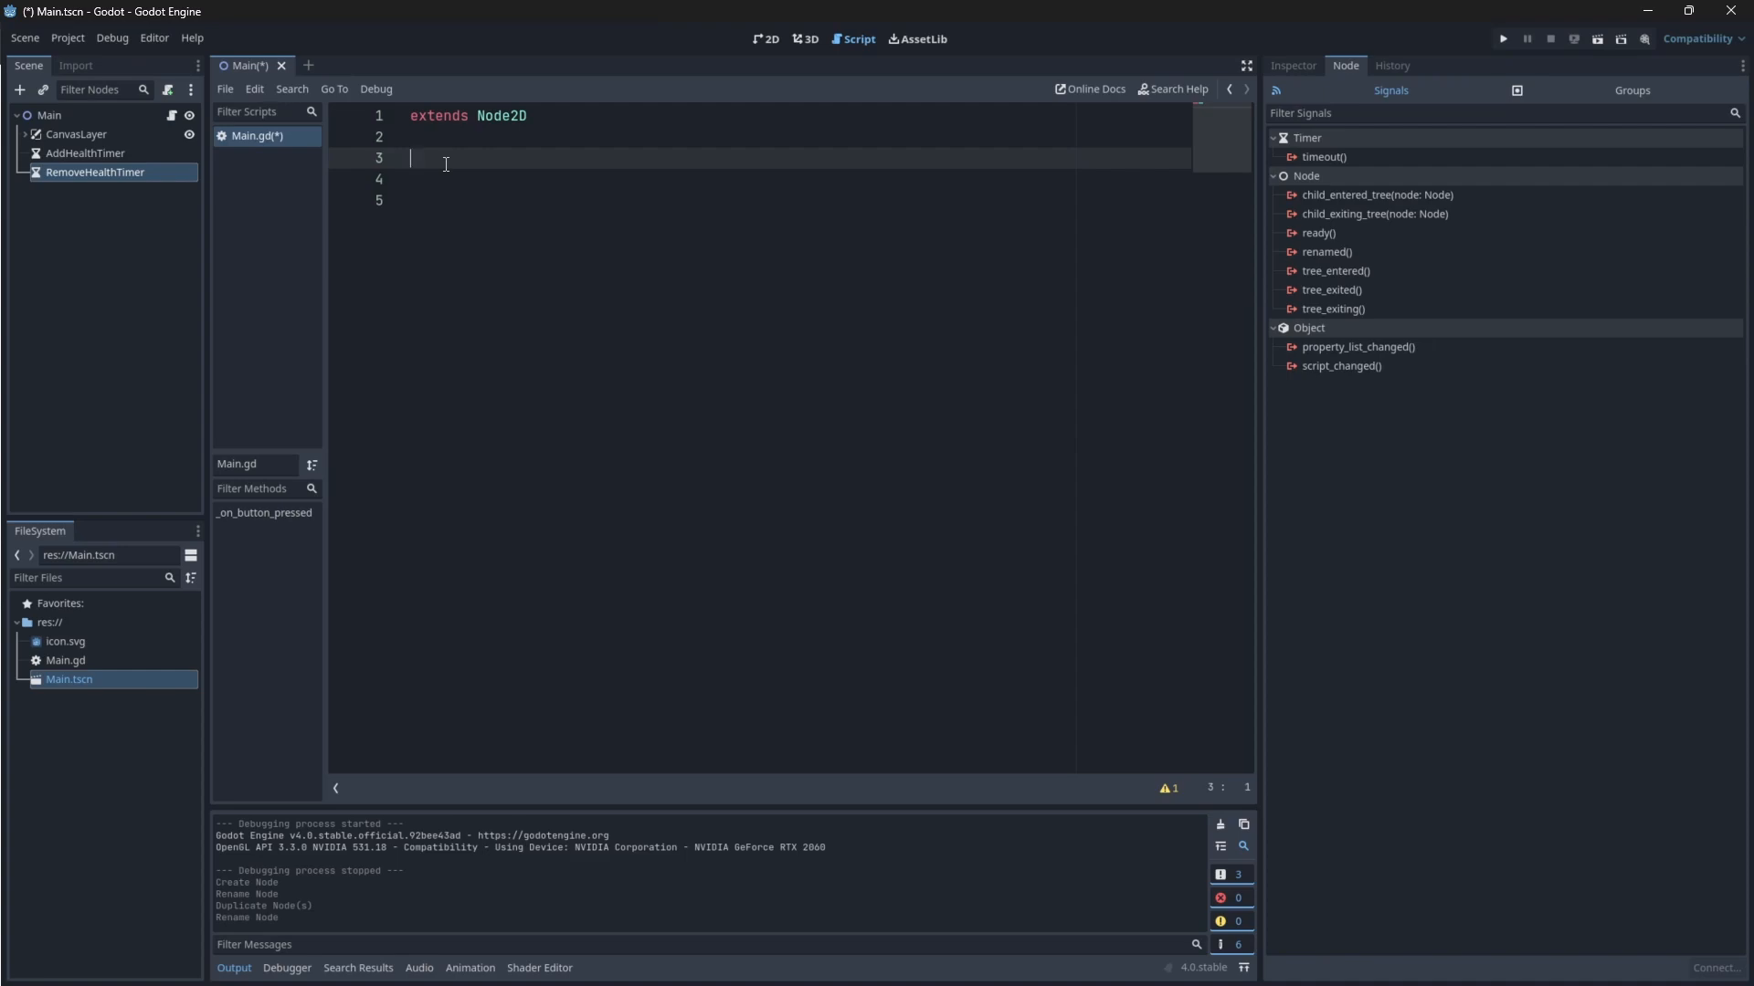
pyautogui.write('signal')
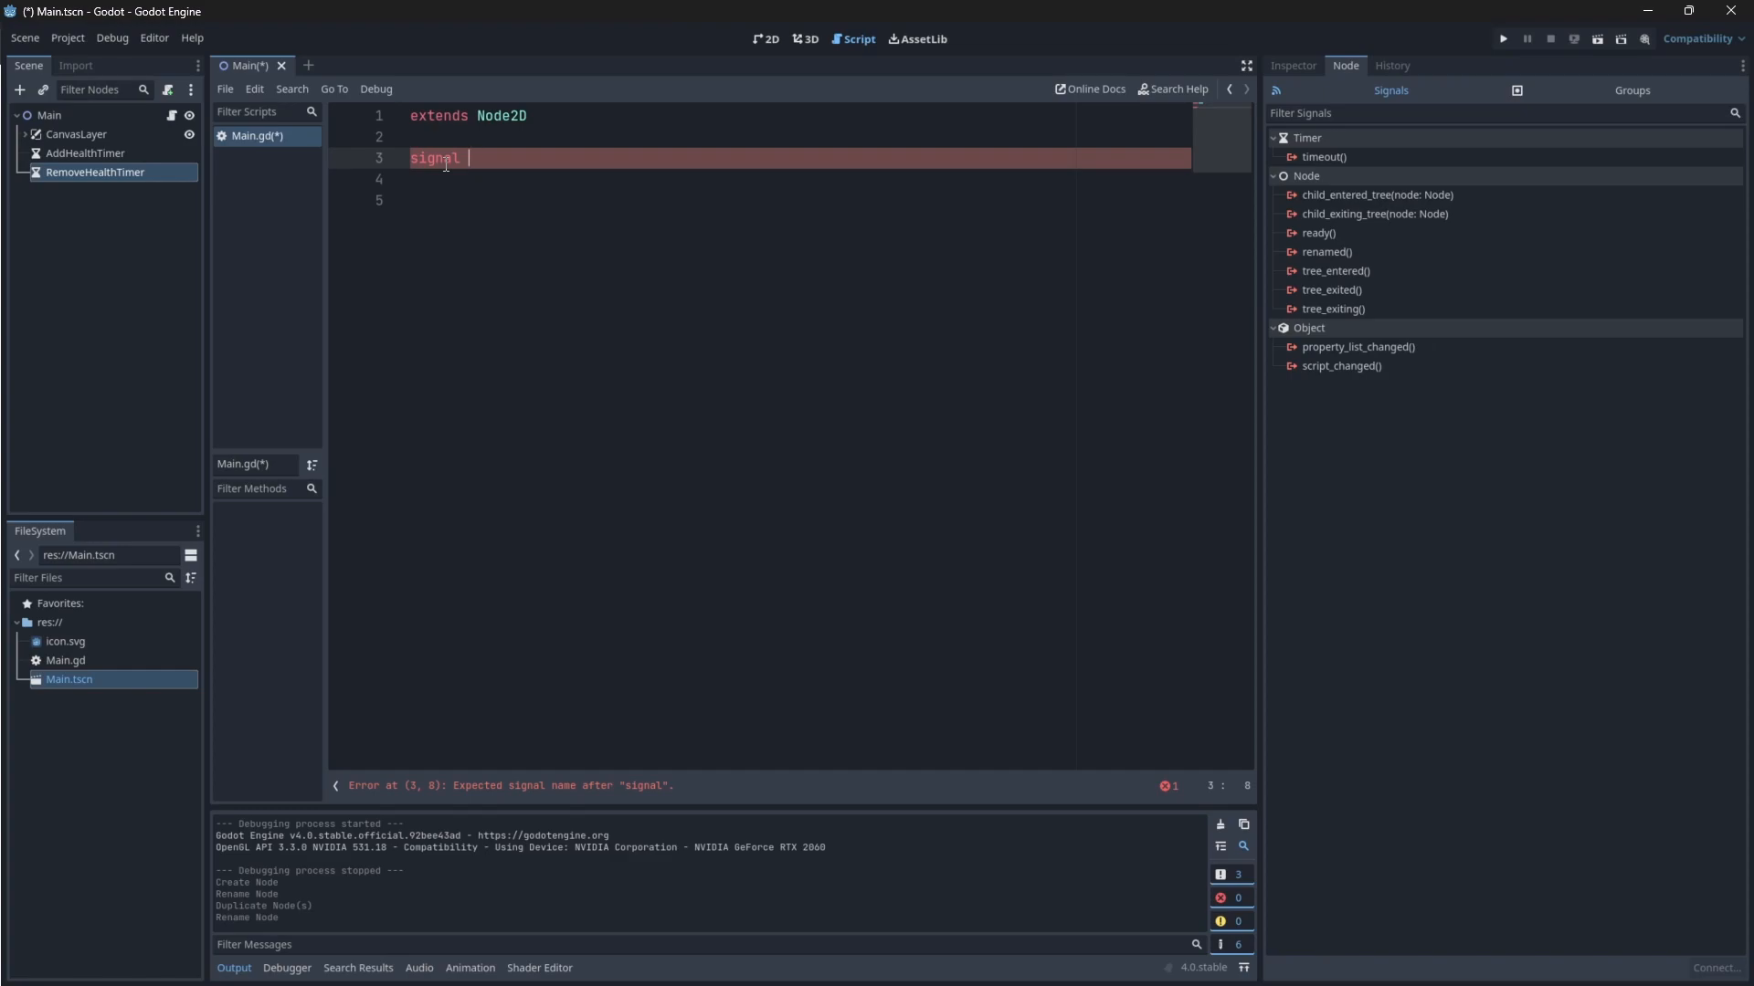
pyautogui.write('update_health(health, max_health)')
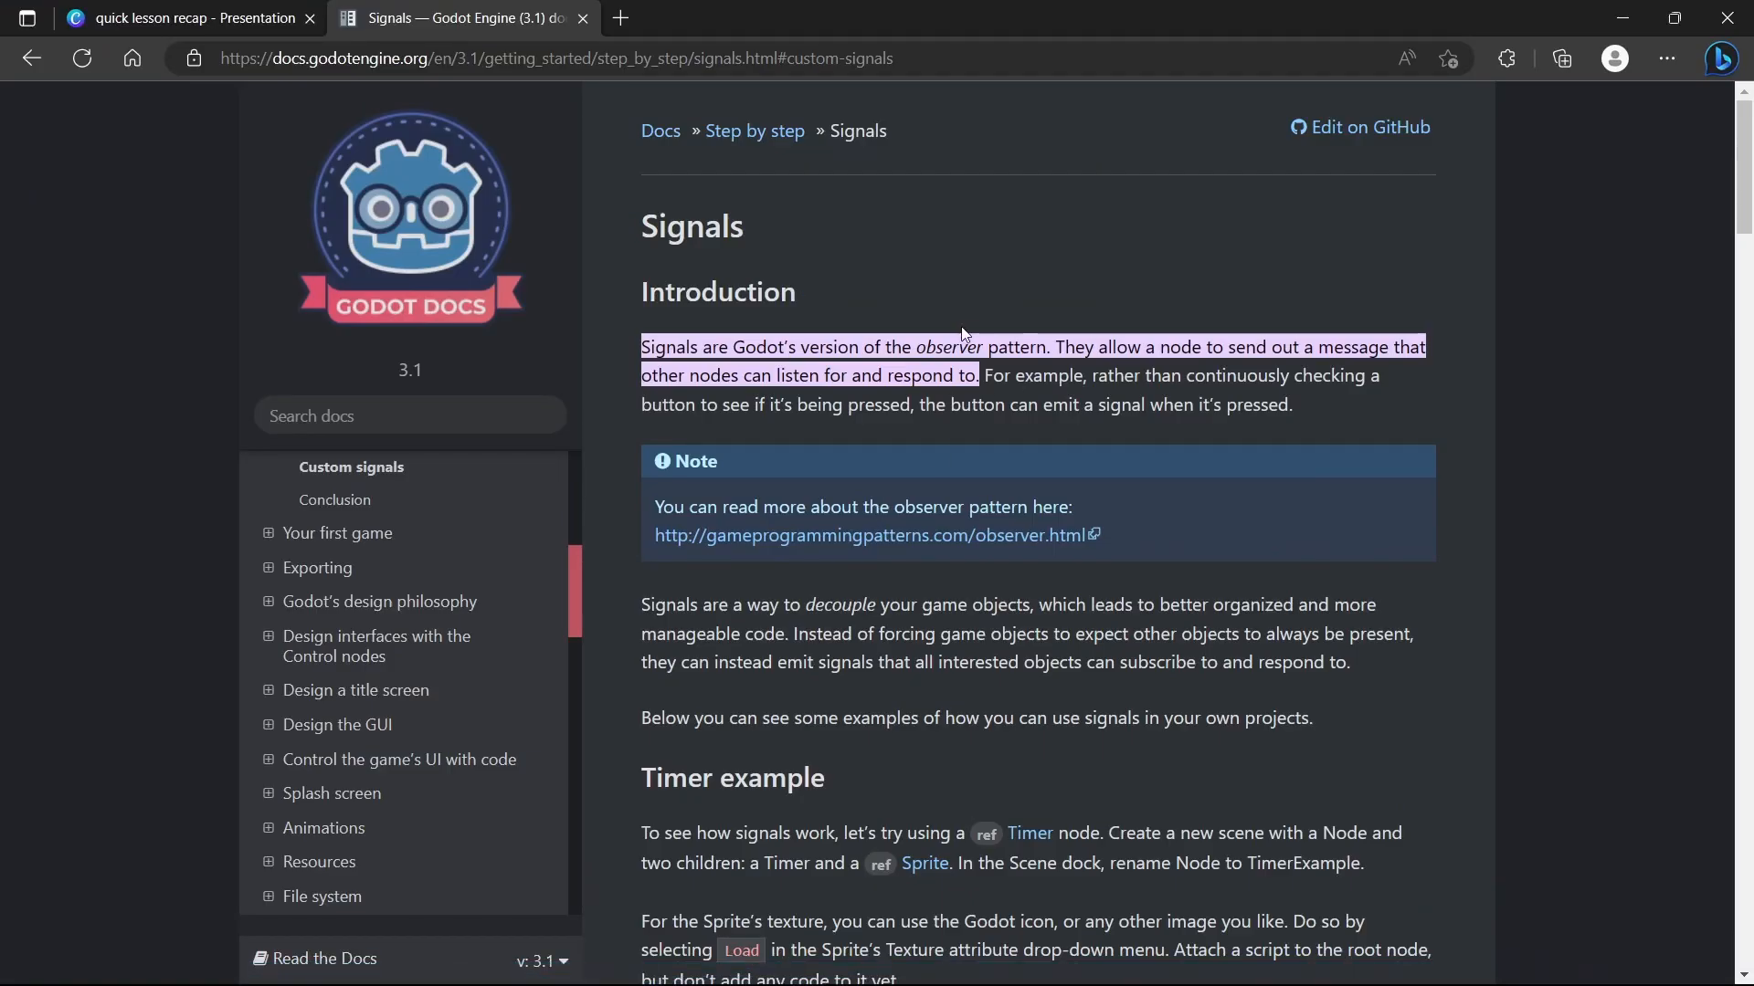
# Scroll through the Custom signals section of the Godot docs
pyautogui.scroll(-3)
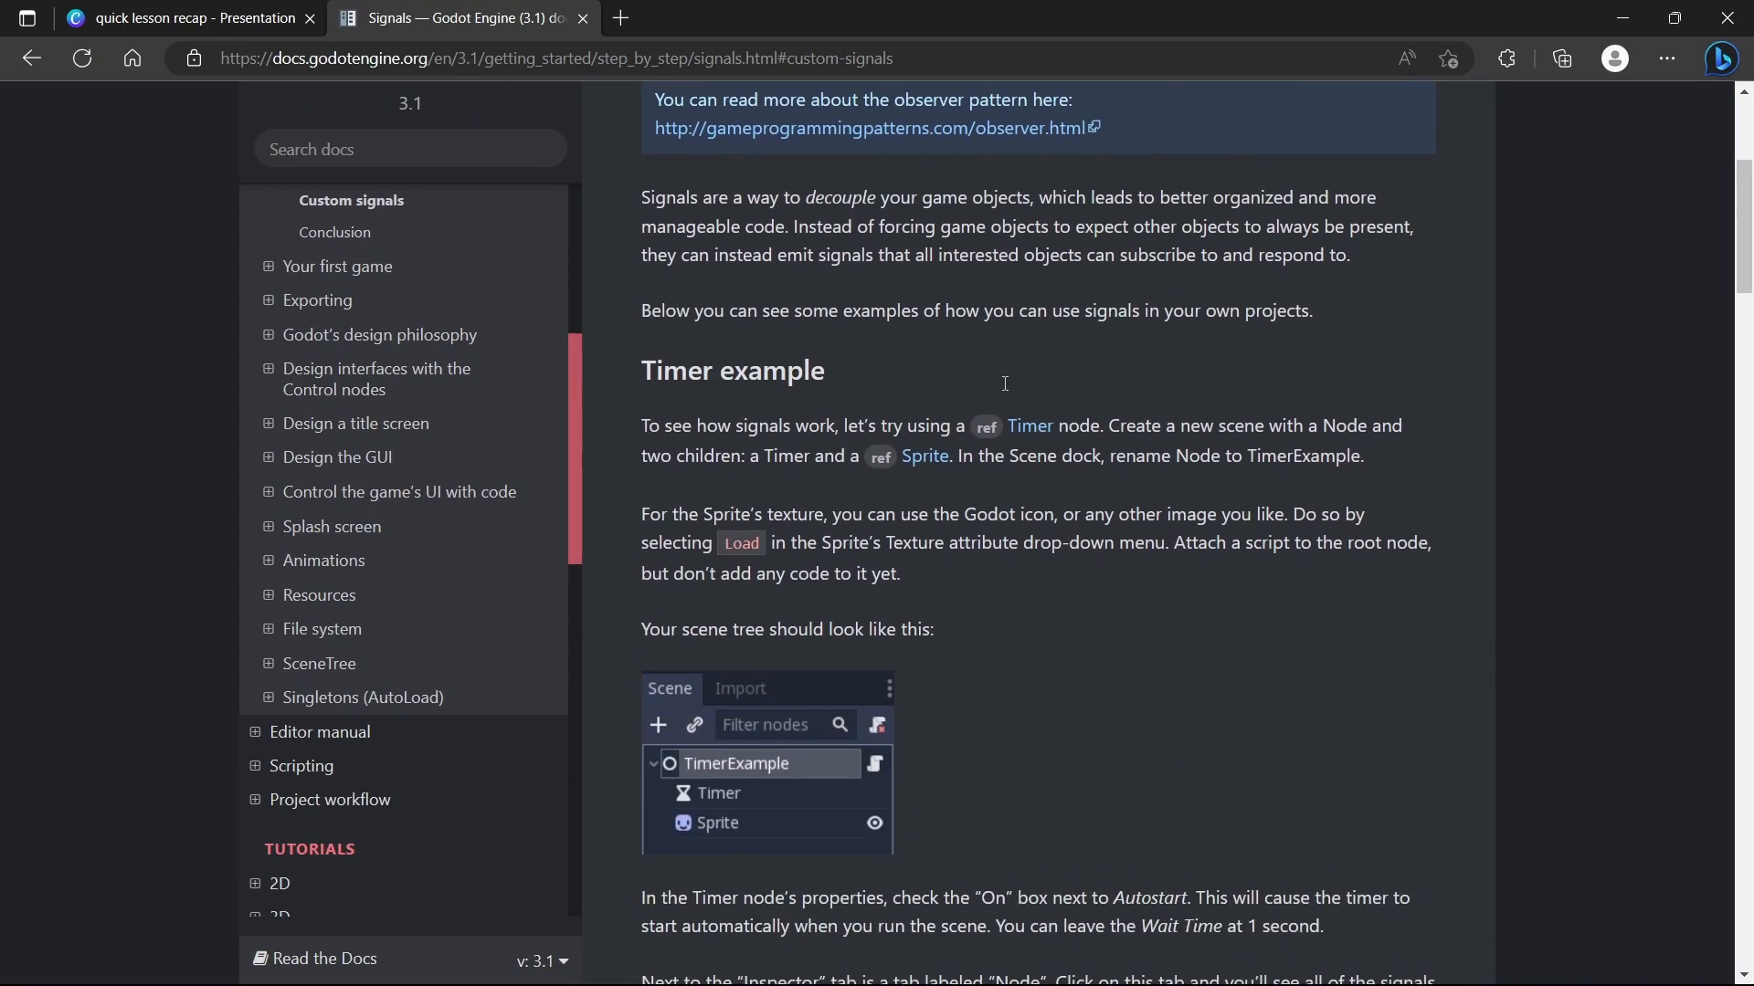
pyautogui.scroll(-3)
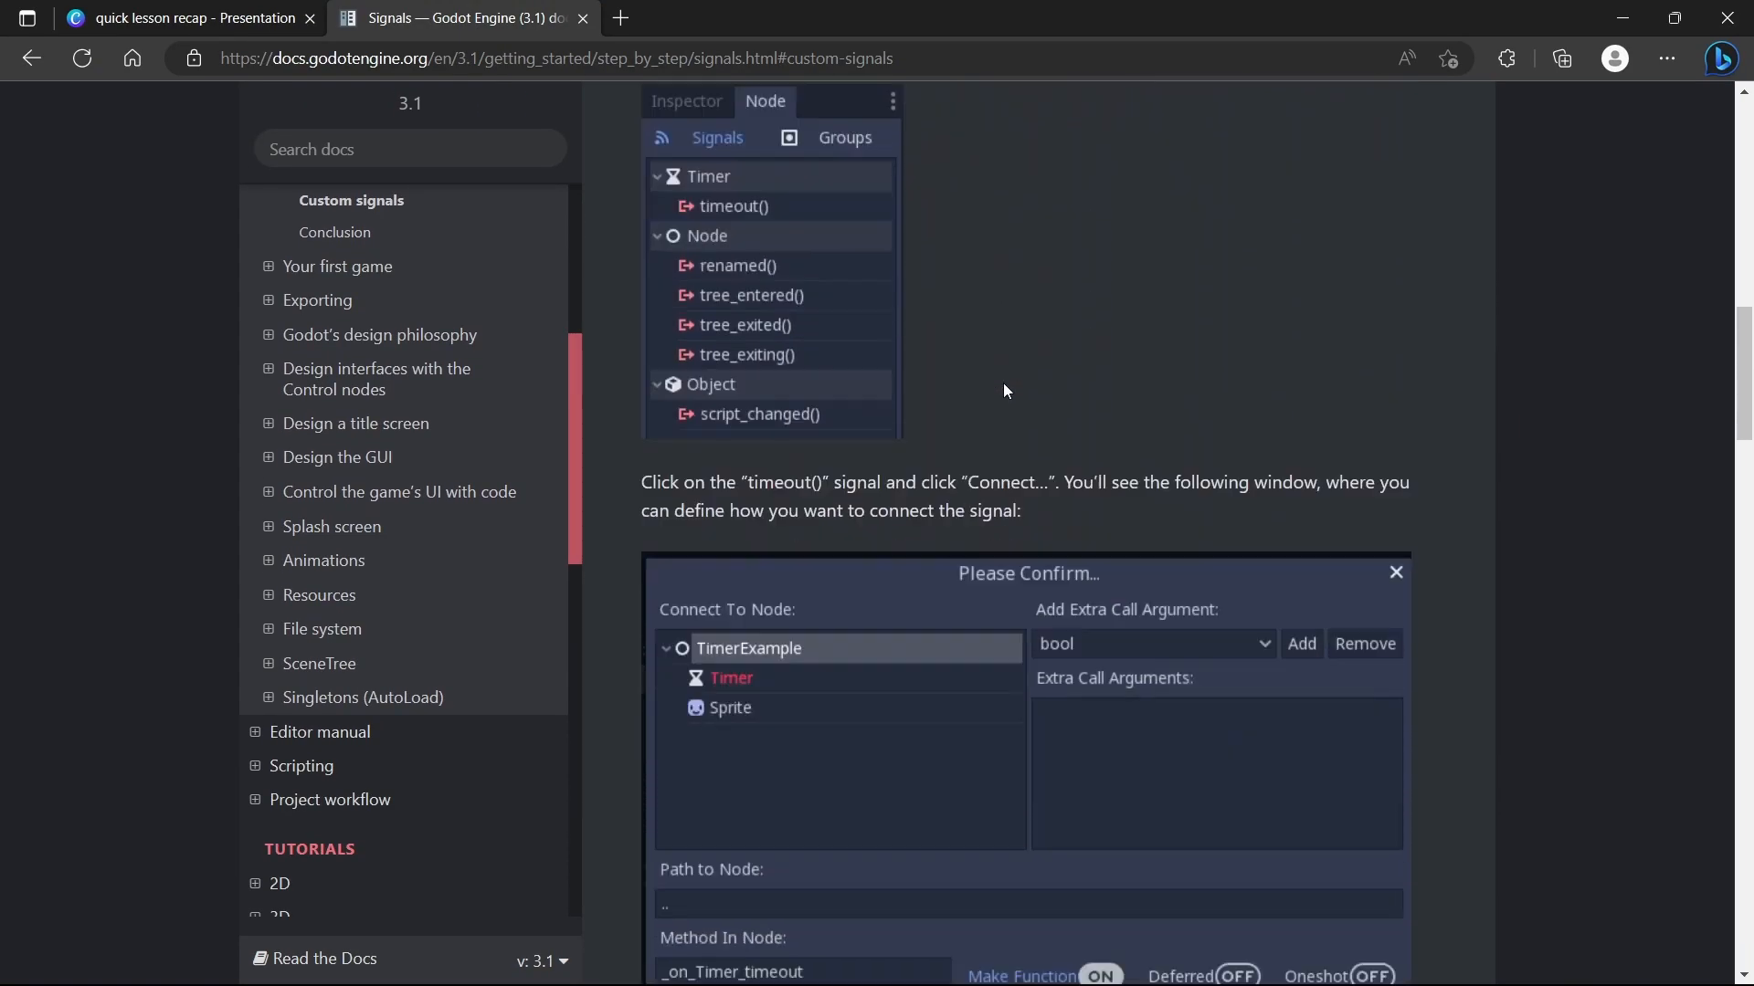
pyautogui.scroll(-3)
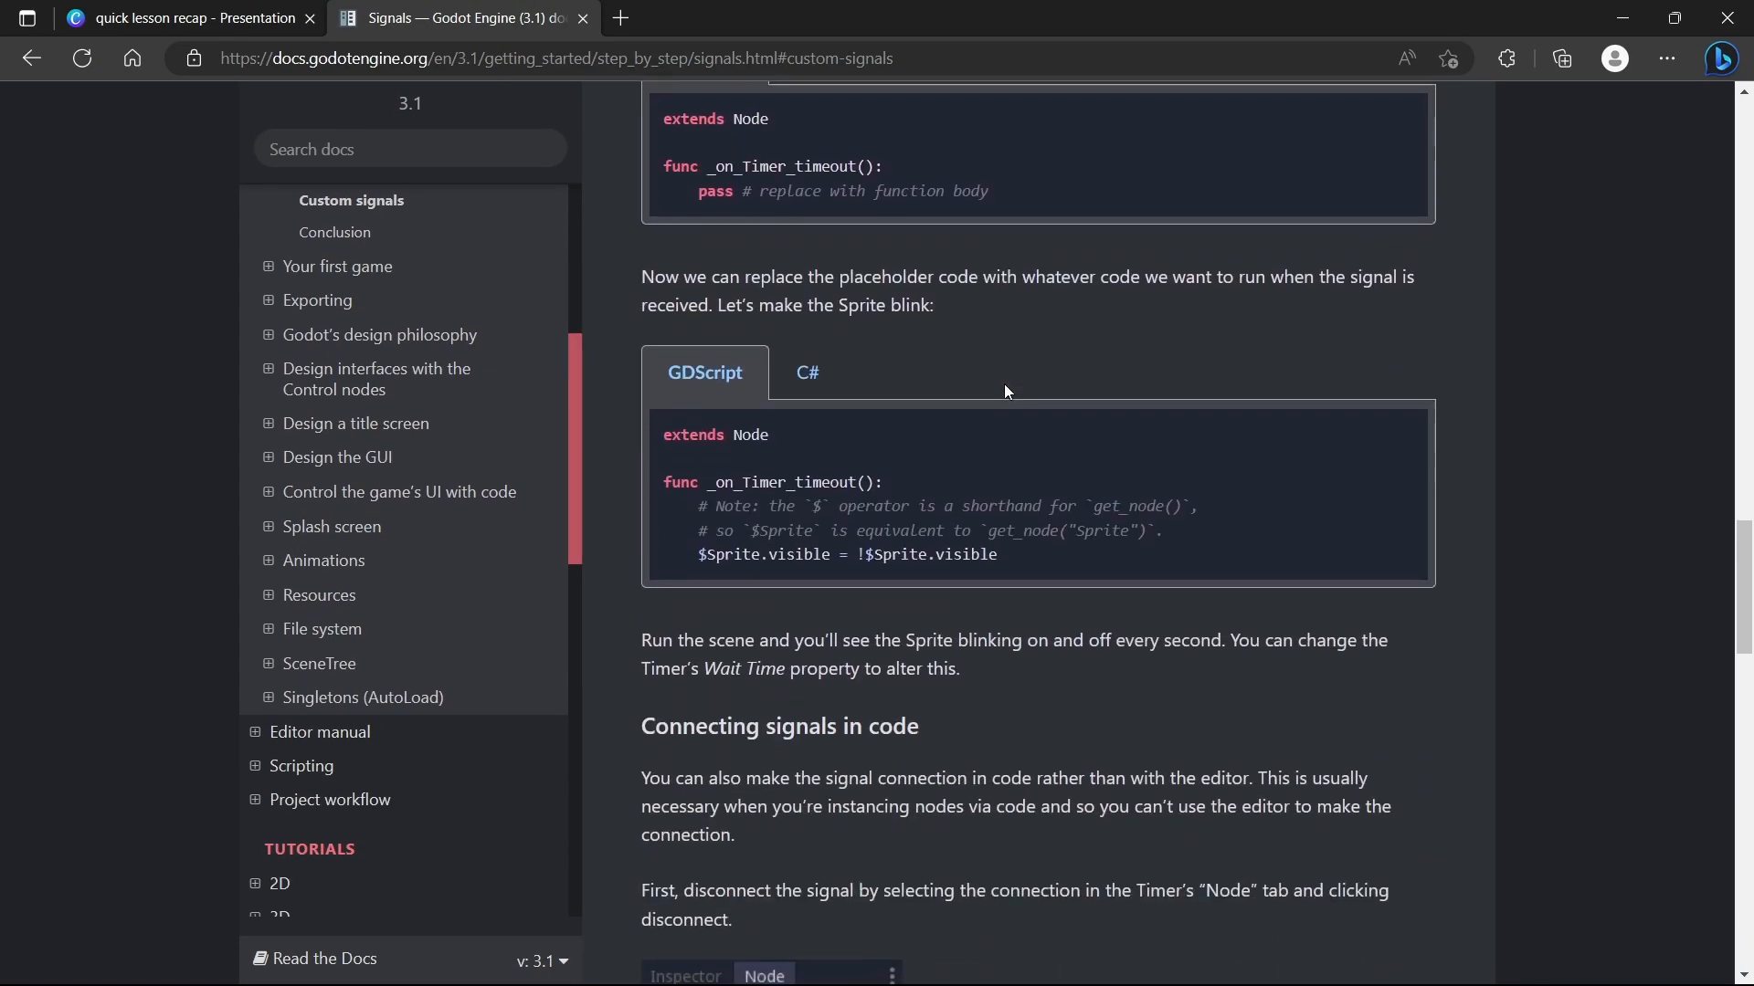
pyautogui.scroll(-3)
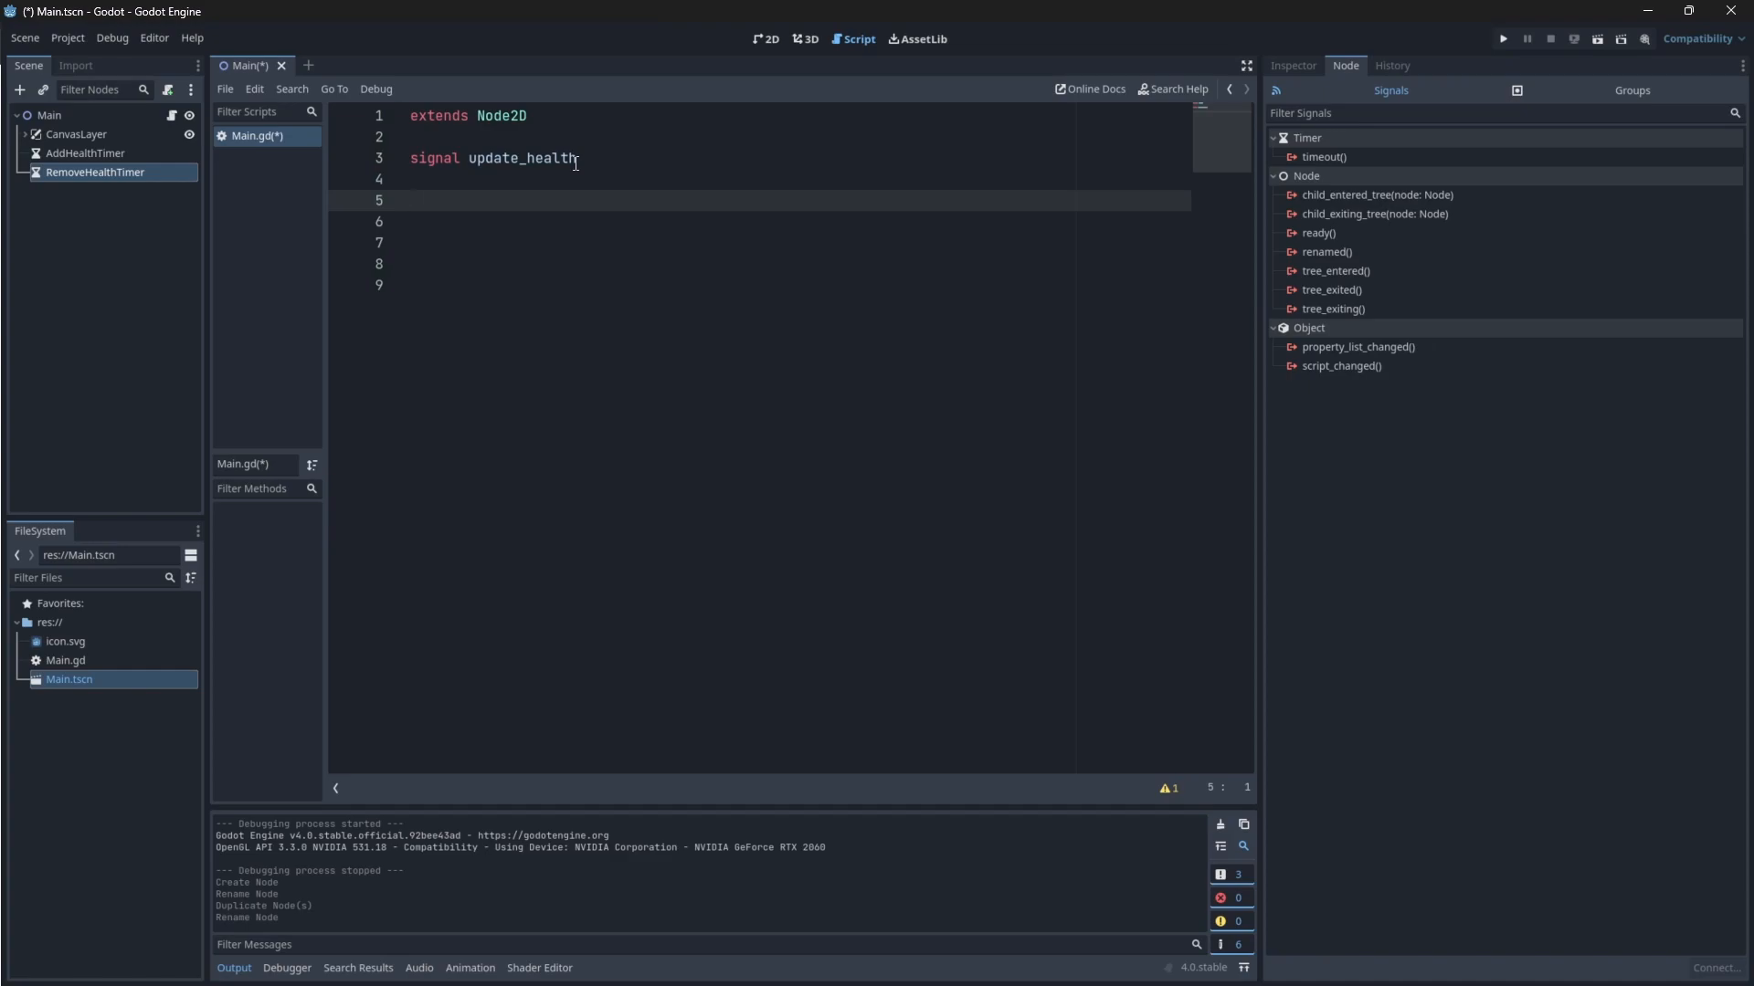
# Add var health = 100 and add_health(amount), raising health with an if health < 100 check
pyautogui.write('var health = 100')
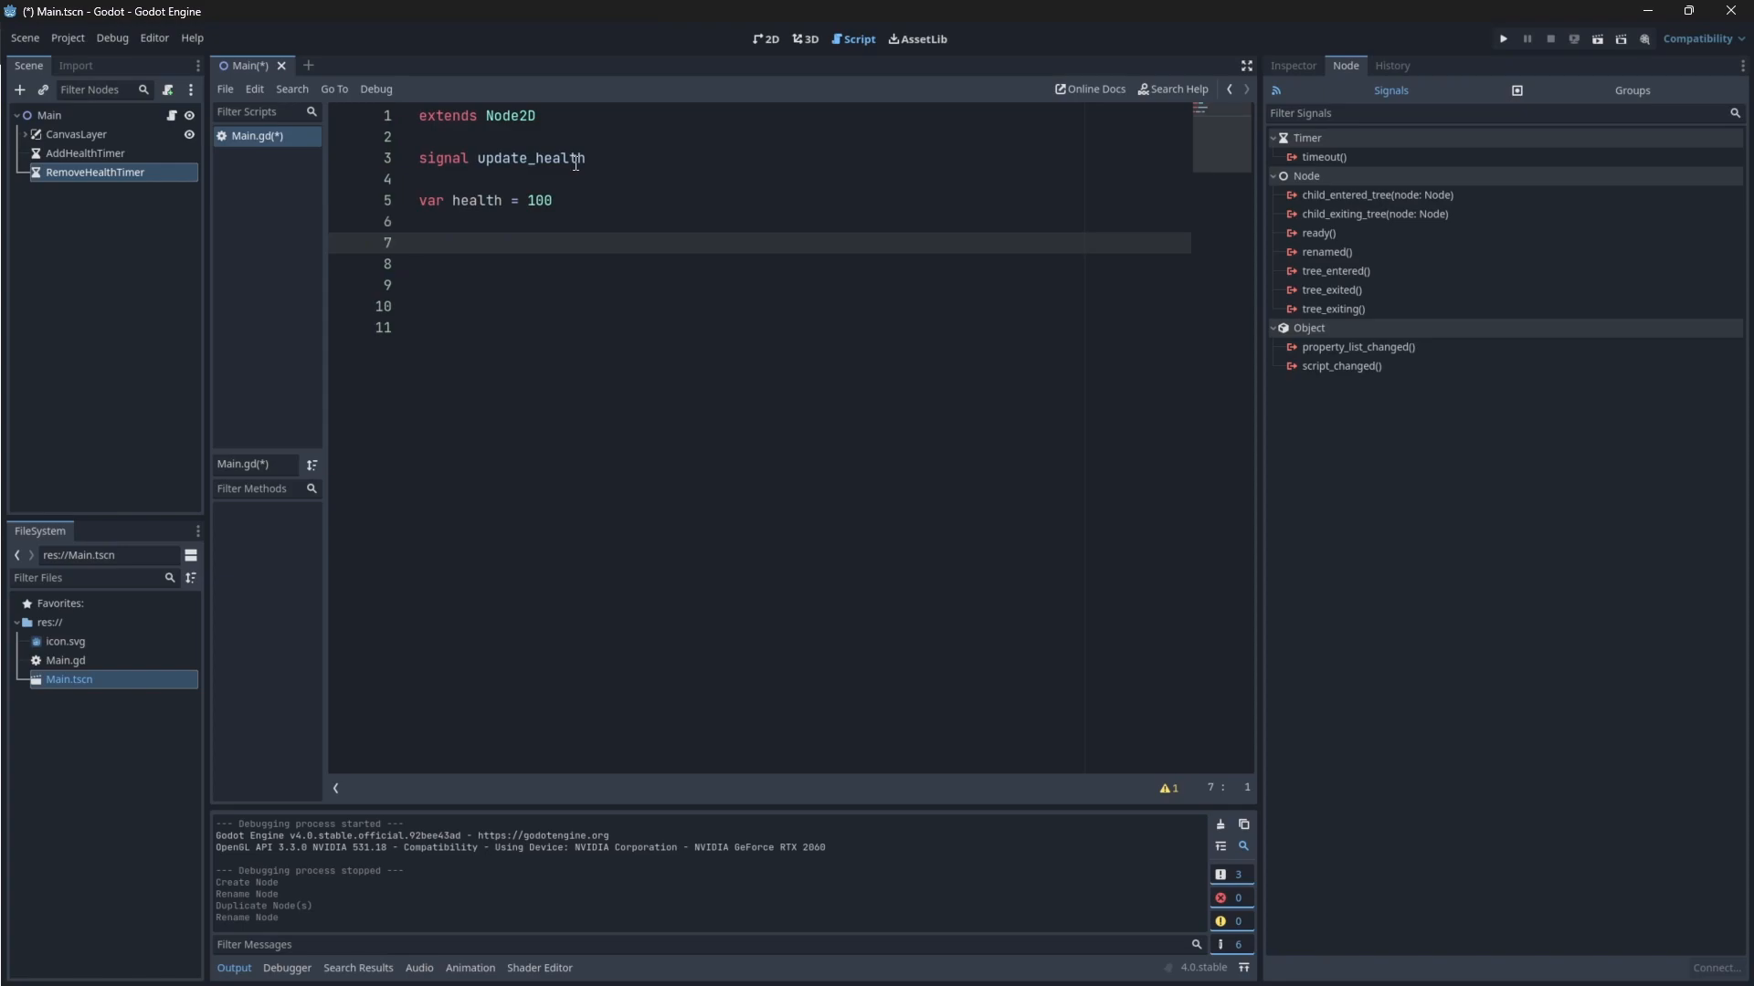
pyautogui.click(418, 243)
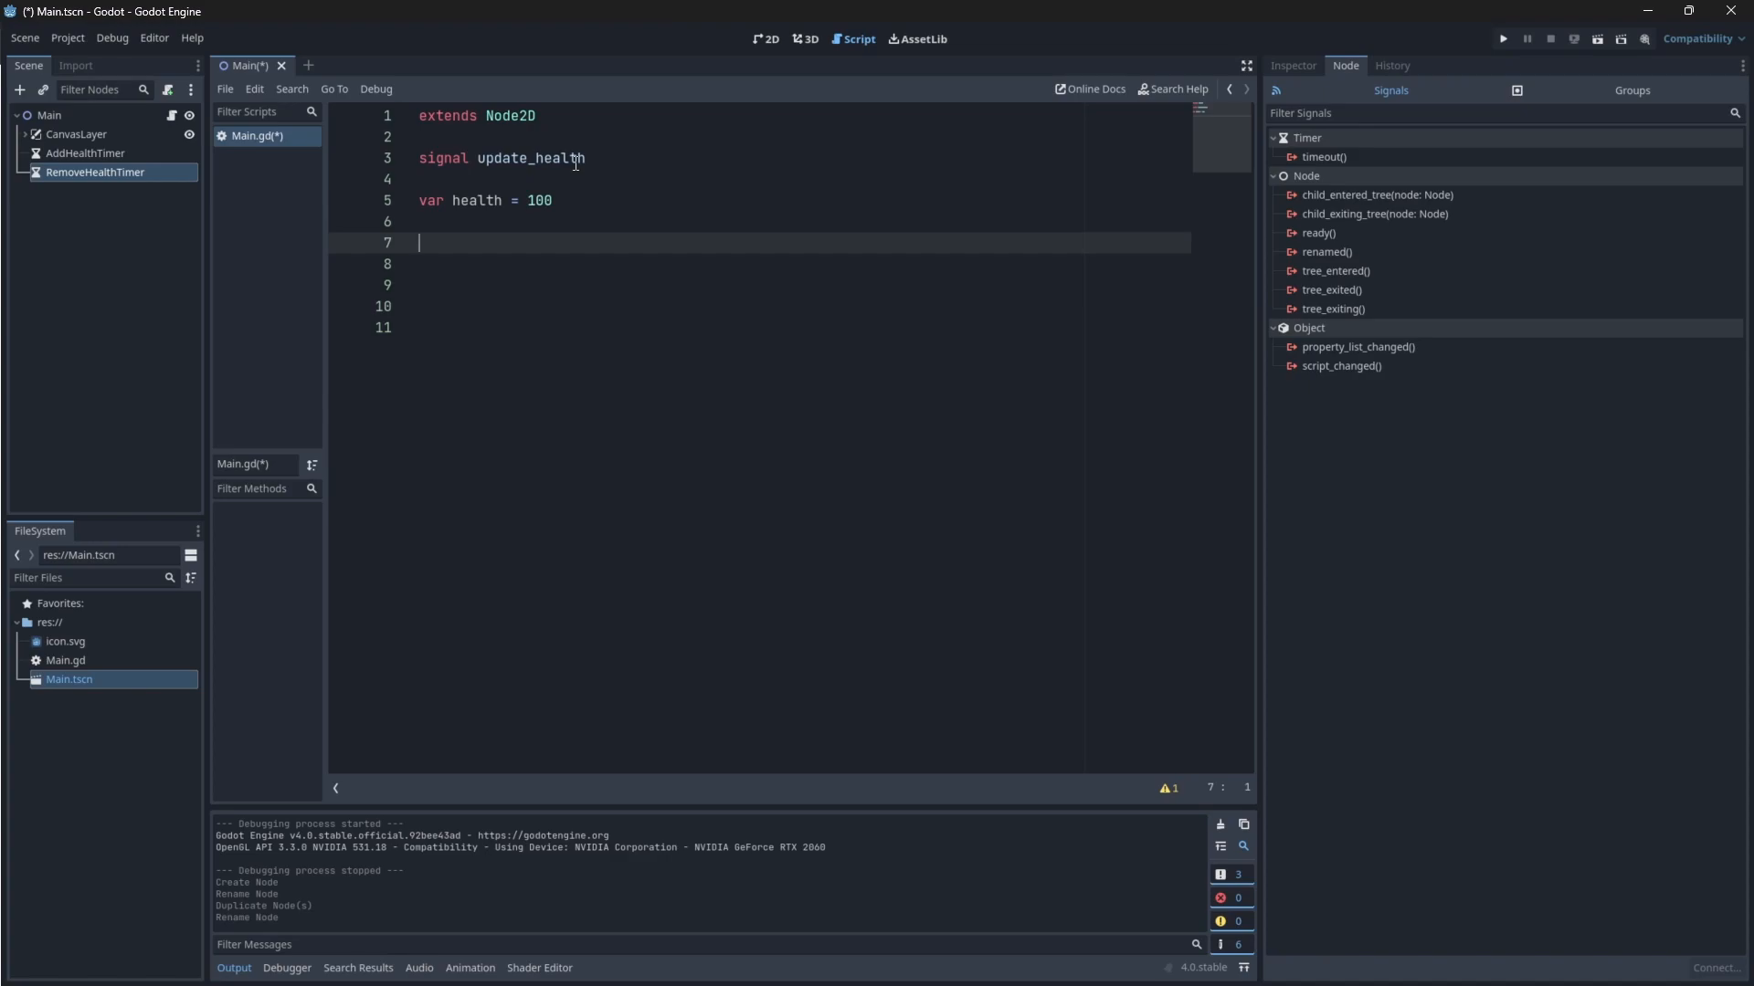
pyautogui.write('func add_health(amount):')
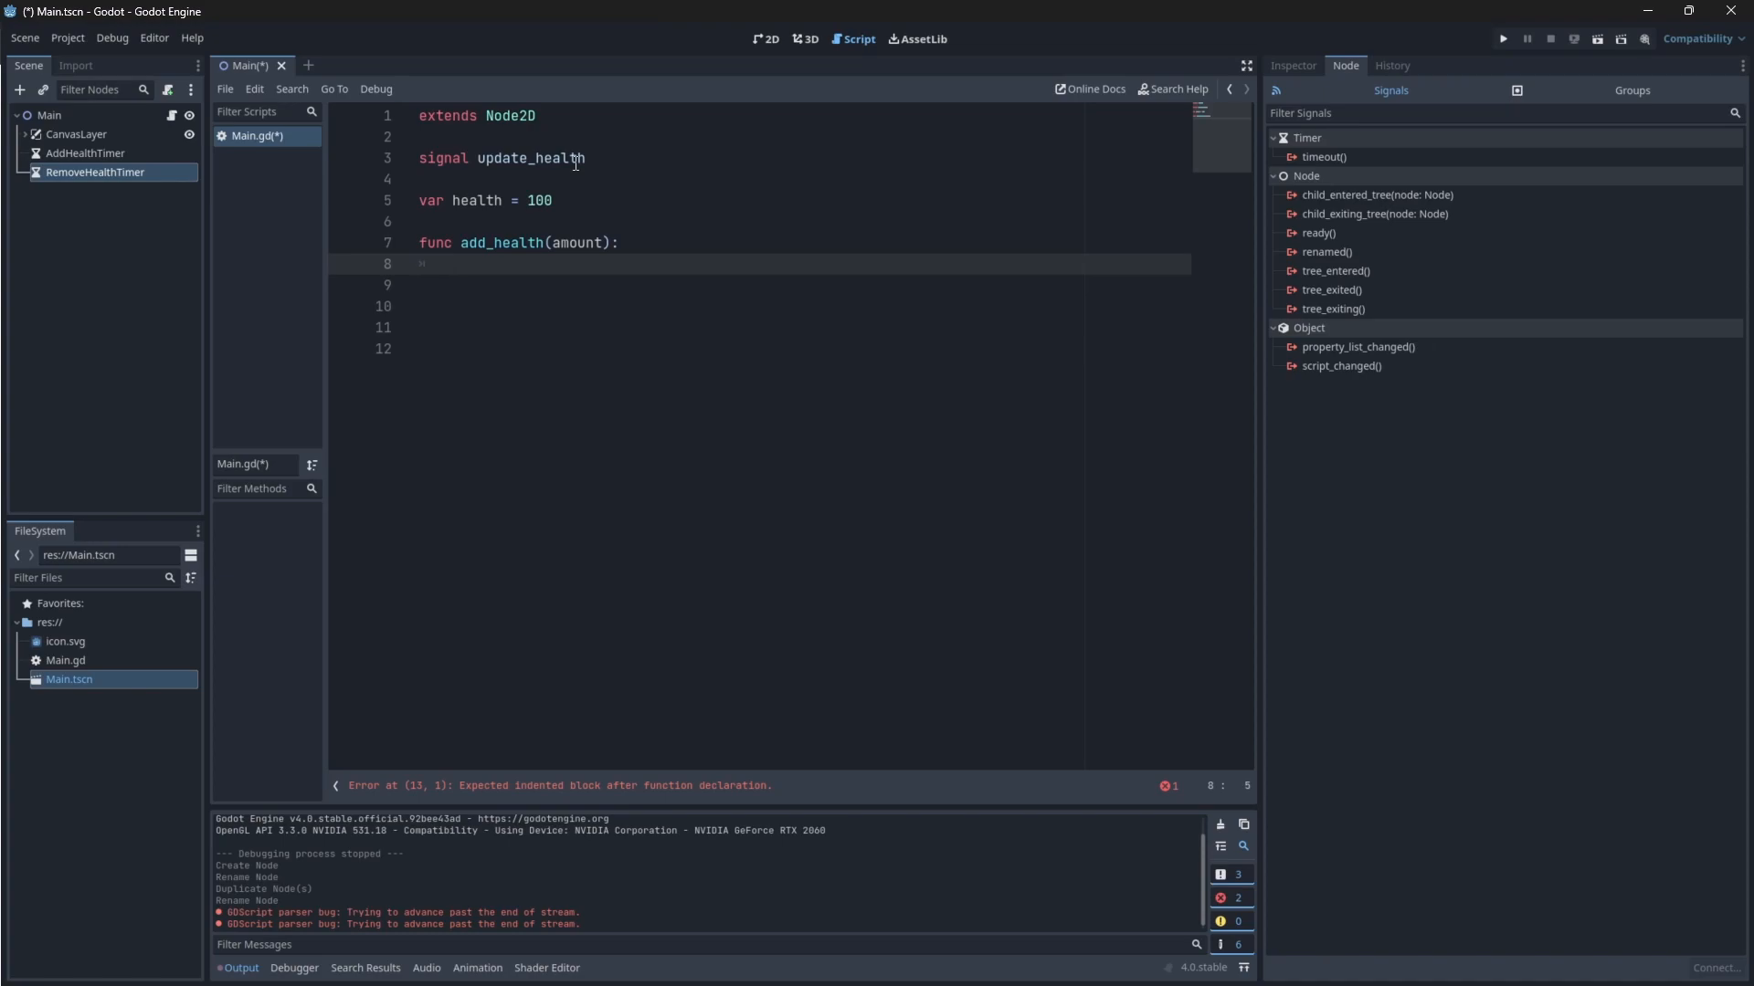
pyautogui.write('health += amount')
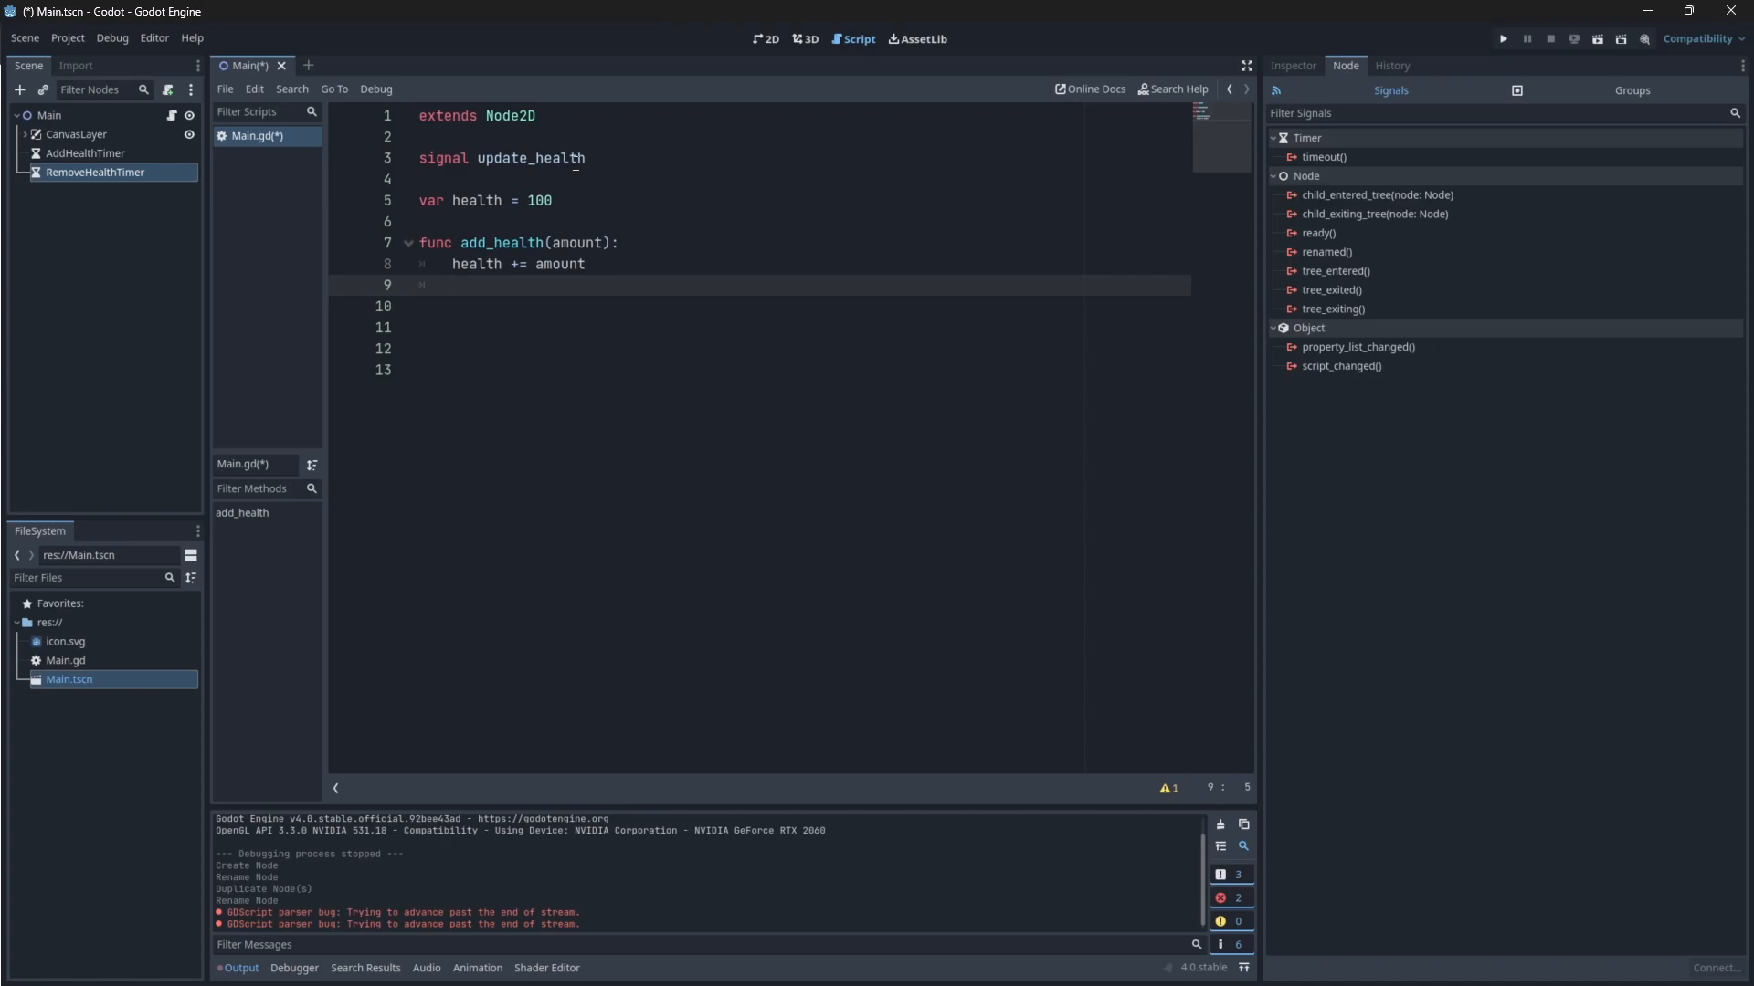
pyautogui.click(452, 284)
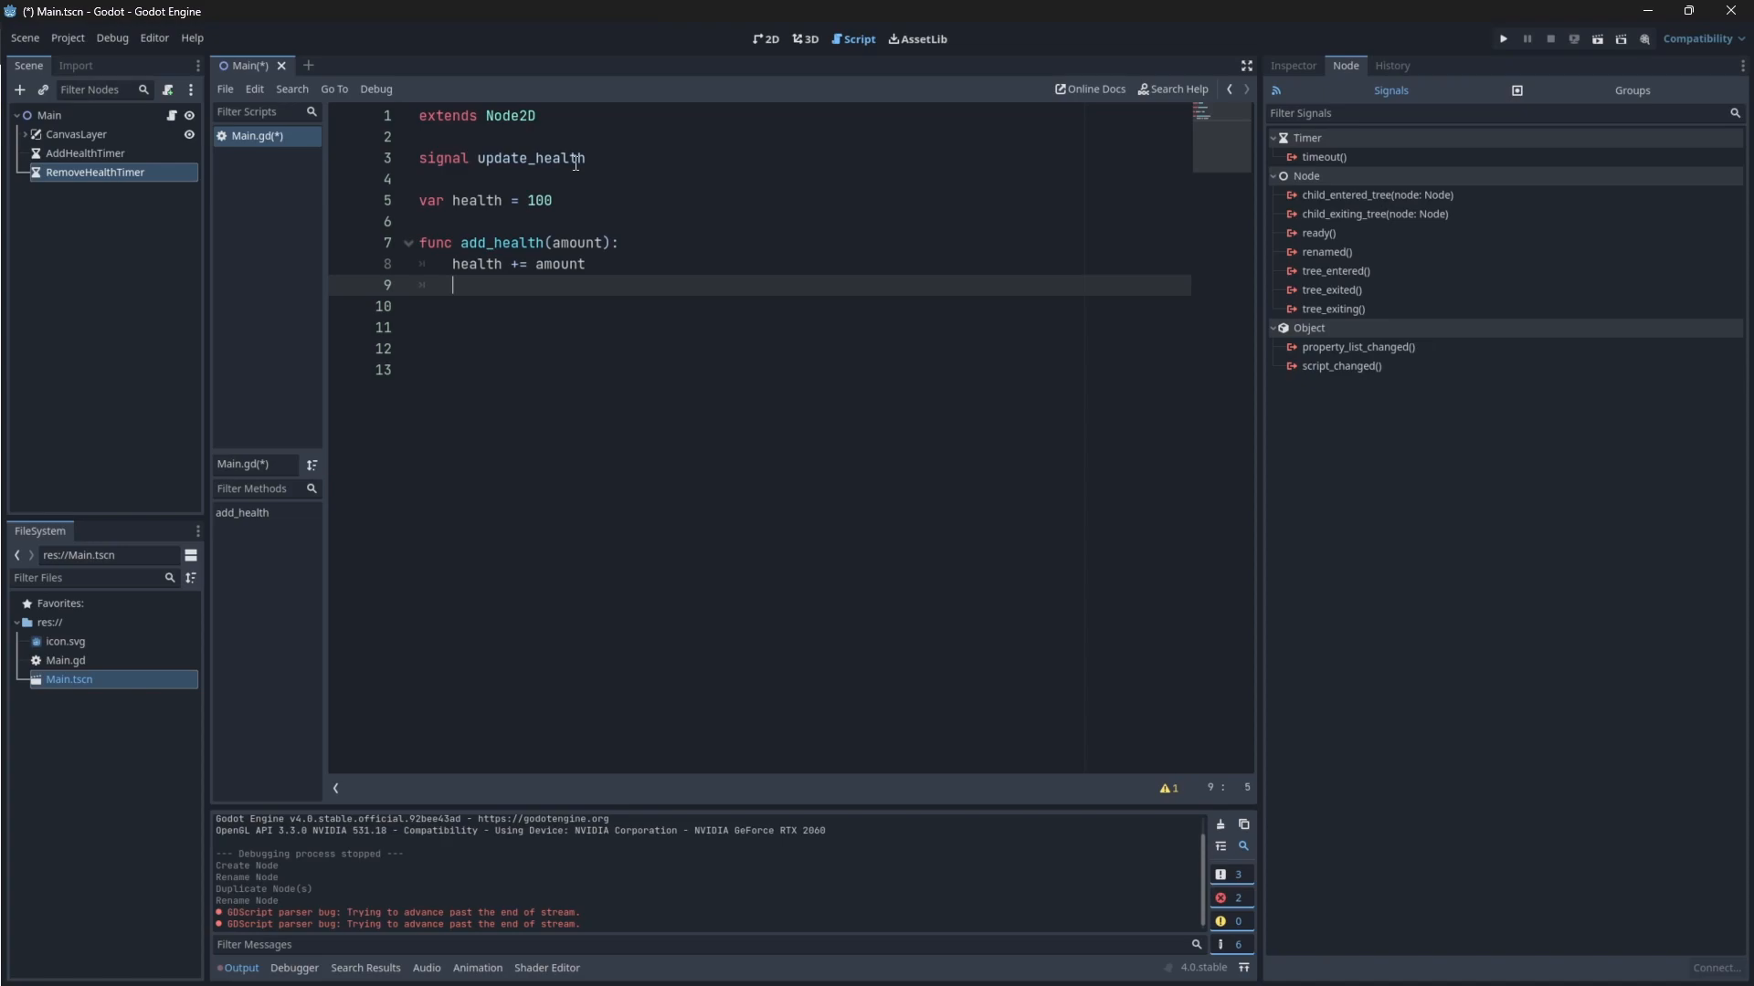
pyautogui.write('if health < 100:')
pyautogui.click(759, 306)
pyautogui.write('update_health.emit(health)')
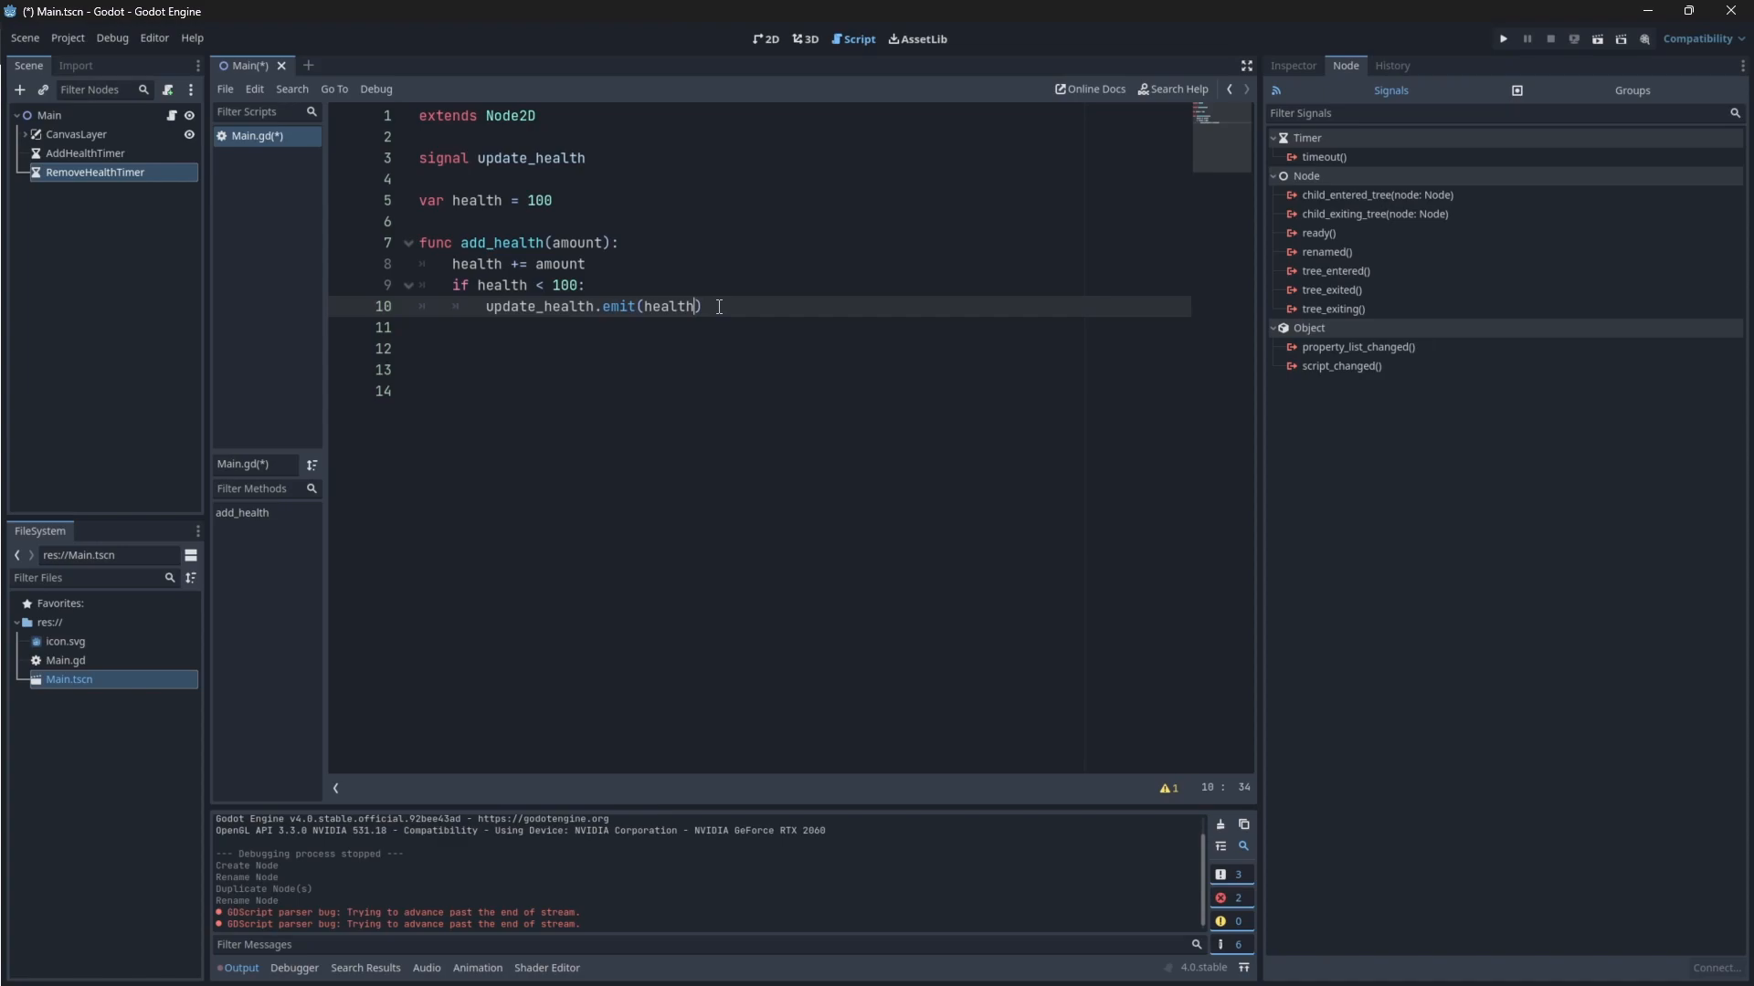
# Paste a copy of add_health below it and rename the copy remove_health
pyautogui.press('ctrl+v')
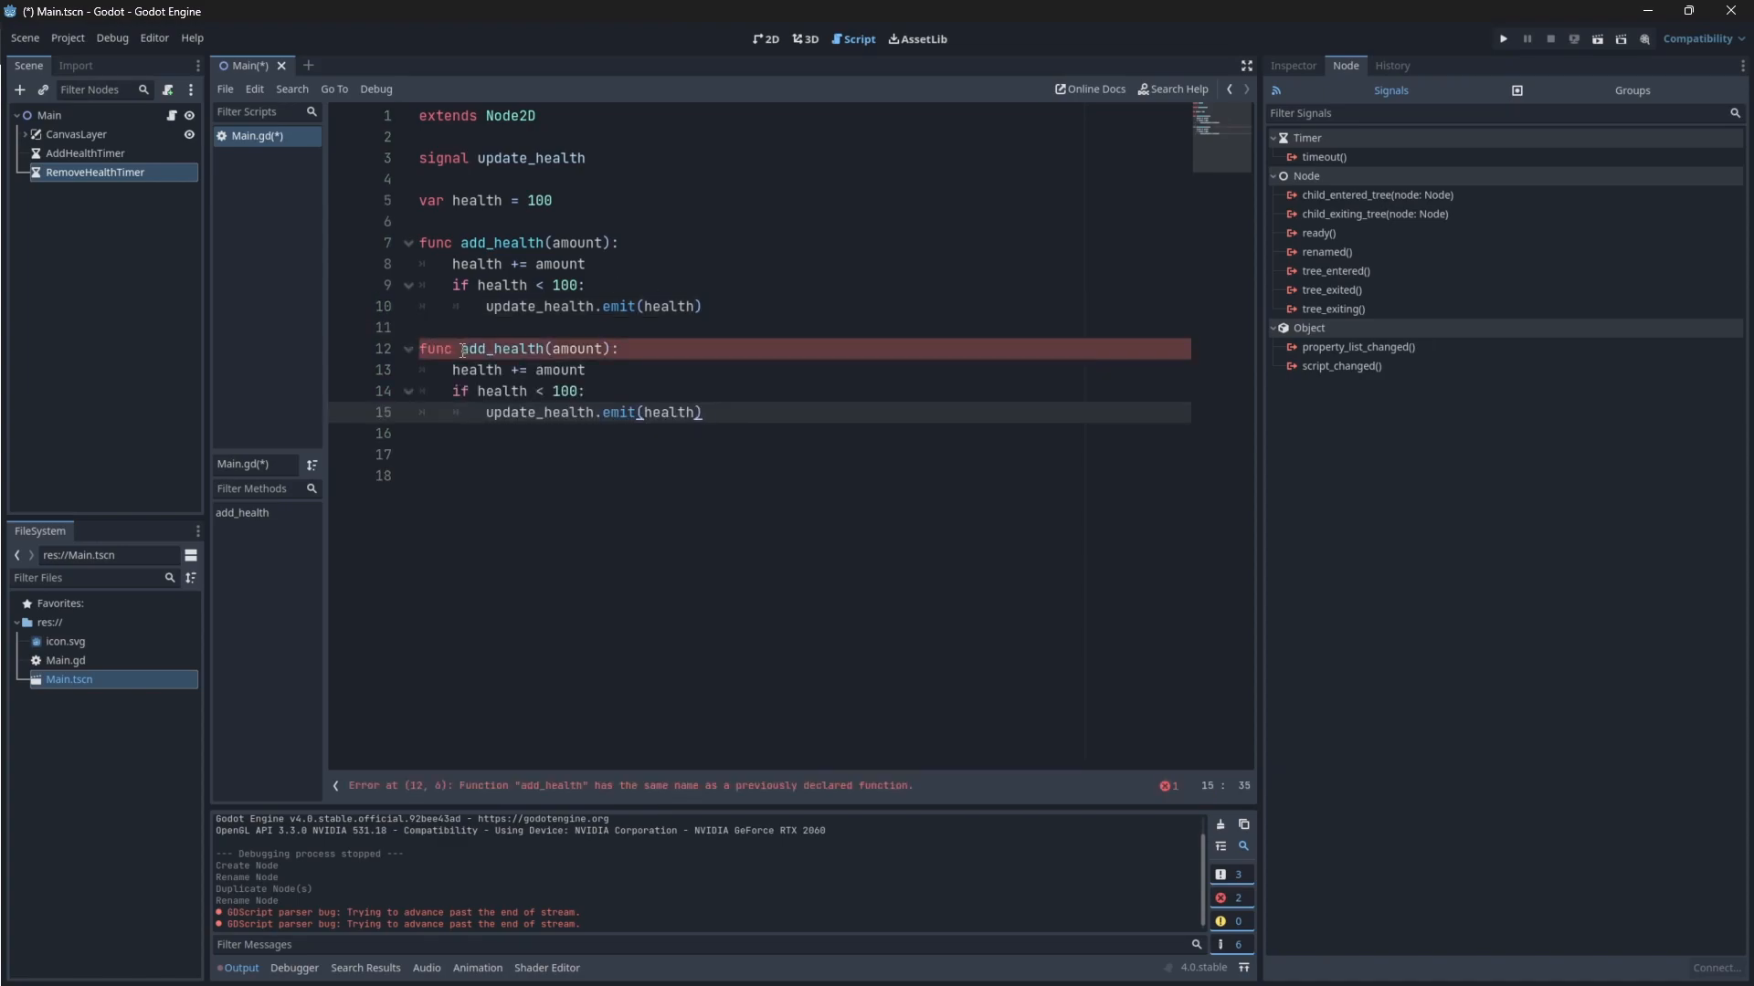
pyautogui.write('remove_health')
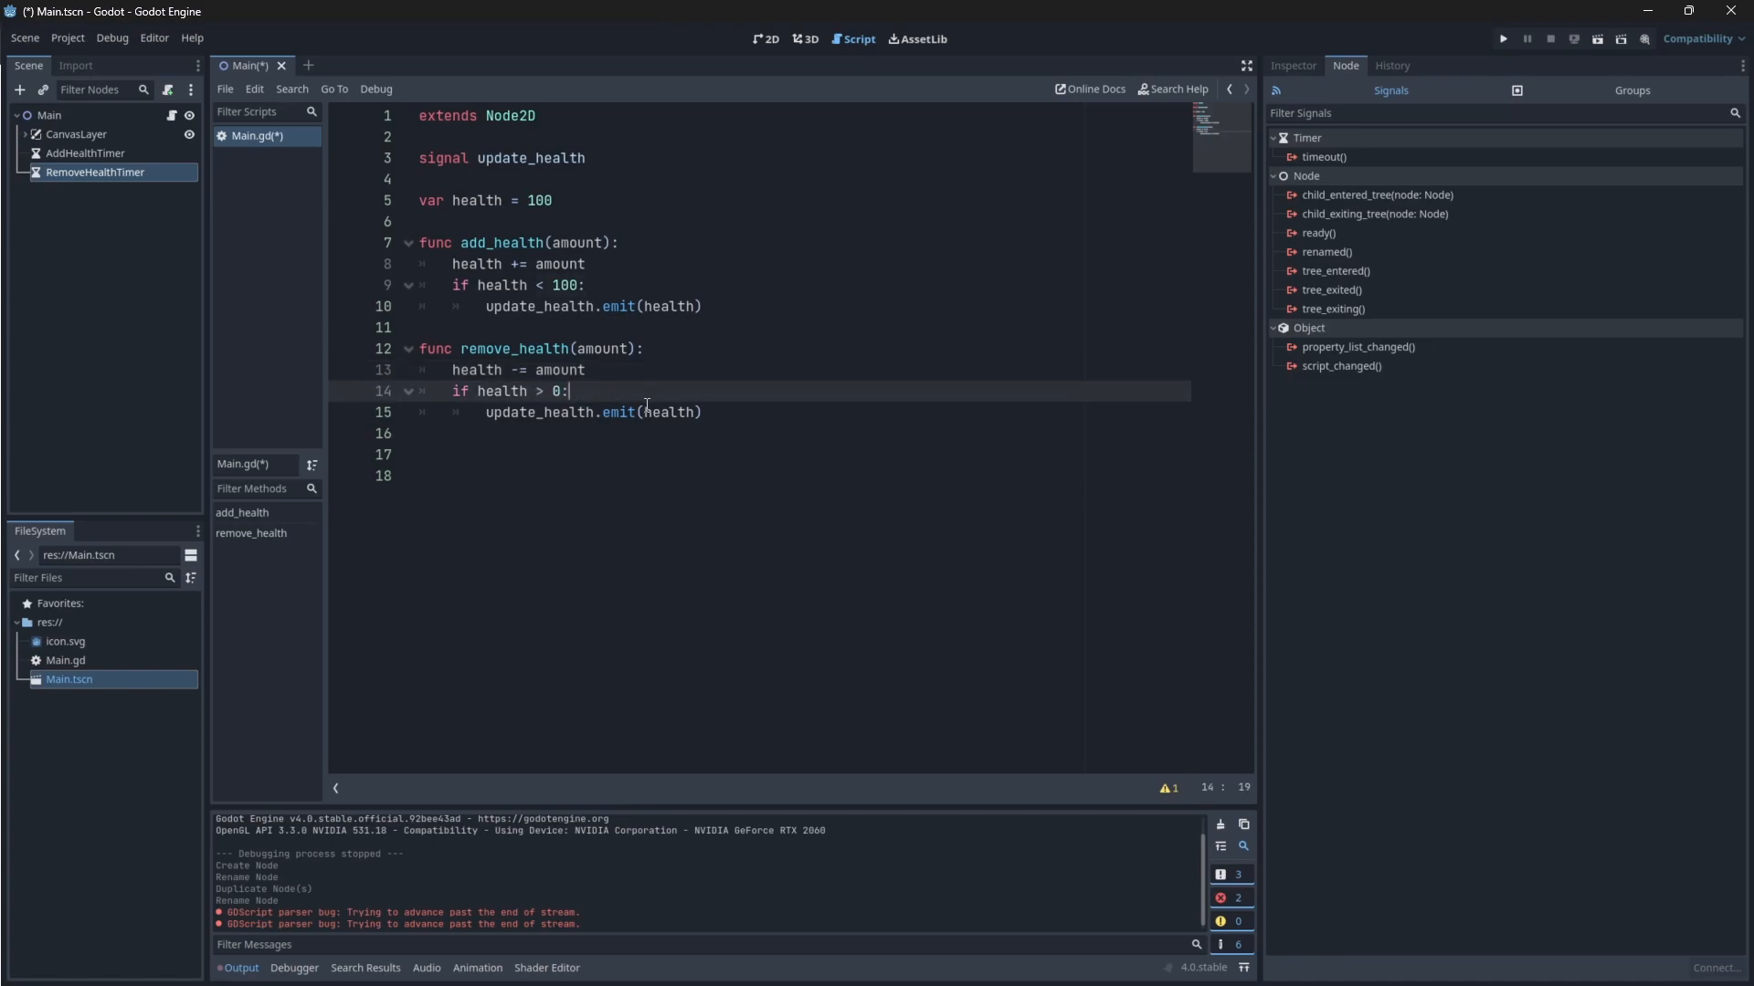
pyautogui.press('enter')
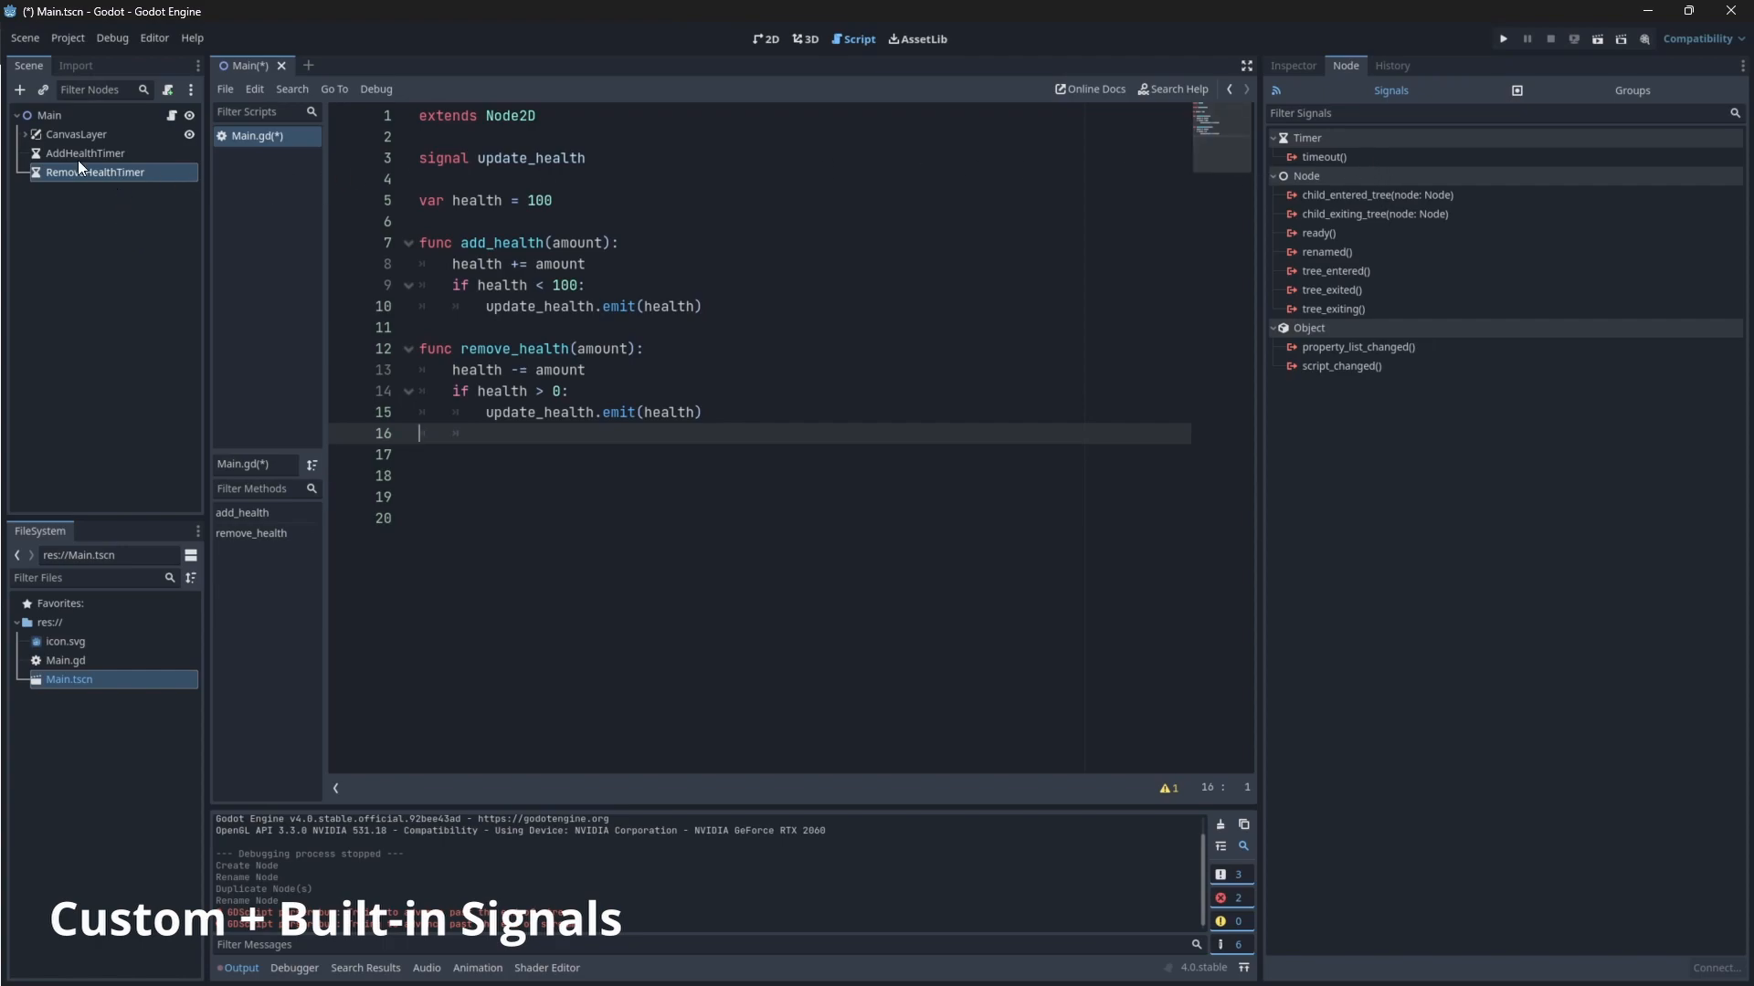
pyautogui.moveTo(84, 153)
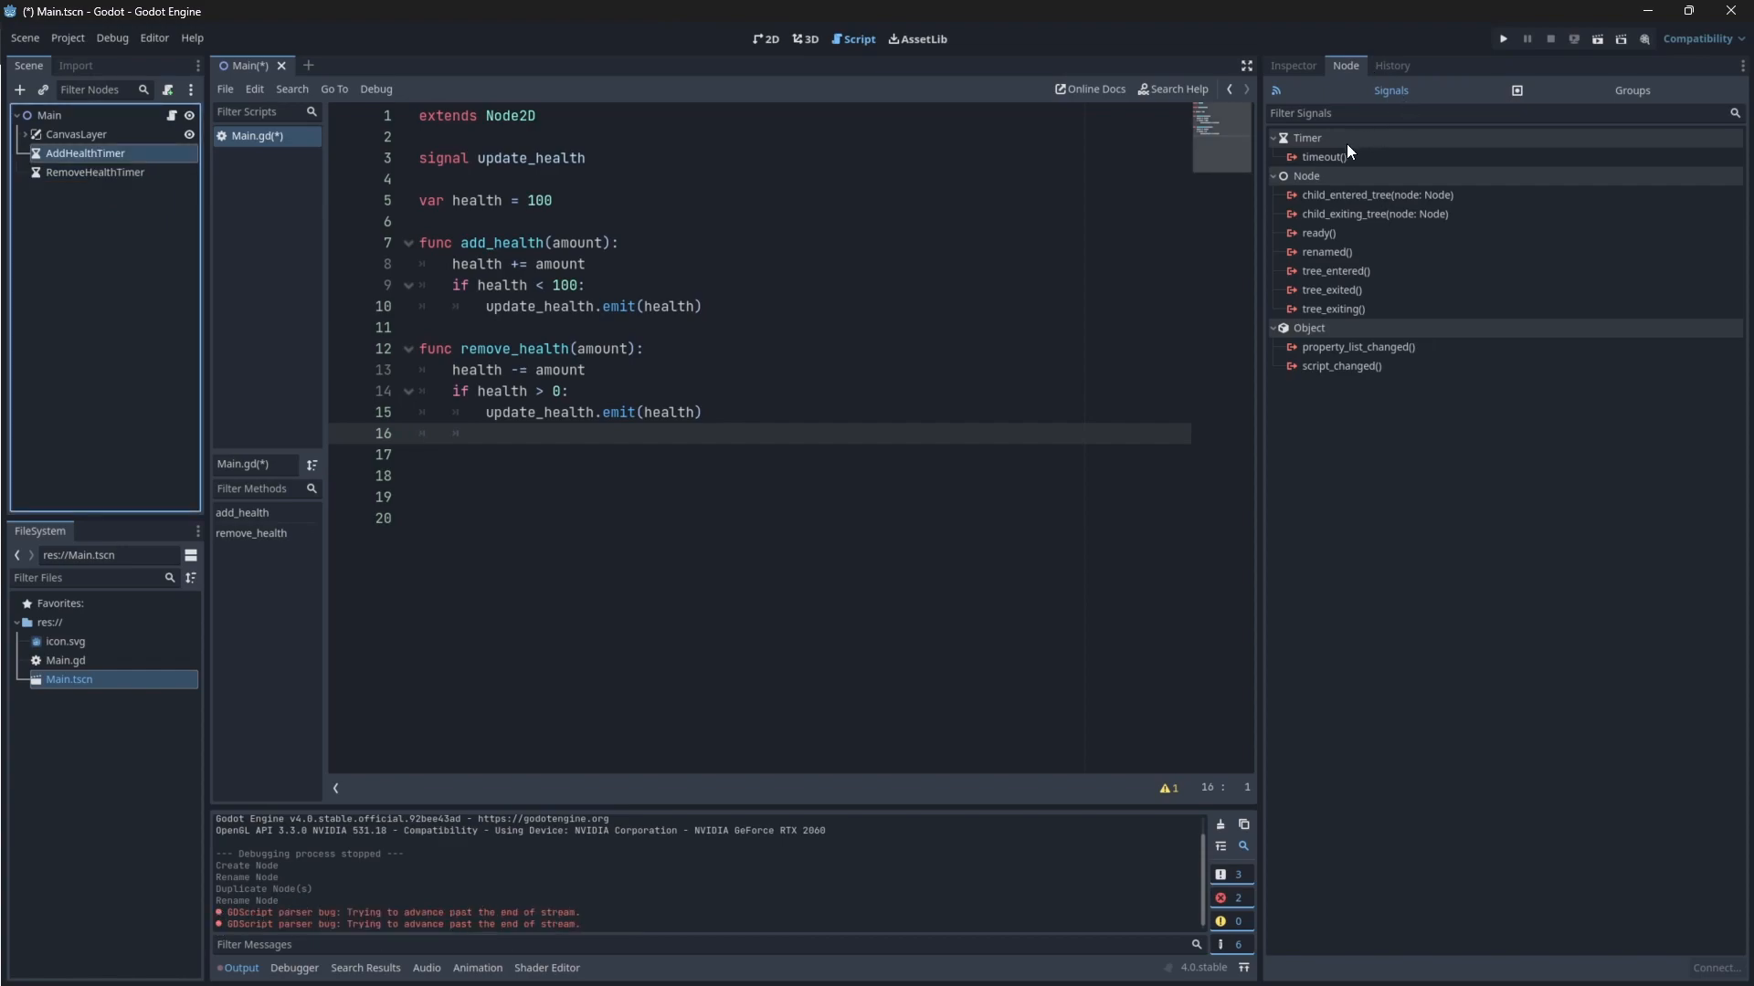
pyautogui.moveTo(1324, 156)
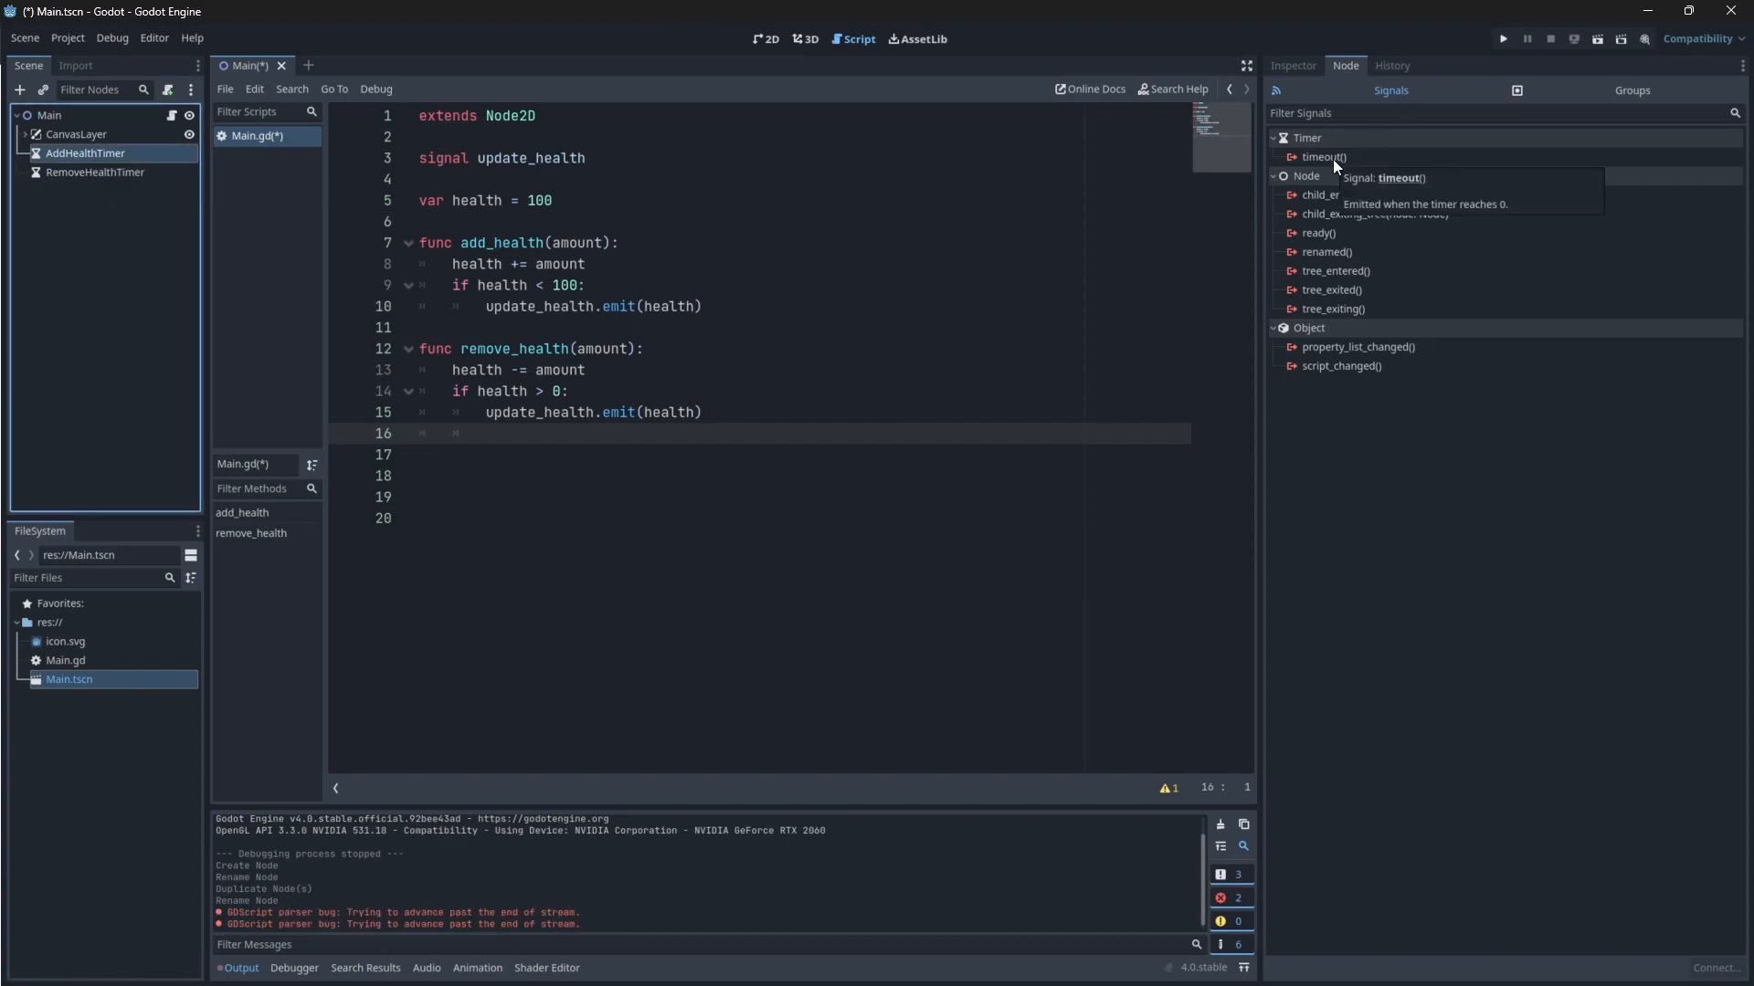
# Connect AddHealthTimer's timeout signal to Main and show the timer's Inspector properties
pyautogui.doubleClick(1323, 156)
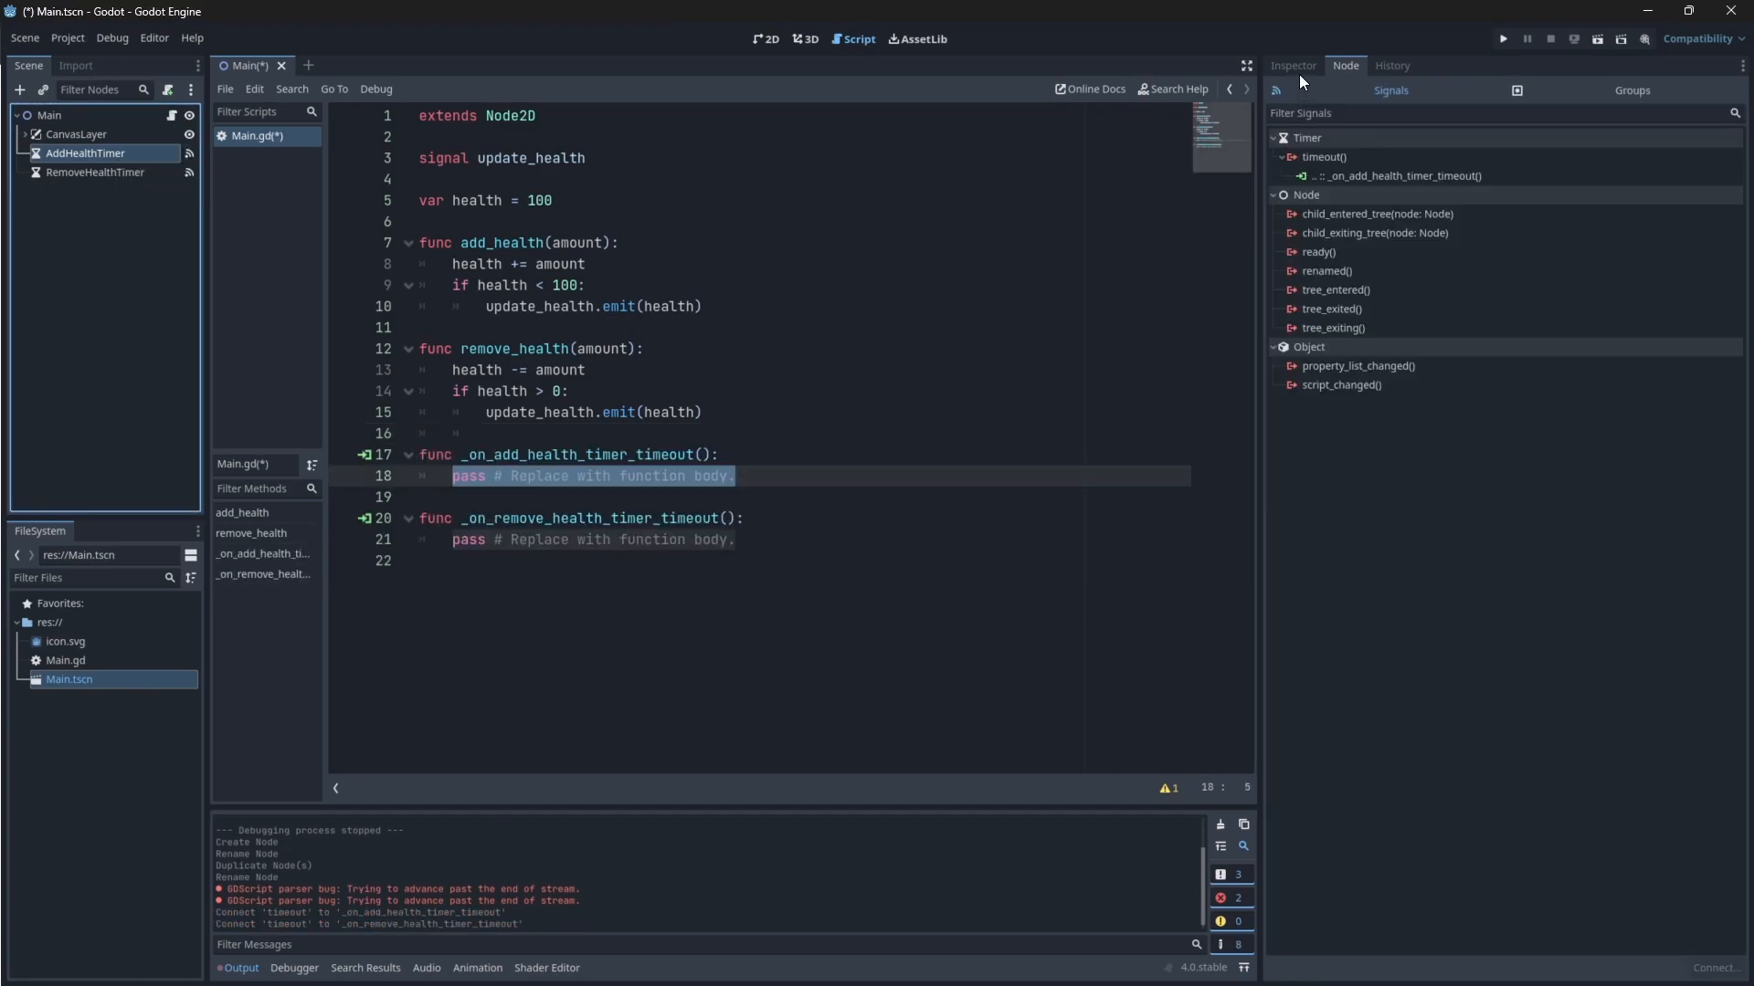
pyautogui.click(1292, 65)
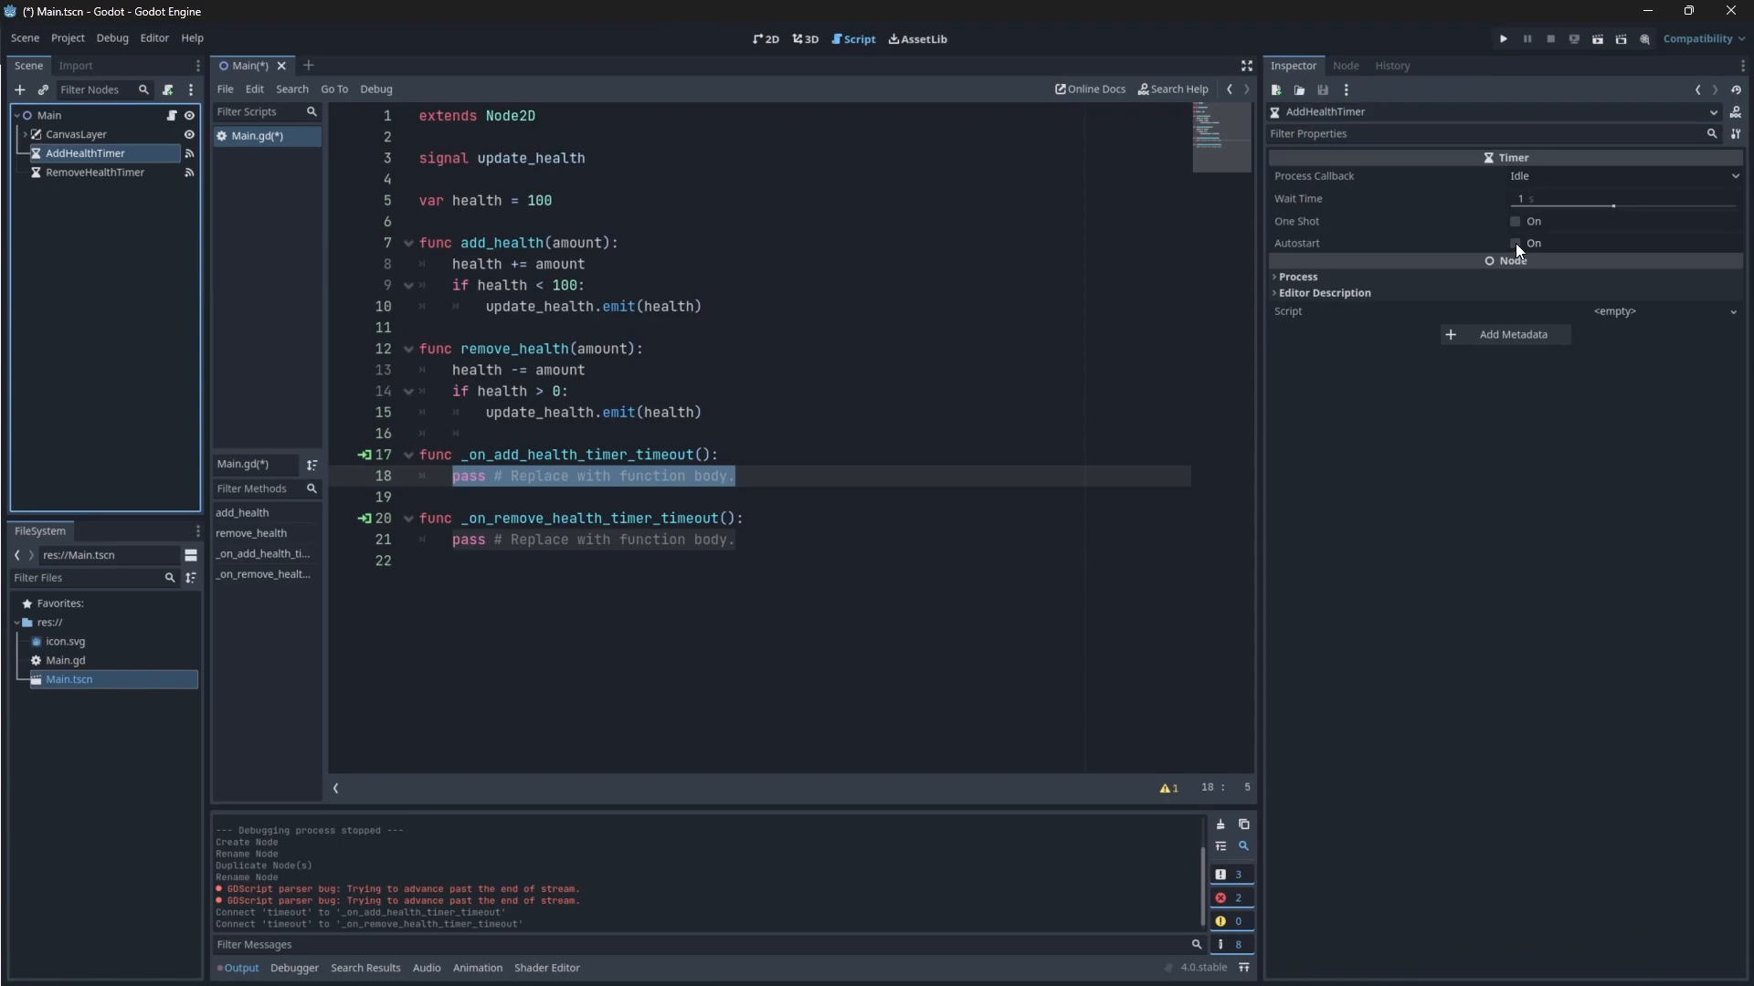
pyautogui.moveTo(1519, 250)
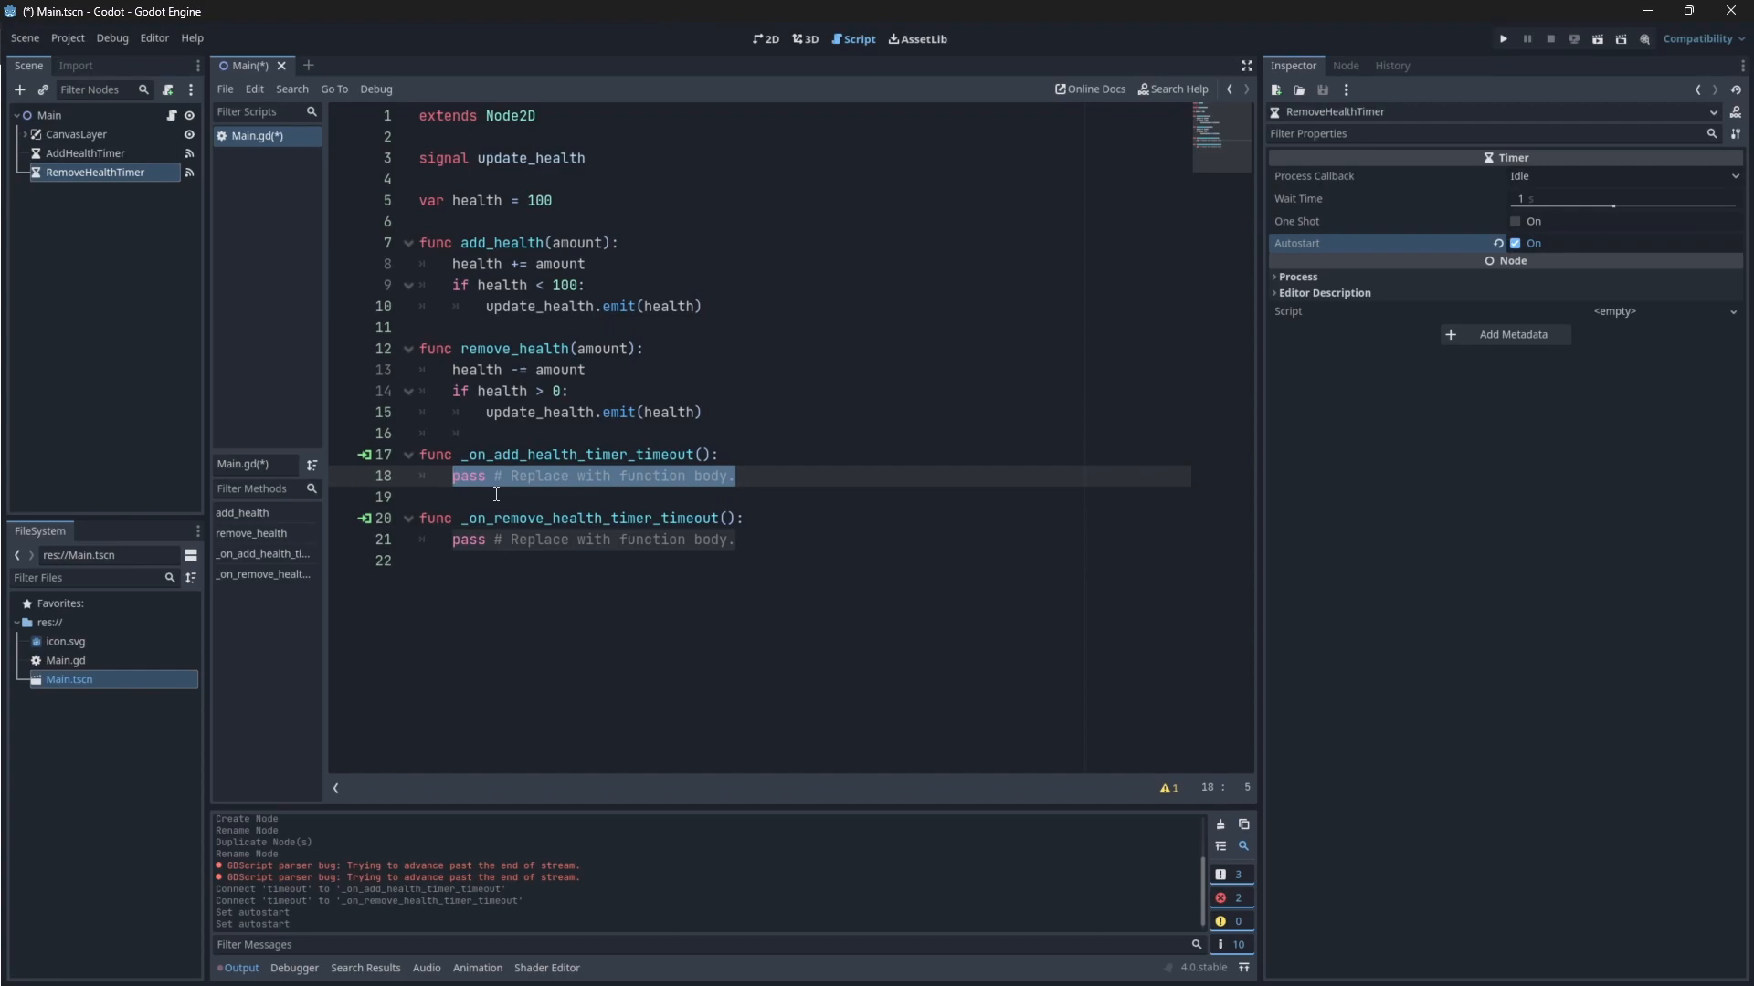
# Make the timeout handlers call add_health() and remove_health(20)
pyautogui.write('a')
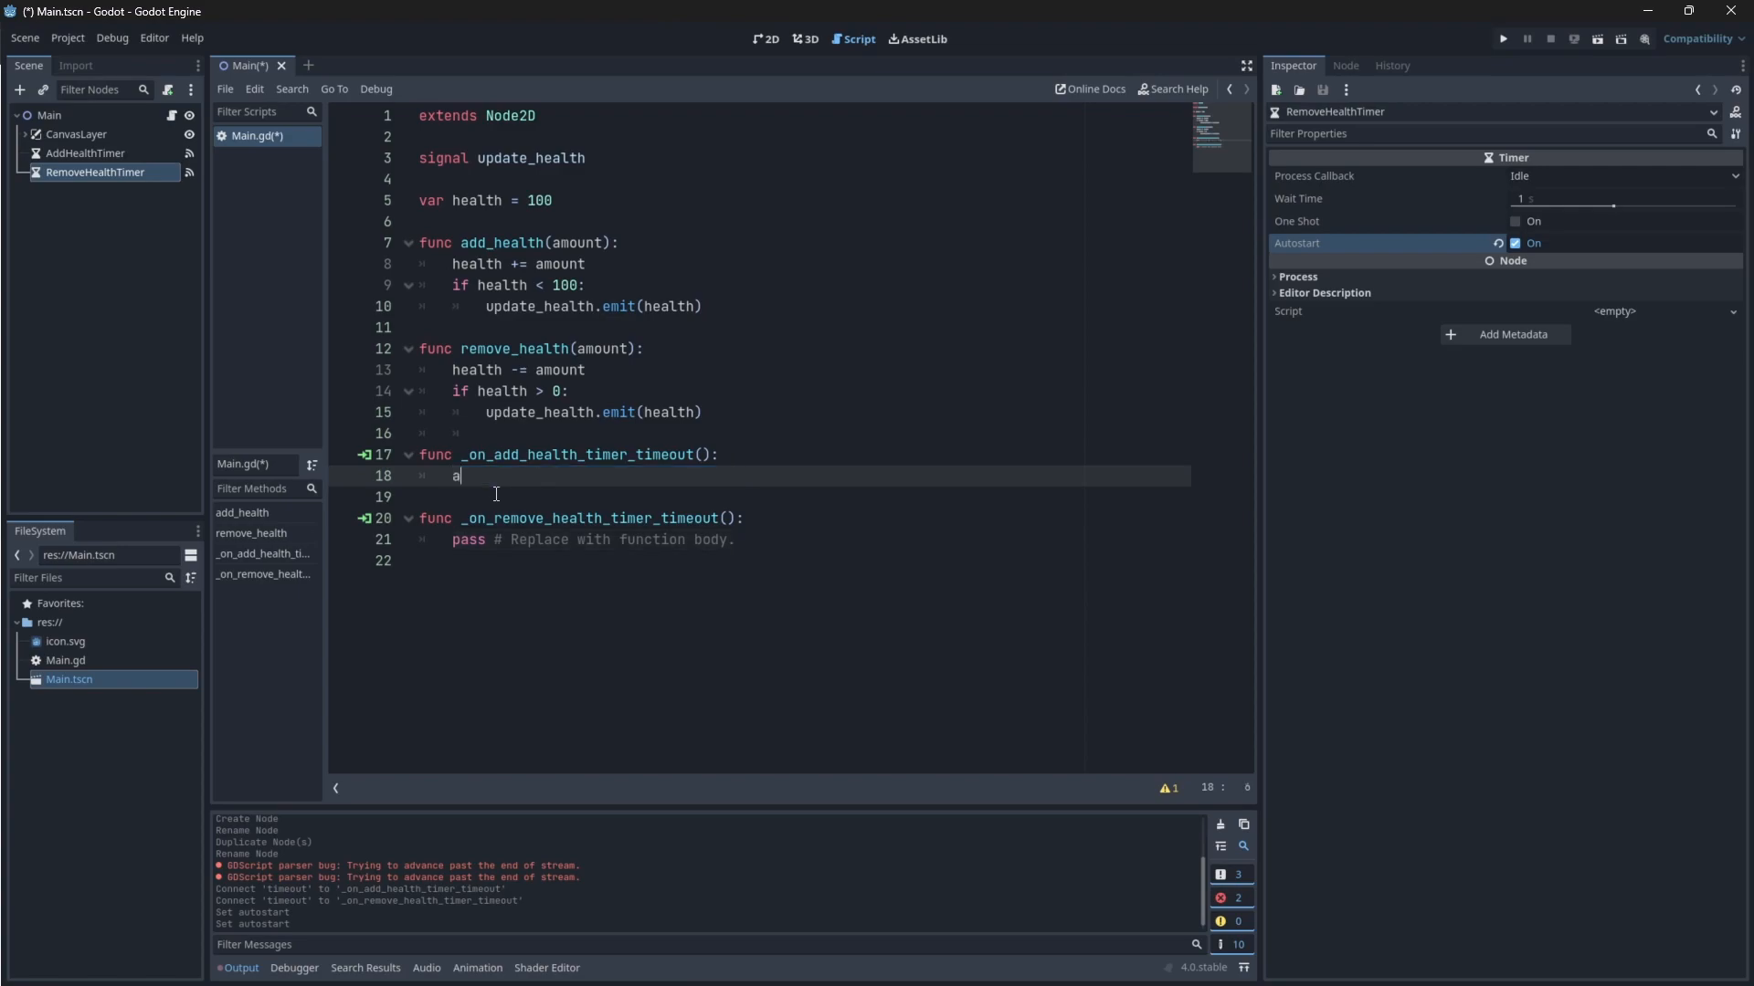
pyautogui.write('dd_health()')
pyautogui.click(801, 496)
pyautogui.write('print("+Health" + str(health')
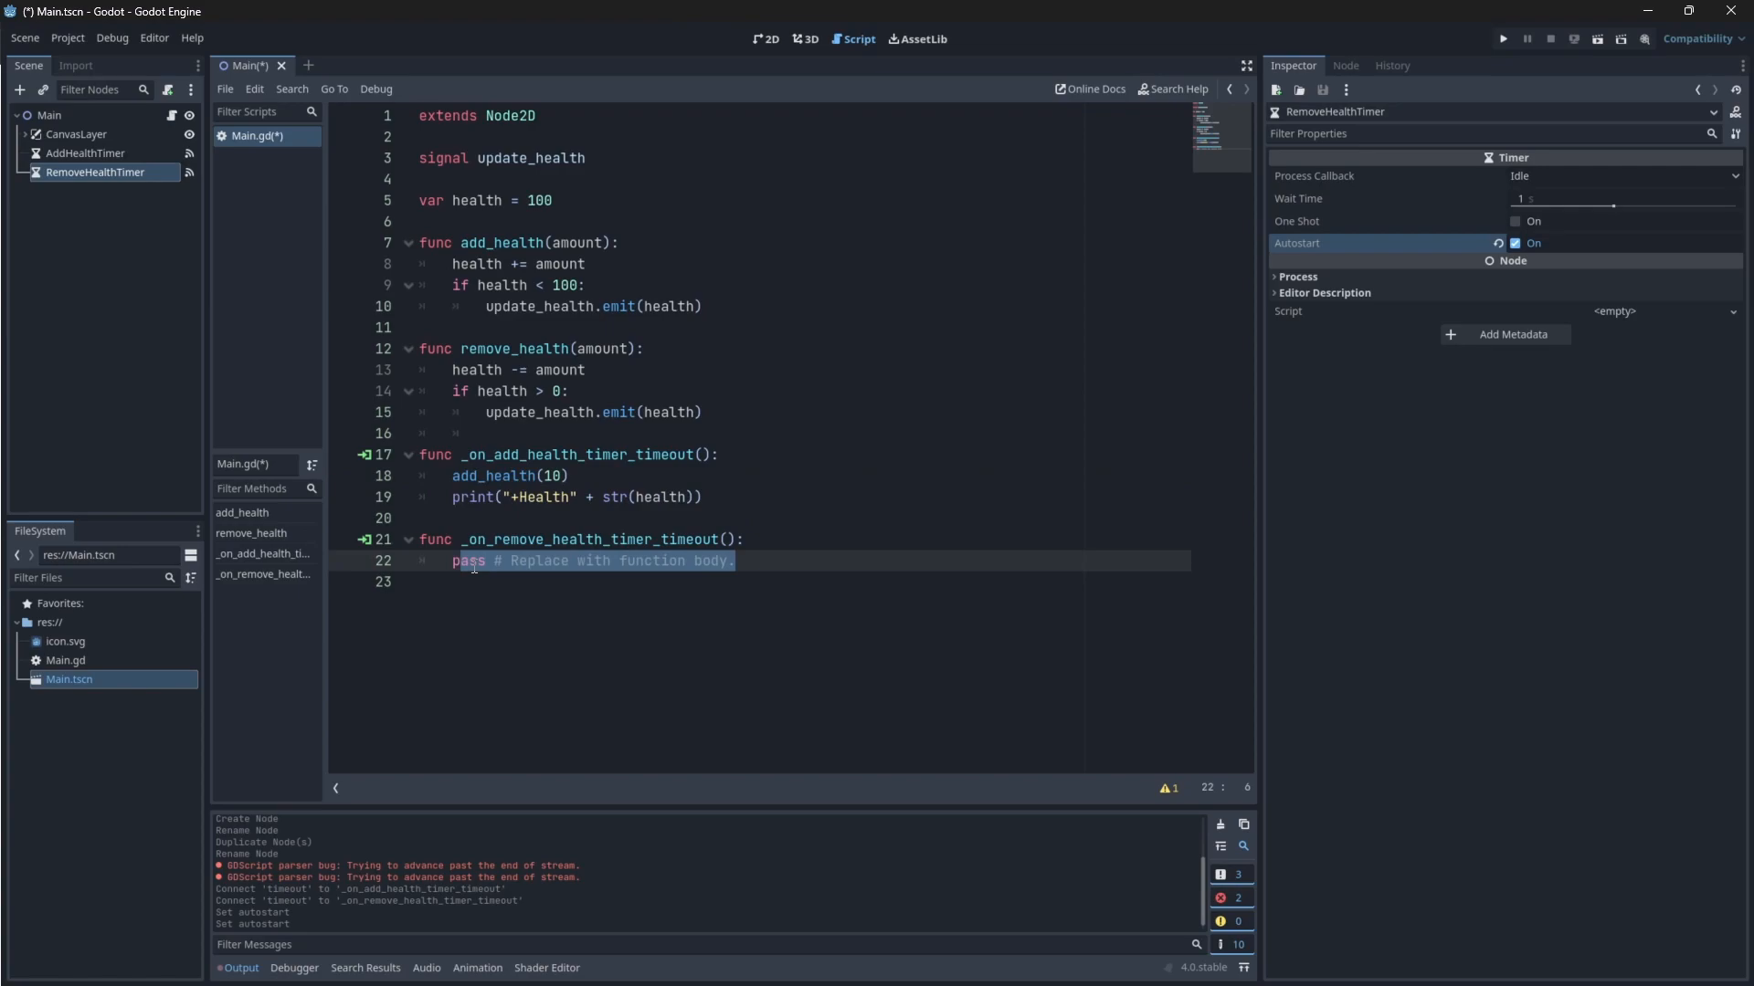
pyautogui.write('remove_health(')
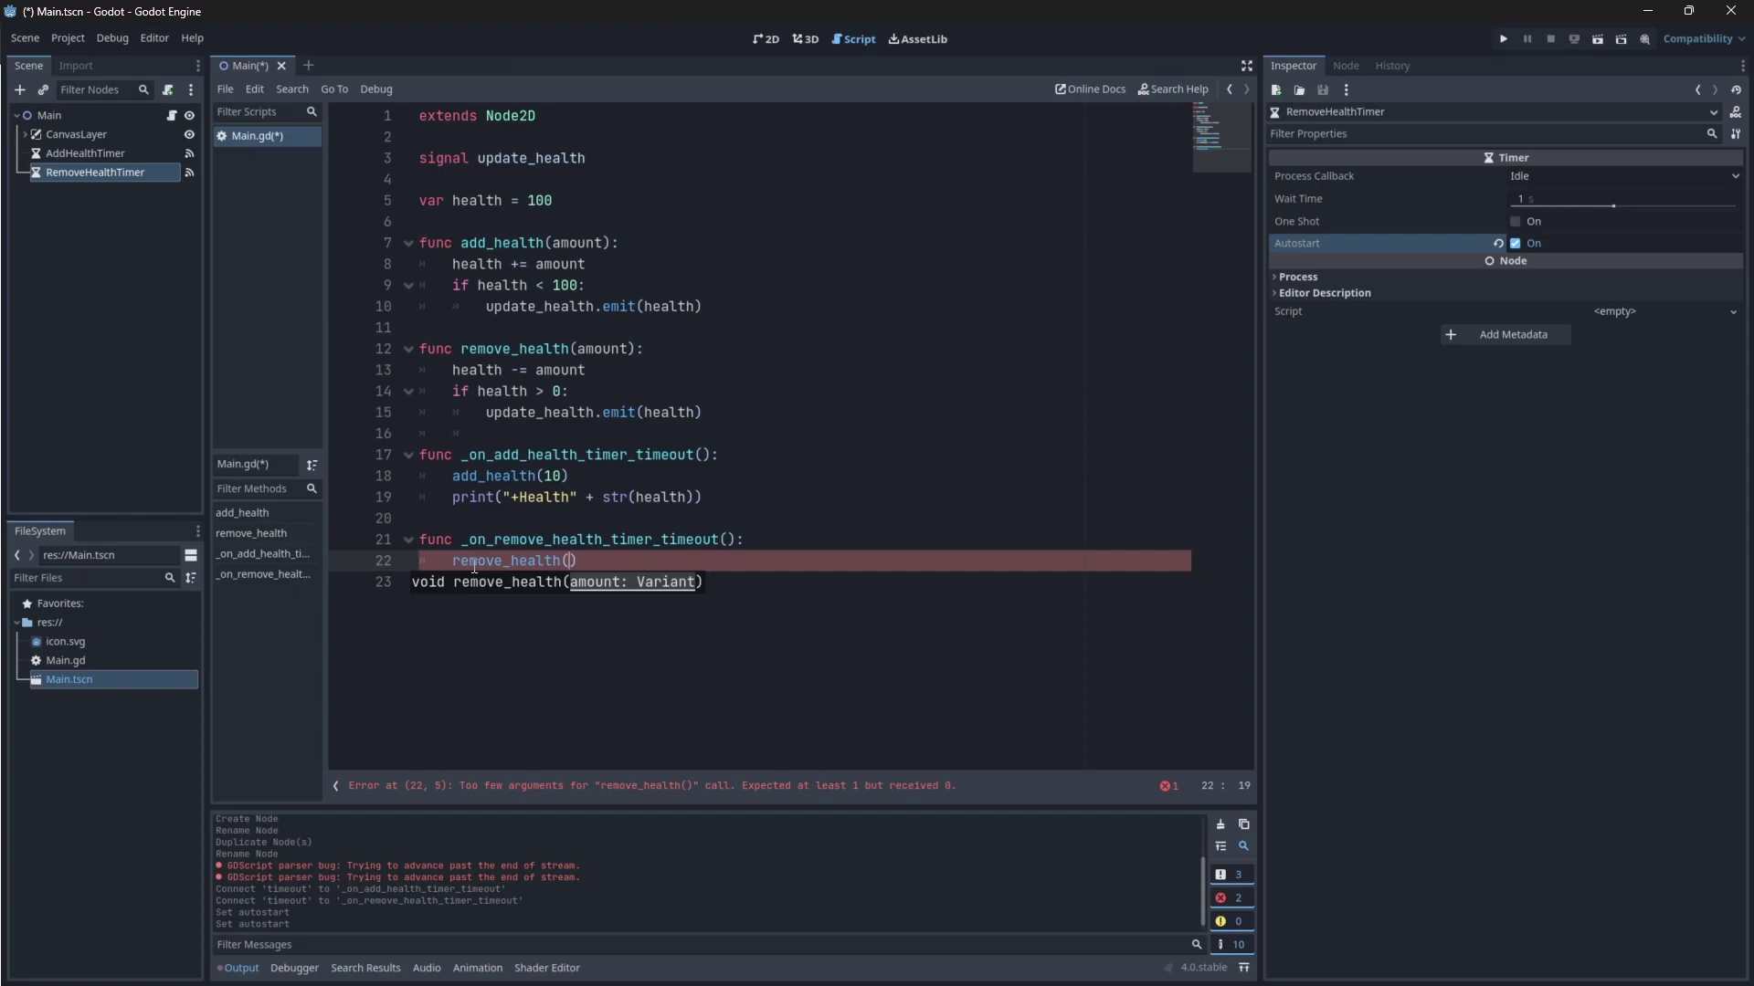
pyautogui.write('20')
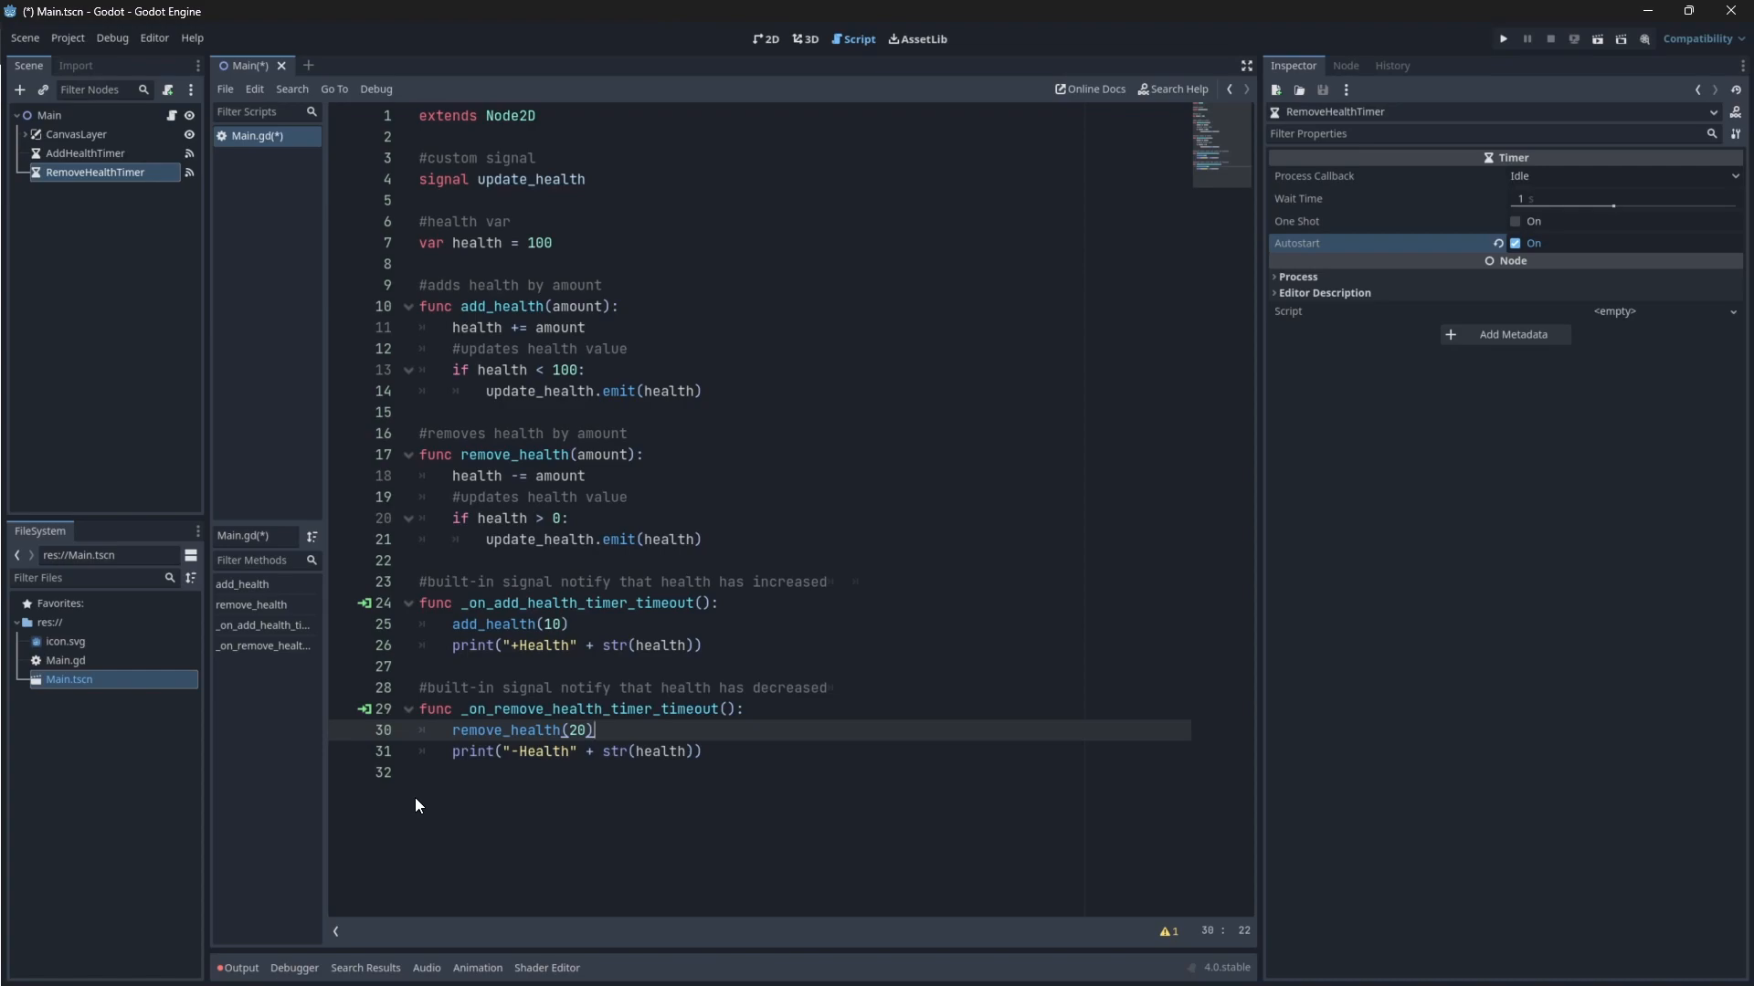
pyautogui.moveTo(540, 697)
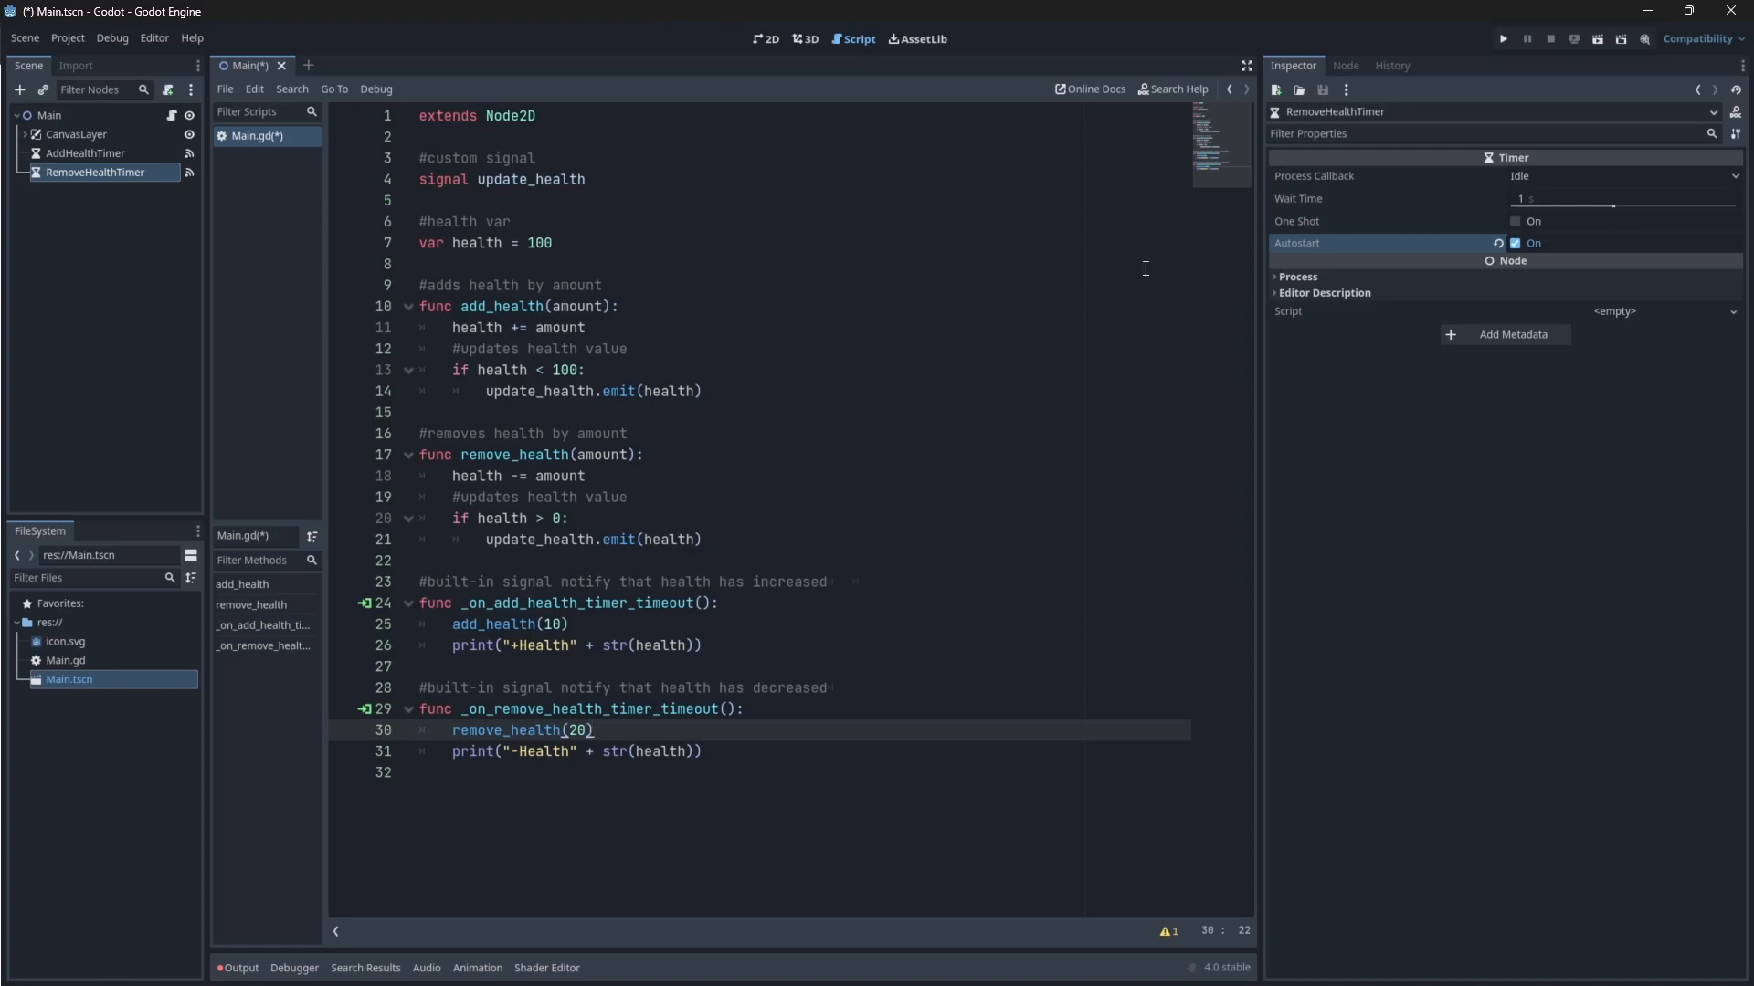
# Run the scene to test the health timers in the Output panel
pyautogui.click(1503, 38)
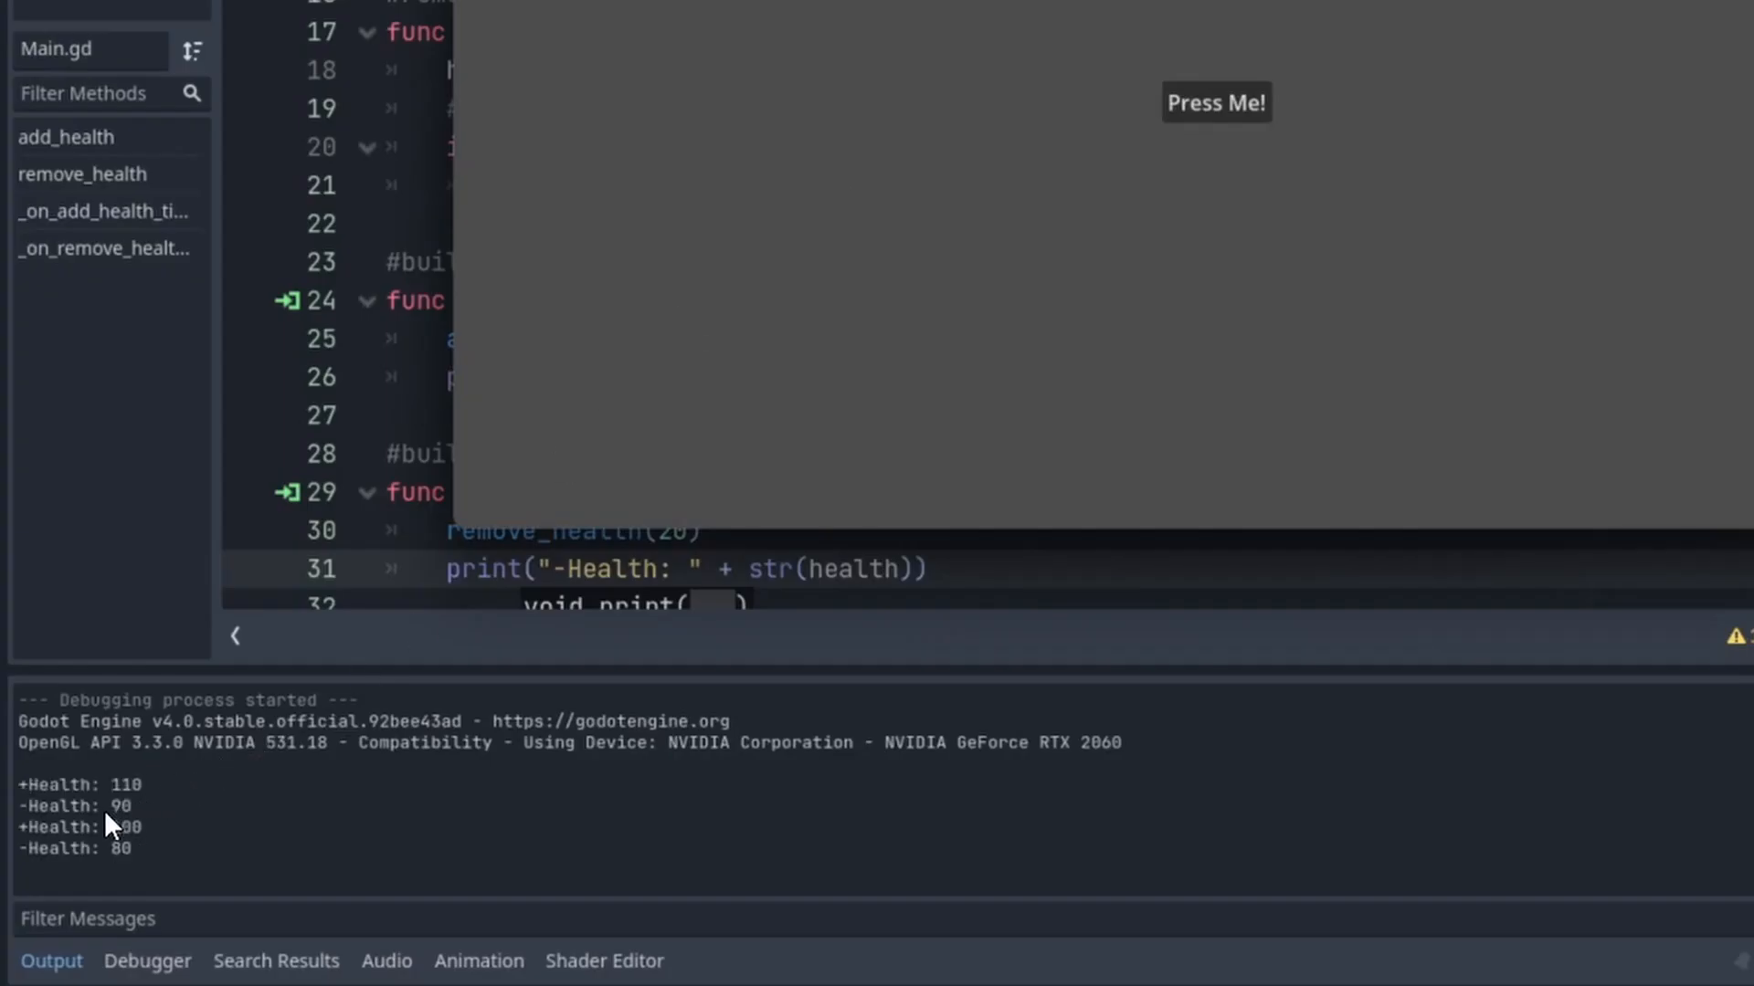
pyautogui.click(1215, 102)
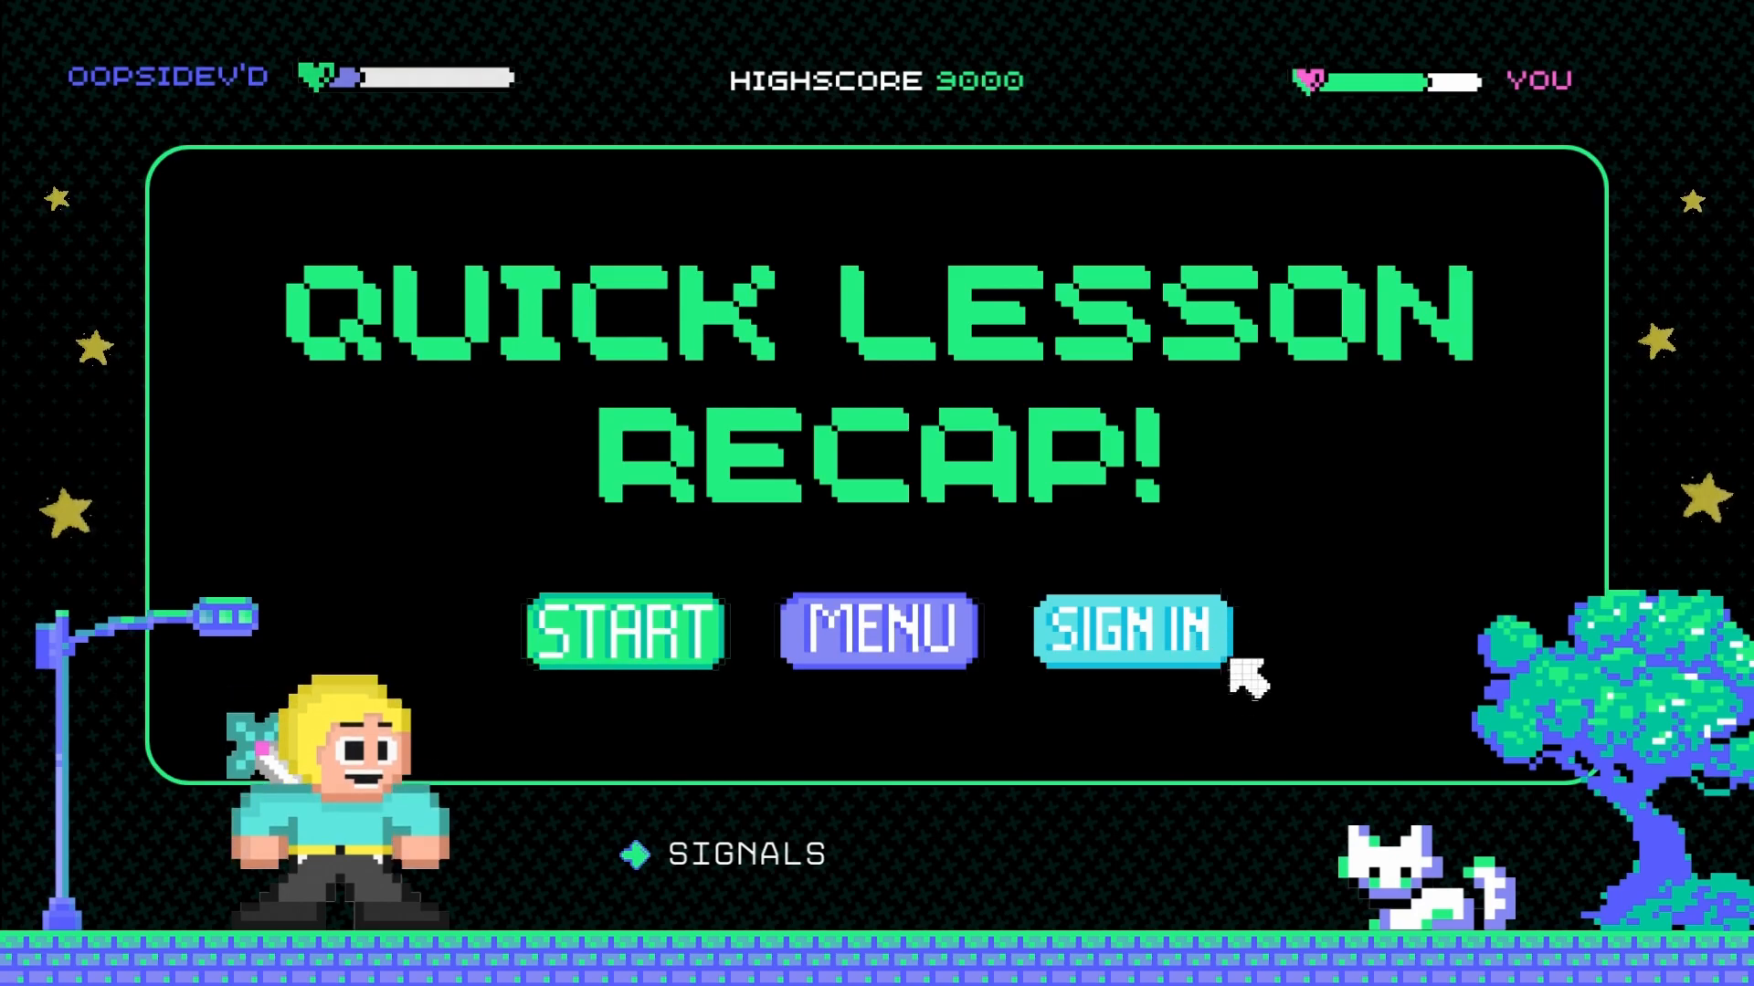
# Advance the Canva recap presentation to the 'What Are Signals?' slide
pyautogui.click(624, 630)
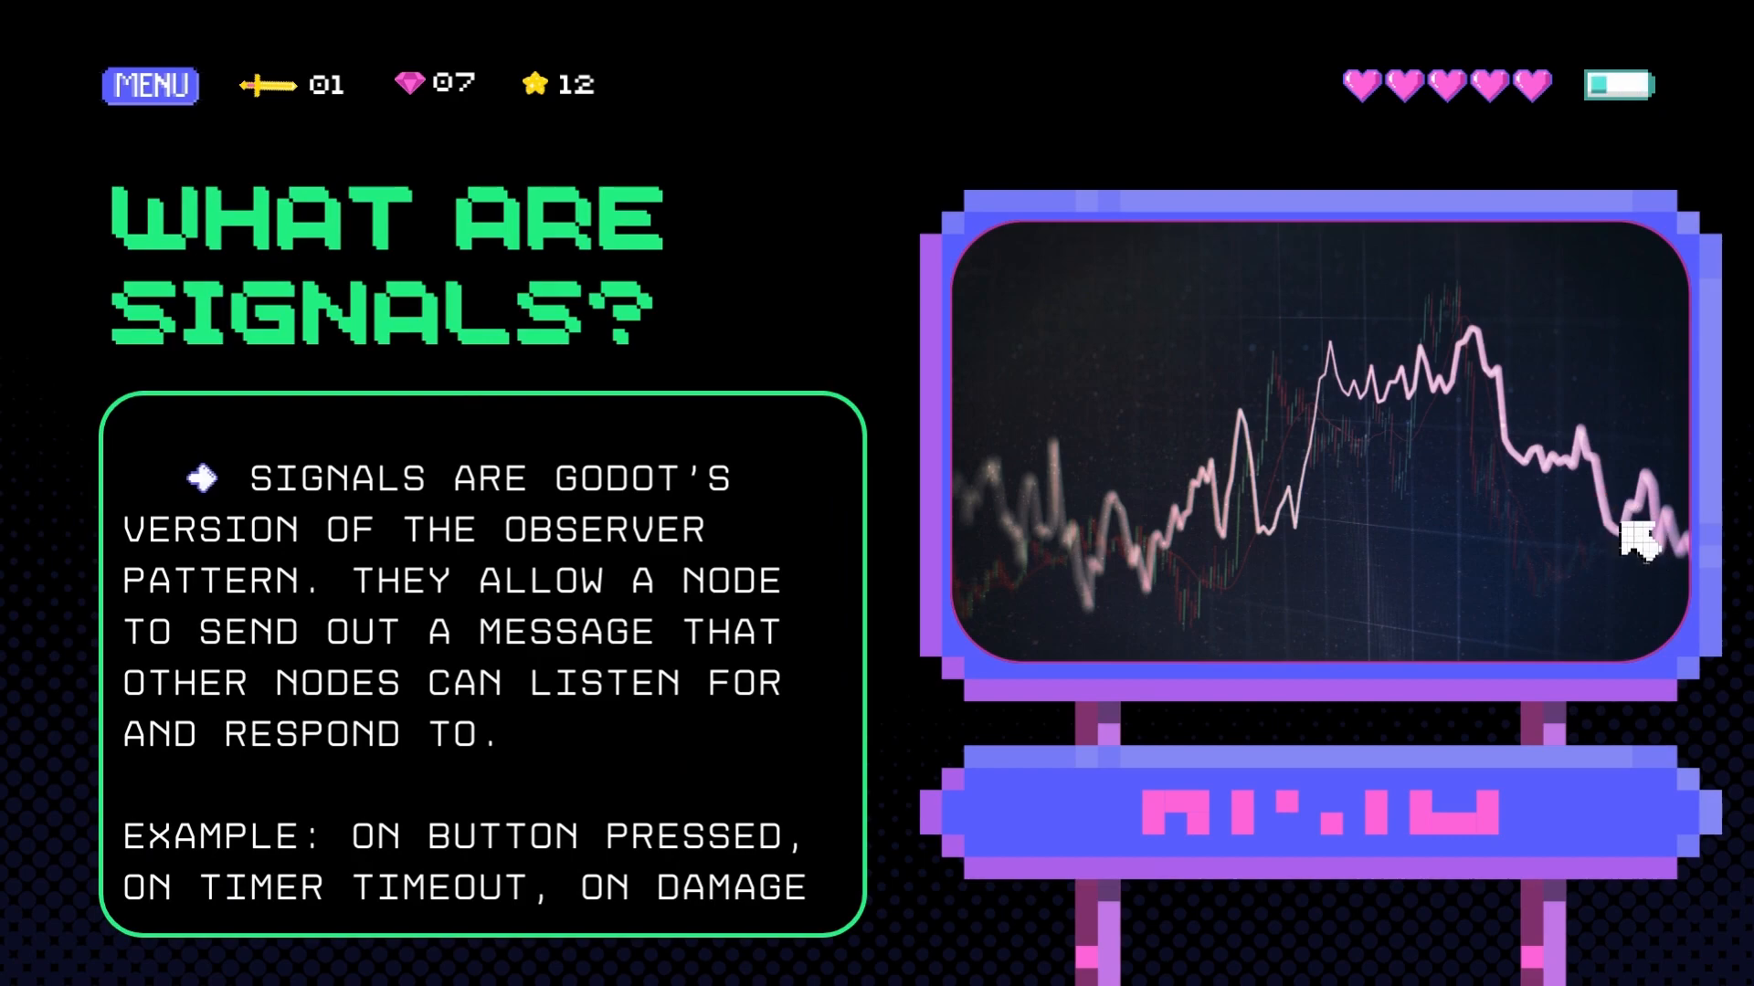
pyautogui.moveTo(1656, 548)
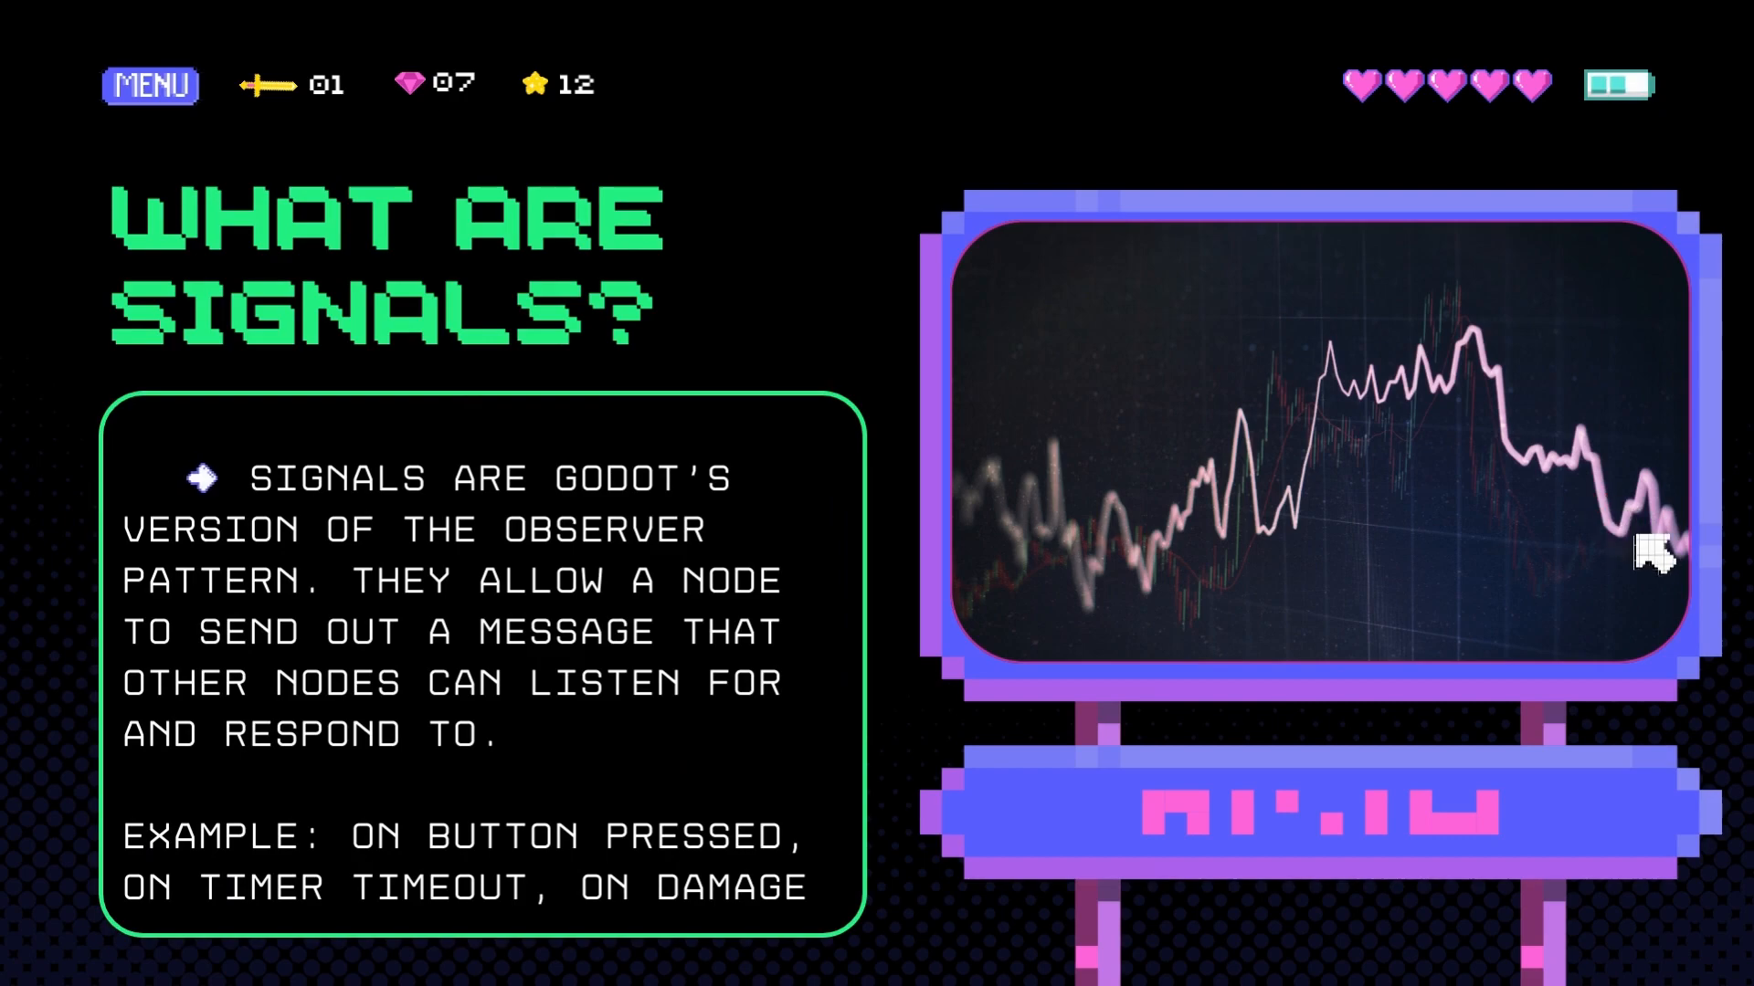